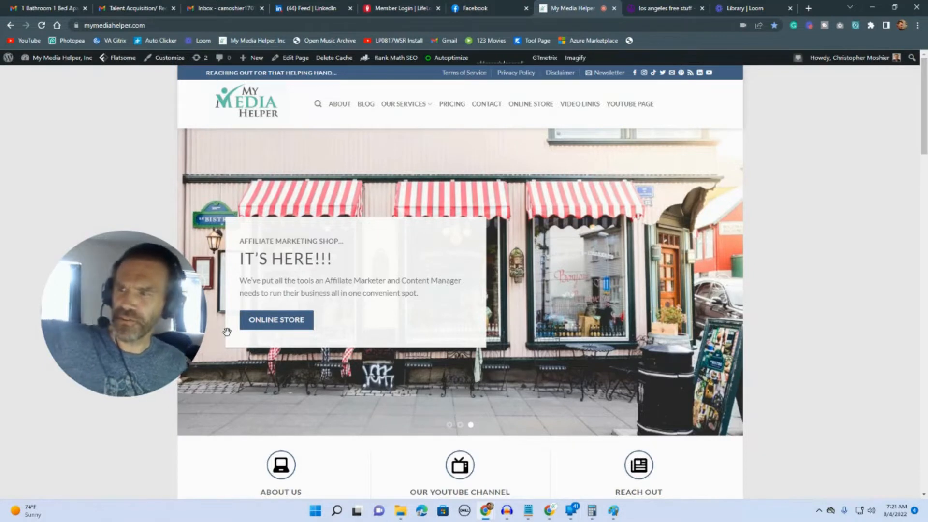
pyautogui.moveTo(89, 132)
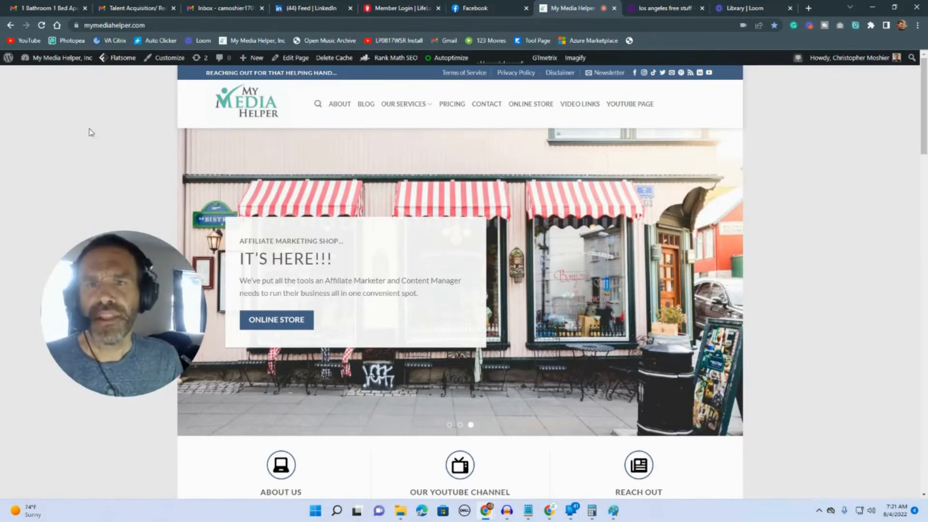
# - Leave the My Media Helper homepage and switch to the LinkedIn feed tab
pyautogui.click(574, 58)
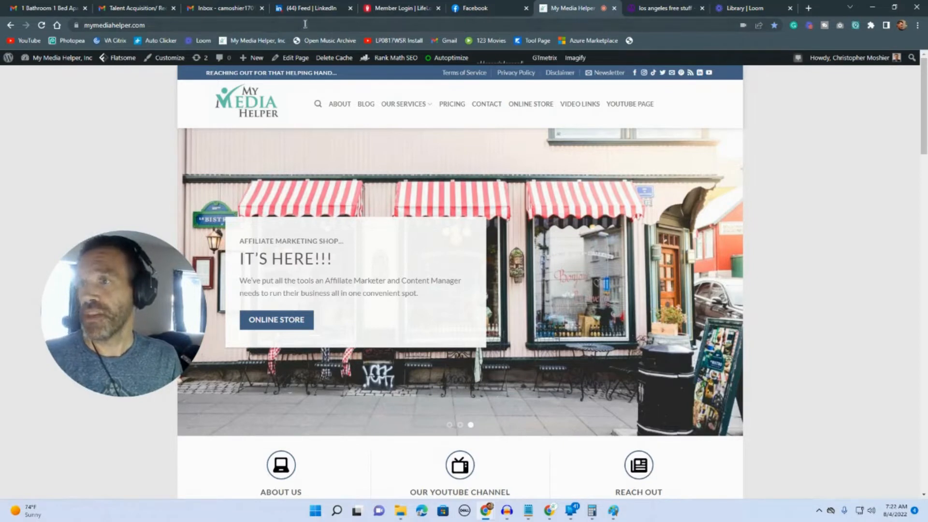
pyautogui.click(308, 8)
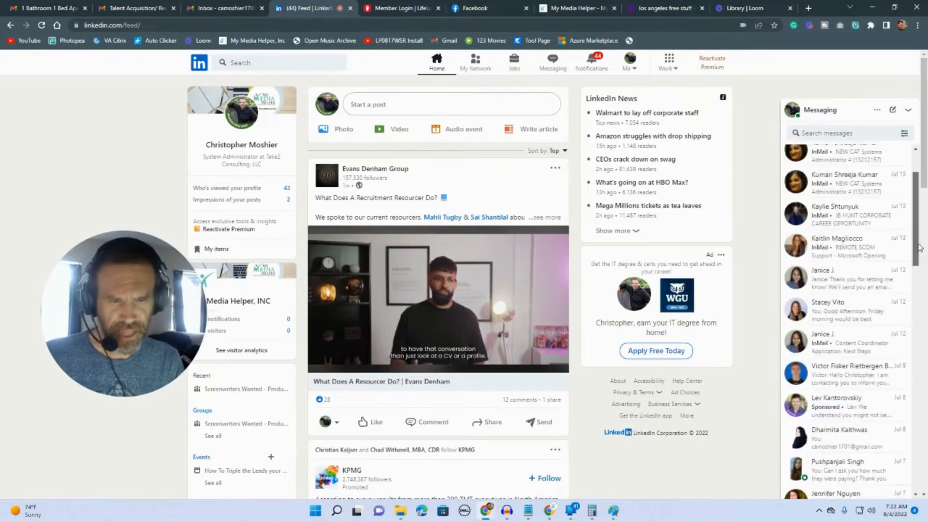
# - Scroll the messaging list, browse the Jobs page's recommended SharePoint listings, then go to own profile via Me
pyautogui.scroll(-3)
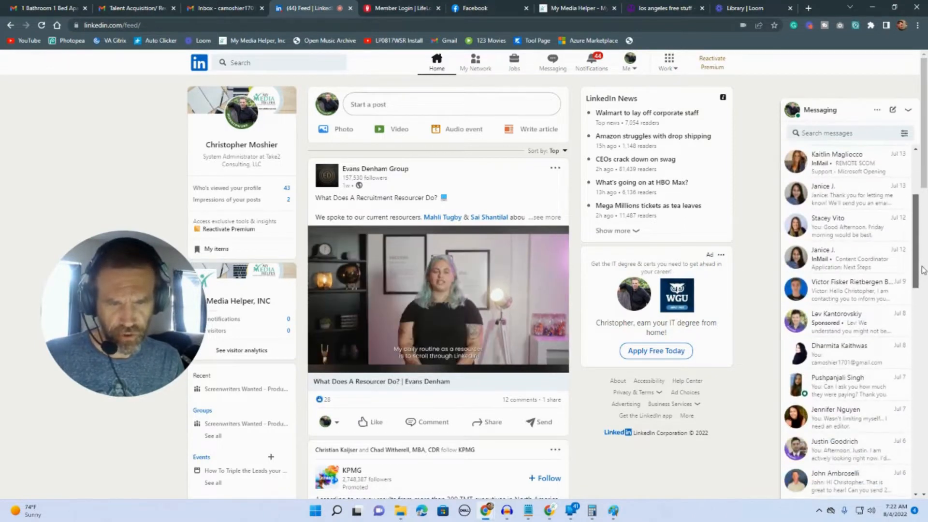
pyautogui.scroll(-3)
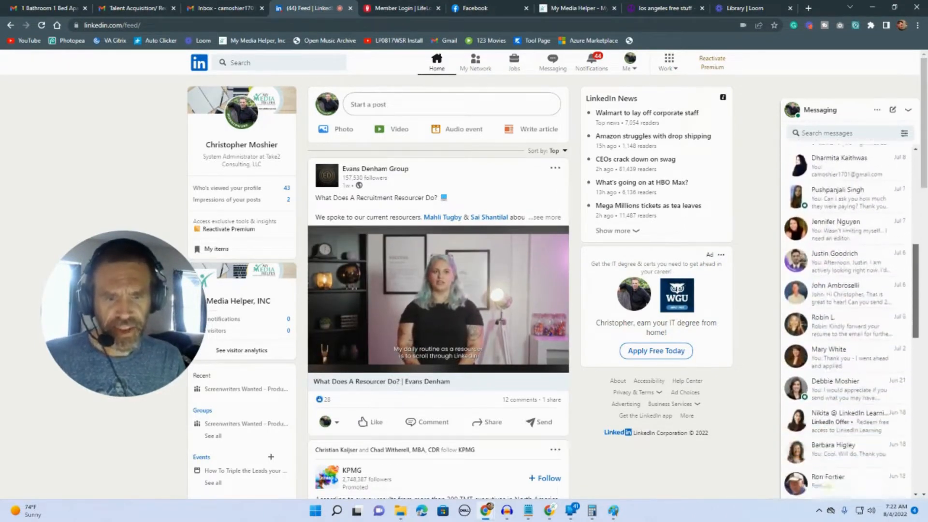
pyautogui.scroll(-3)
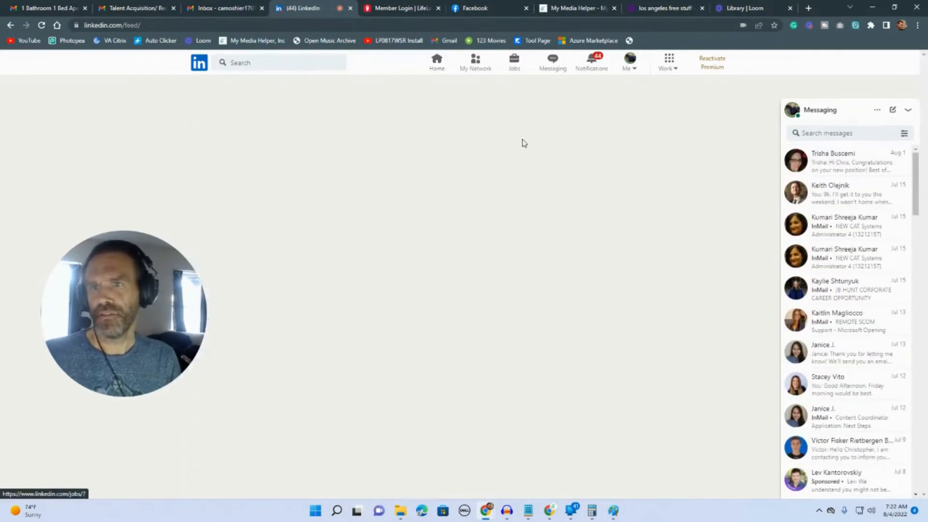
pyautogui.click(514, 63)
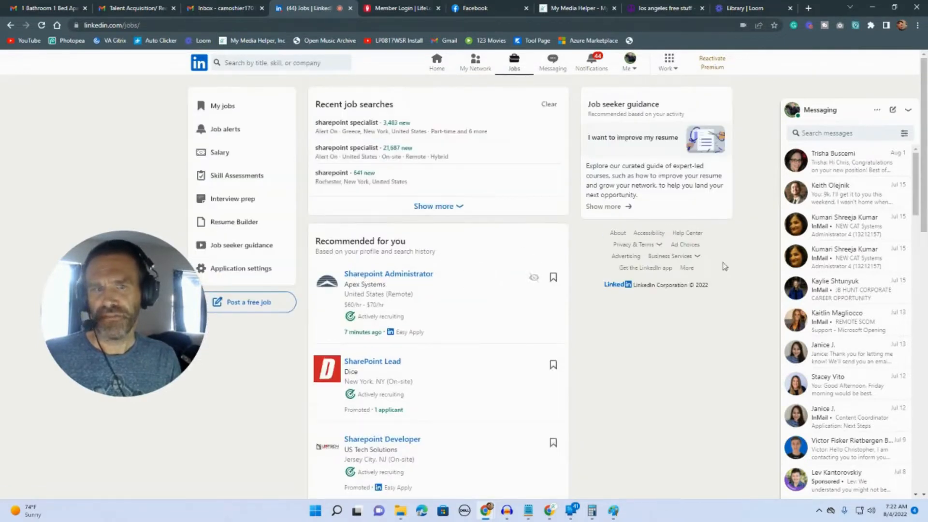
pyautogui.moveTo(859, 198)
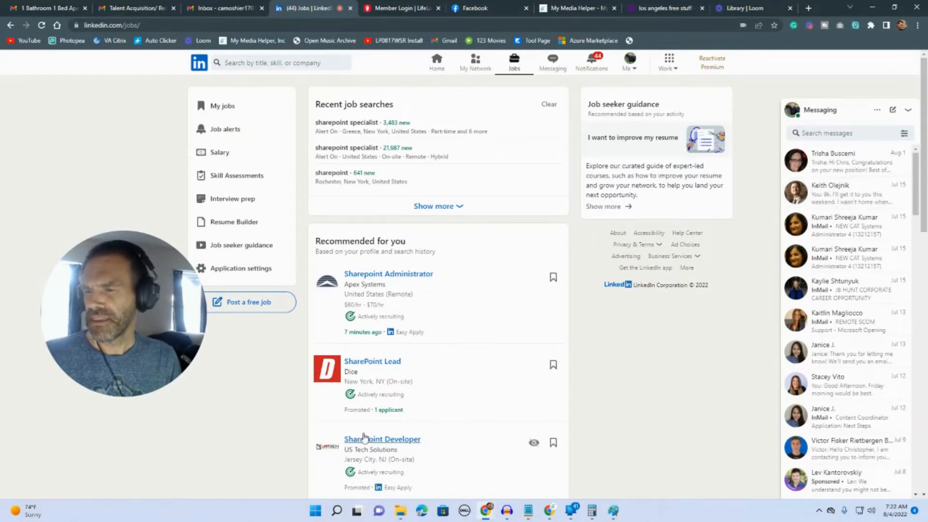
pyautogui.scroll(-3)
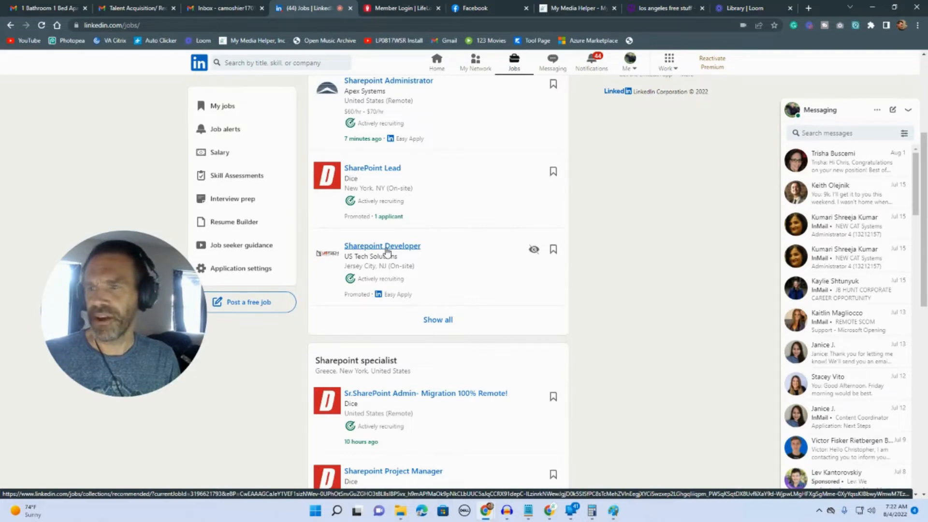
pyautogui.moveTo(854, 188)
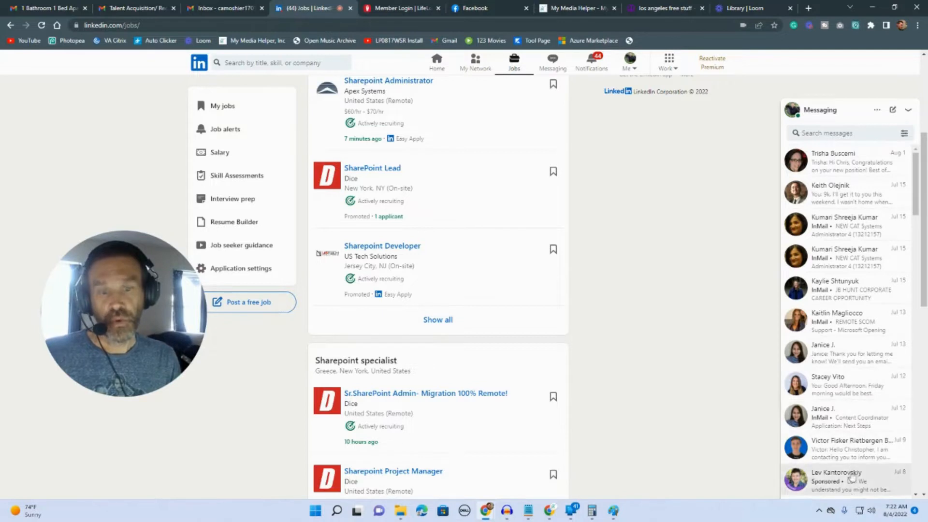
pyautogui.moveTo(675, 173)
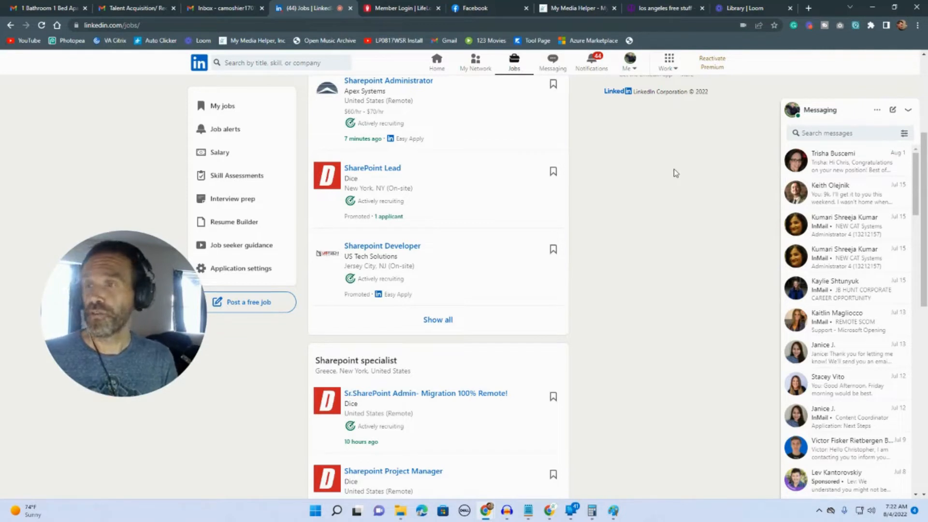
pyautogui.moveTo(629, 64)
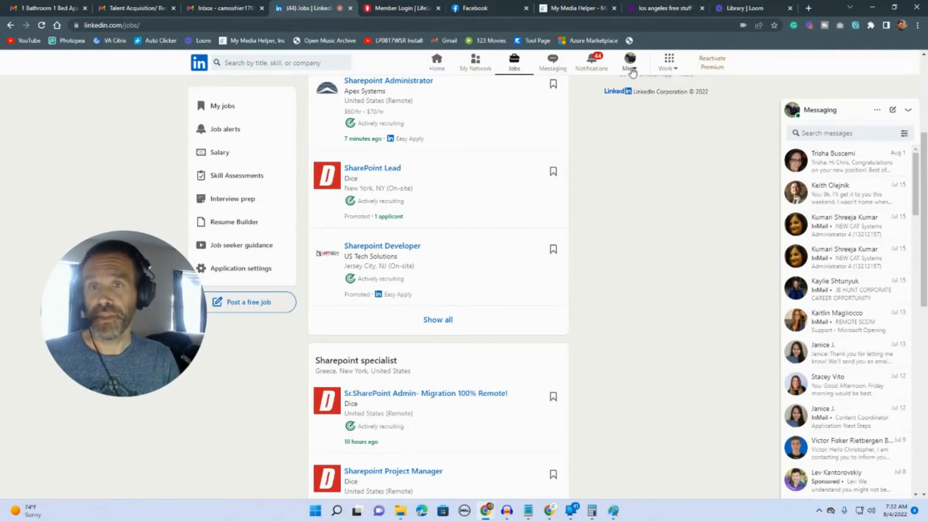
pyautogui.click(630, 62)
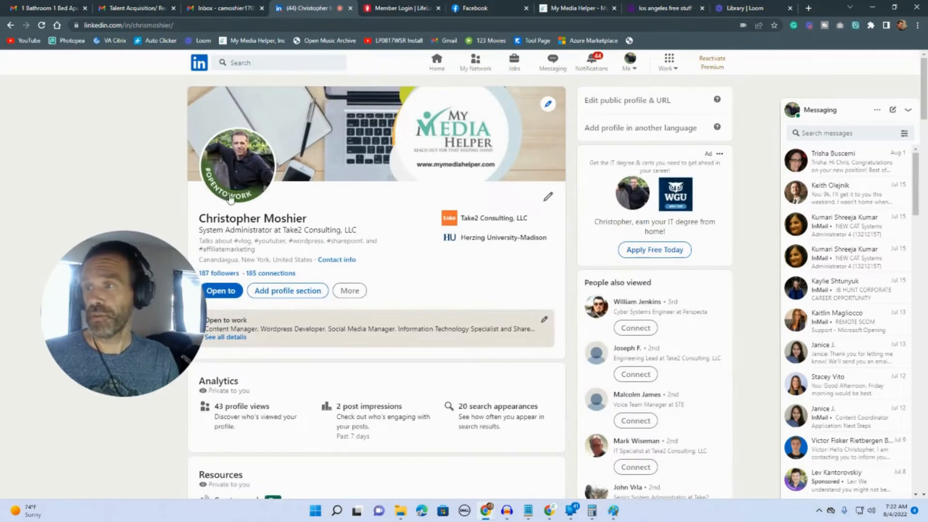
pyautogui.moveTo(280, 188)
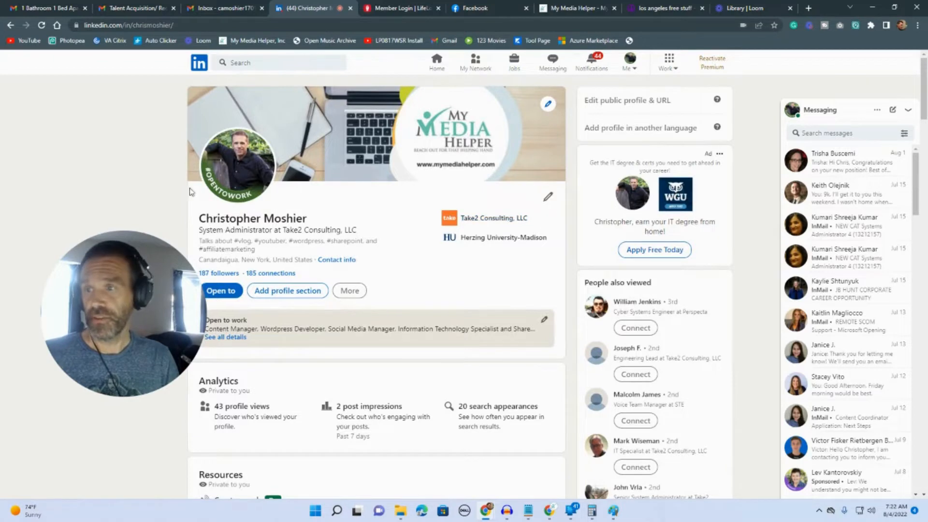
# - View the profile photo up close and look at its frame options, including the #Hiring frame
pyautogui.click(235, 163)
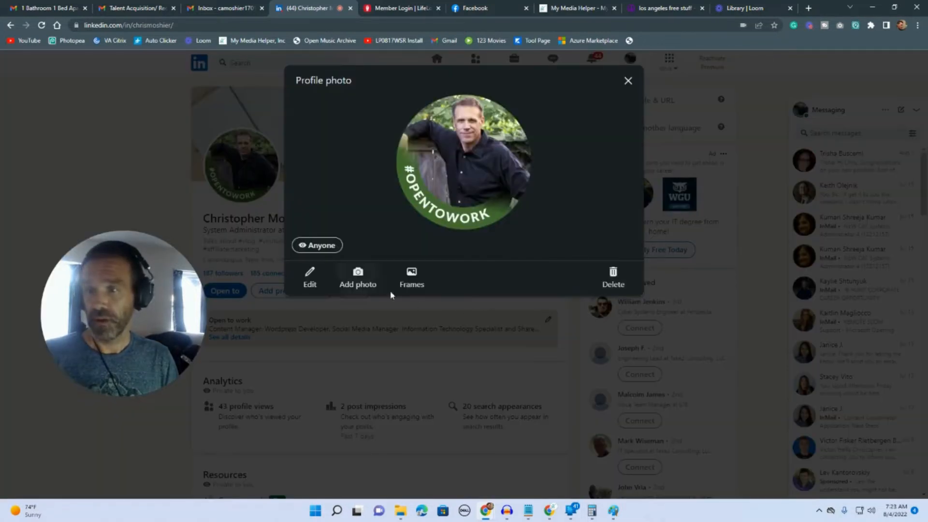
pyautogui.click(411, 279)
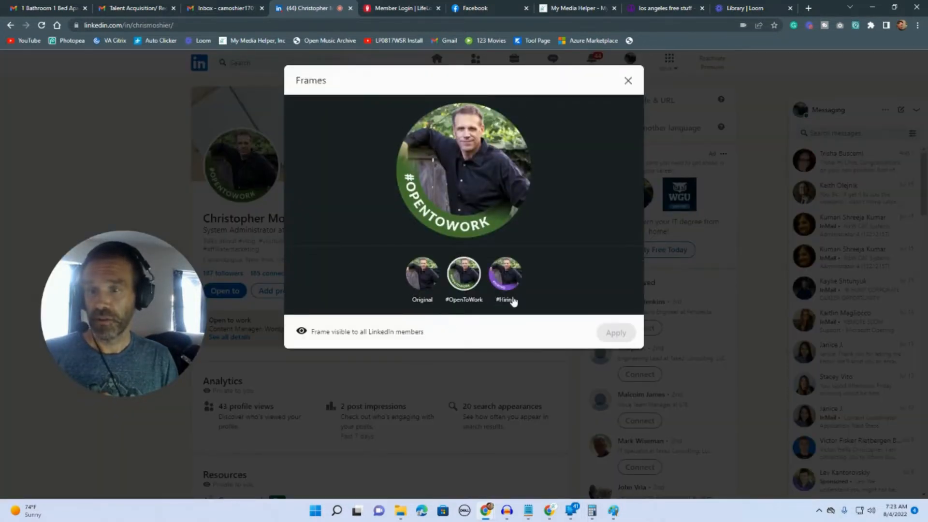
pyautogui.click(463, 273)
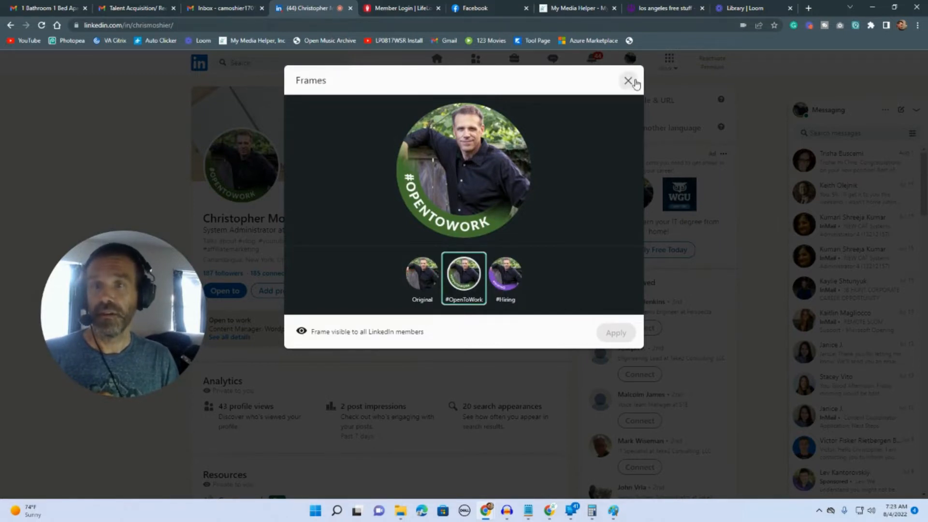
# - Close the frame chooser and photo view unchanged, return to Jobs, then switch to the Gmail tab
pyautogui.click(628, 81)
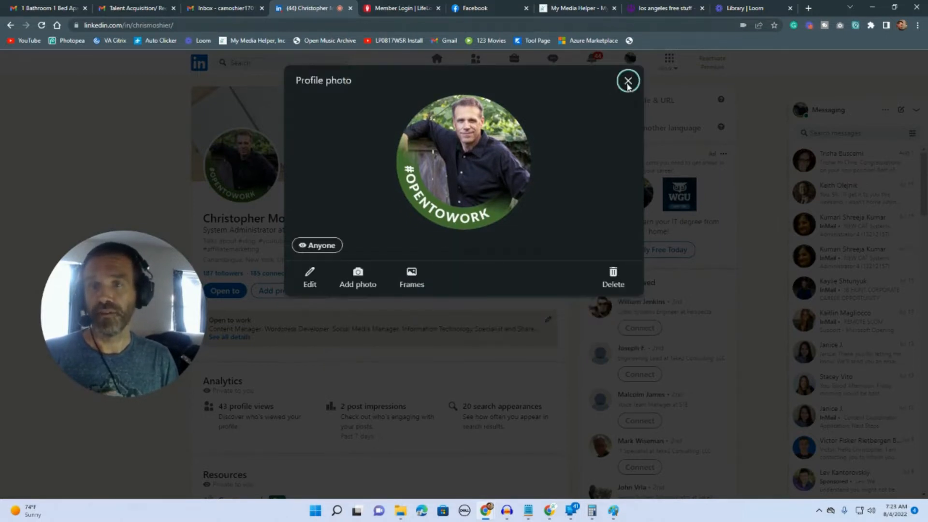
pyautogui.click(628, 80)
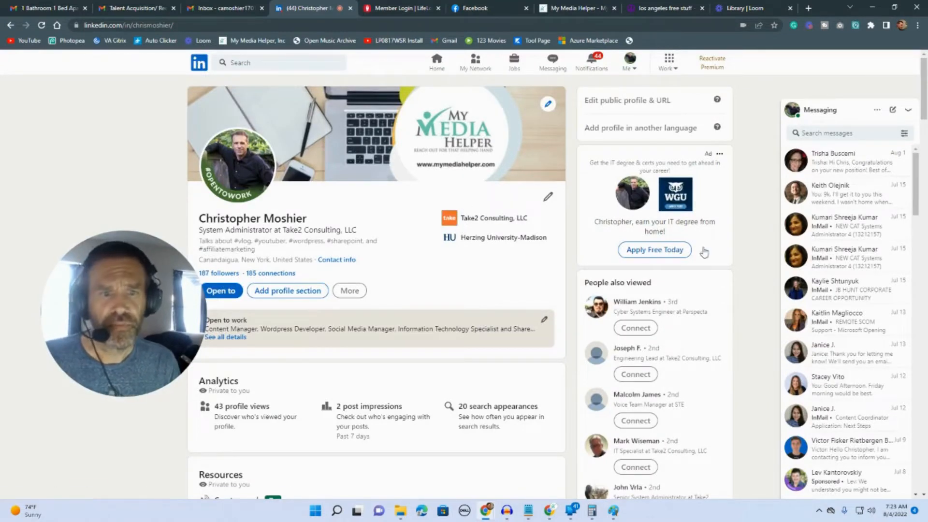
pyautogui.moveTo(514, 62)
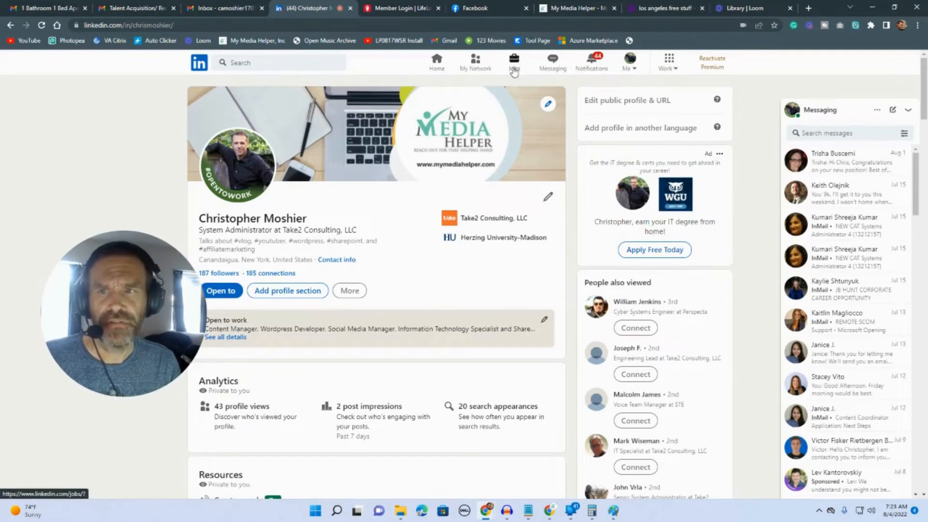
pyautogui.click(513, 61)
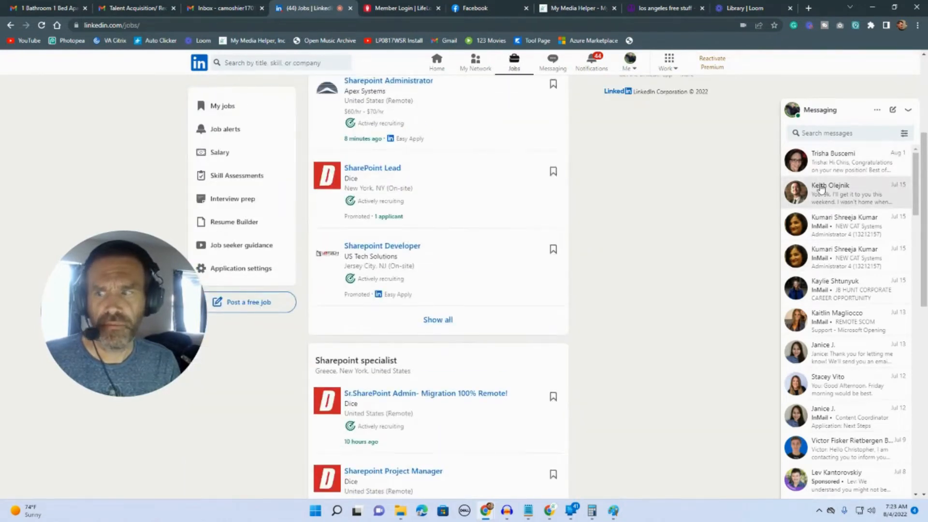
pyautogui.click(136, 7)
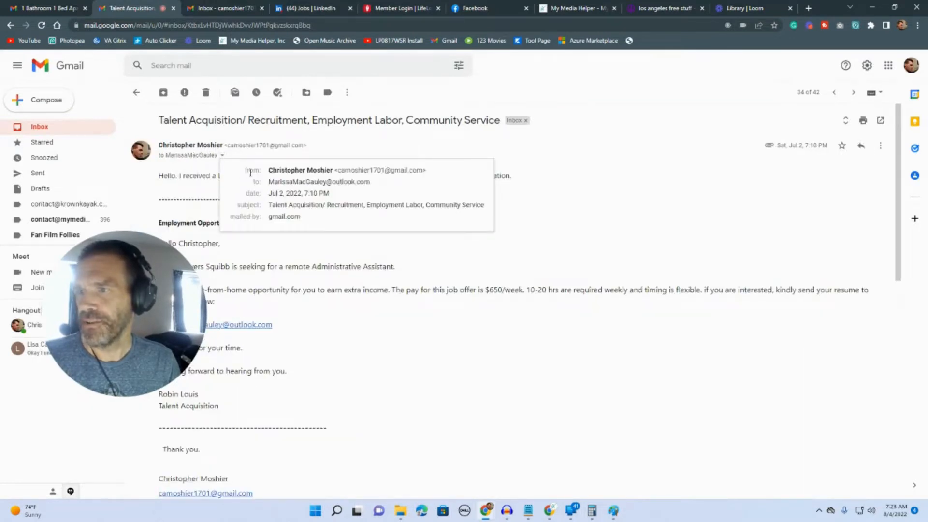
# - Highlight the recruiter's free email domain, read down the thread, and open a new tab
pyautogui.doubleClick(351, 181)
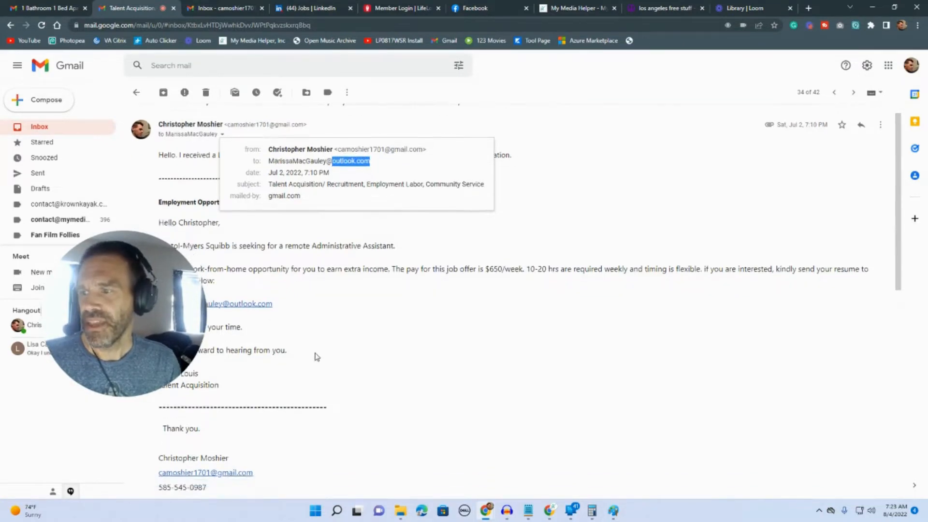
pyautogui.scroll(-3)
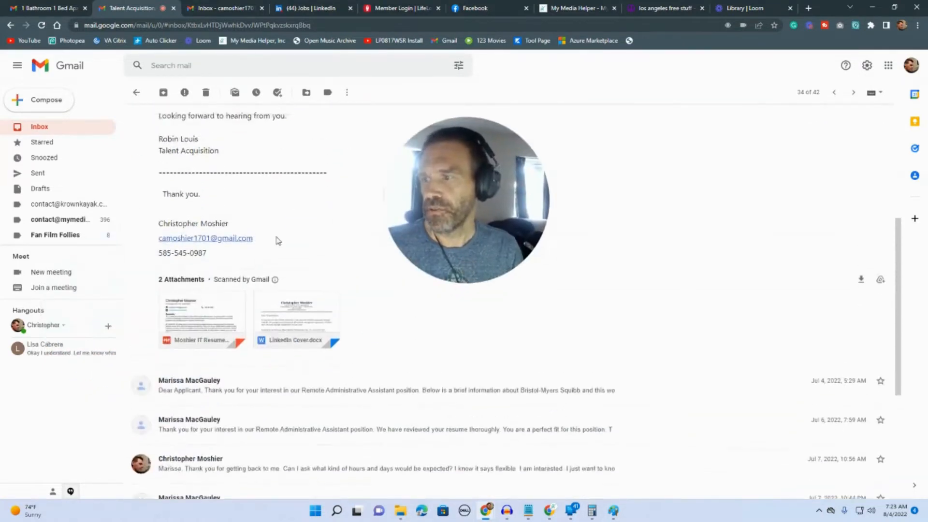
pyautogui.scroll(-3)
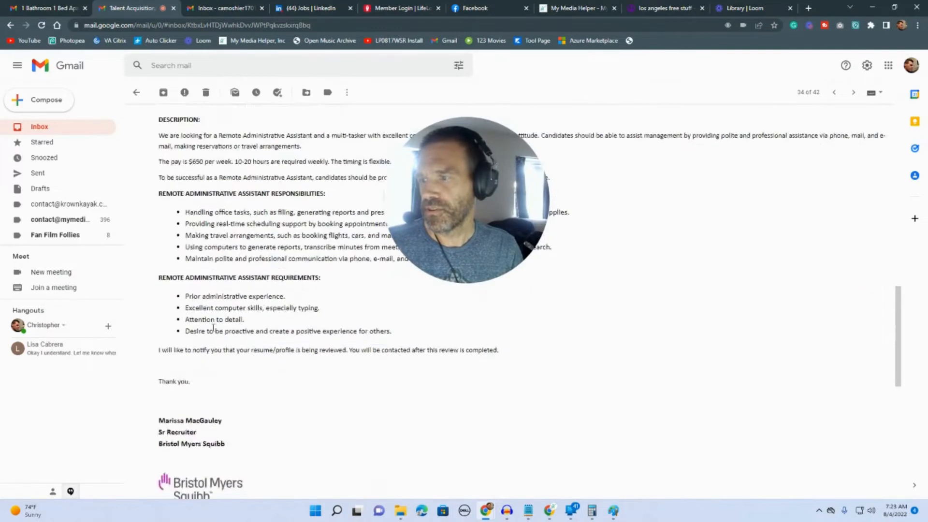
pyautogui.scroll(-3)
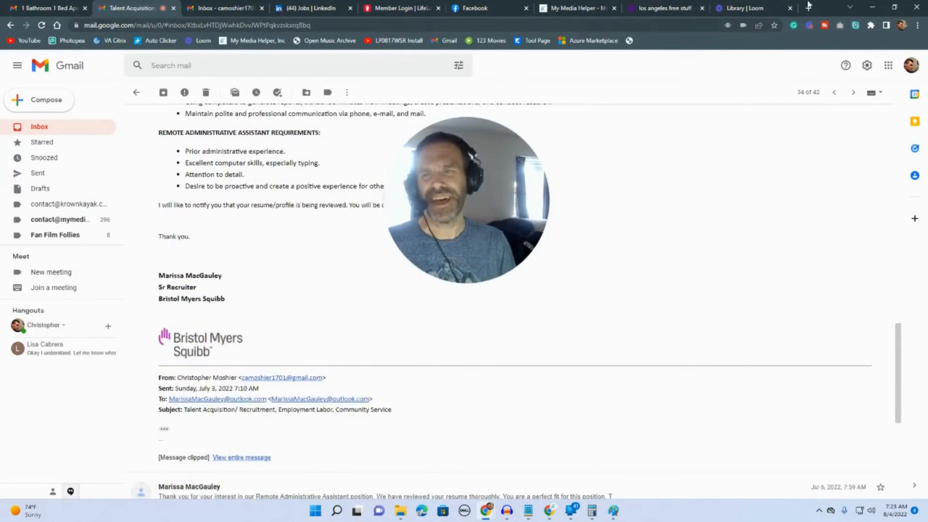
pyautogui.click(807, 7)
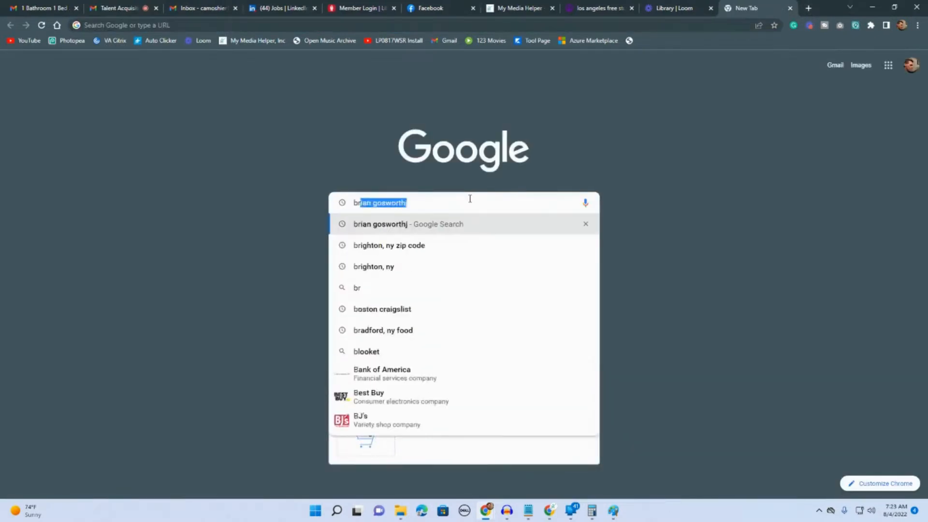
# - Search Google for 'bristol myers squibb', open the bms.com result, then return to the Gmail thread
pyautogui.write('bristol m')
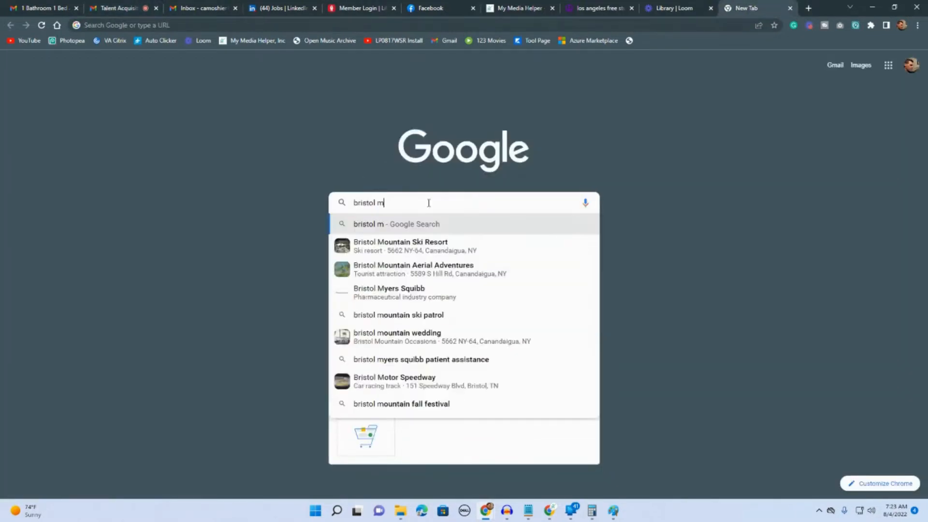
pyautogui.write('yers squibb')
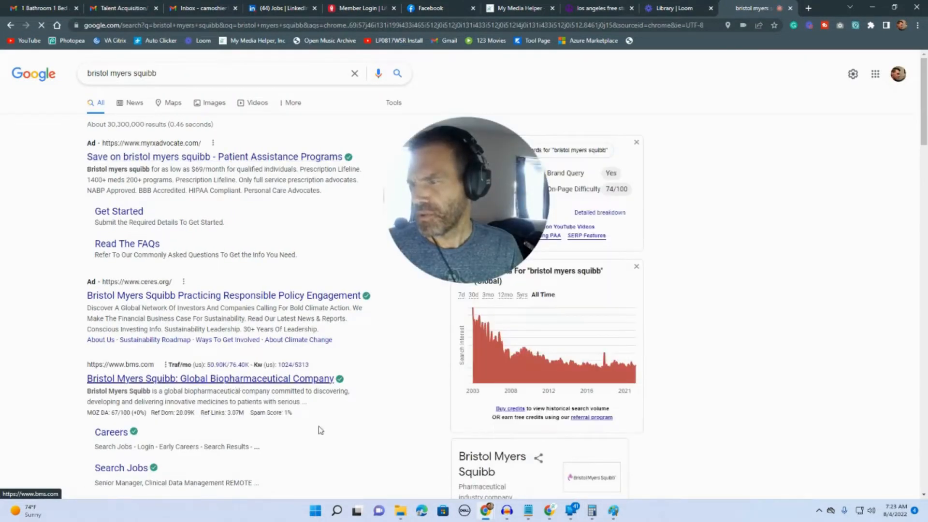
pyautogui.click(209, 378)
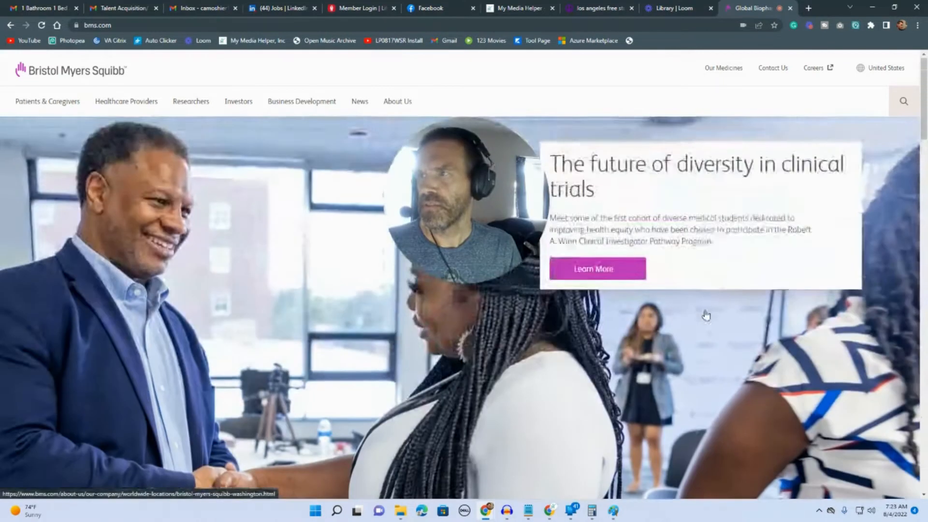
pyautogui.moveTo(246, 264)
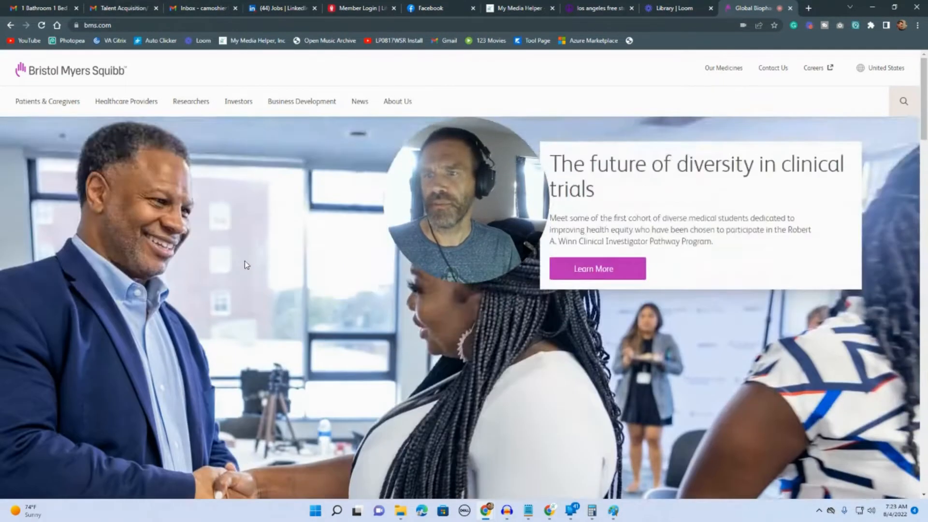
pyautogui.click(121, 7)
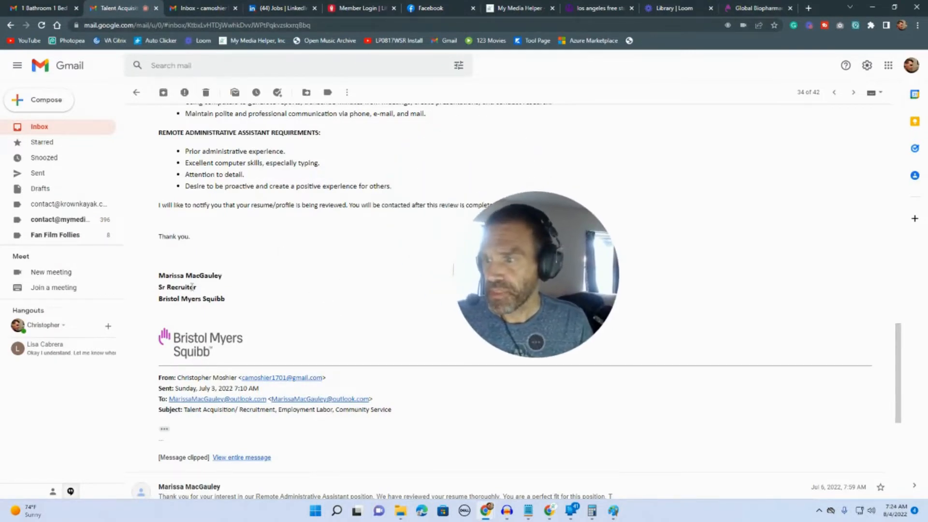
# - Select the recruiter's name in the signature, glance at the LinkedIn jobs tab, and return to the thread
pyautogui.doubleClick(190, 275)
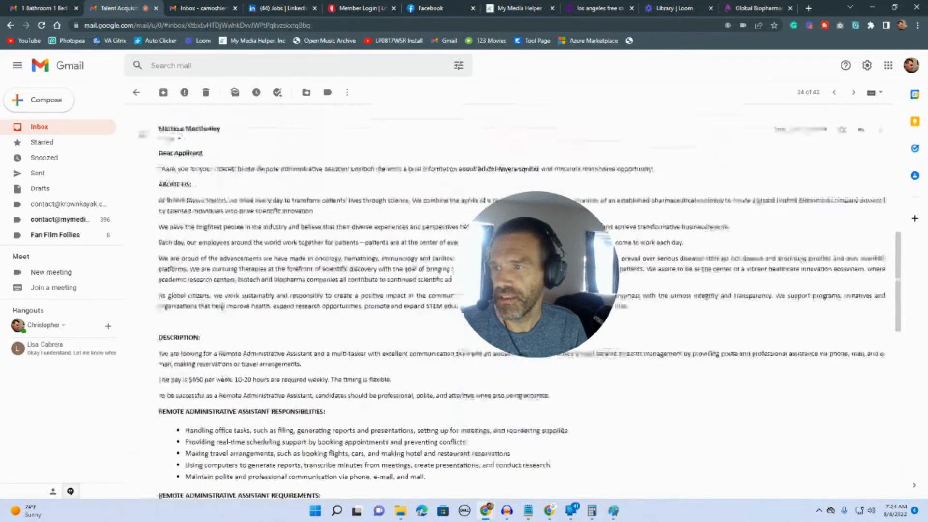
pyautogui.scroll(3)
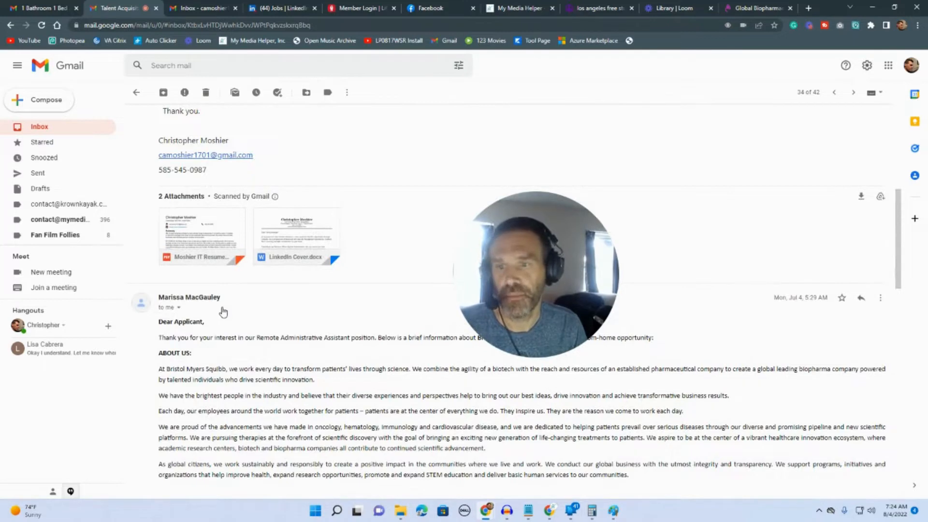
pyautogui.scroll(-3)
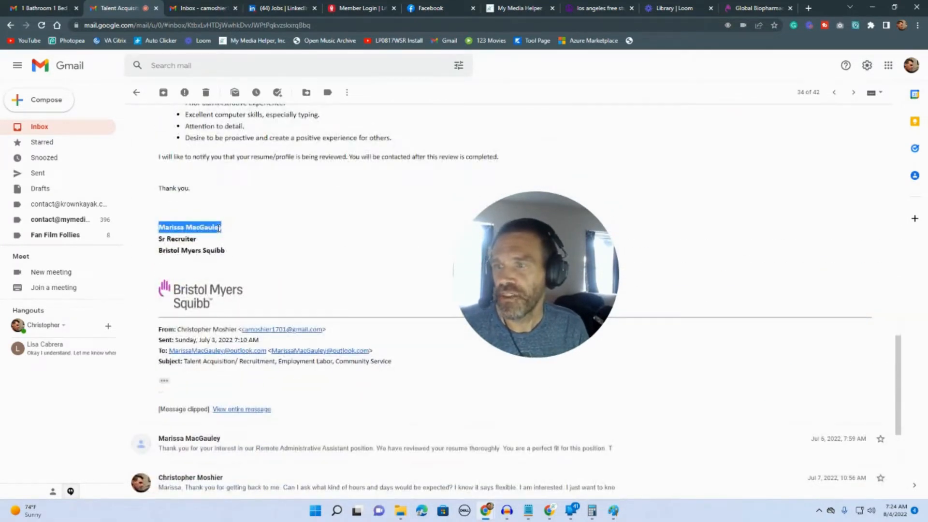
pyautogui.click(282, 8)
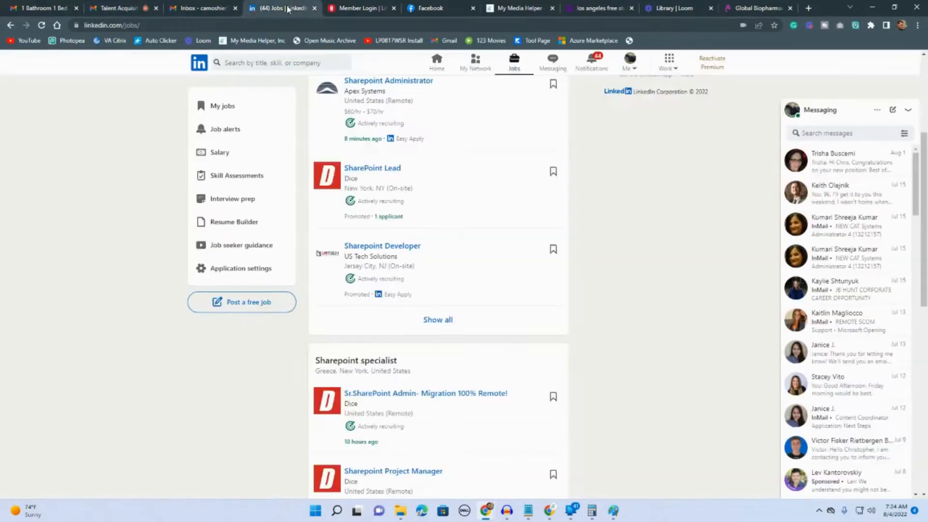
pyautogui.click(123, 8)
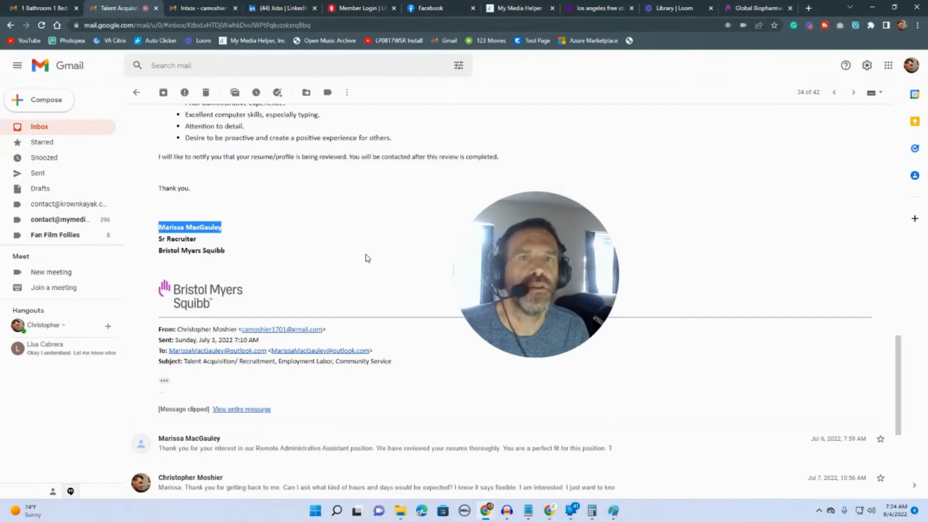
pyautogui.moveTo(365, 259)
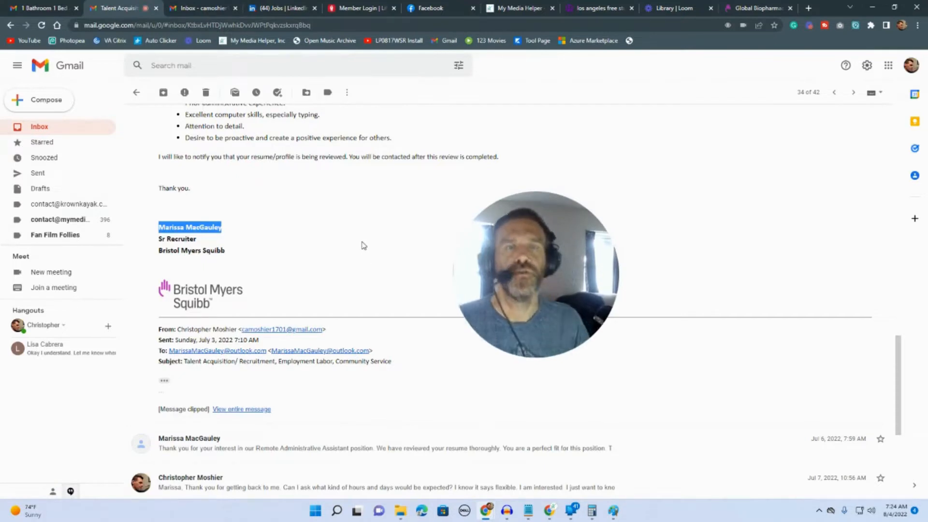
pyautogui.moveTo(343, 253)
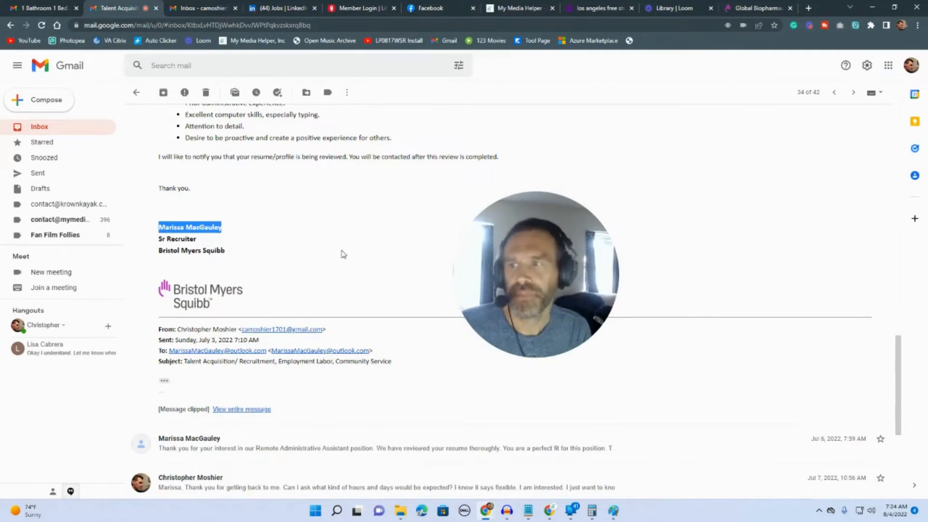
# - Show the message's sender and recipient details, then switch to the Bristol Myers Squibb website tab
pyautogui.scroll(-3)
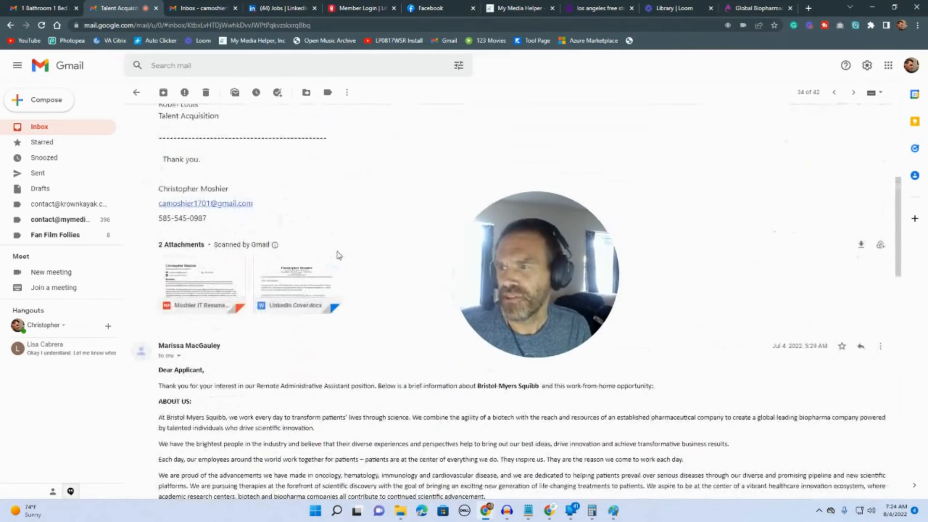
pyautogui.scroll(3)
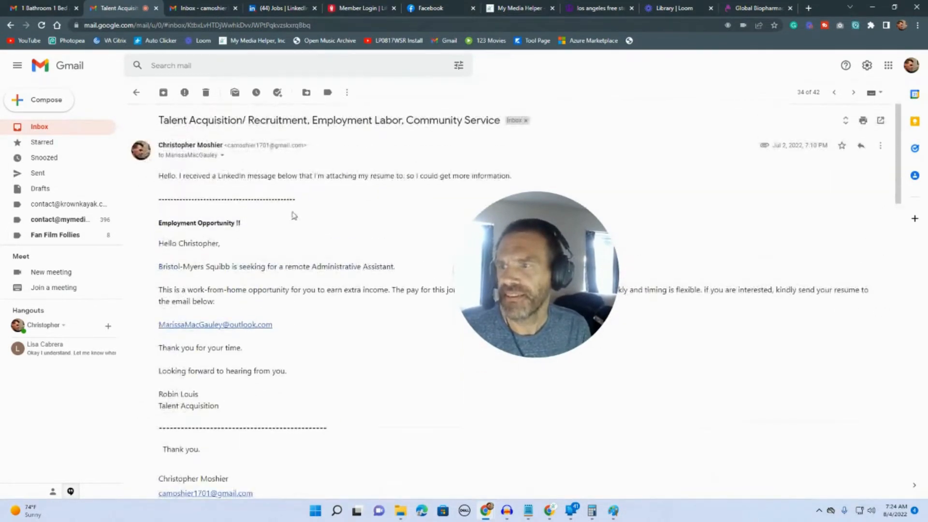
pyautogui.click(221, 155)
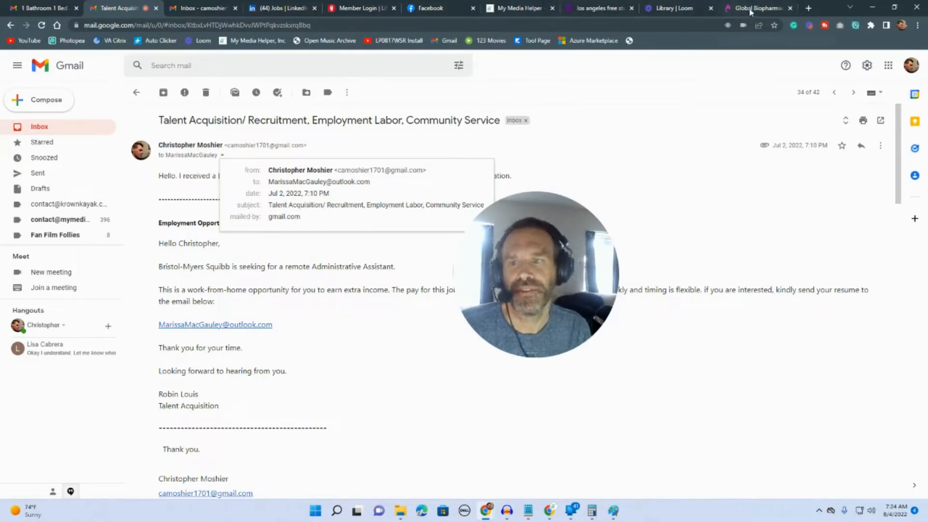
pyautogui.click(753, 8)
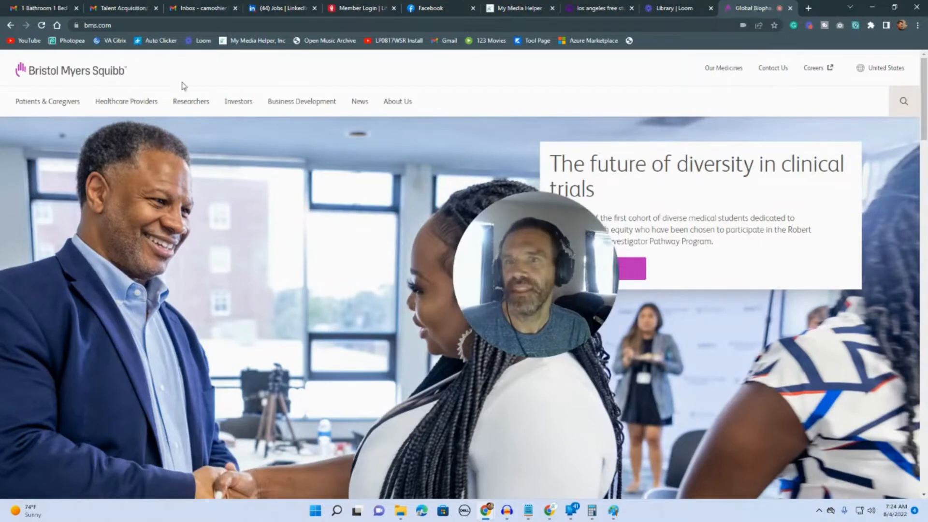
pyautogui.moveTo(296, 262)
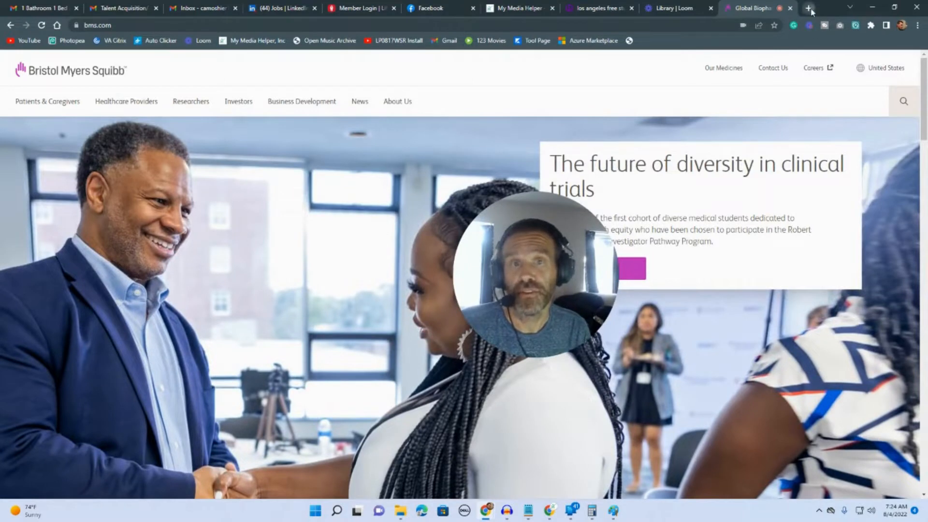
pyautogui.click(808, 7)
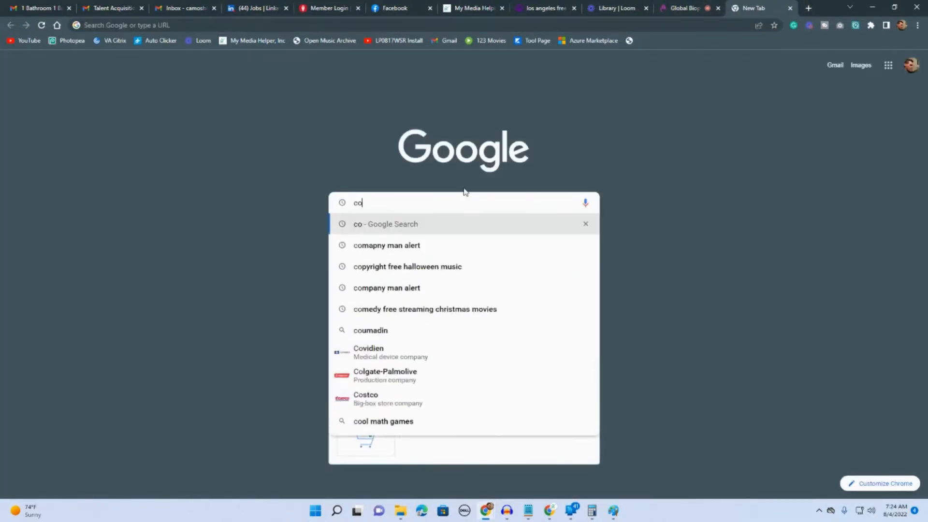
pyautogui.write('n')
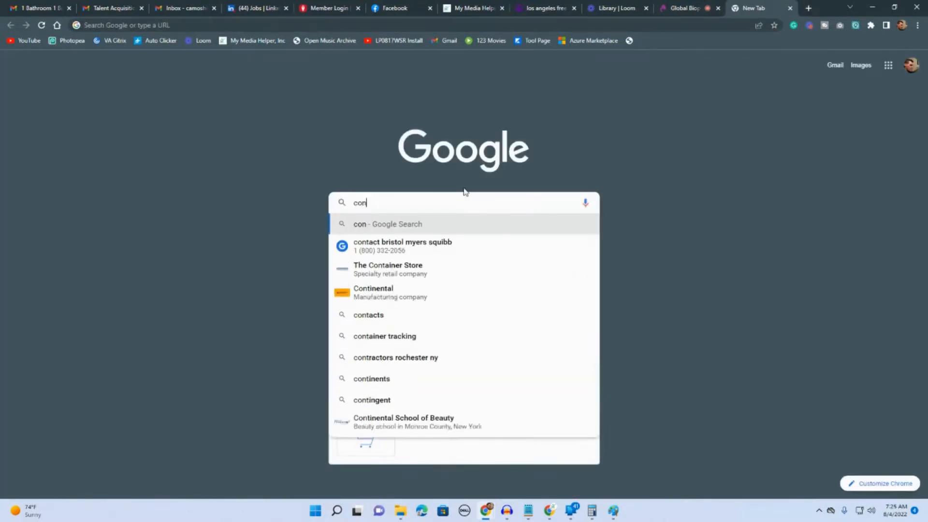
pyautogui.write('@m')
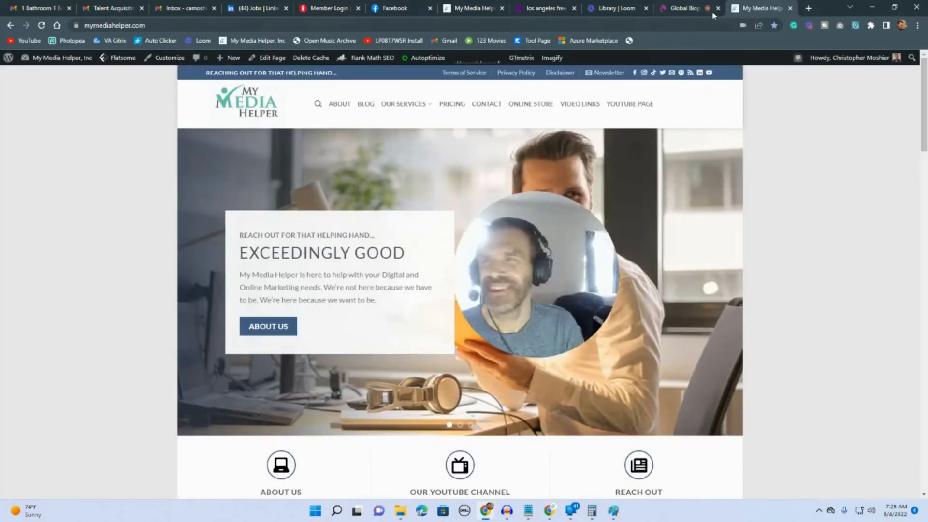
pyautogui.click(807, 8)
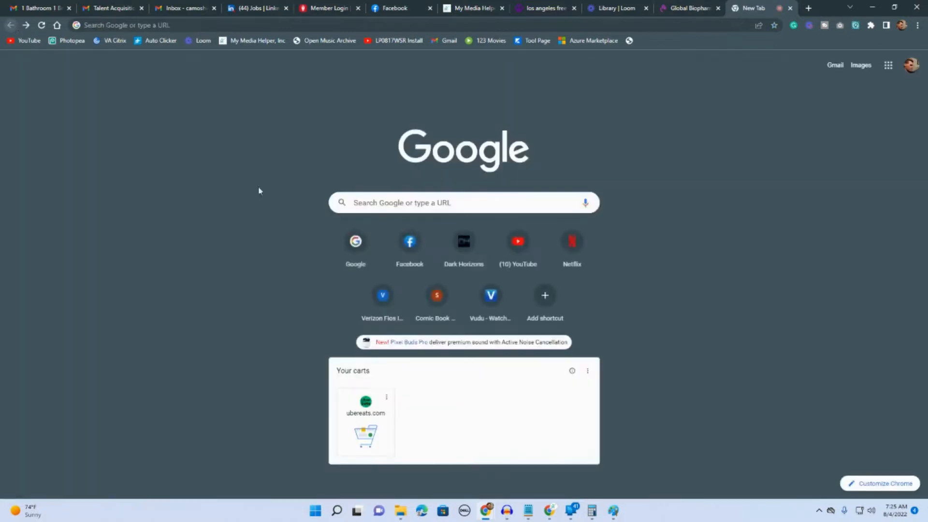
pyautogui.click(461, 202)
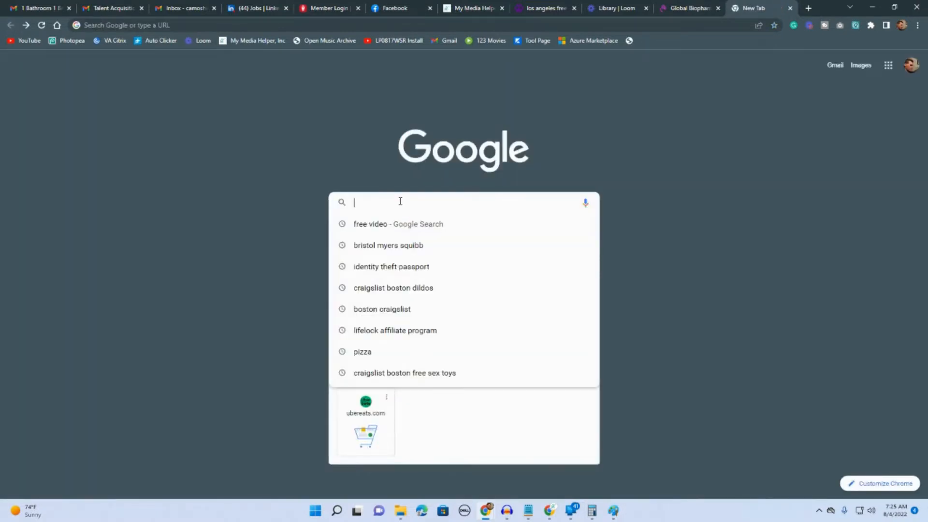
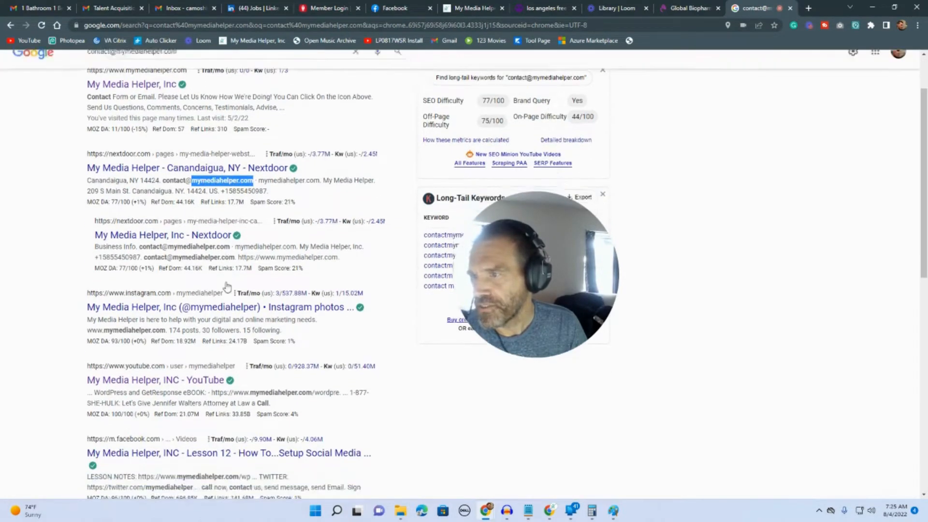
# - Scroll through the search results for the address and right-click one of them
pyautogui.scroll(-3)
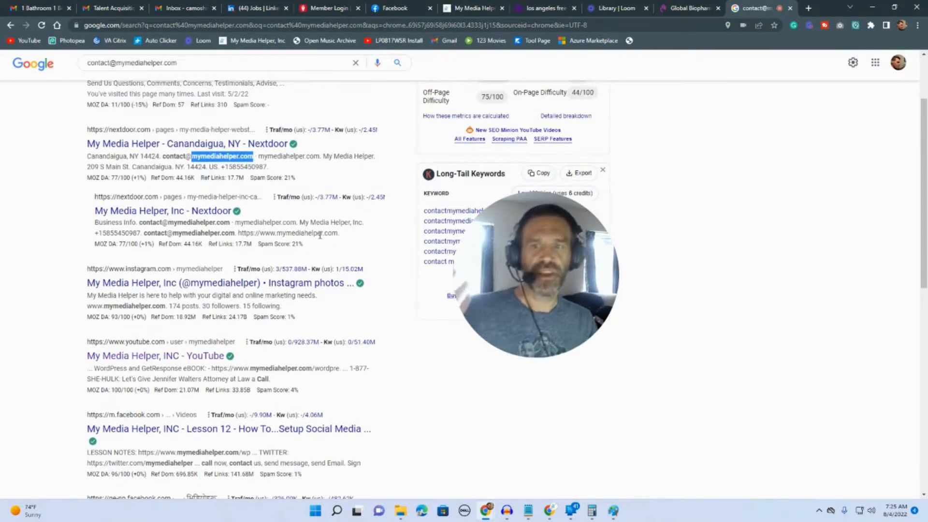
pyautogui.moveTo(330, 250)
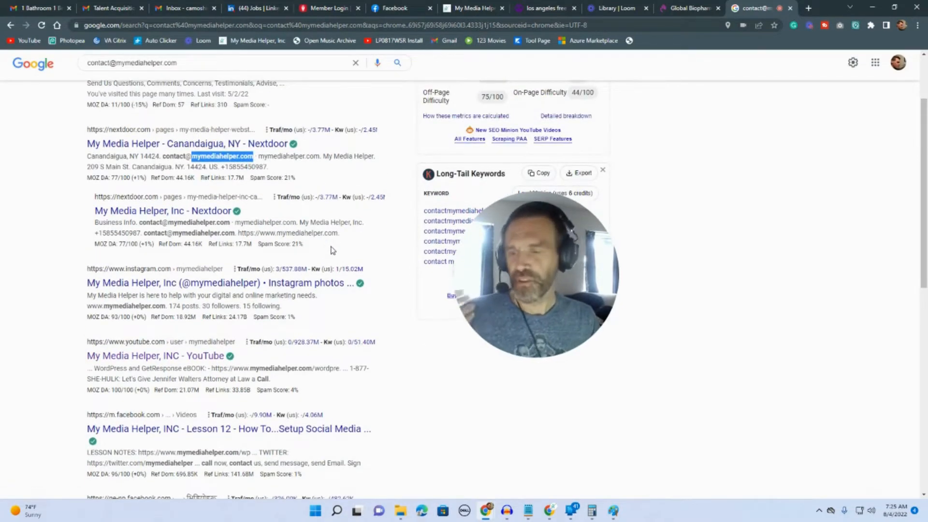
pyautogui.scroll(-3)
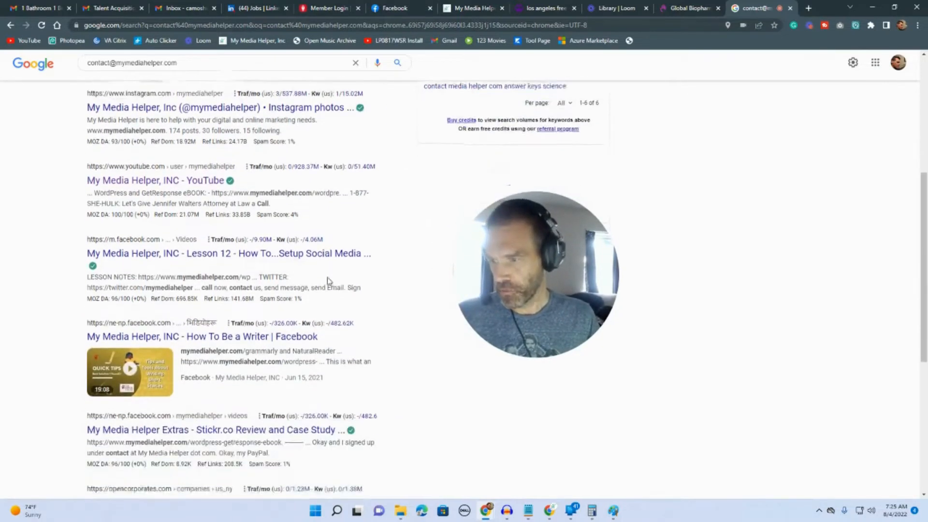
pyautogui.scroll(-3)
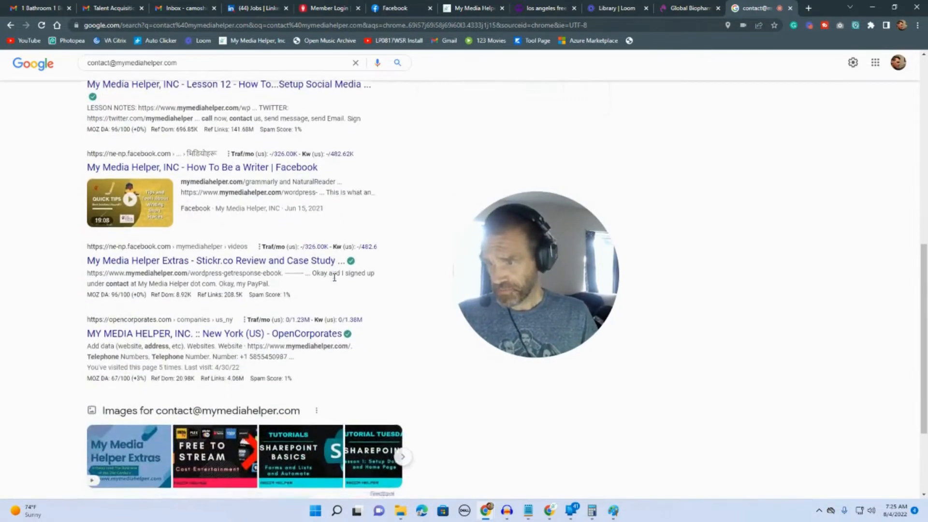
pyautogui.scroll(-3)
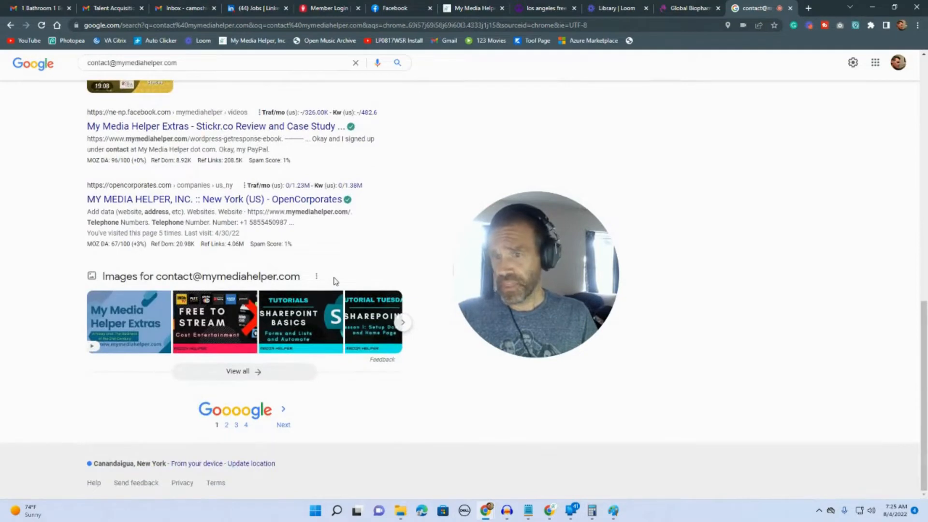
pyautogui.scroll(3)
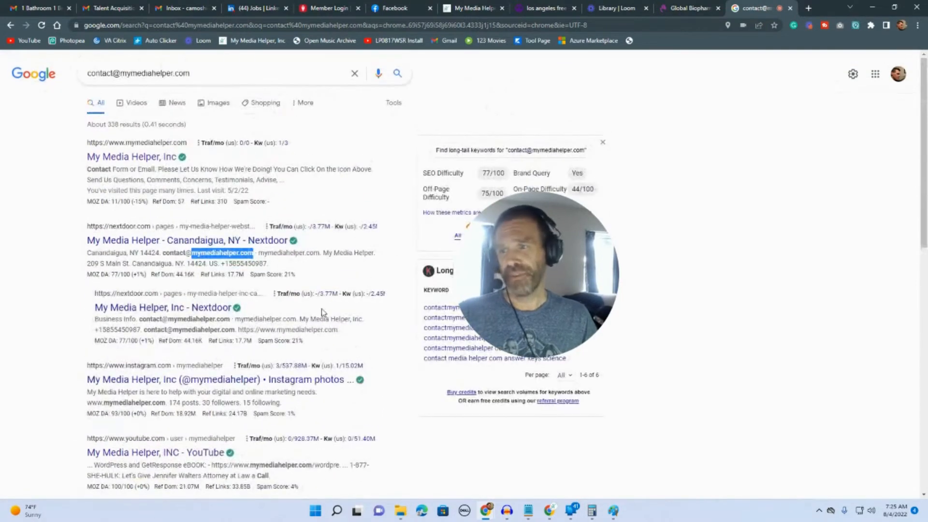
pyautogui.rightClick(237, 253)
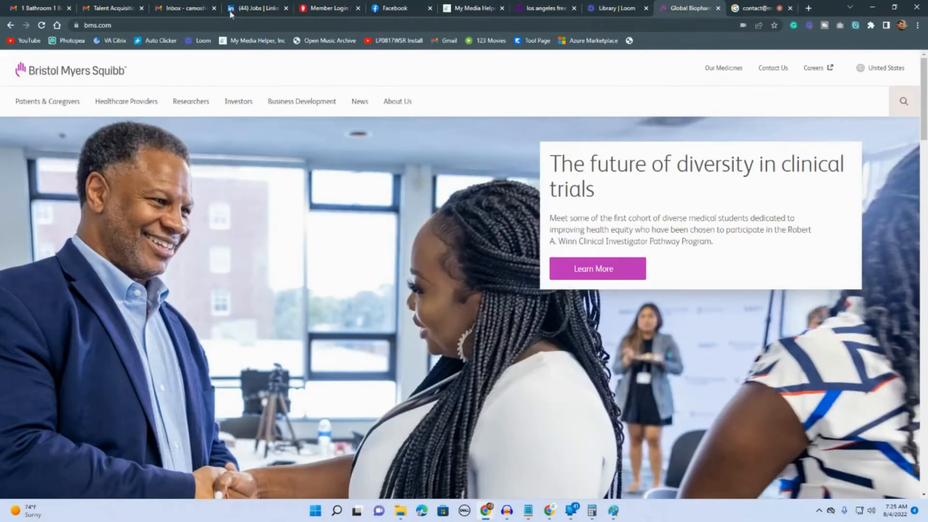
pyautogui.click(109, 8)
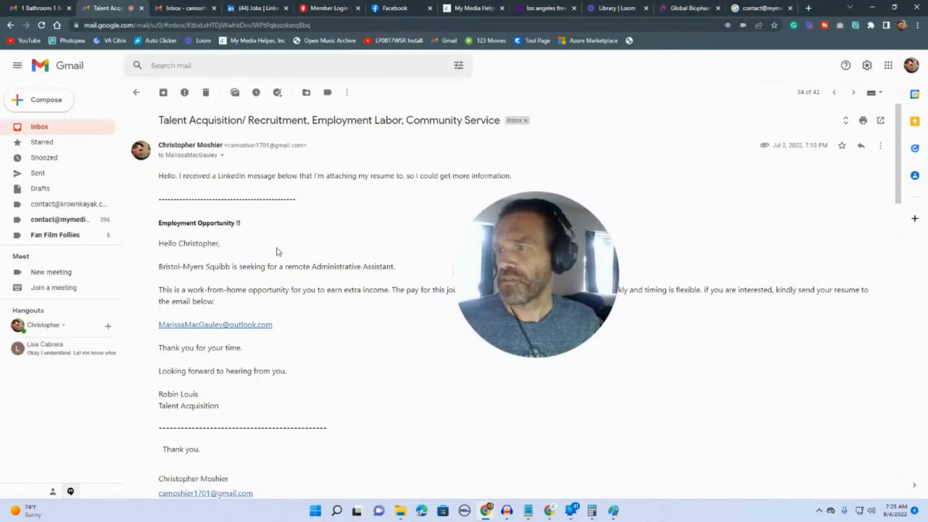
pyautogui.scroll(-3)
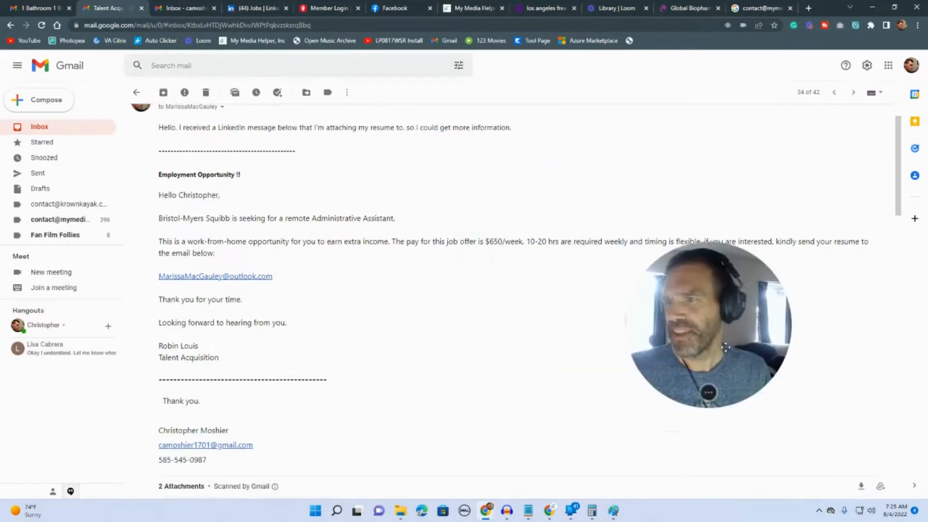
pyautogui.scroll(-3)
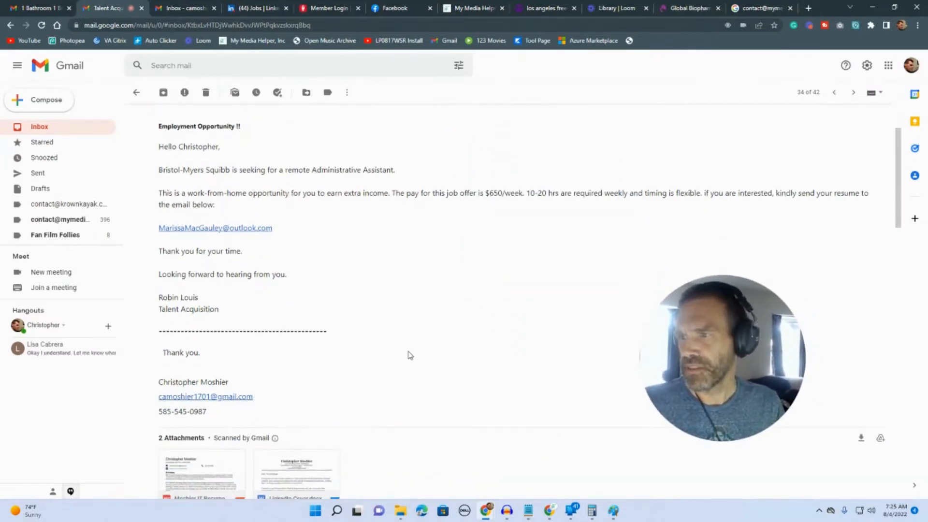
pyautogui.scroll(-3)
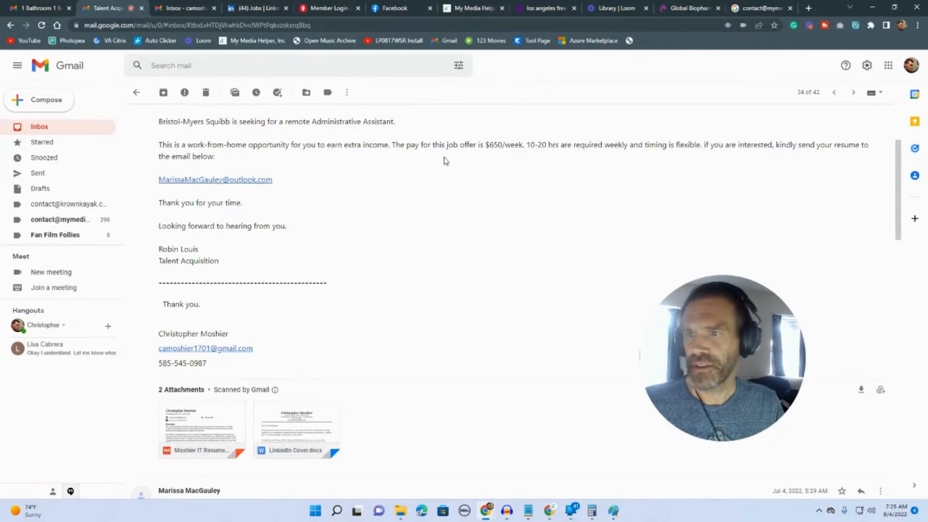
pyautogui.scroll(3)
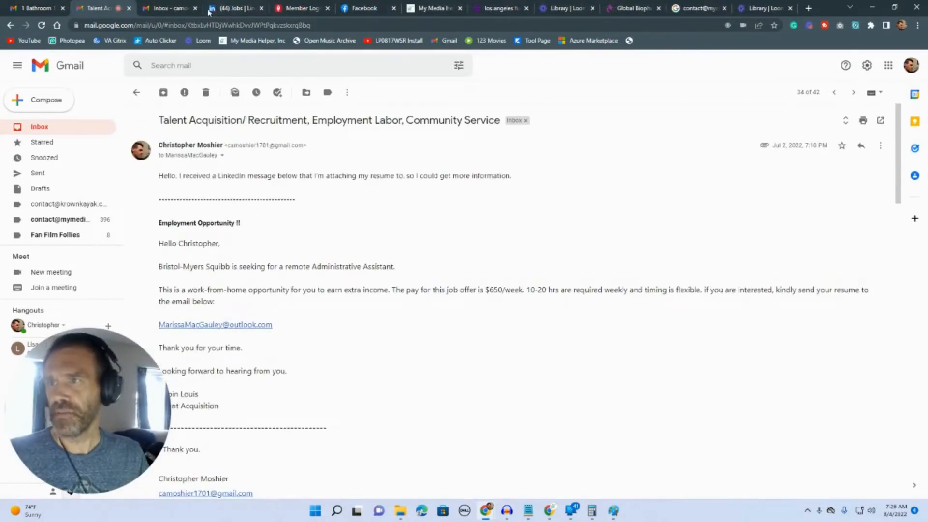
pyautogui.moveTo(206, 190)
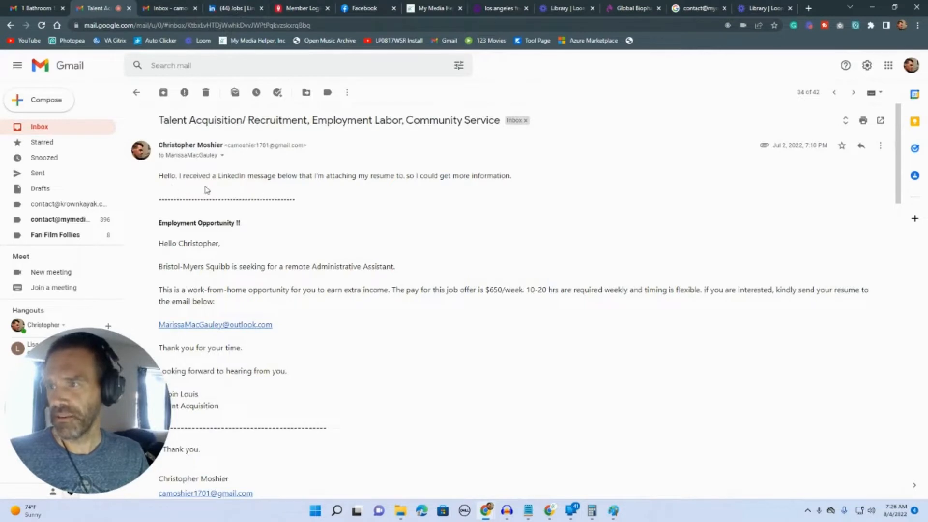
pyautogui.moveTo(388, 190)
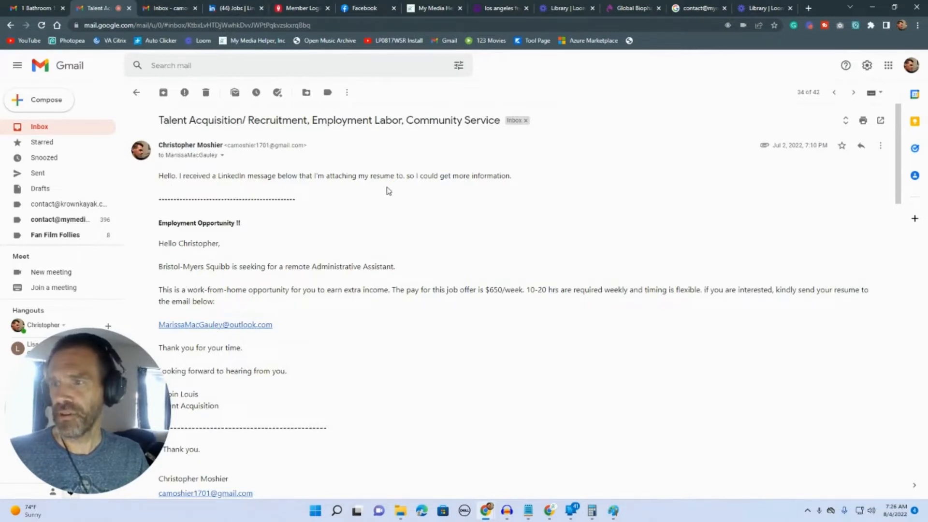
pyautogui.moveTo(405, 191)
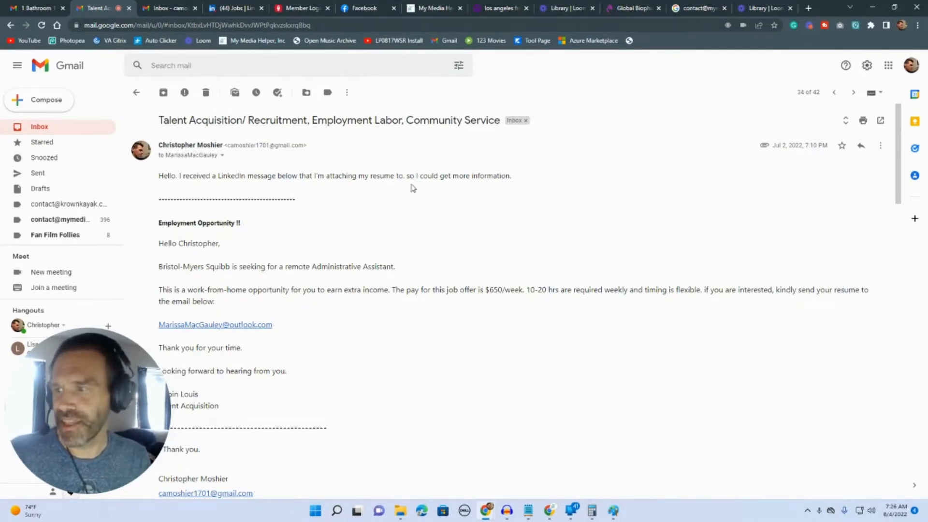
pyautogui.scroll(-3)
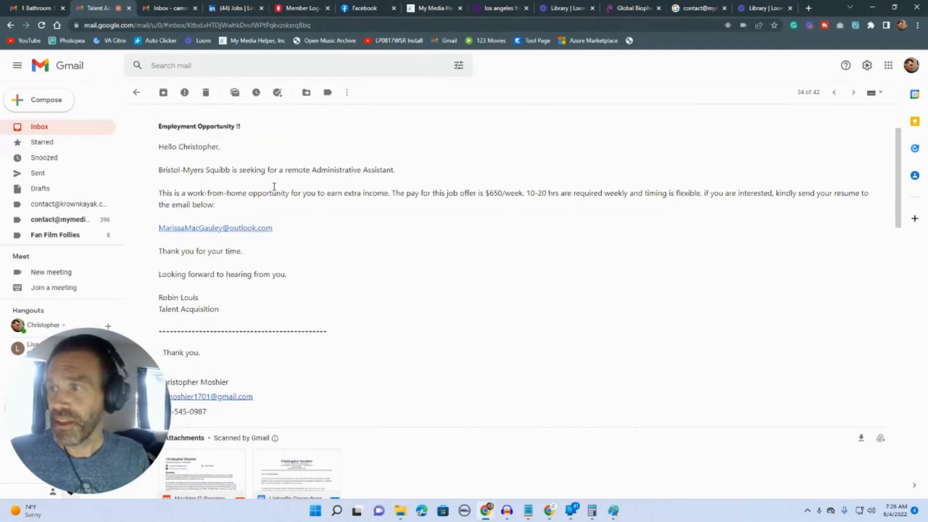
pyautogui.scroll(-3)
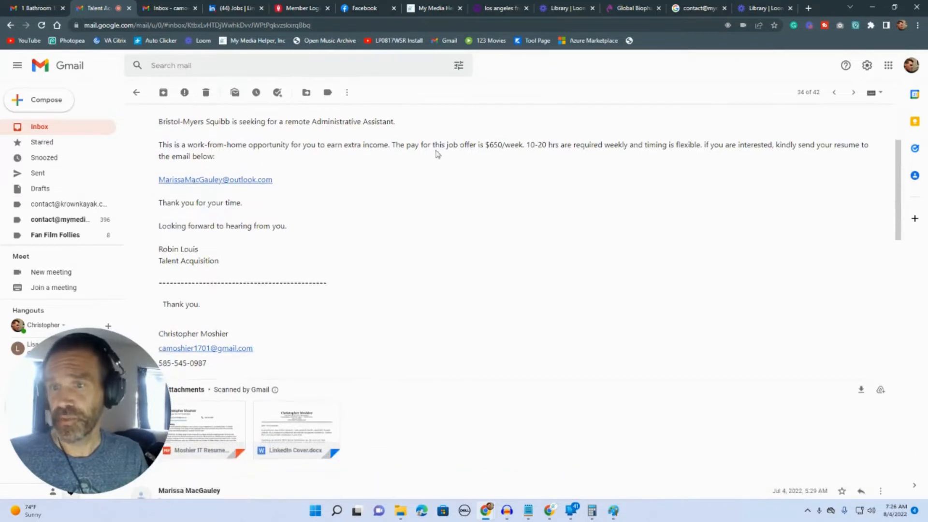
pyautogui.scroll(3)
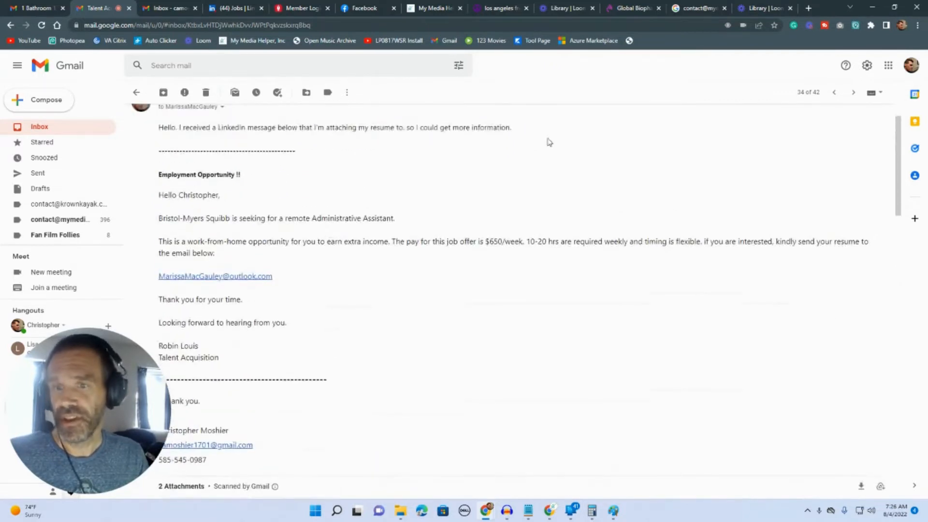
pyautogui.scroll(-3)
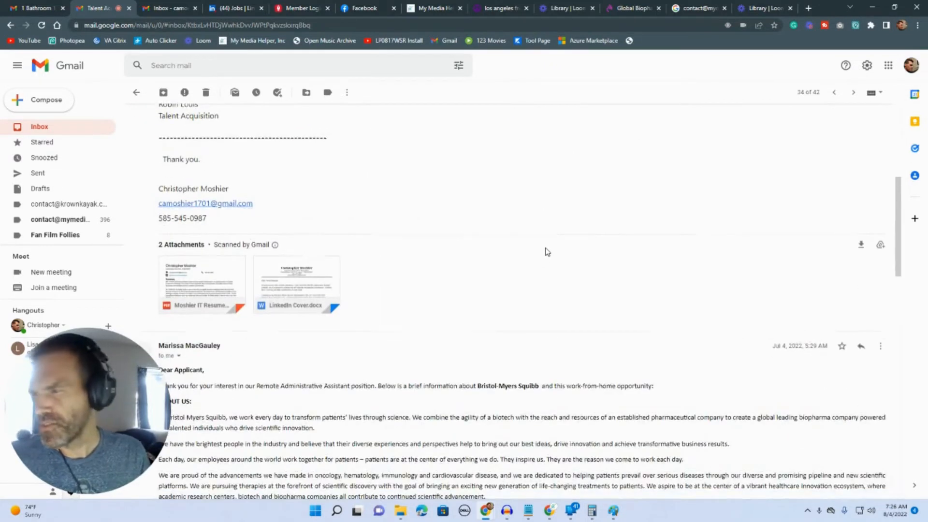
pyautogui.scroll(-3)
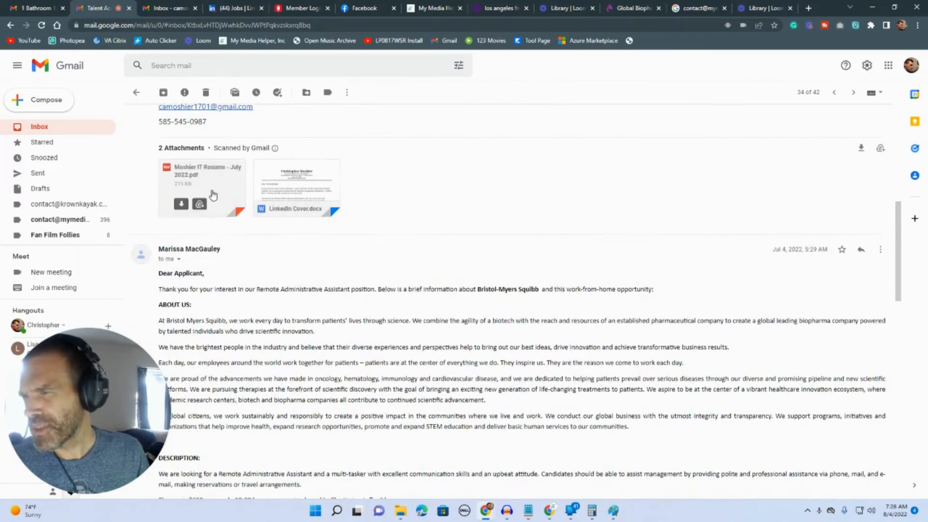
pyautogui.moveTo(296, 186)
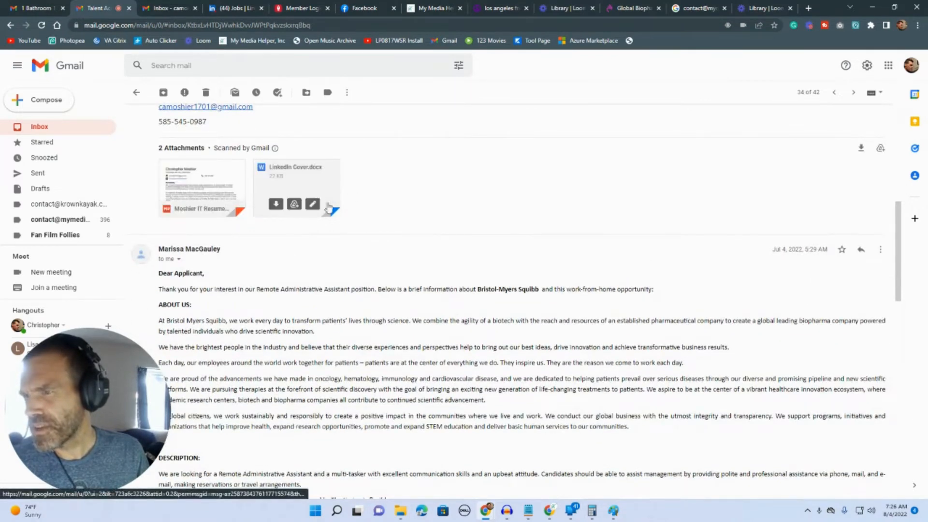
pyautogui.scroll(-3)
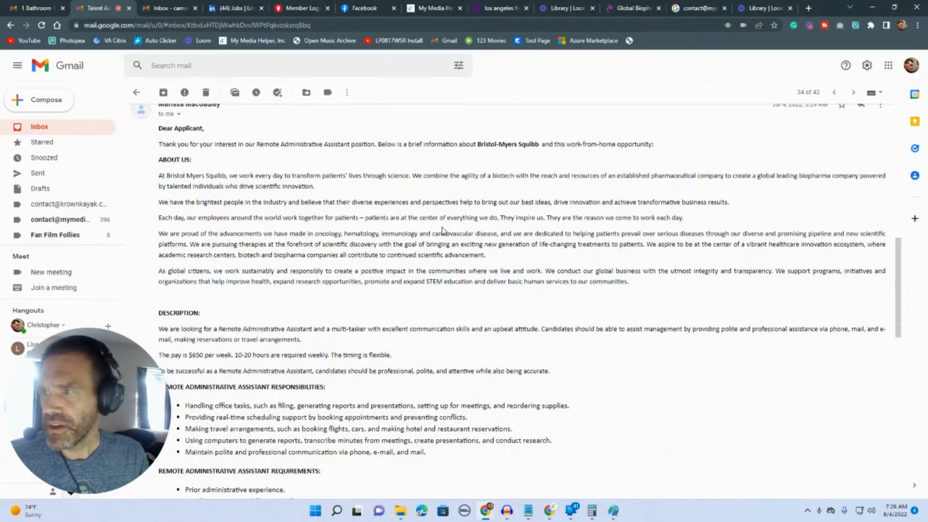
pyautogui.scroll(-3)
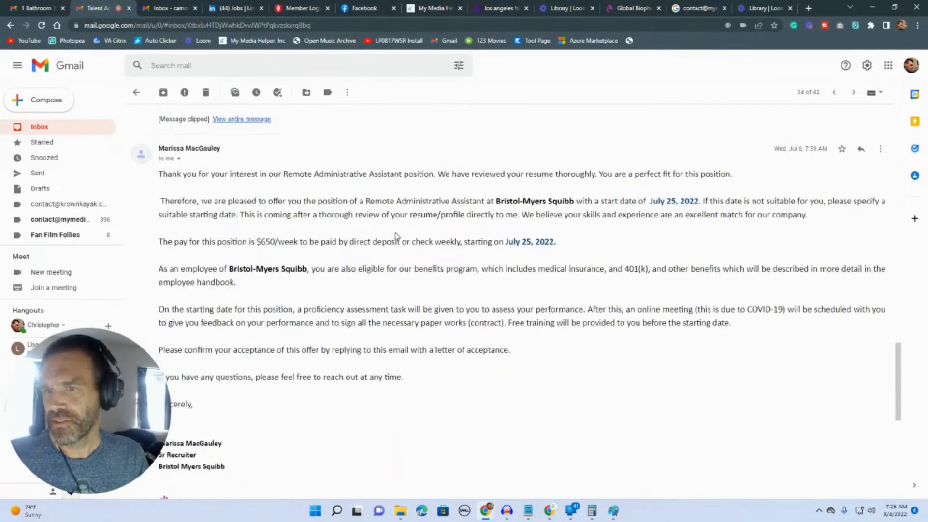
# - Expand the recruiter's Jul 7 equipment message and highlight the $3500 check amount
pyautogui.scroll(-3)
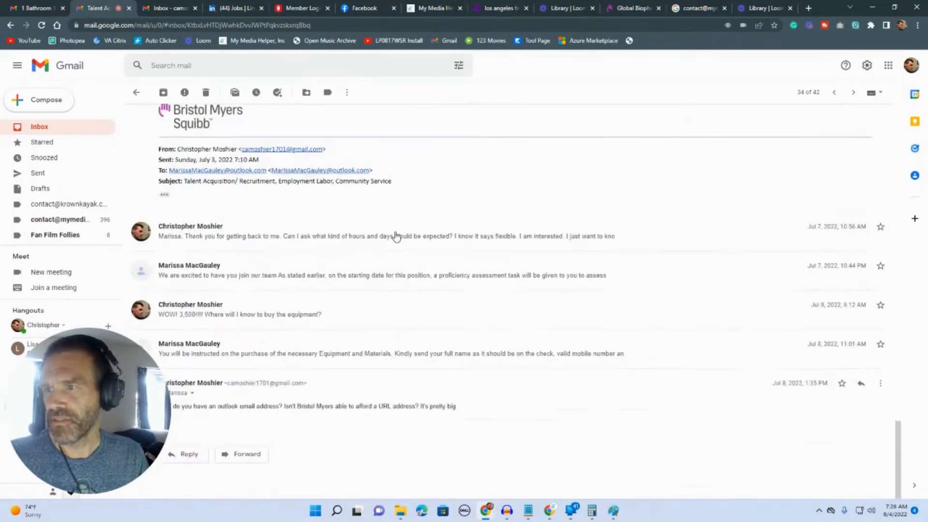
pyautogui.click(390, 235)
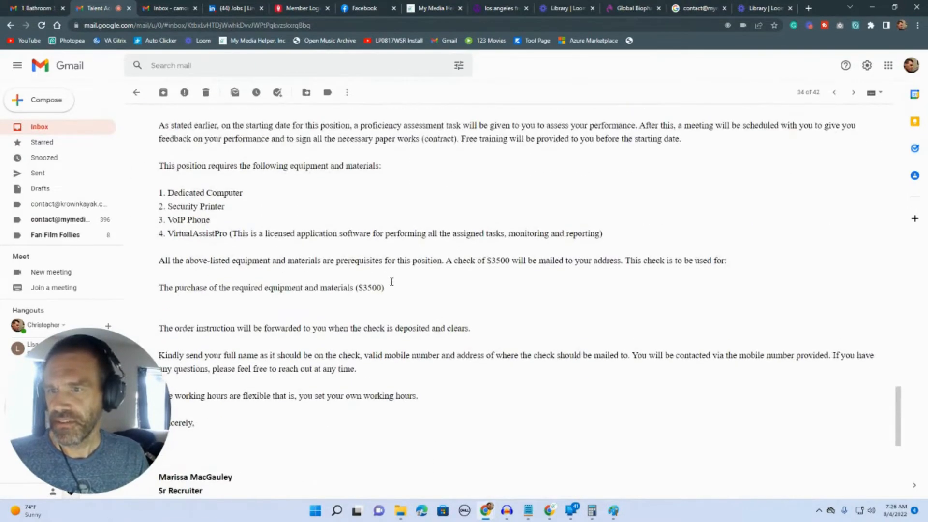
pyautogui.scroll(3)
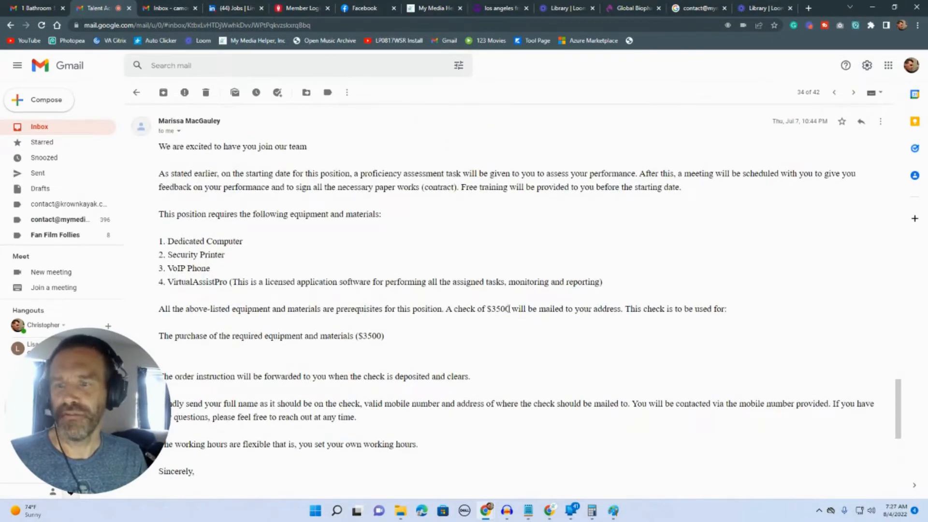
pyautogui.doubleClick(499, 309)
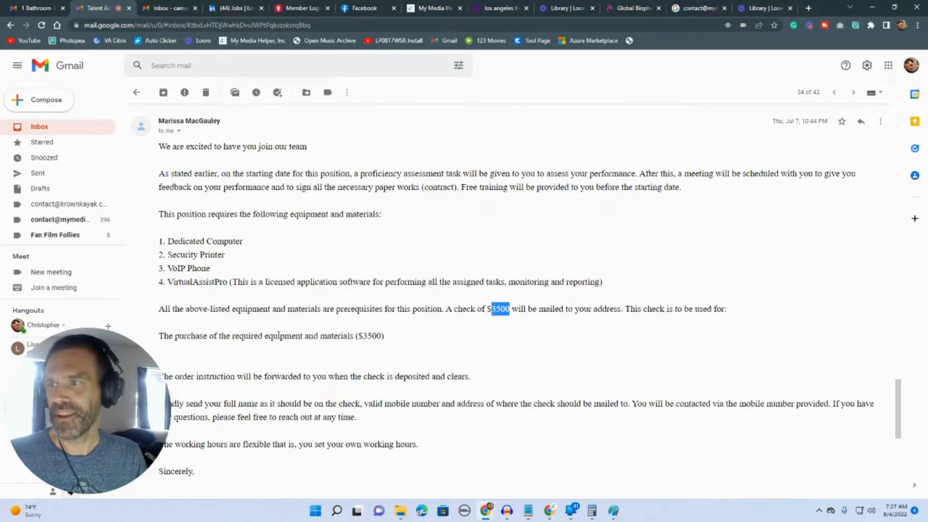
pyautogui.moveTo(235, 279)
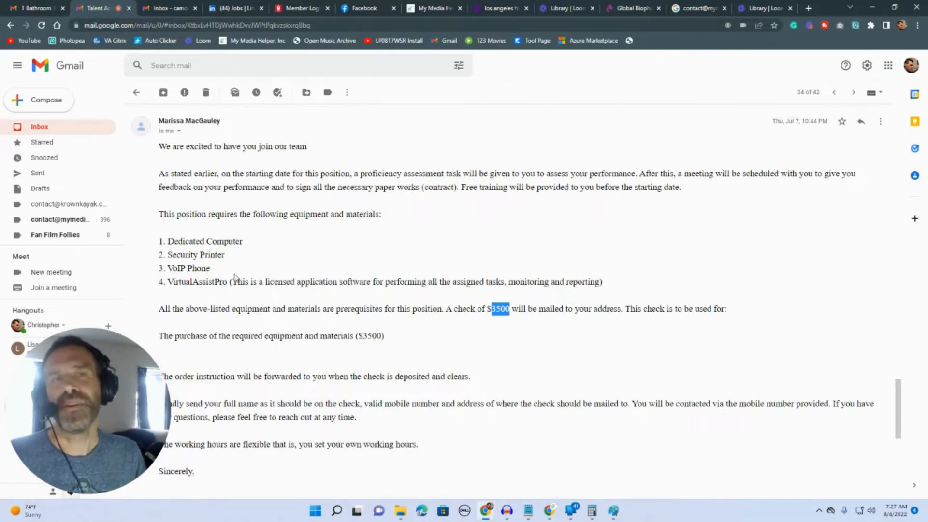
pyautogui.moveTo(514, 337)
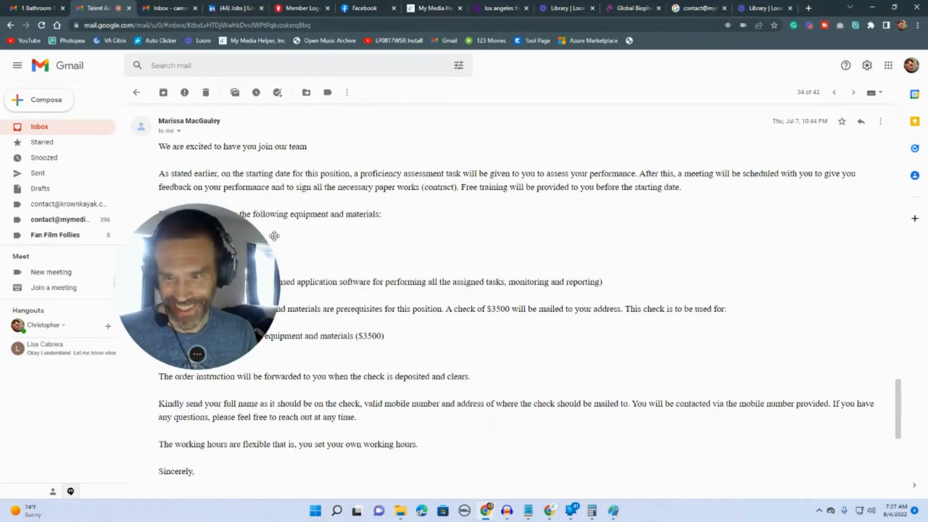
# - Scroll through the thread past the Jul 8 reply requesting name, mobile number and mailing address
pyautogui.scroll(-3)
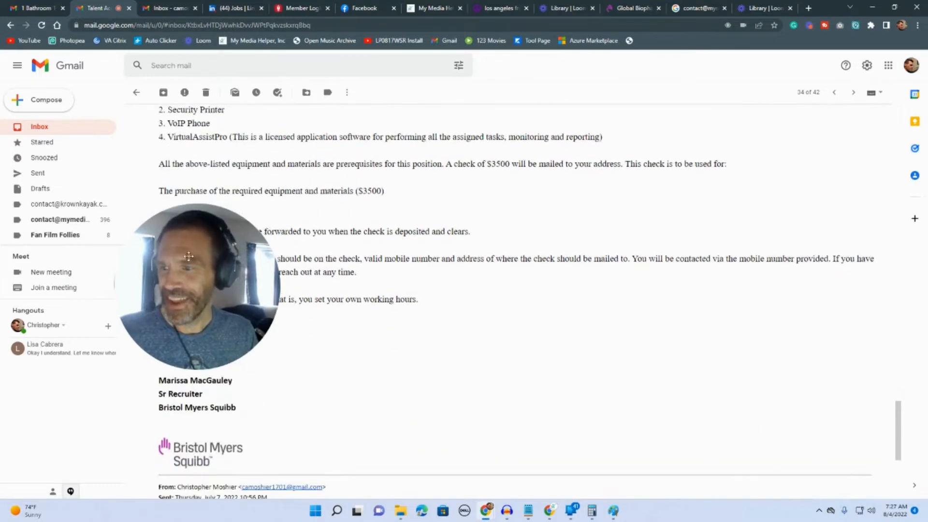
pyautogui.scroll(-3)
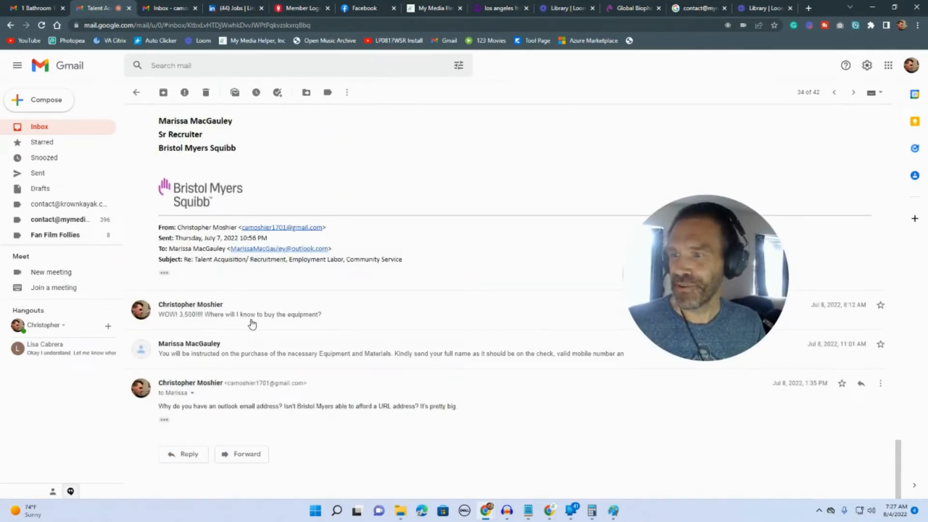
pyautogui.moveTo(233, 366)
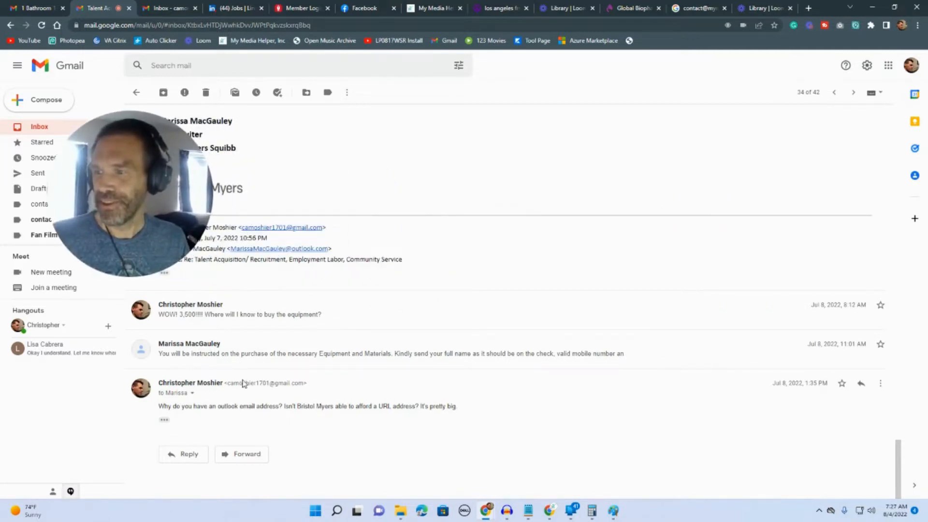
pyautogui.moveTo(456, 370)
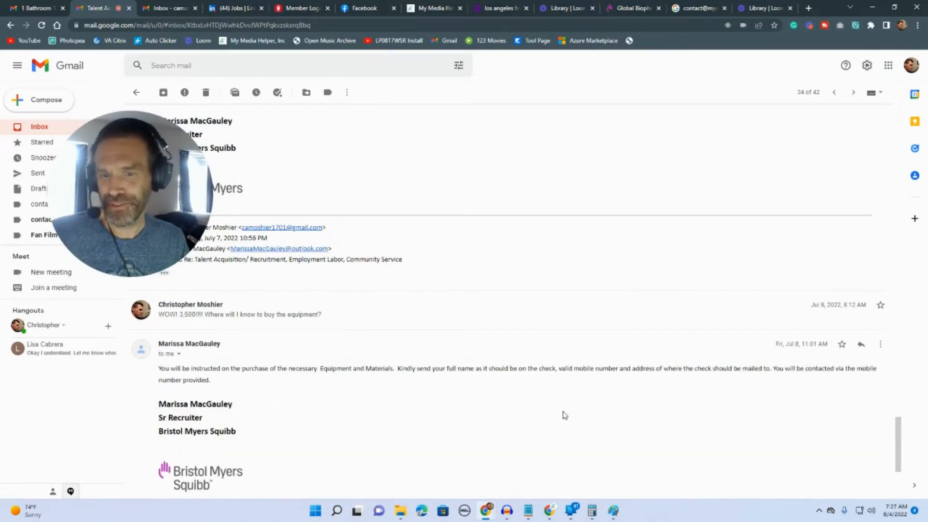
pyautogui.moveTo(638, 387)
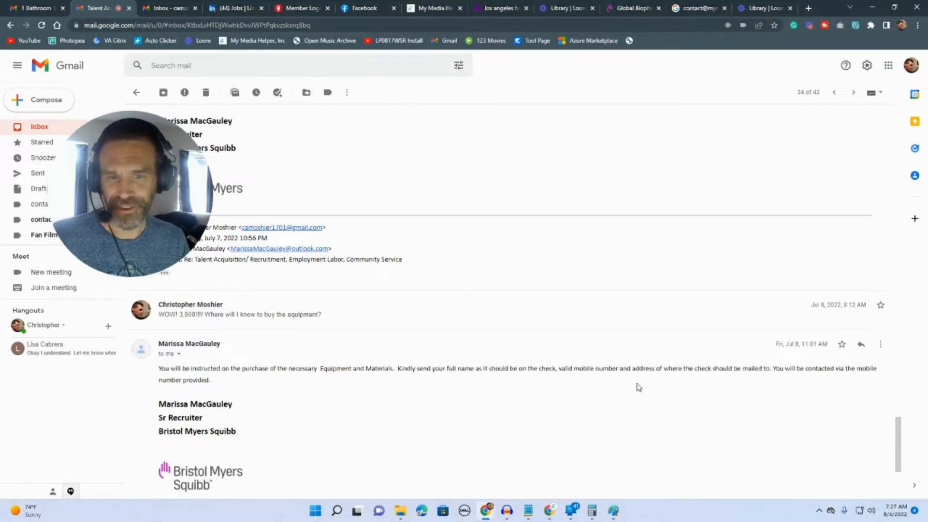
pyautogui.scroll(-3)
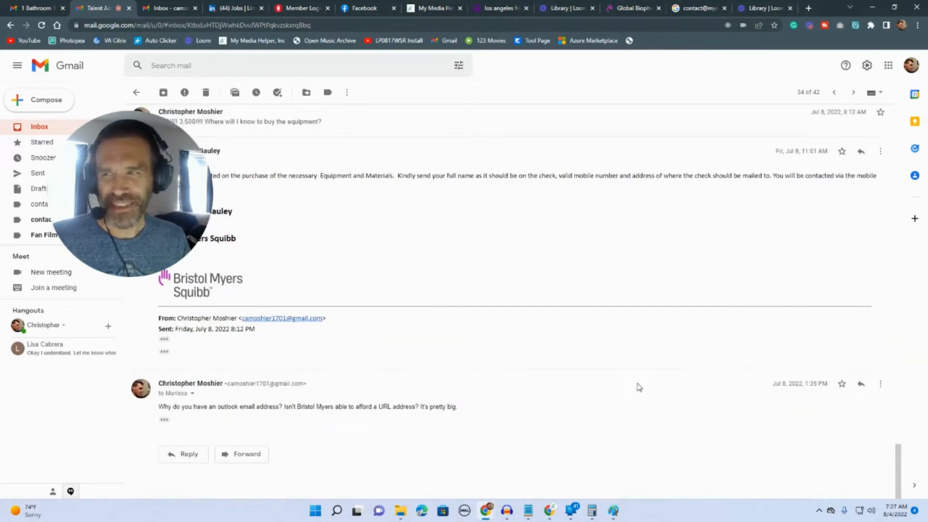
pyautogui.moveTo(169, 429)
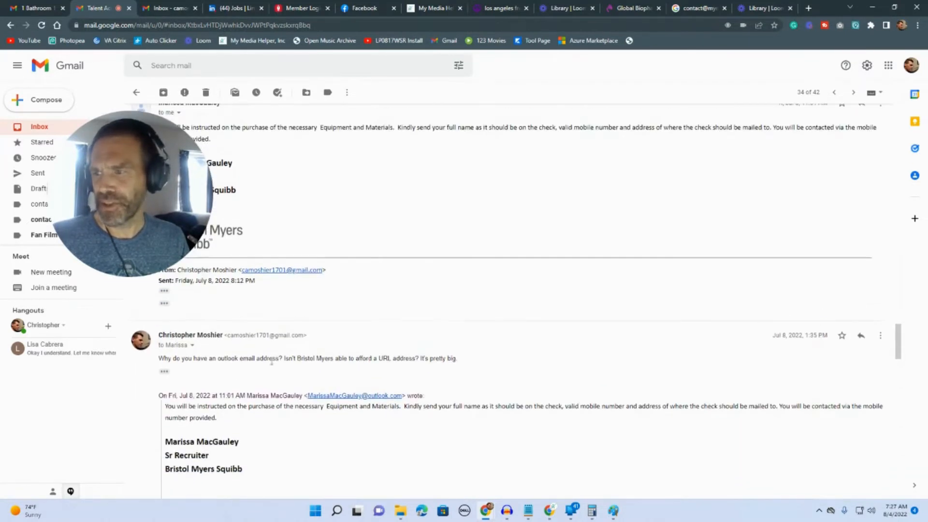
pyautogui.moveTo(323, 369)
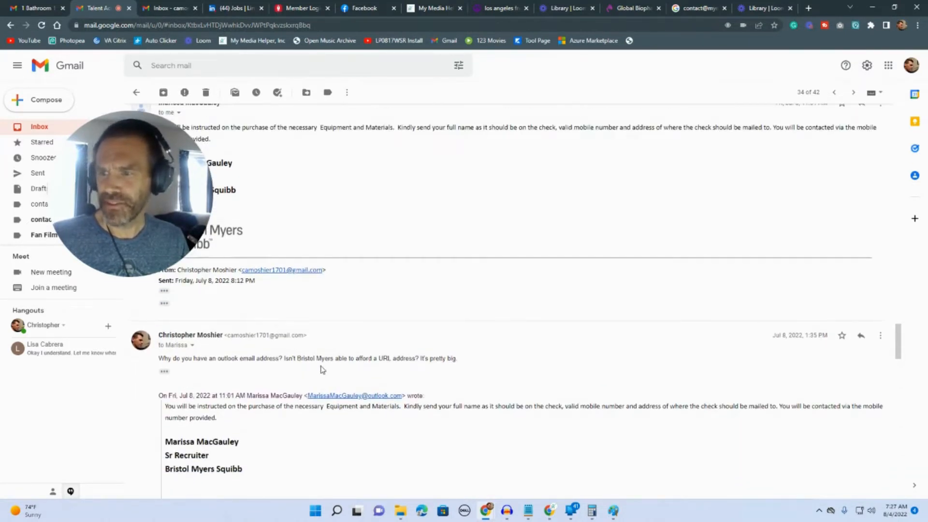
pyautogui.moveTo(428, 369)
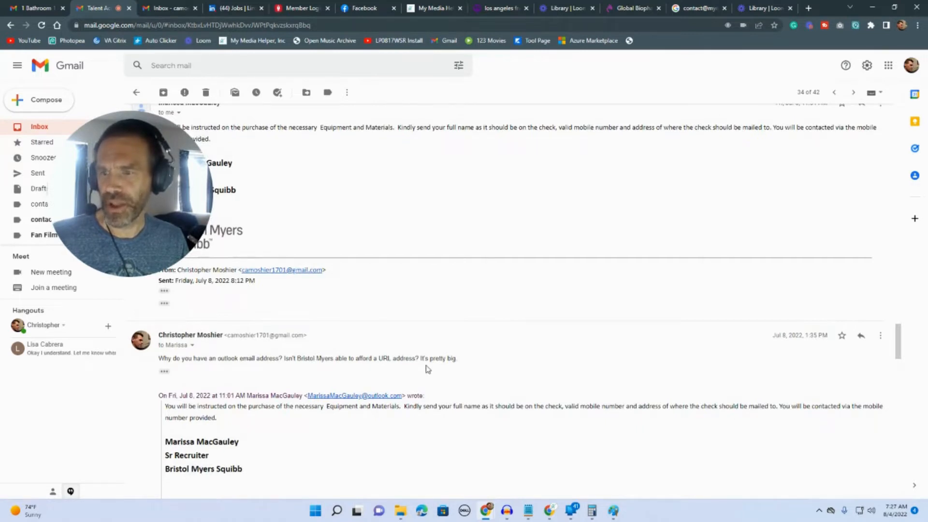
pyautogui.scroll(-3)
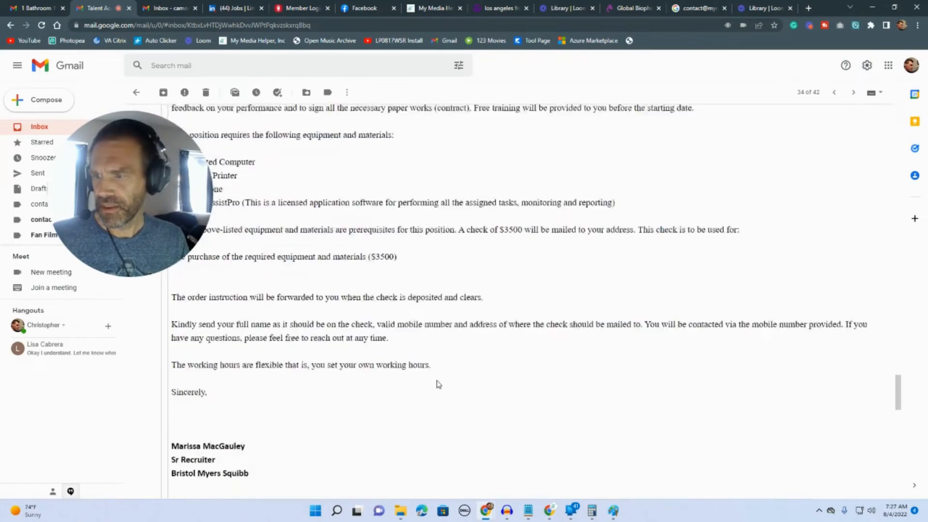
pyautogui.scroll(3)
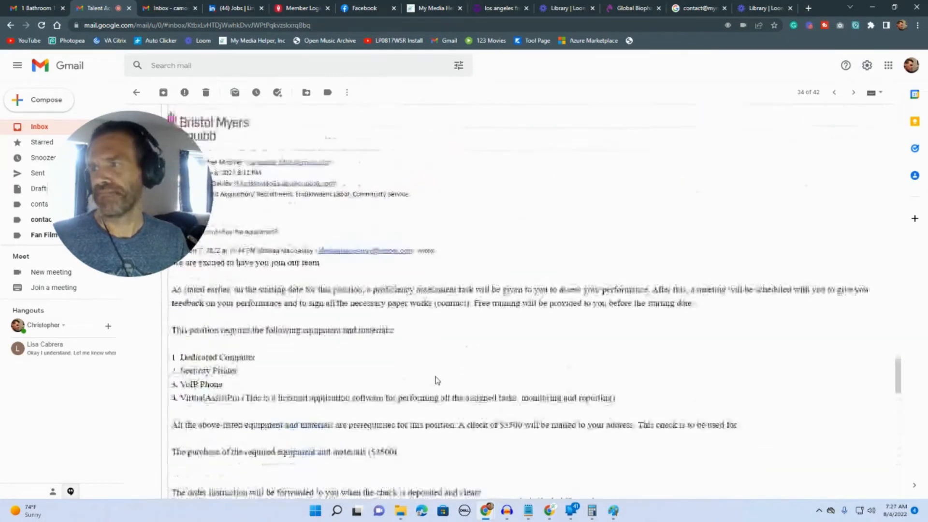
pyautogui.scroll(-3)
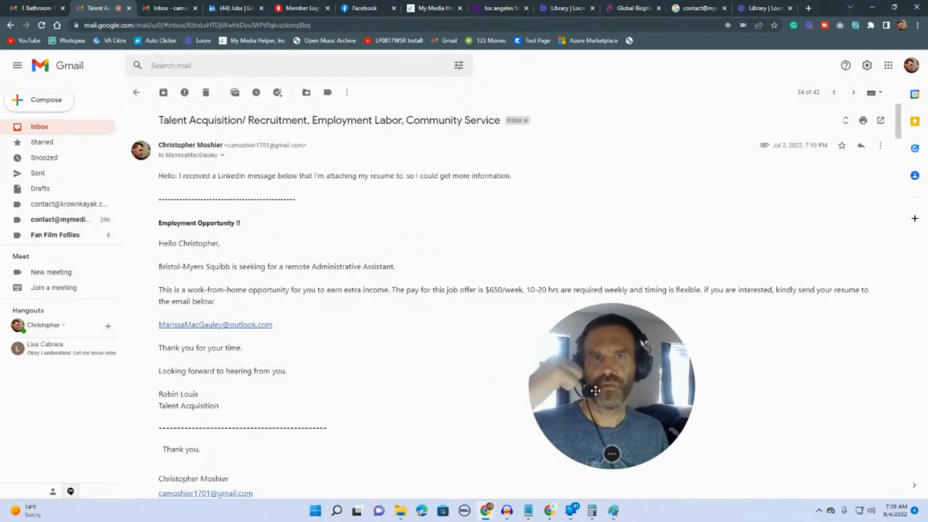
pyautogui.moveTo(590, 386)
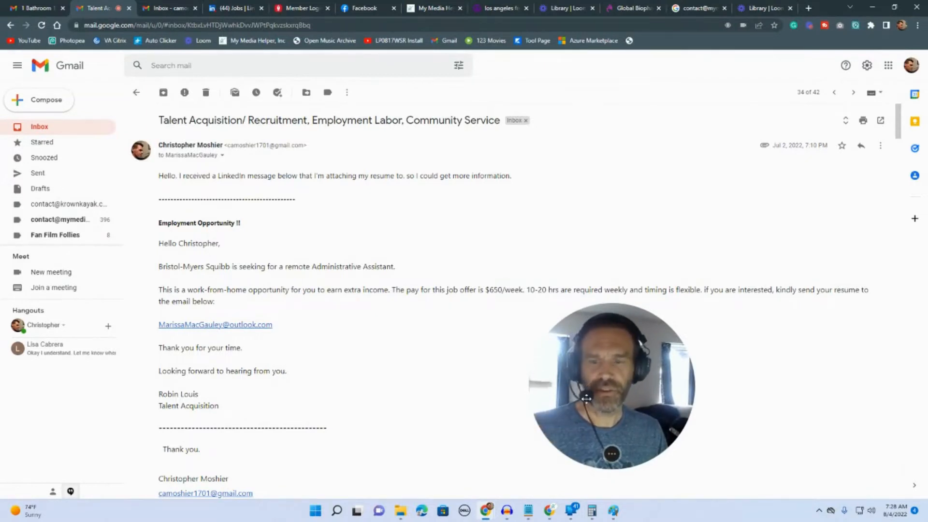
pyautogui.moveTo(529, 357)
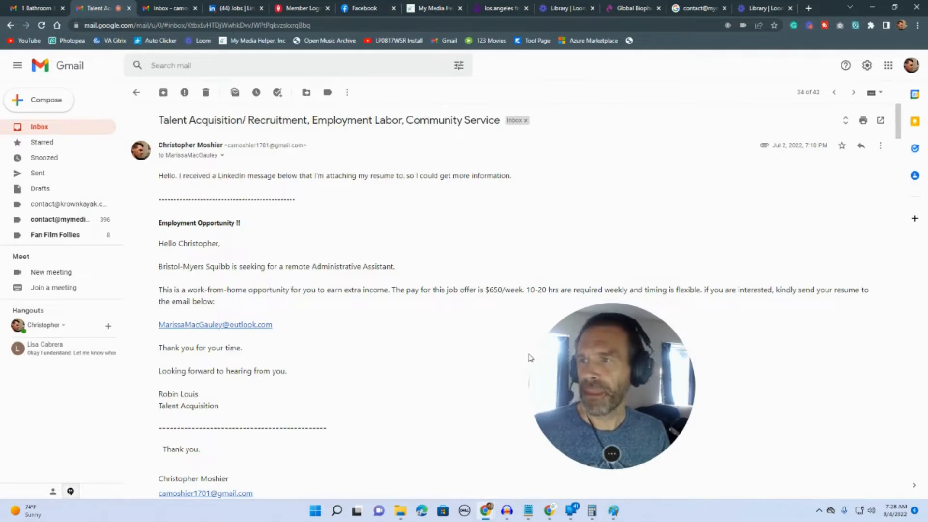
pyautogui.scroll(-3)
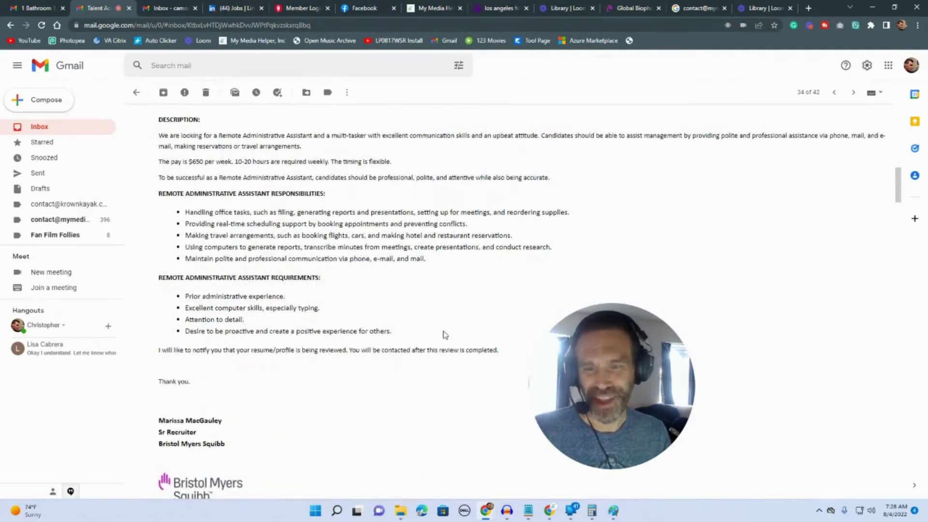
pyautogui.moveTo(391, 230)
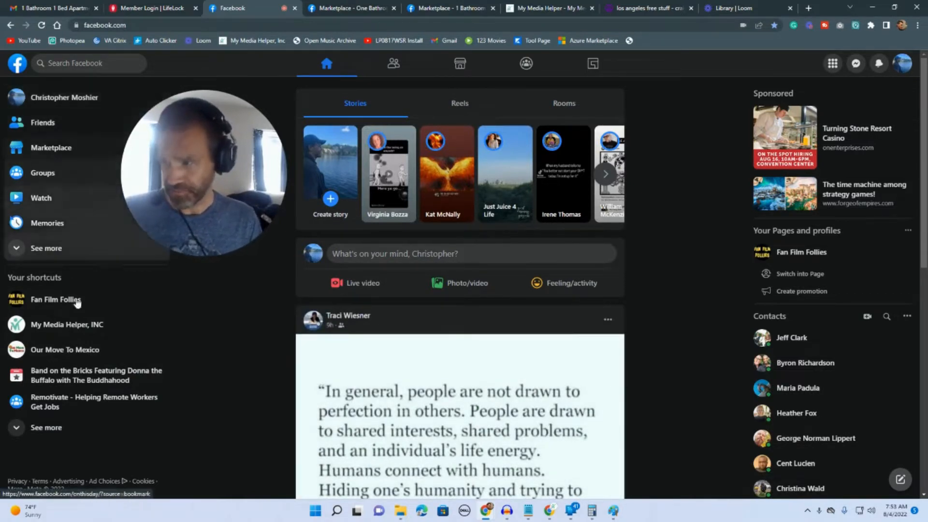
# - Go to Marketplace from the sidebar and choose the Property Rentals category
pyautogui.click(52, 147)
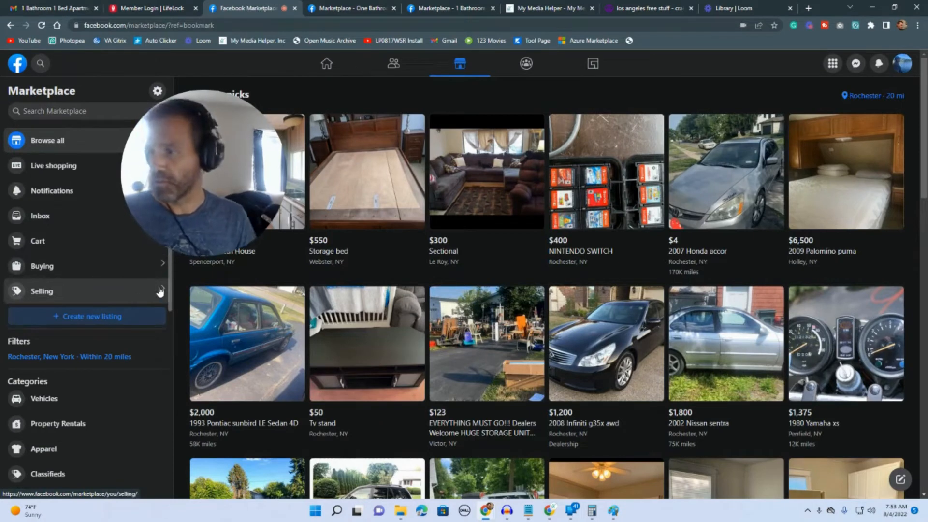
pyautogui.scroll(-3)
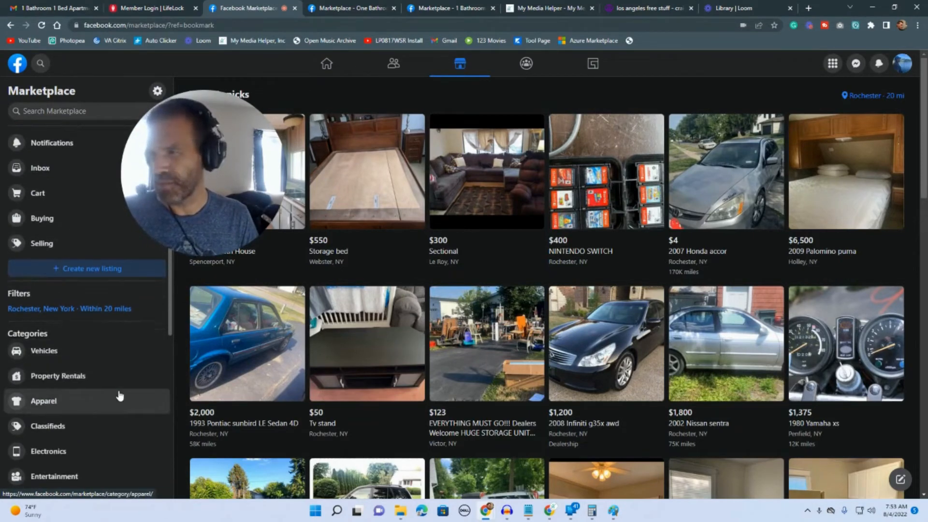
pyautogui.scroll(-3)
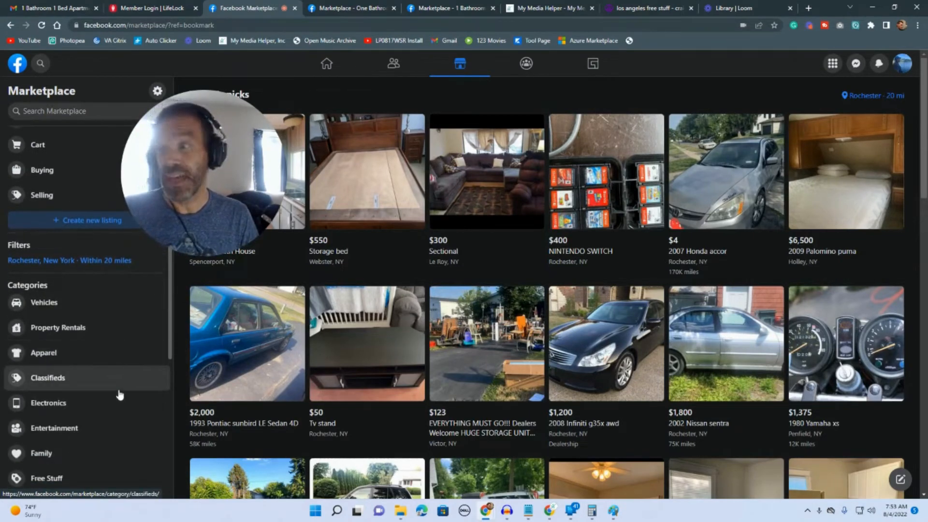
pyautogui.moveTo(121, 327)
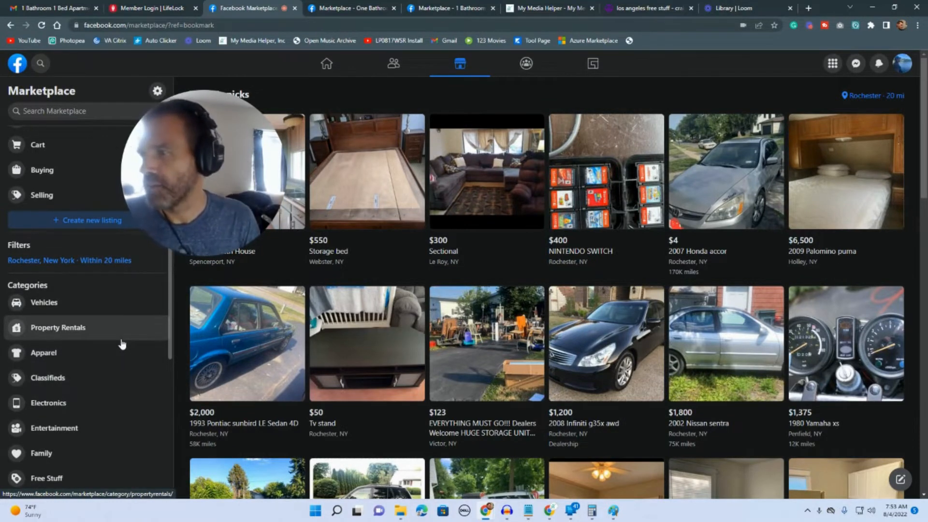
pyautogui.click(57, 328)
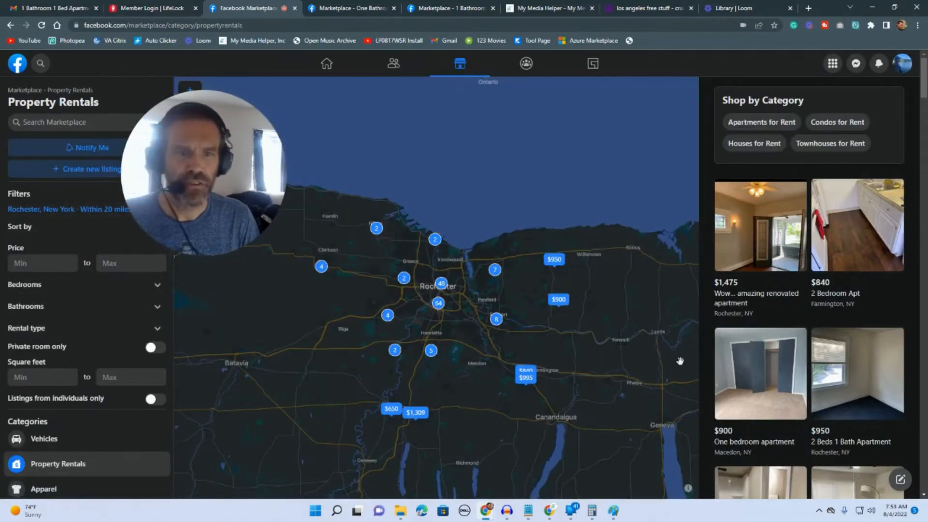
# - Scroll through the Rochester-area rental listings and map
pyautogui.scroll(-3)
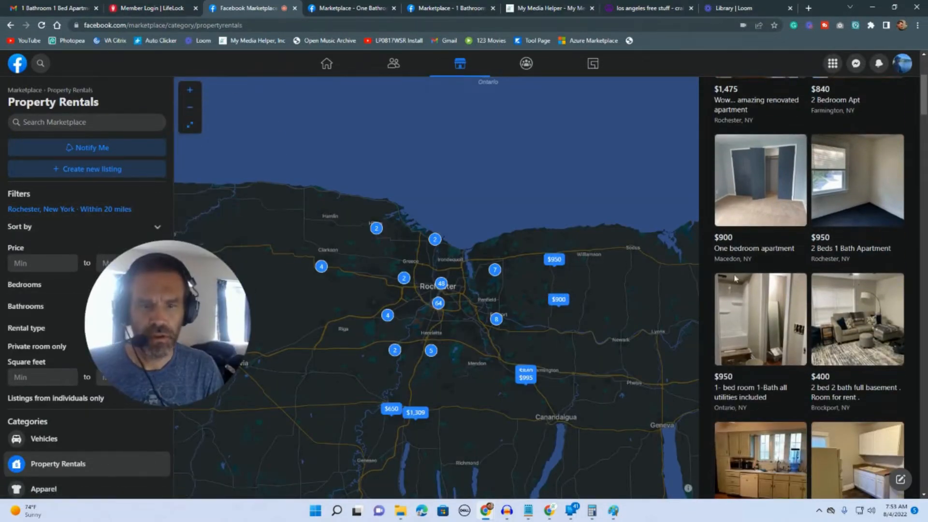
pyautogui.scroll(-3)
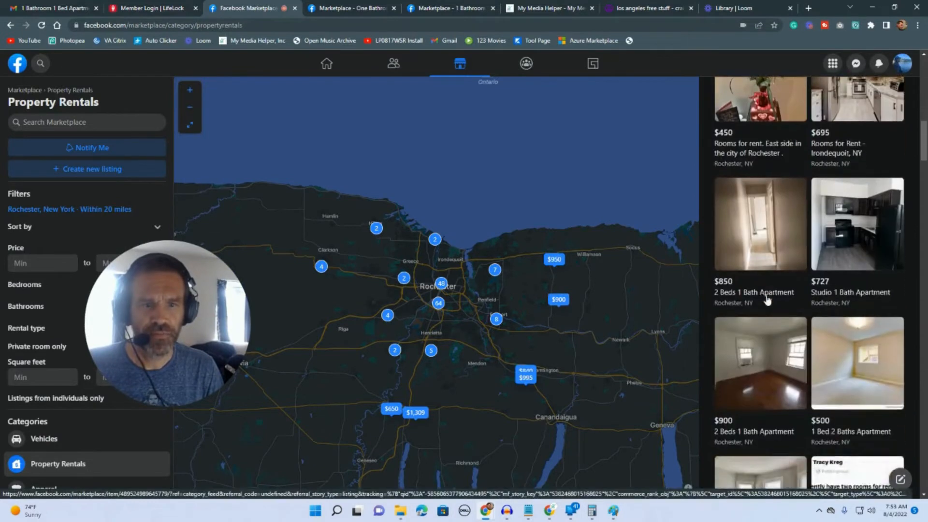
pyautogui.scroll(-3)
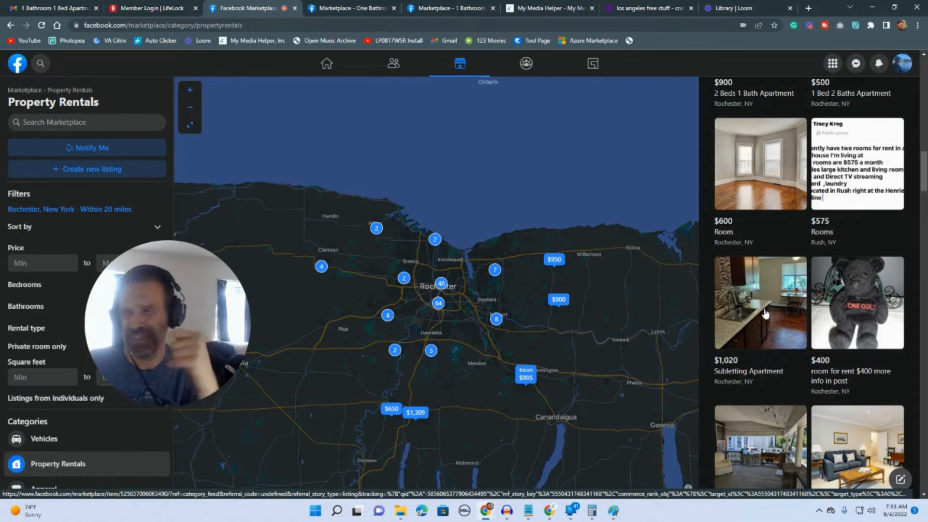
pyautogui.scroll(-3)
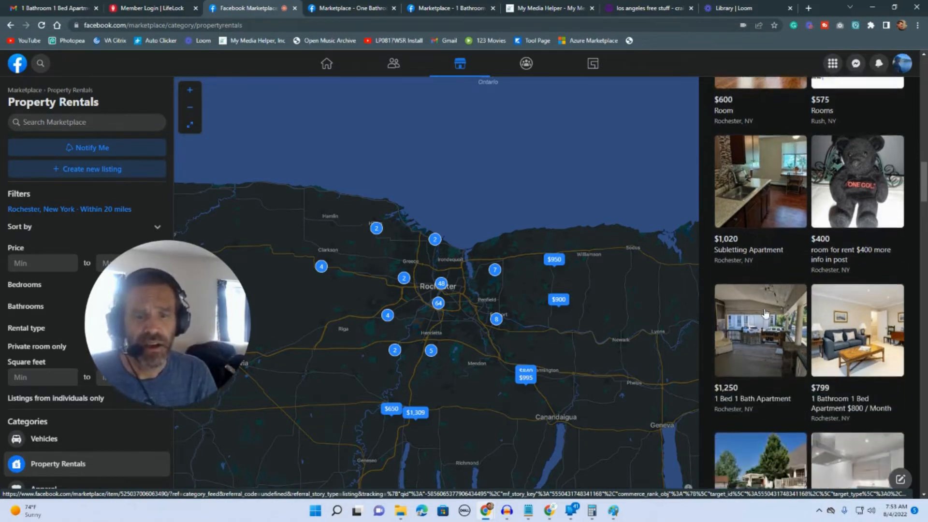
pyautogui.scroll(-3)
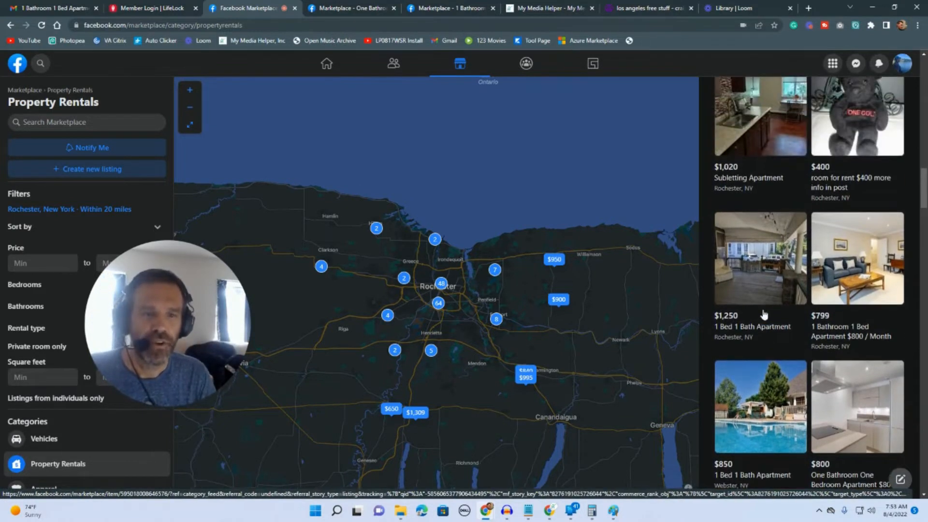
pyautogui.scroll(-3)
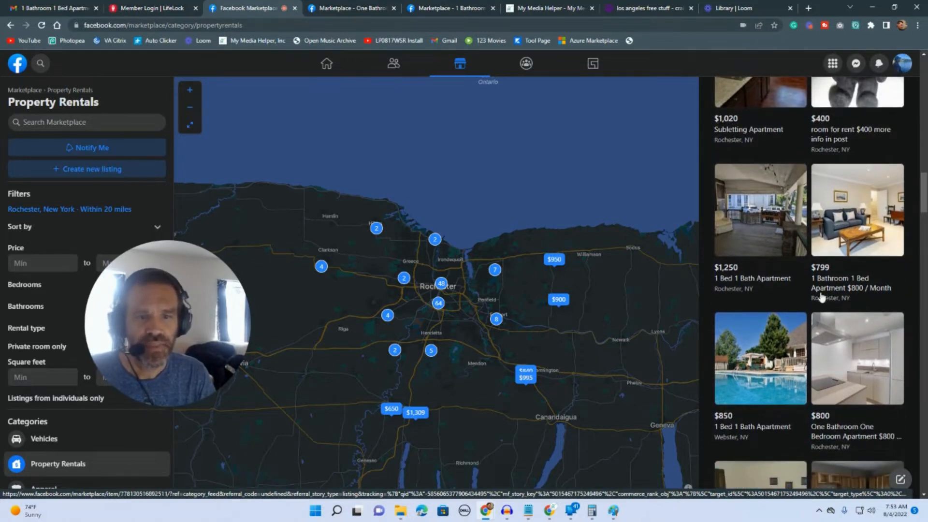
pyautogui.moveTo(881, 236)
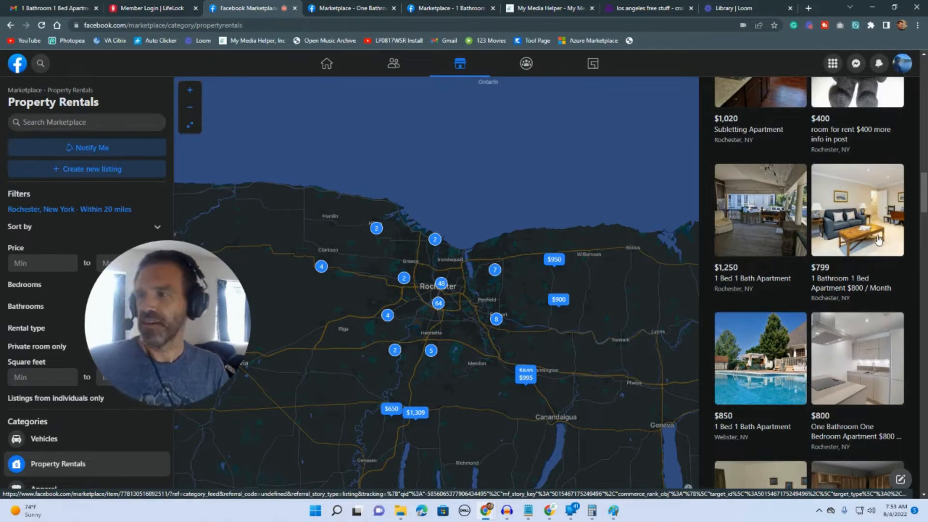
pyautogui.moveTo(865, 249)
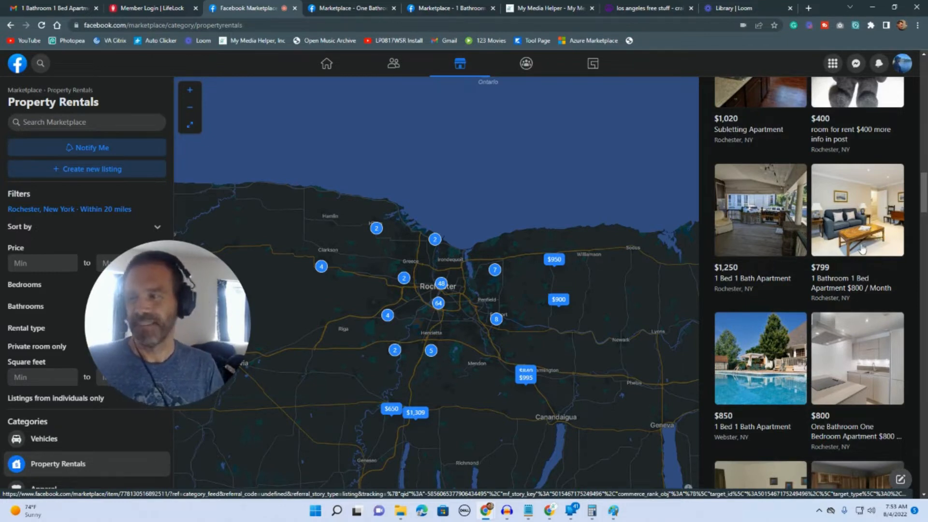
# - Browse the $800 Rochester one-bedroom listing's photos and start a message to its seller
pyautogui.click(856, 358)
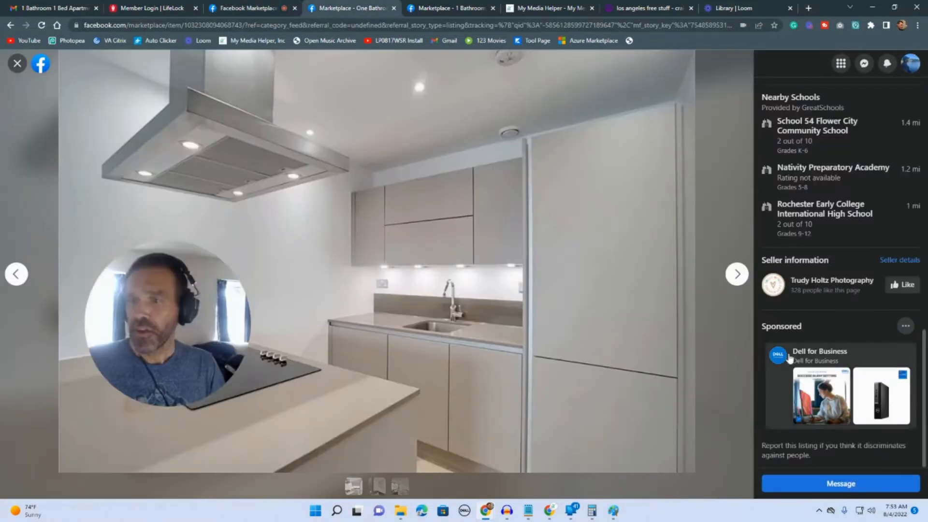
pyautogui.click(735, 274)
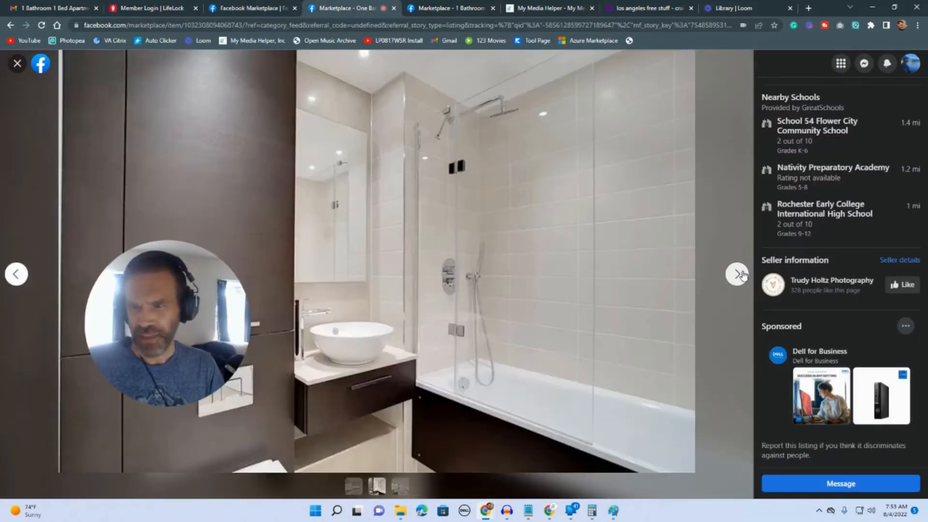
pyautogui.click(737, 274)
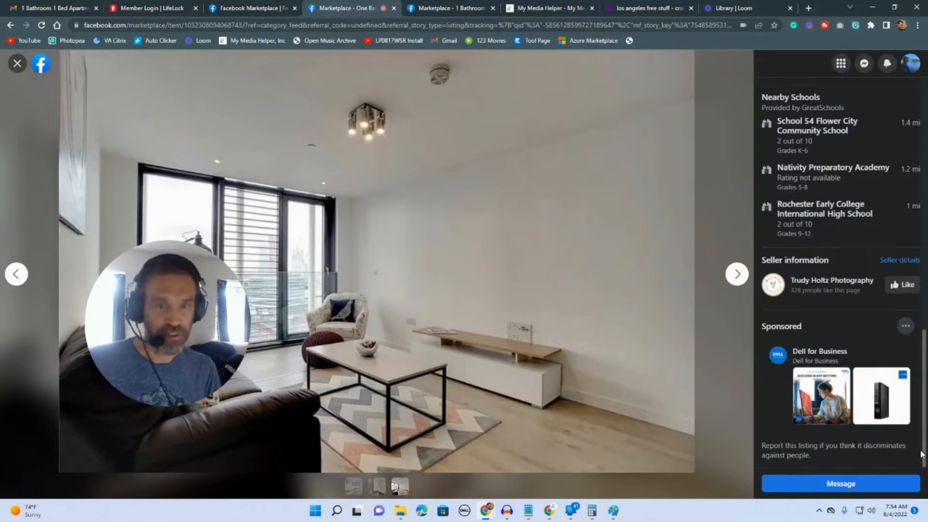
pyautogui.click(840, 483)
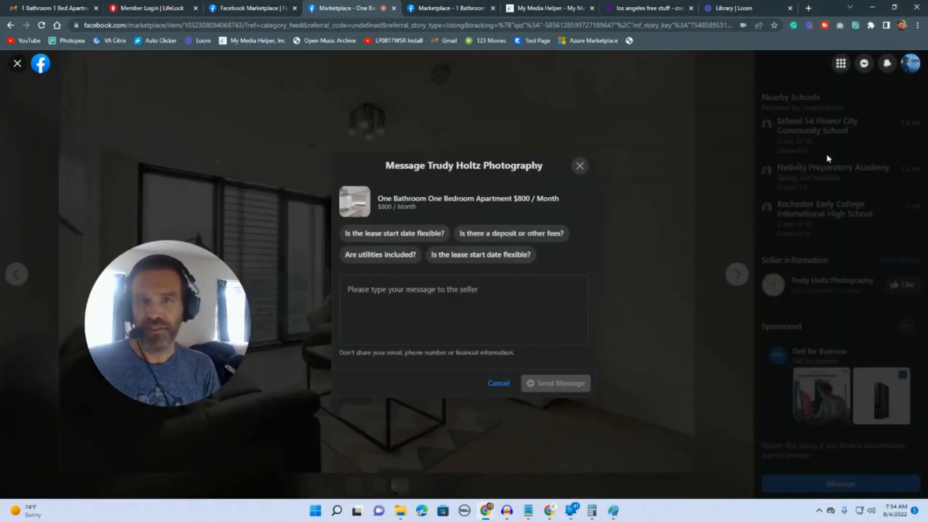
# - Abandon the seller message, closing it unsent so the listing photos show again
pyautogui.click(464, 308)
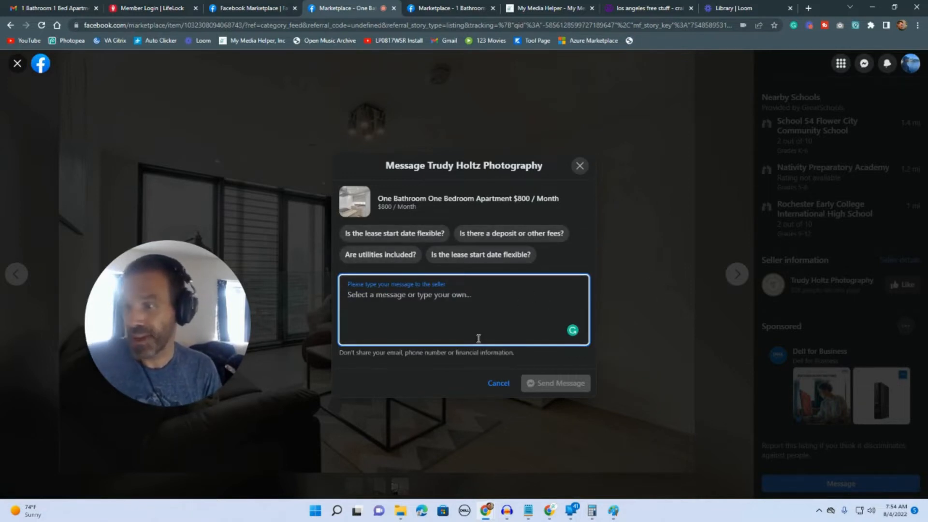
pyautogui.moveTo(611, 188)
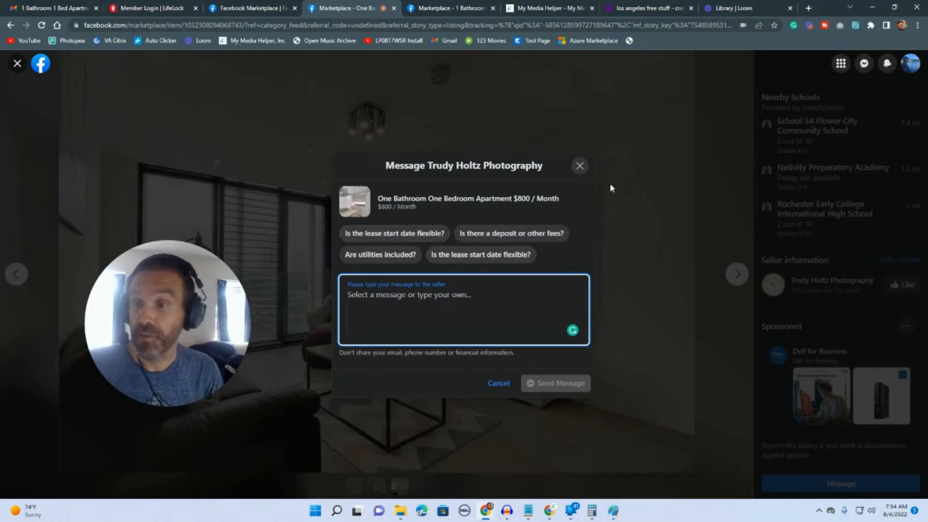
pyautogui.moveTo(569, 217)
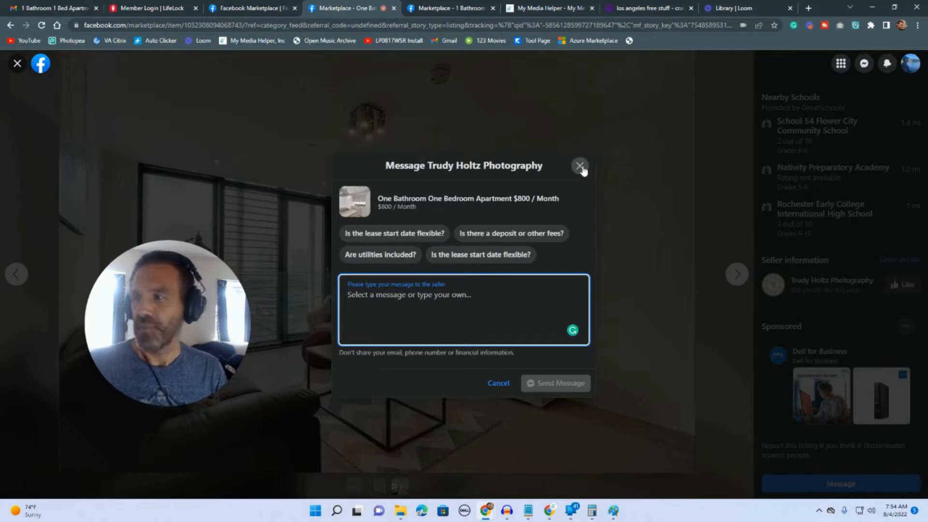
pyautogui.moveTo(598, 174)
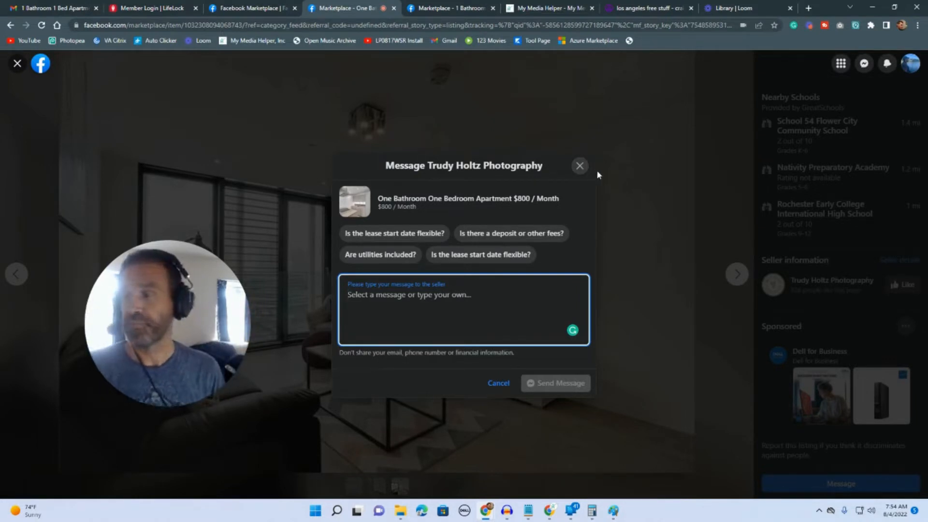
pyautogui.moveTo(593, 177)
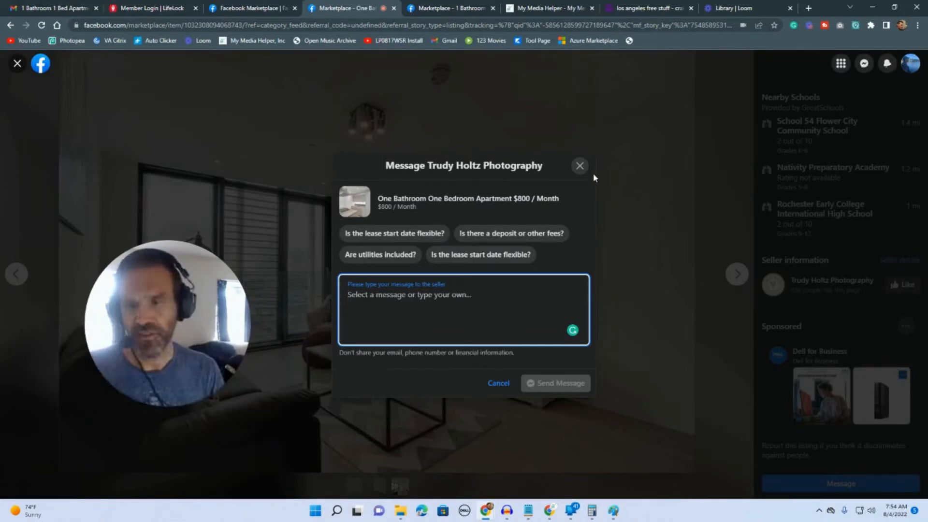
pyautogui.click(579, 165)
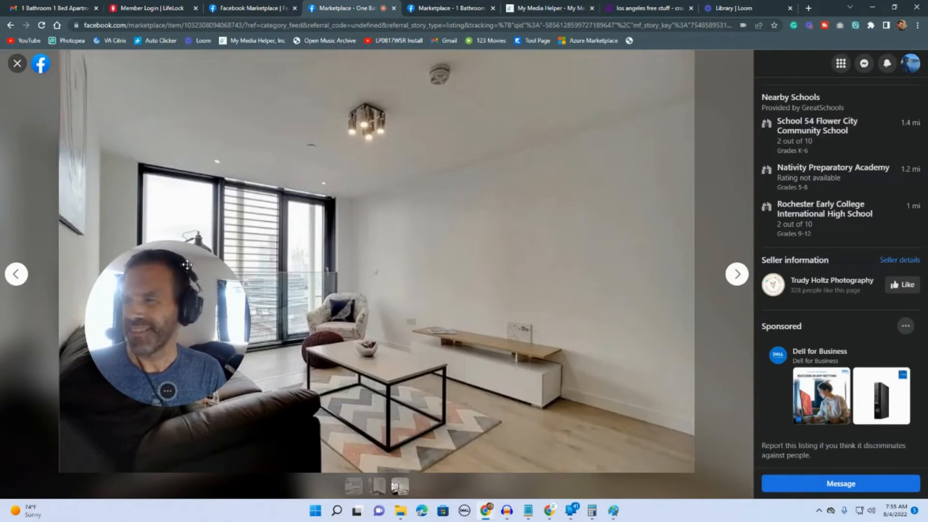
# - Compare the '1 Bathroom 1 Bed Apartment $800' Gmail thread against the Facebook listing description
pyautogui.click(50, 7)
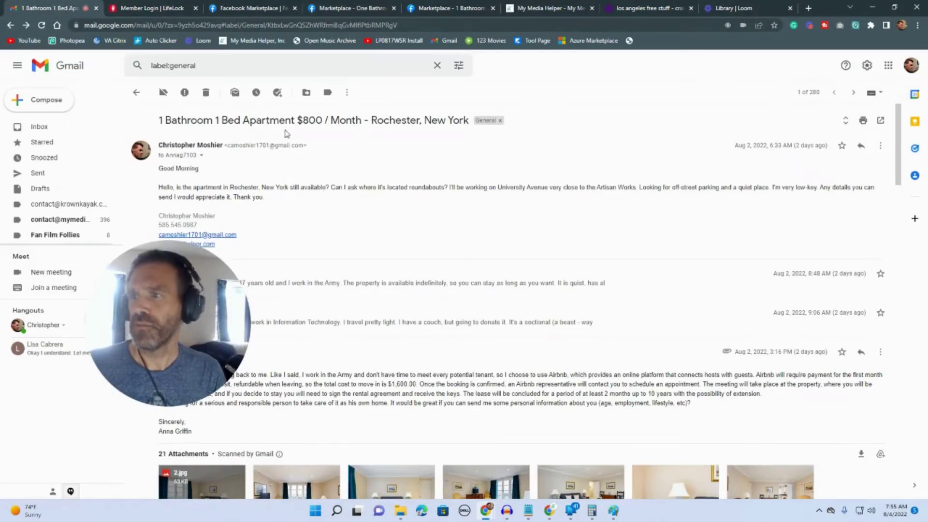
pyautogui.click(249, 7)
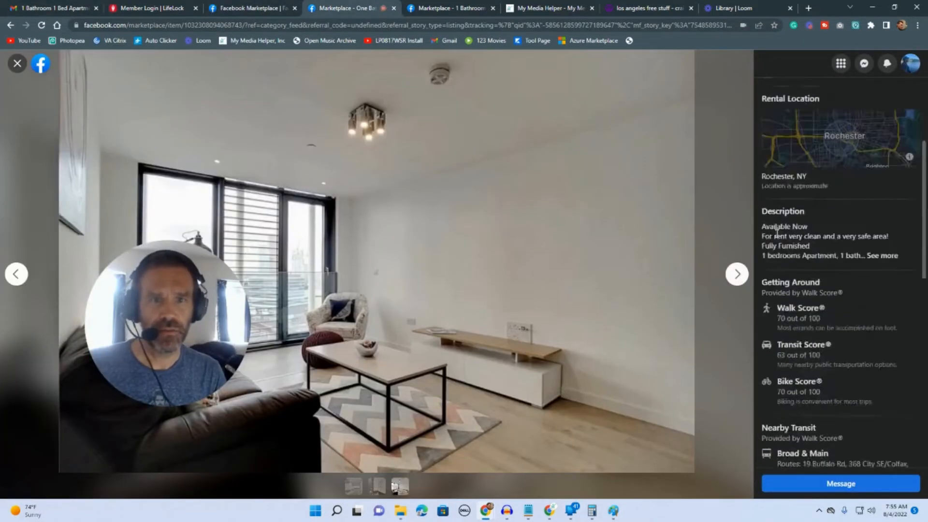
pyautogui.scroll(3)
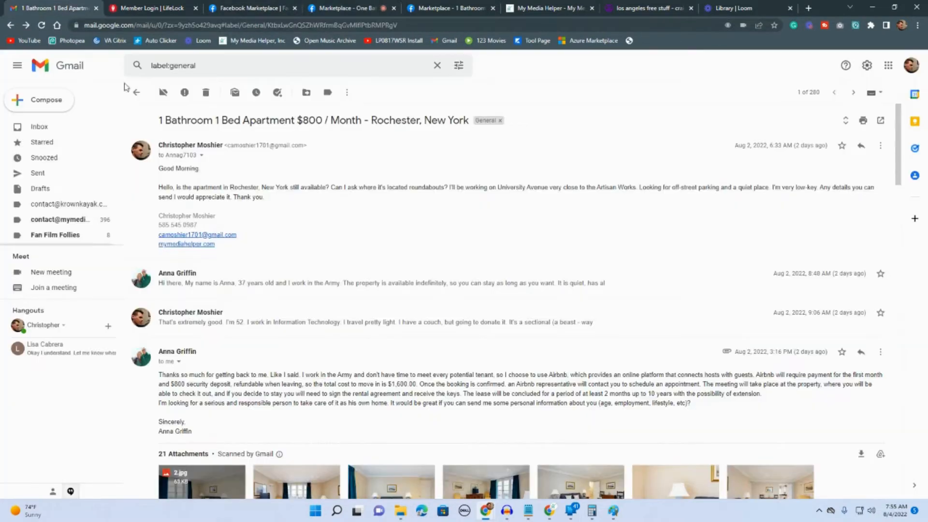
pyautogui.scroll(-3)
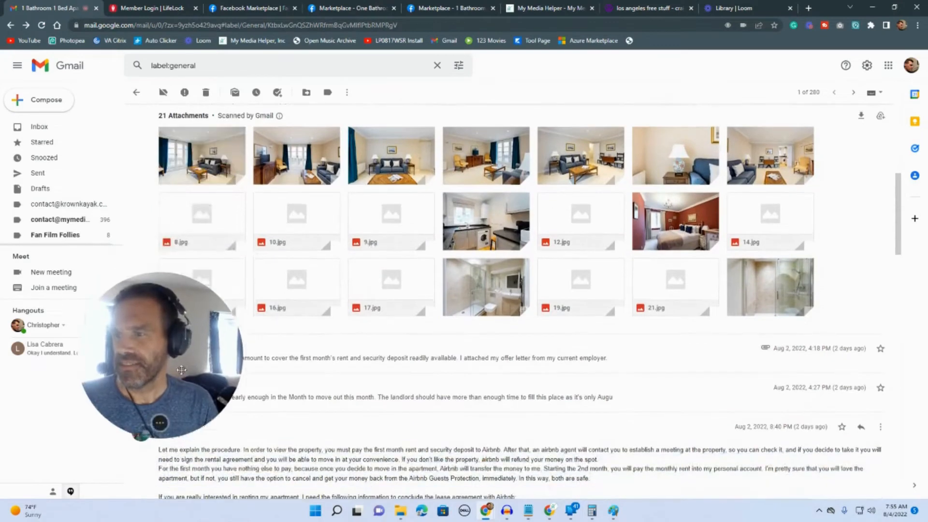
pyautogui.scroll(3)
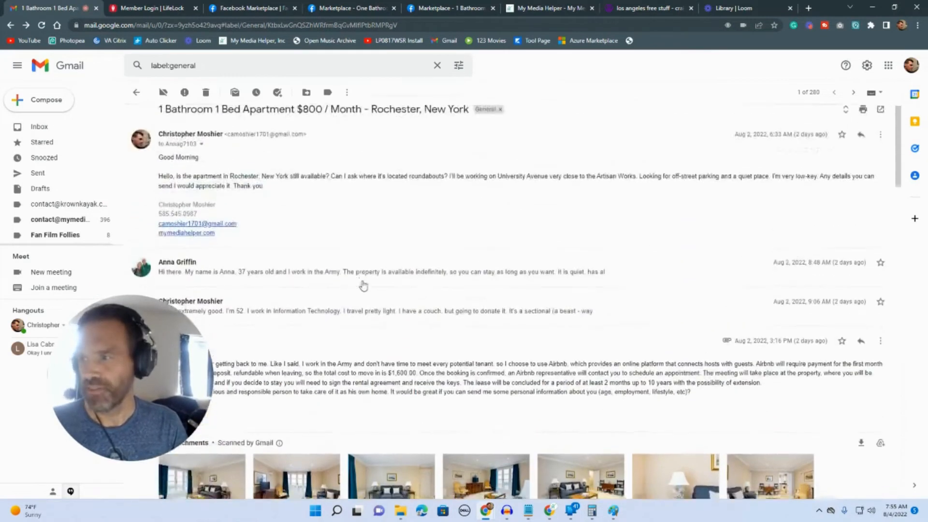
pyautogui.scroll(-3)
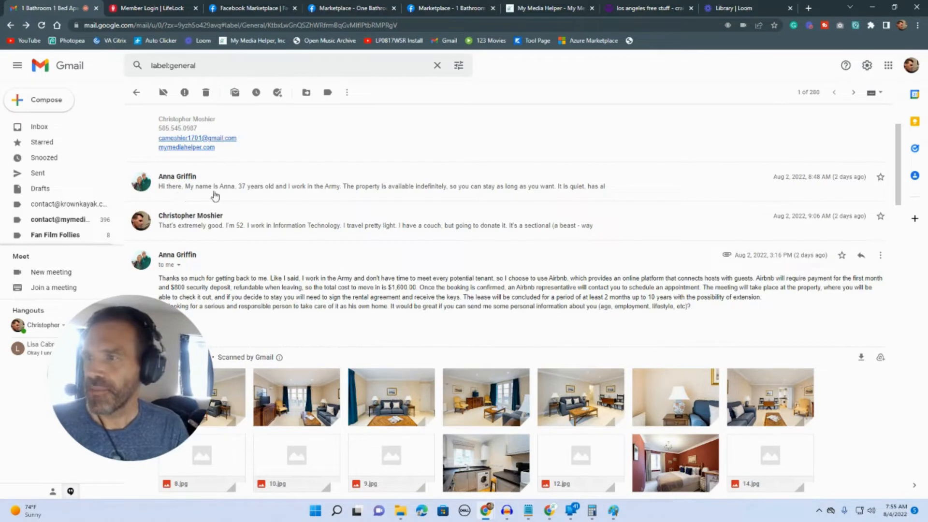
pyautogui.moveTo(359, 206)
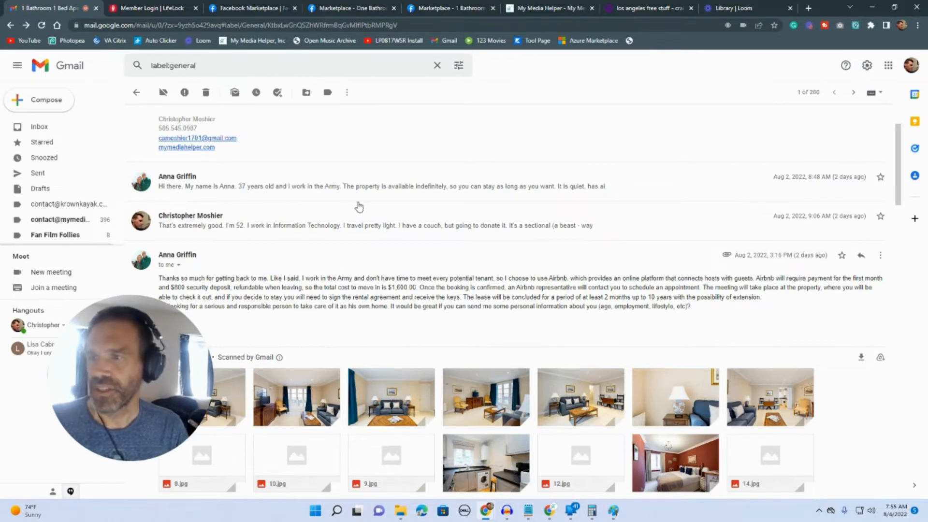
pyautogui.moveTo(368, 212)
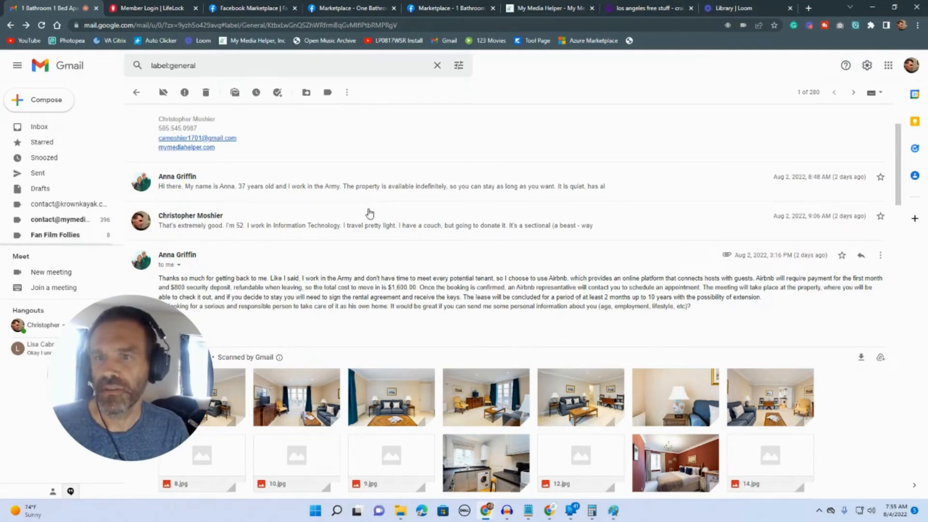
pyautogui.scroll(-3)
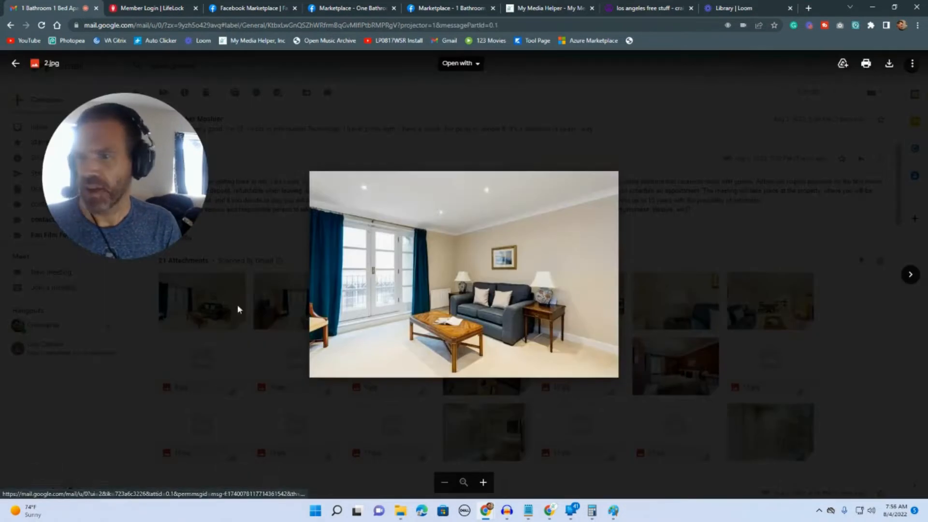
pyautogui.moveTo(814, 176)
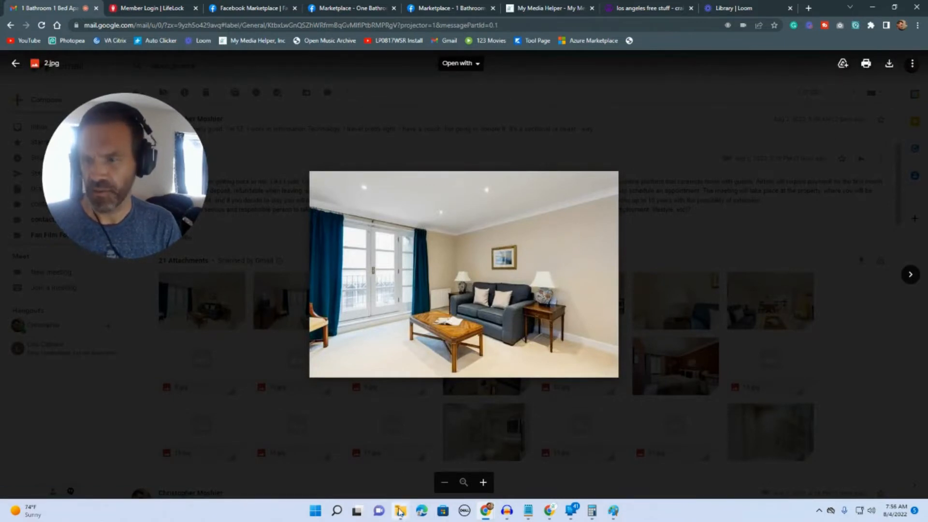
# - Download the 2.jpg living-room attachment and return to the Marketplace Rochester rentals
pyautogui.click(399, 510)
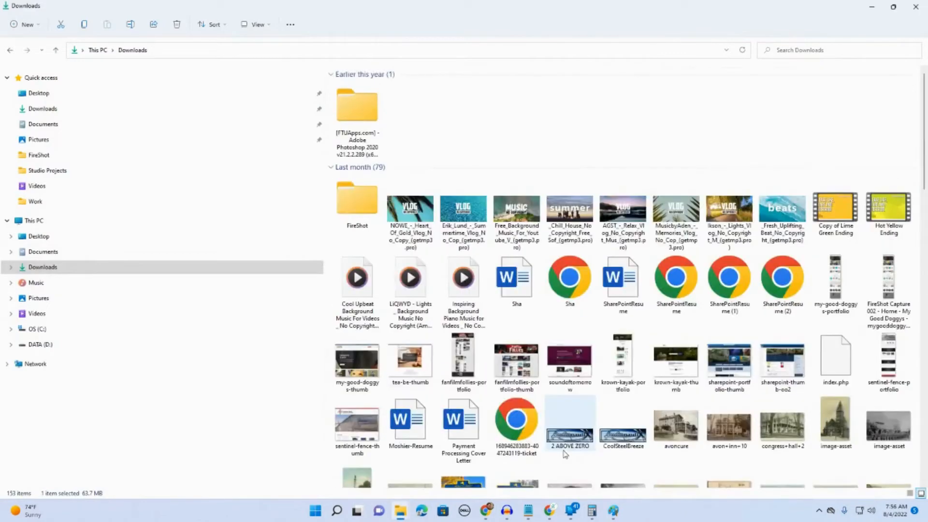
pyautogui.scroll(-3)
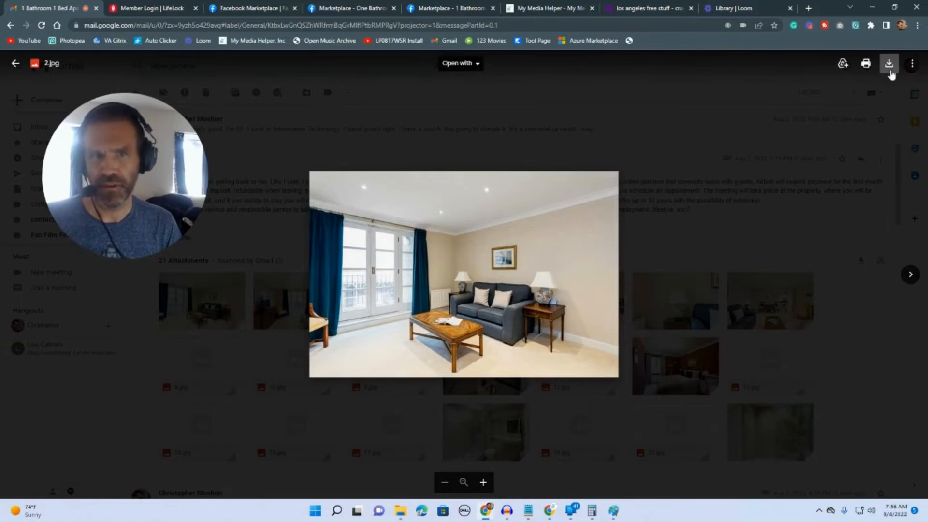
pyautogui.click(889, 64)
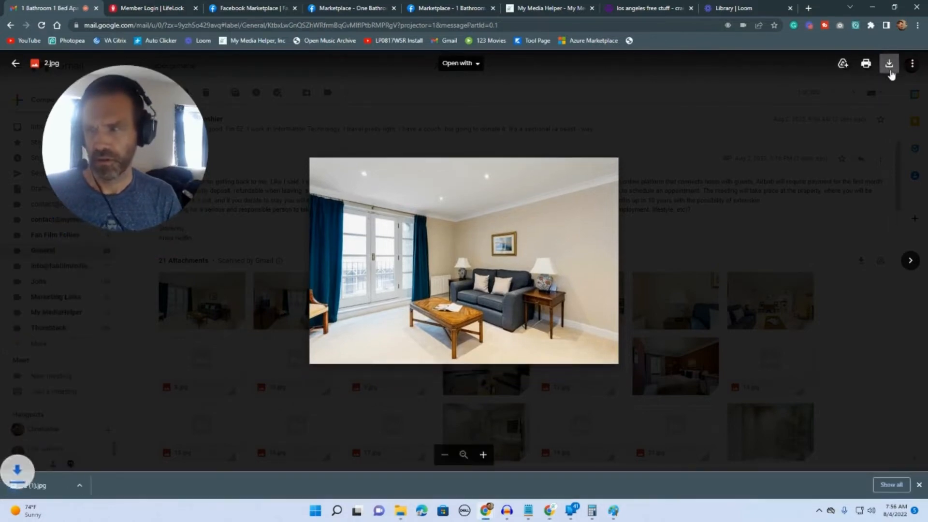
pyautogui.click(225, 8)
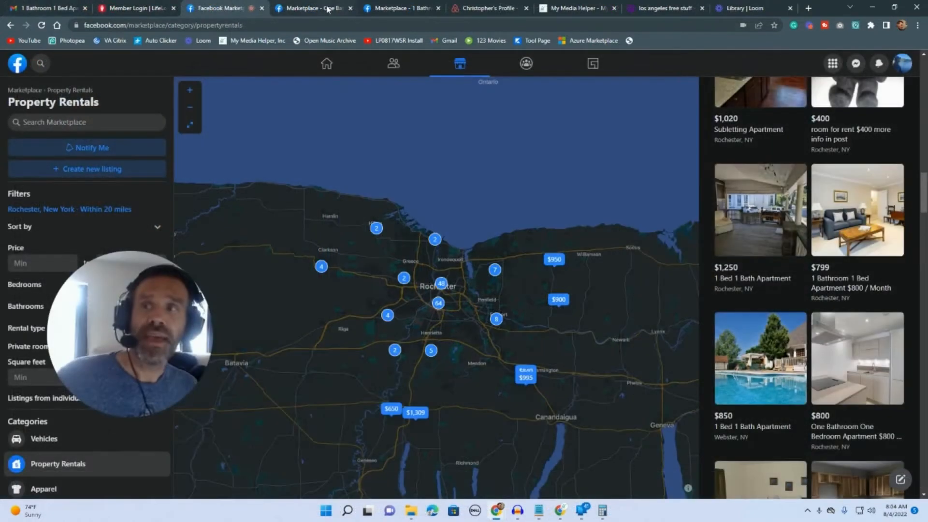
# - From the One Bathroom listing's seller info, open the Trudy Holtz Photography page in a new tab
pyautogui.click(856, 358)
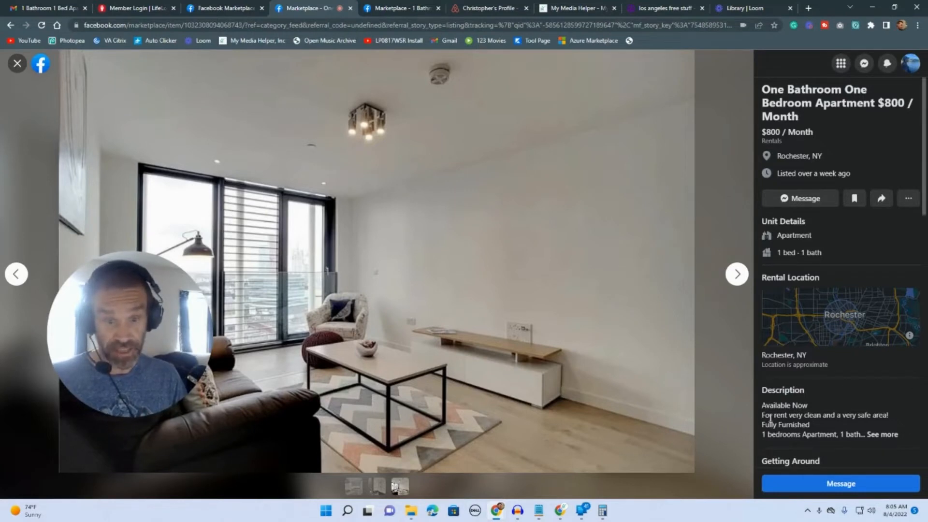
pyautogui.scroll(-3)
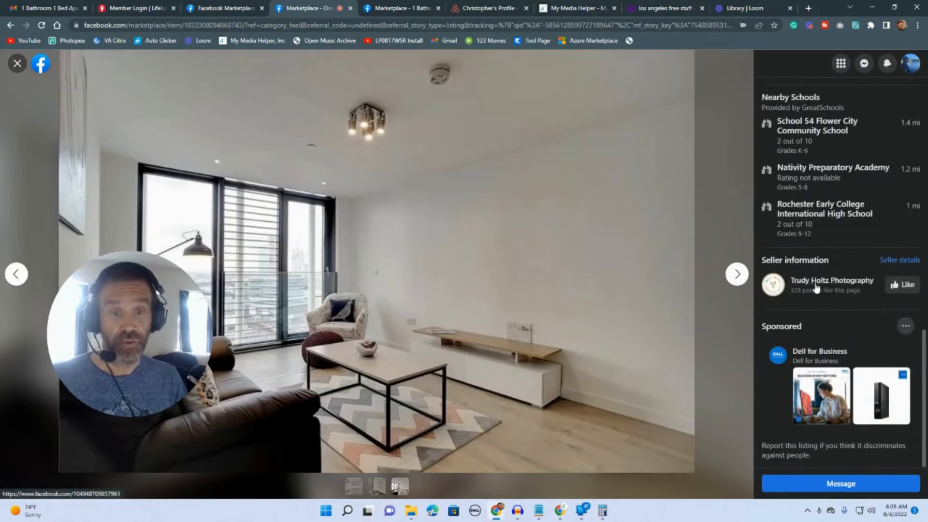
pyautogui.rightClick(831, 279)
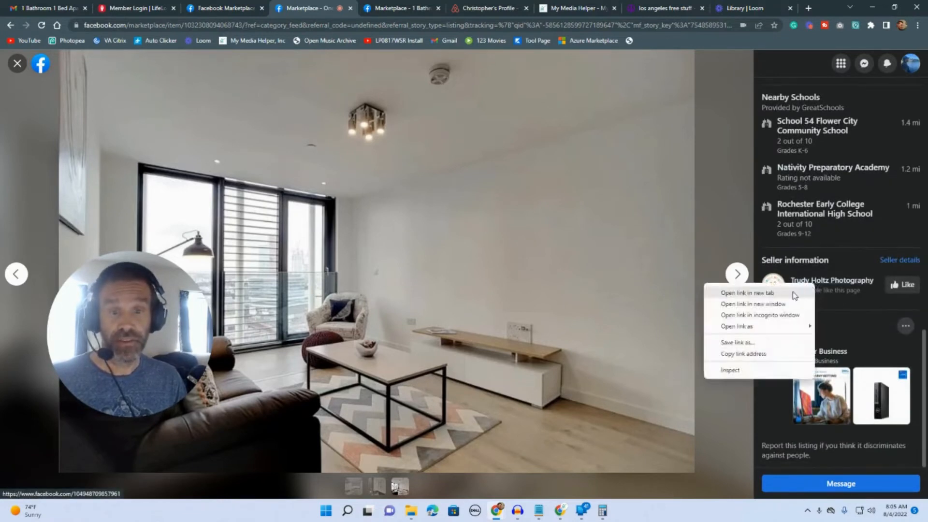
pyautogui.click(747, 293)
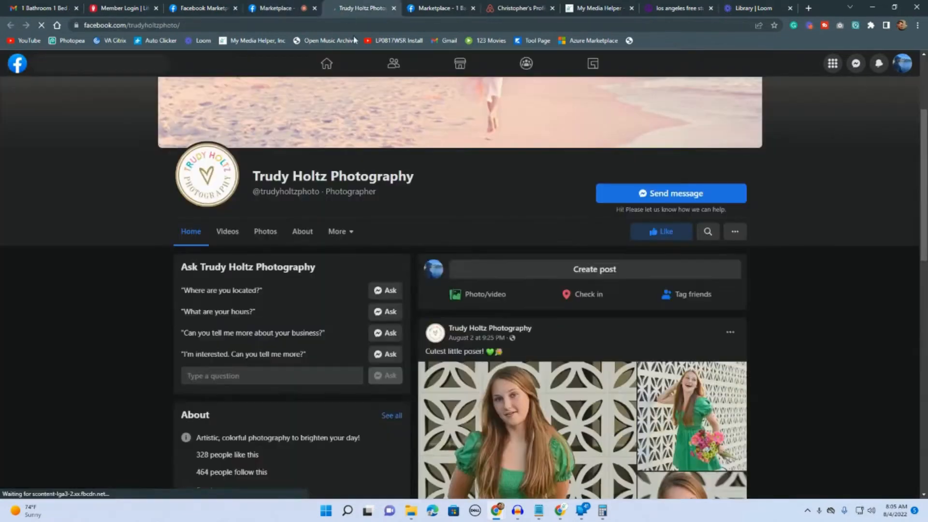
# - Scroll through the photography page, then down to the $799 listing's seller information
pyautogui.scroll(-3)
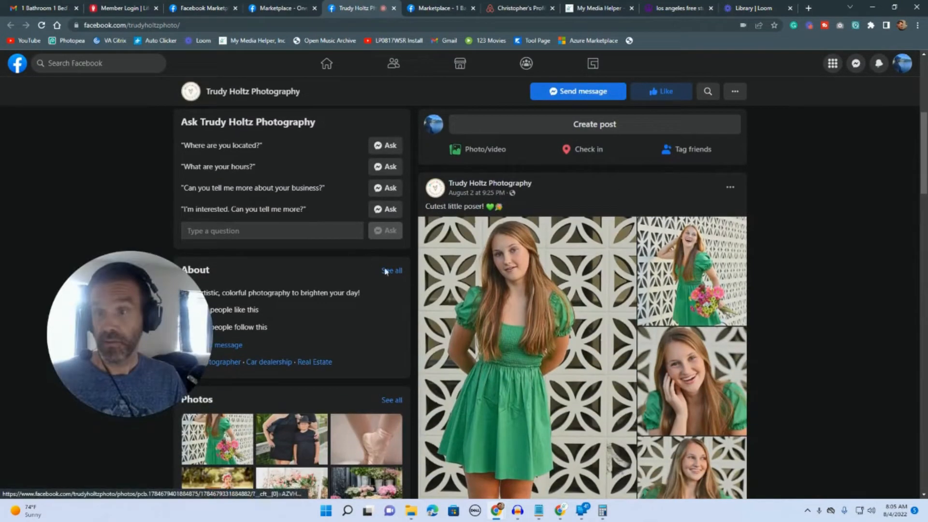
pyautogui.scroll(3)
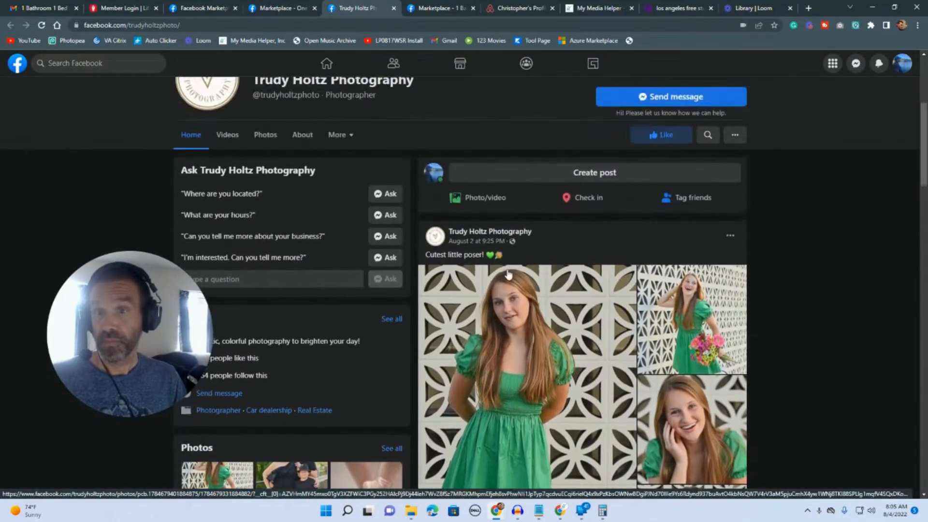
pyautogui.scroll(-3)
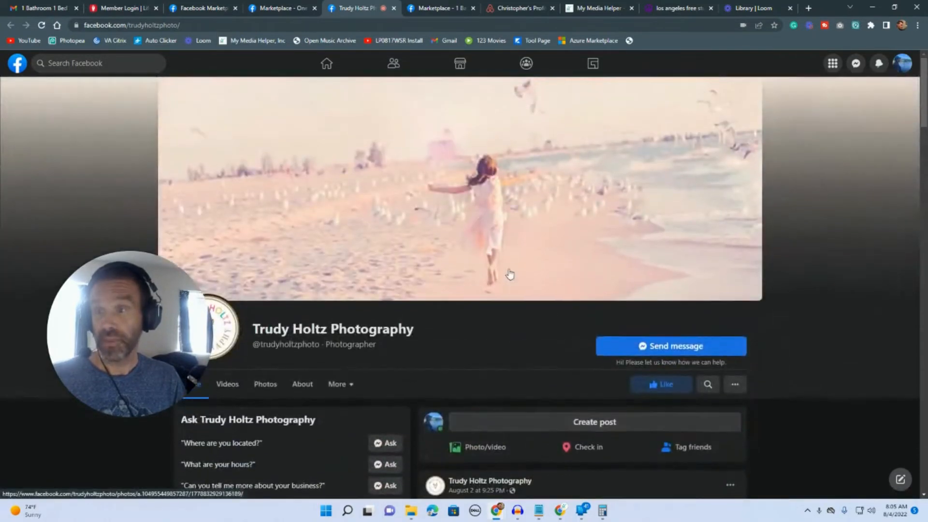
pyautogui.scroll(-3)
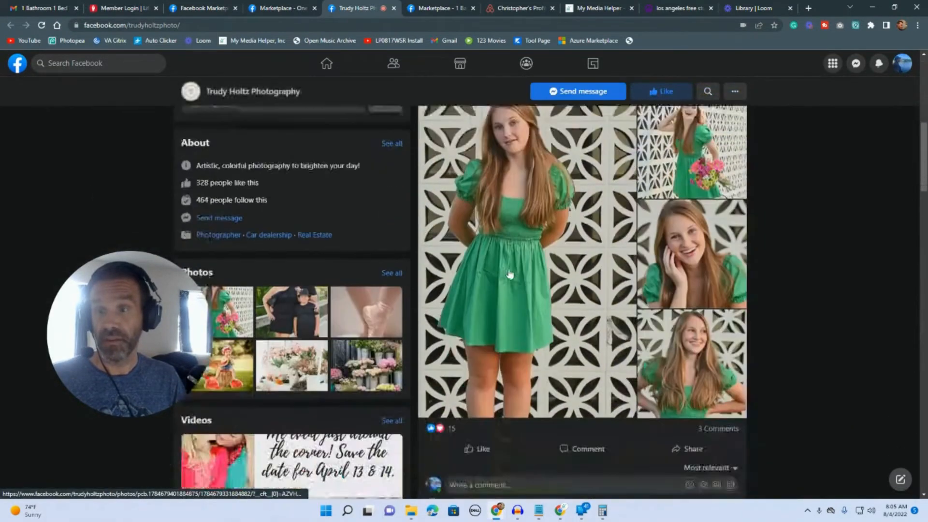
pyautogui.scroll(-3)
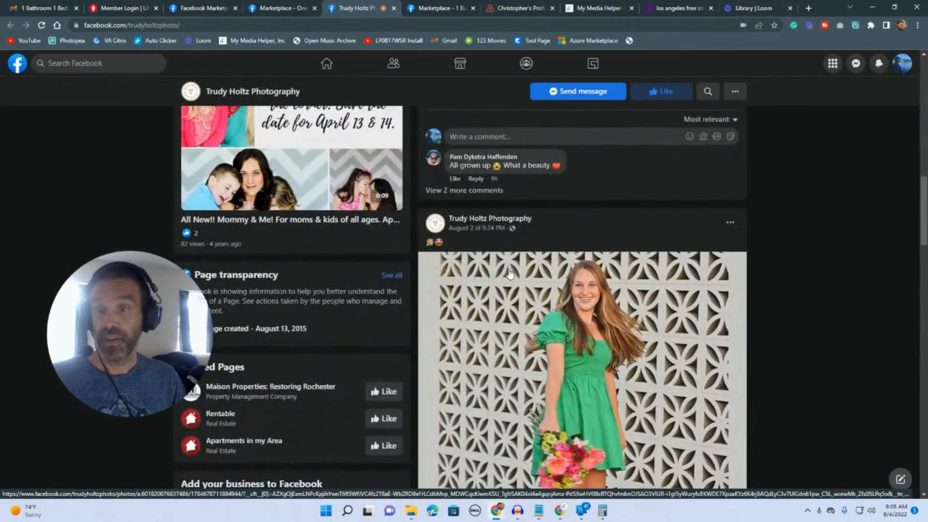
pyautogui.scroll(-3)
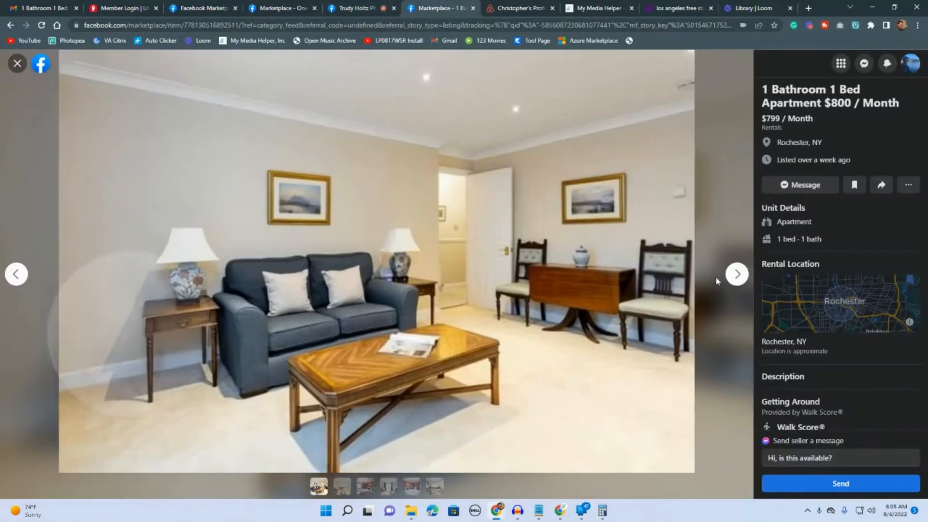
pyautogui.scroll(-3)
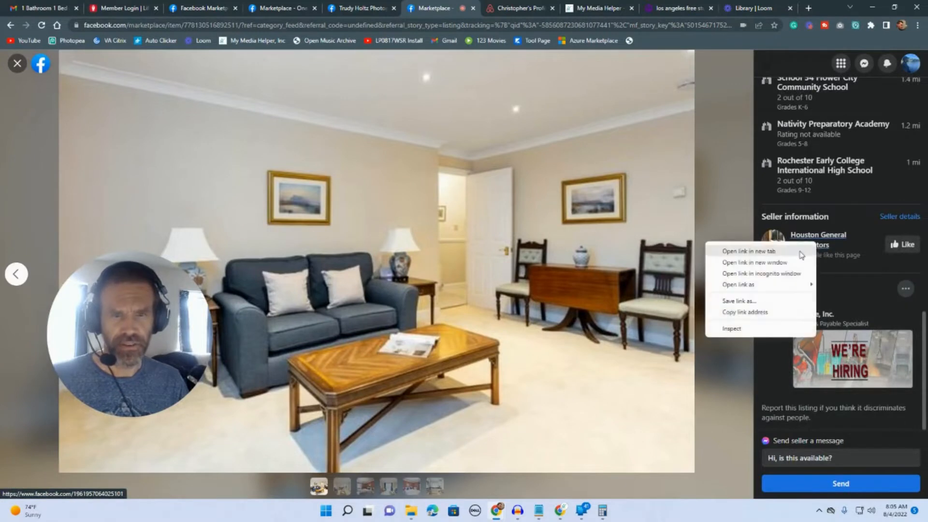
# - Open the Houston General Contractors seller page in a new tab and look at its top posts
pyautogui.click(748, 251)
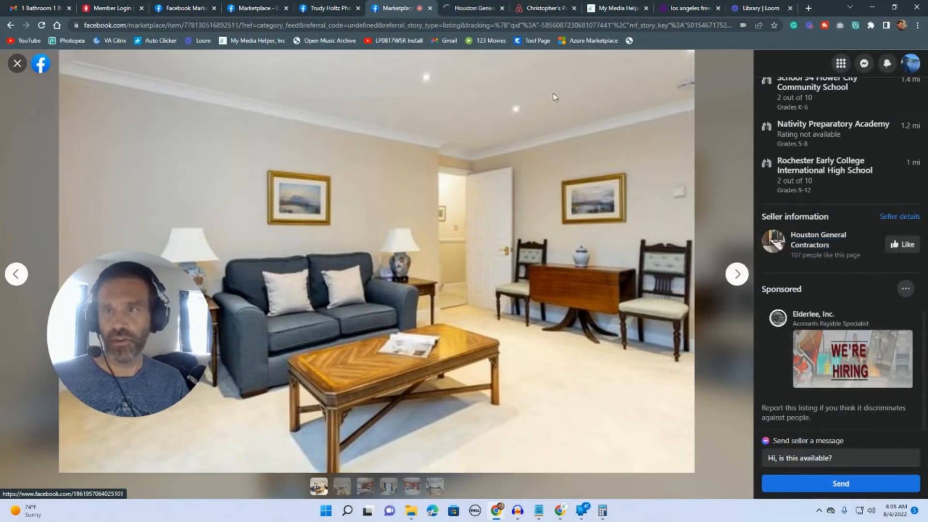
pyautogui.click(818, 240)
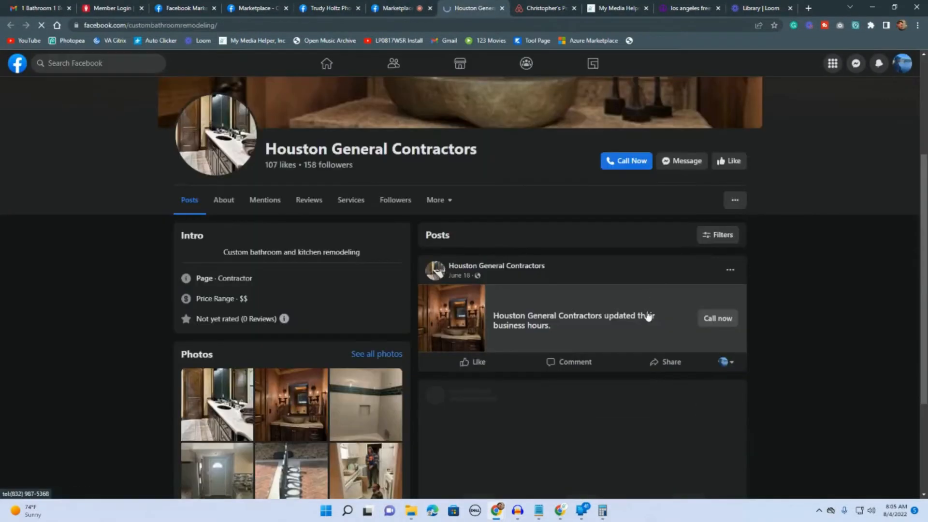
pyautogui.scroll(-3)
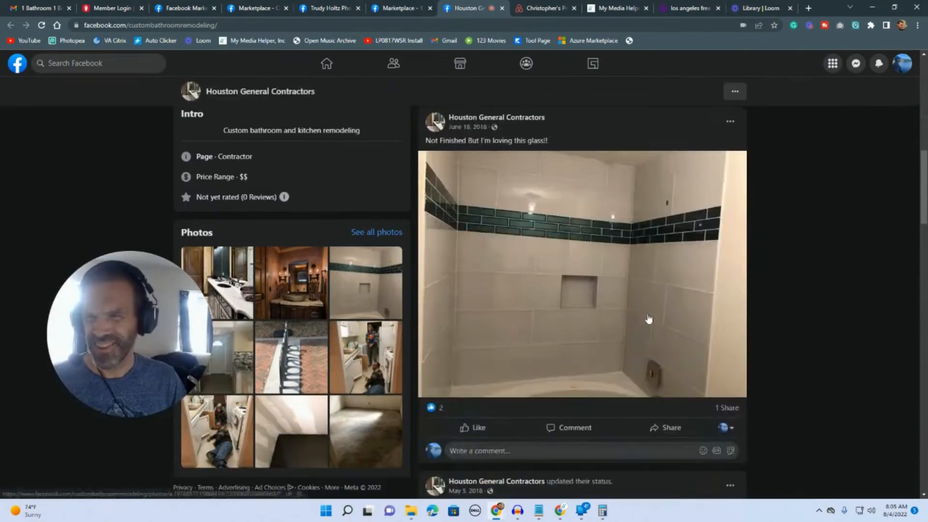
pyautogui.scroll(3)
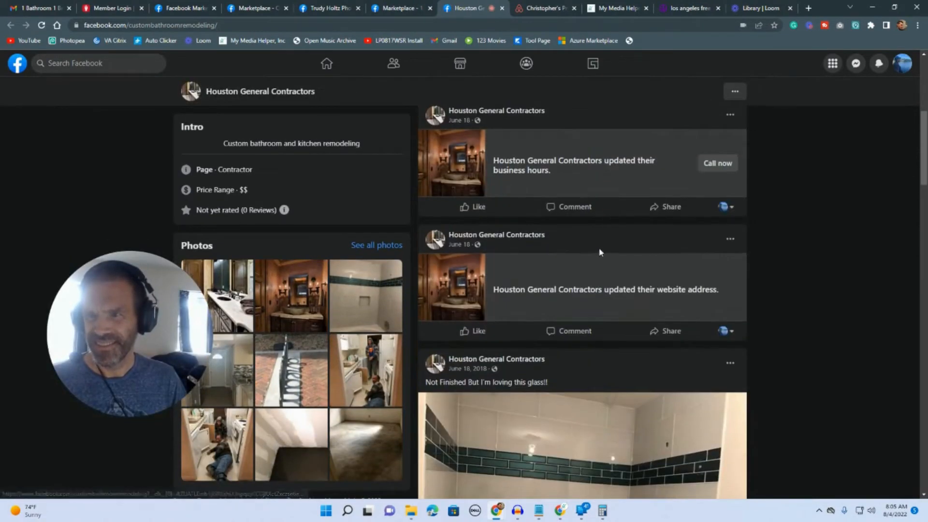
pyautogui.scroll(3)
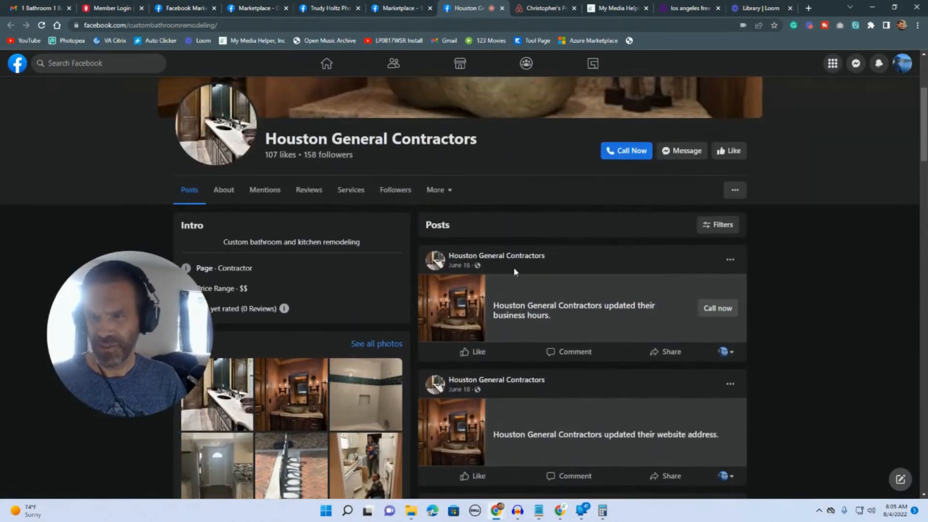
pyautogui.moveTo(496, 255)
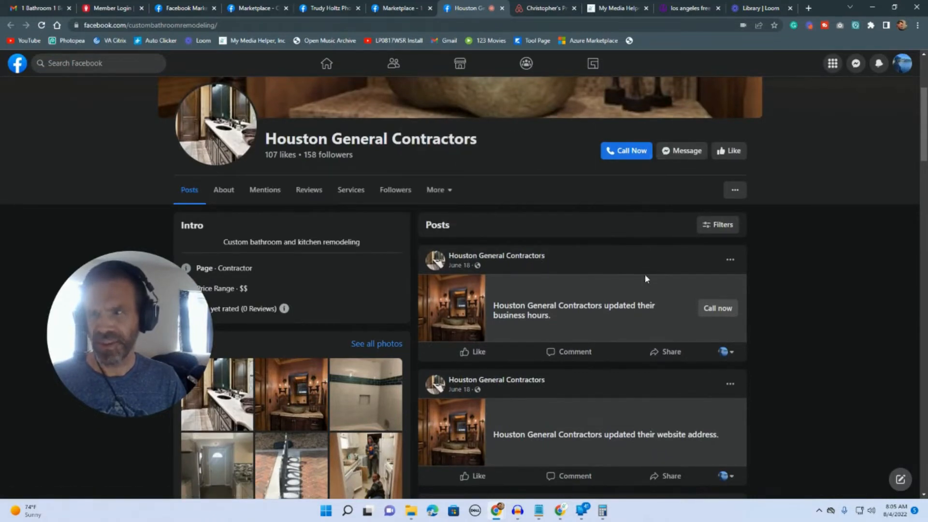
pyautogui.scroll(-3)
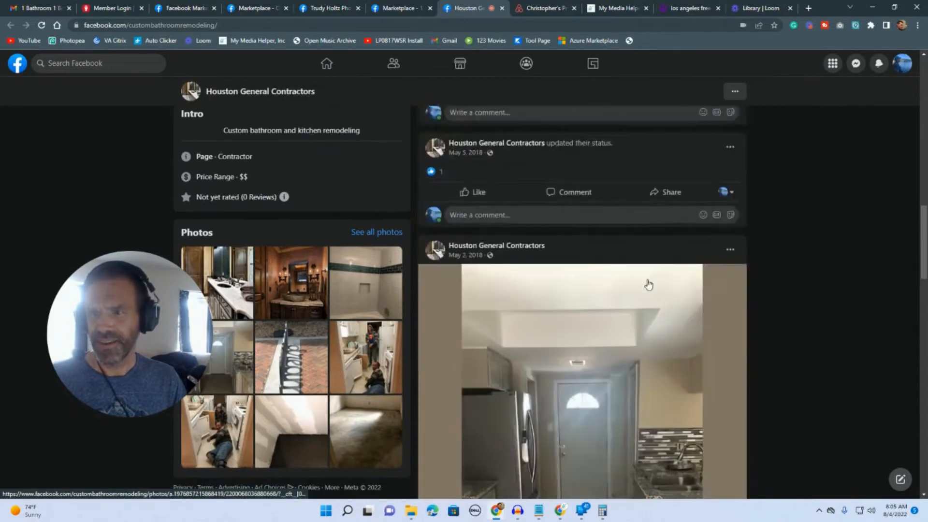
# - Scroll through the contractor's remodeling posts, then return to the 1 Bathroom 1 Bed listing
pyautogui.scroll(3)
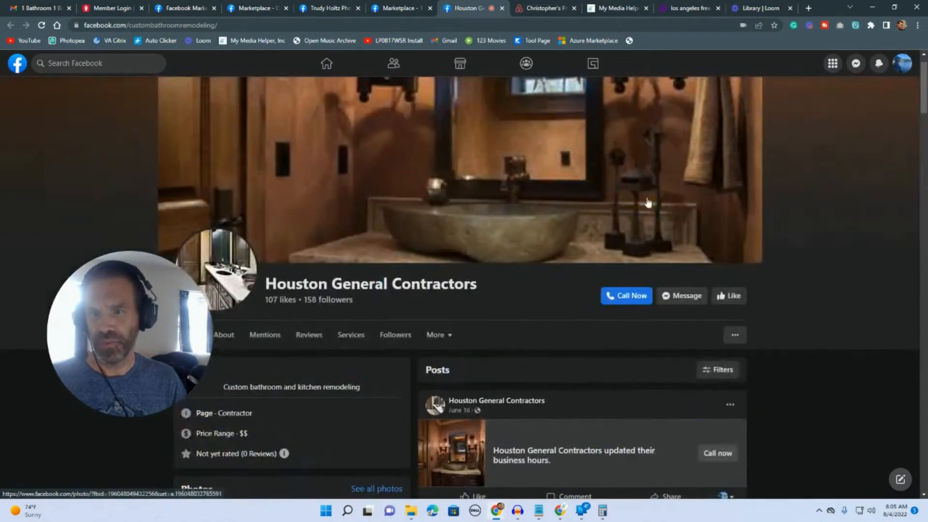
pyautogui.scroll(-3)
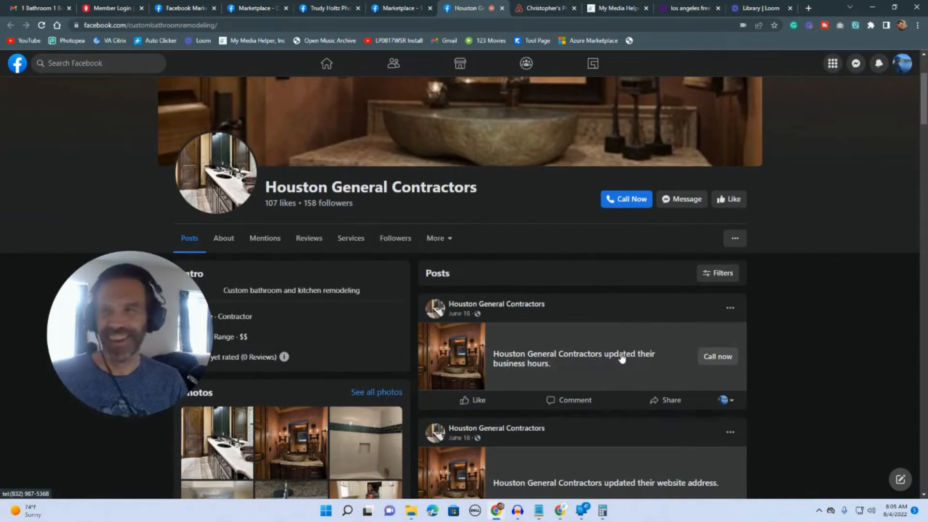
pyautogui.scroll(-3)
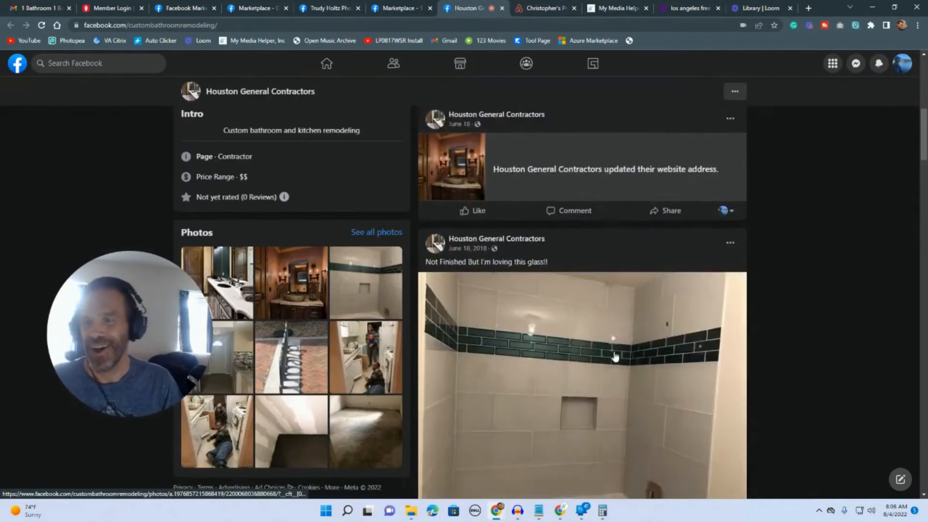
pyautogui.scroll(-3)
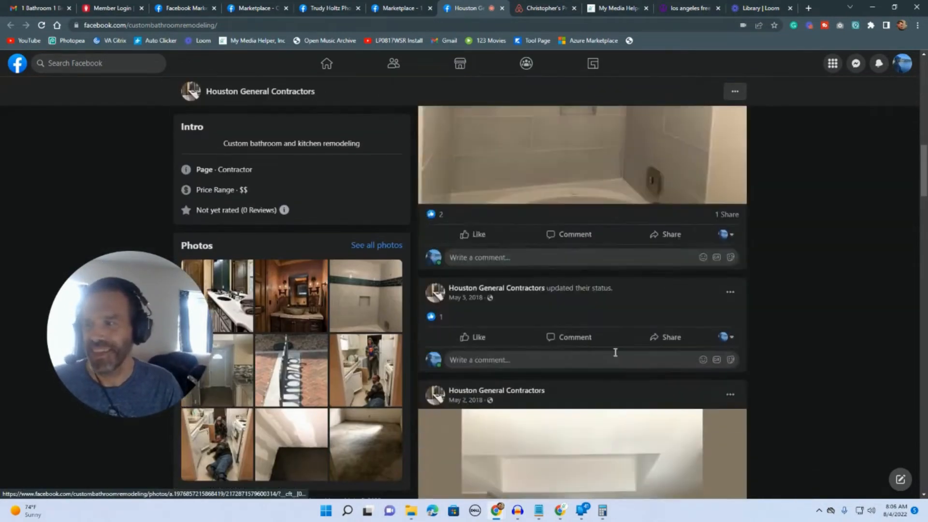
pyautogui.scroll(3)
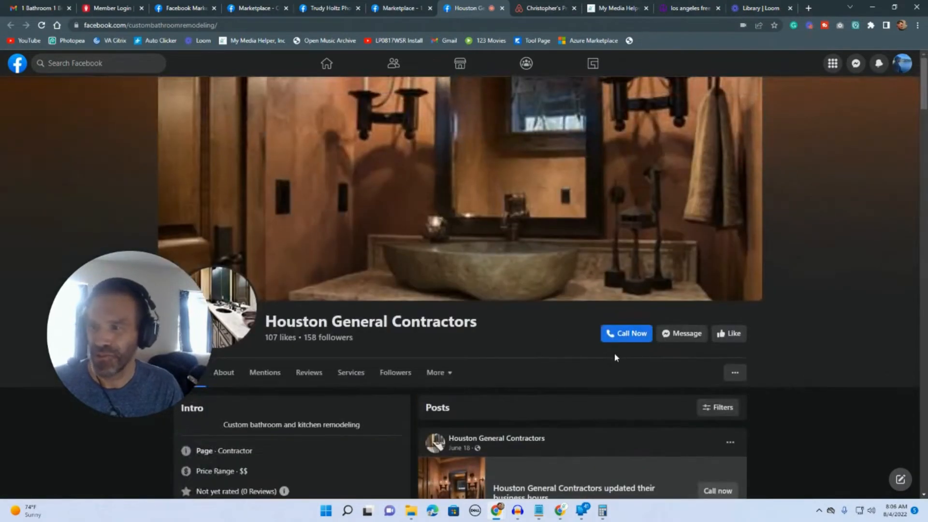
pyautogui.moveTo(537, 233)
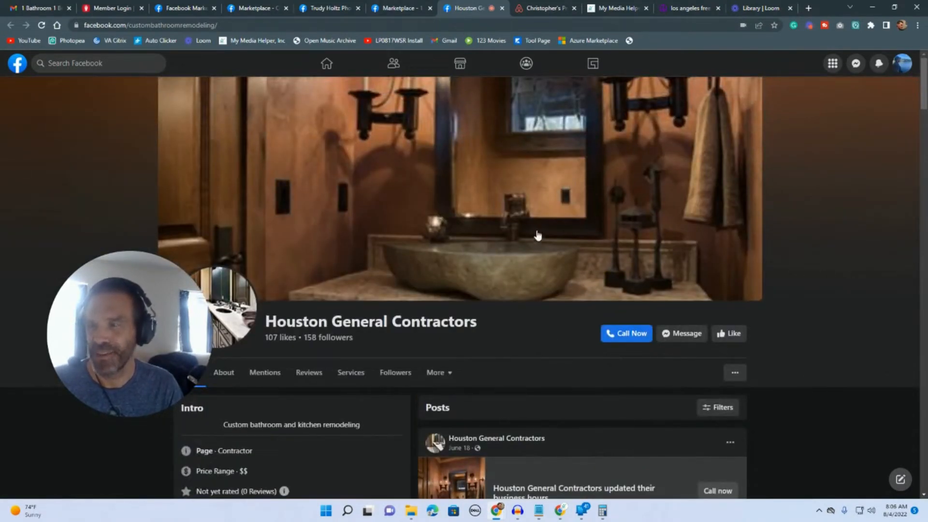
pyautogui.moveTo(537, 237)
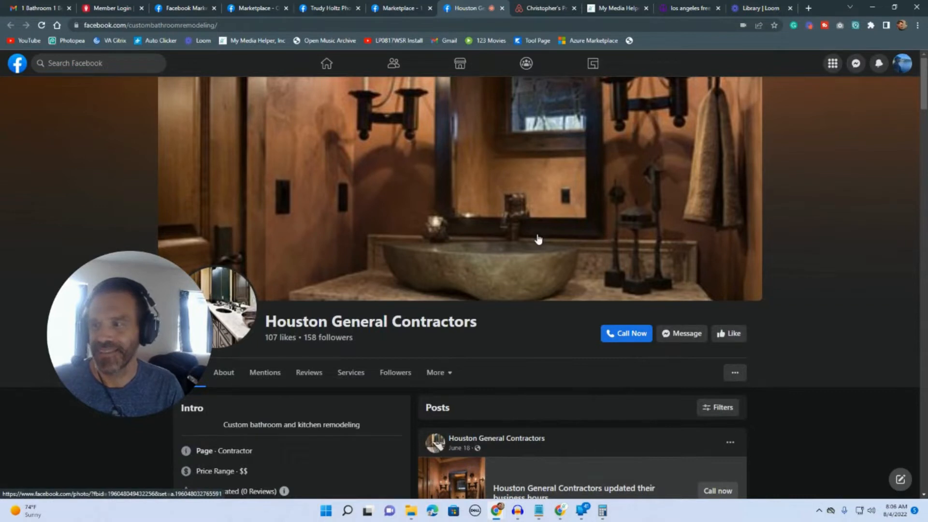
pyautogui.click(396, 8)
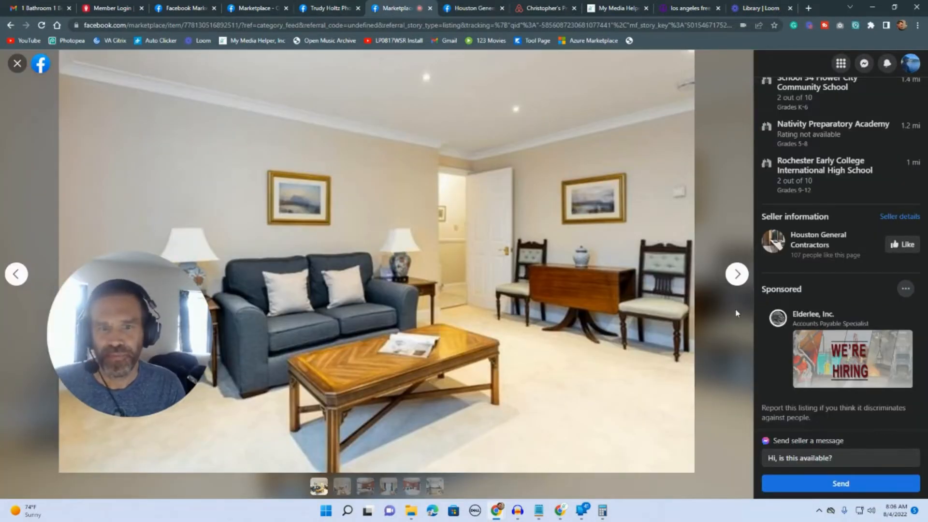
# - Page from the red bedroom photo to the blue-curtain living room, then return to the Gmail thread
pyautogui.click(736, 273)
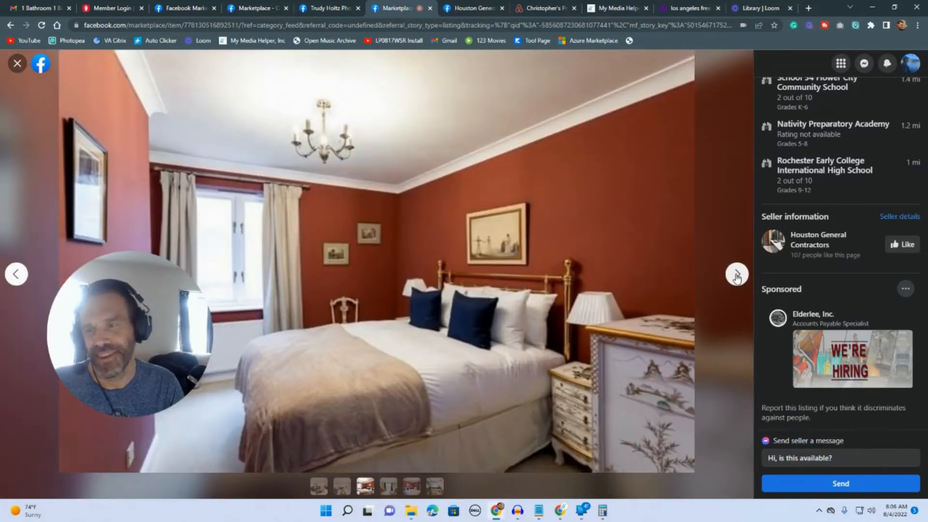
pyautogui.click(736, 274)
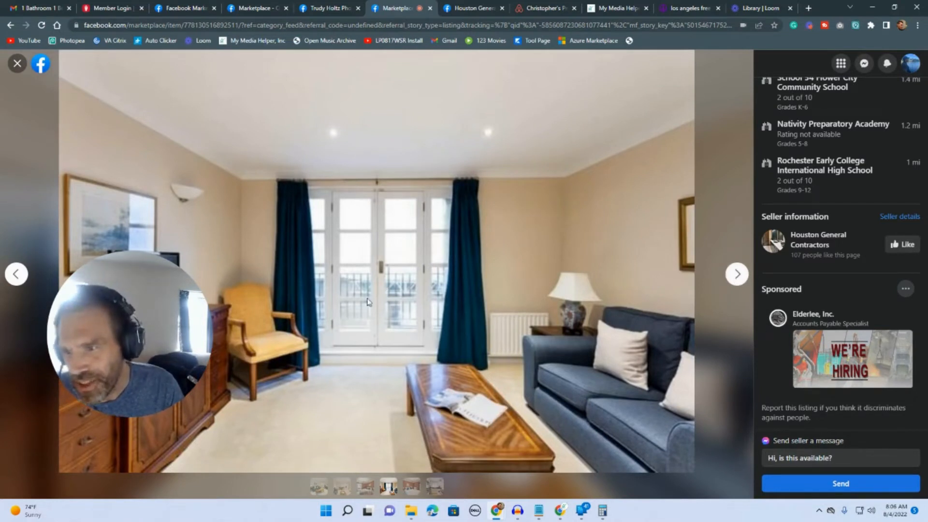
pyautogui.moveTo(556, 396)
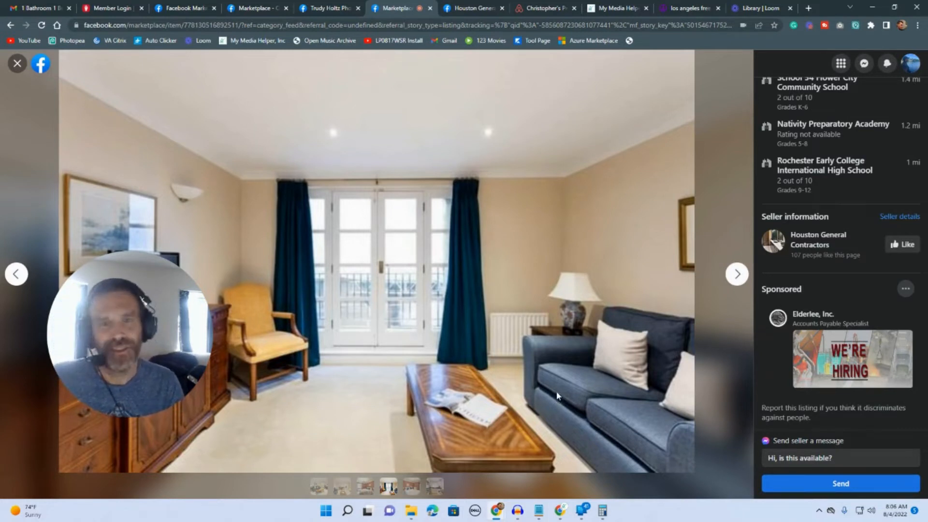
pyautogui.moveTo(550, 415)
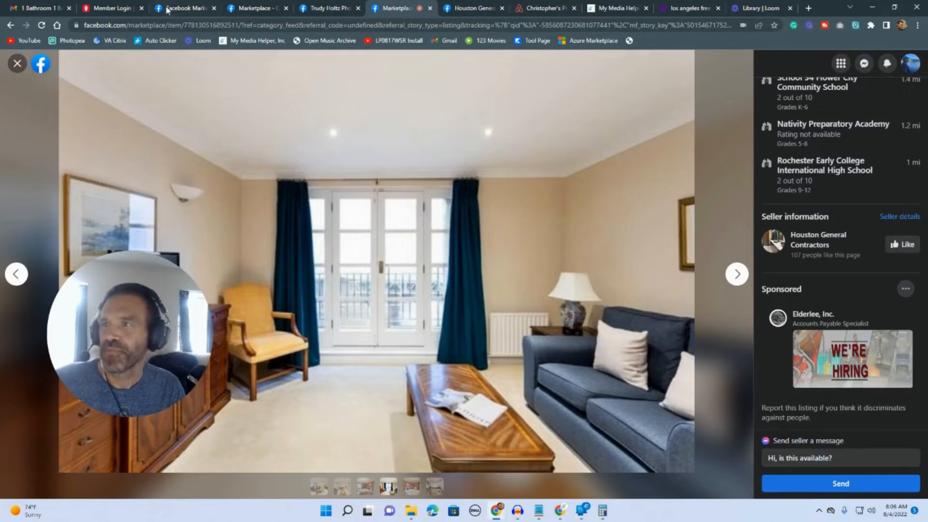
pyautogui.moveTo(183, 8)
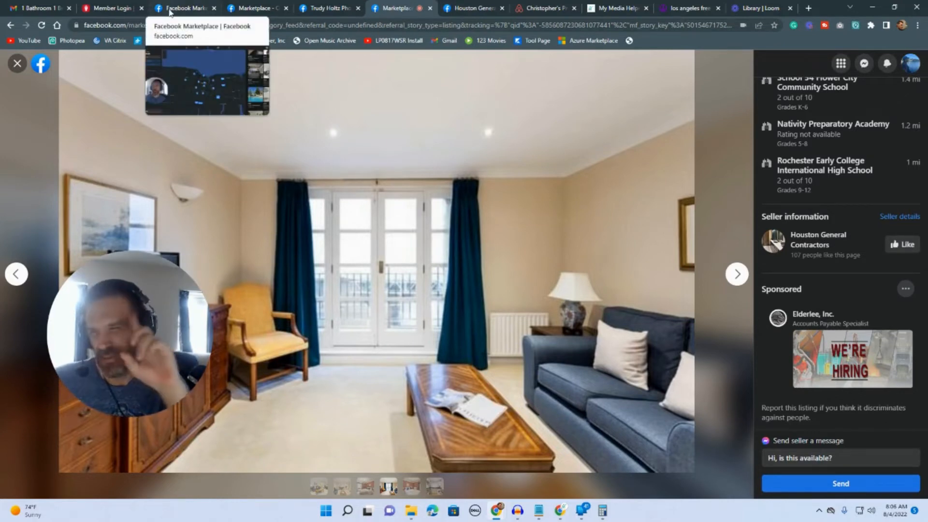
pyautogui.click(329, 7)
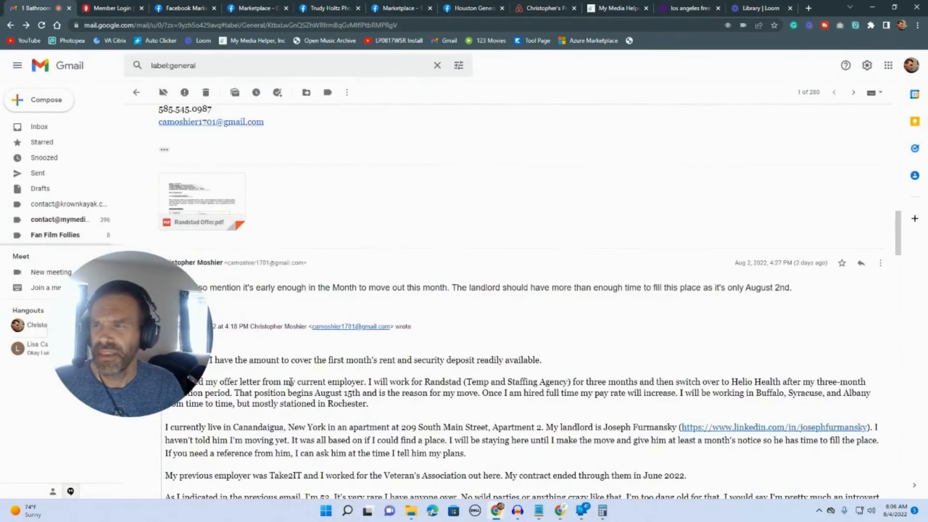
# - Check the email's attached photos against both Marketplace listings, ending on the Airbnb profile tab
pyautogui.scroll(3)
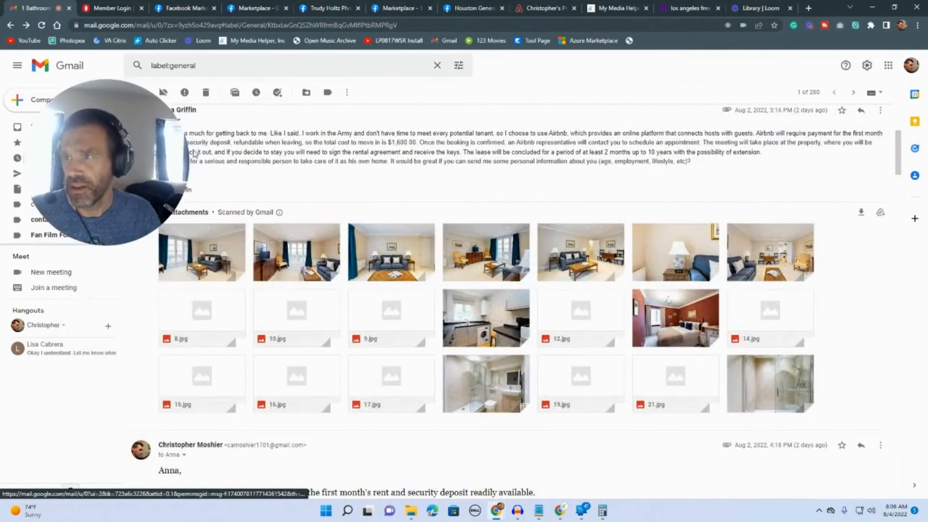
pyautogui.click(255, 7)
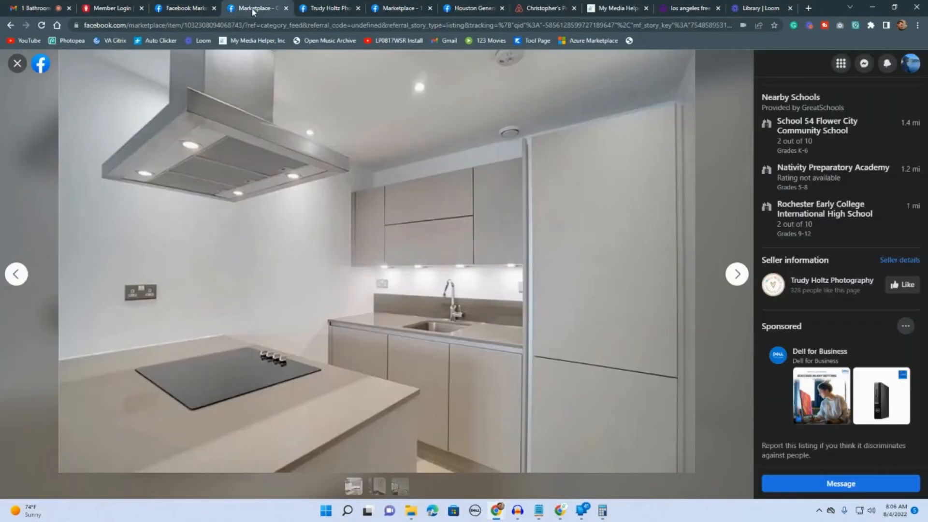
pyautogui.click(399, 8)
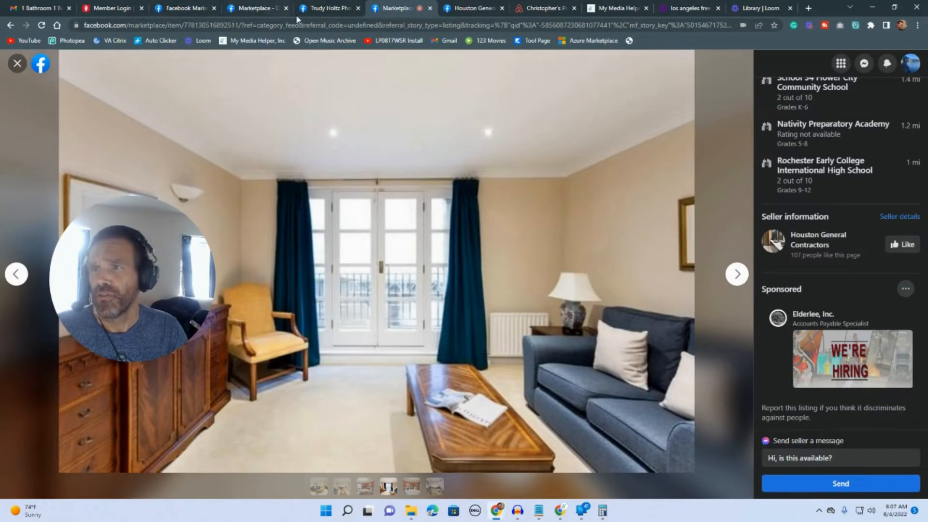
pyautogui.click(542, 8)
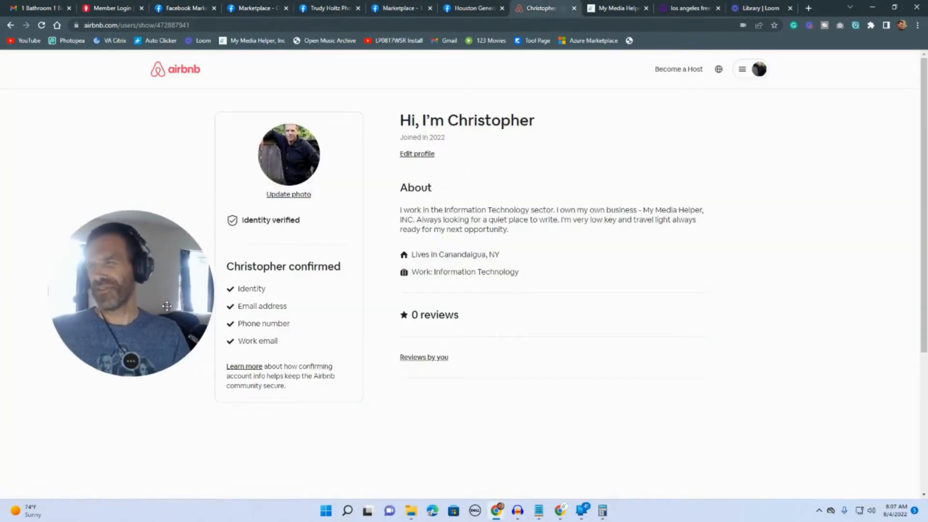
pyautogui.moveTo(188, 74)
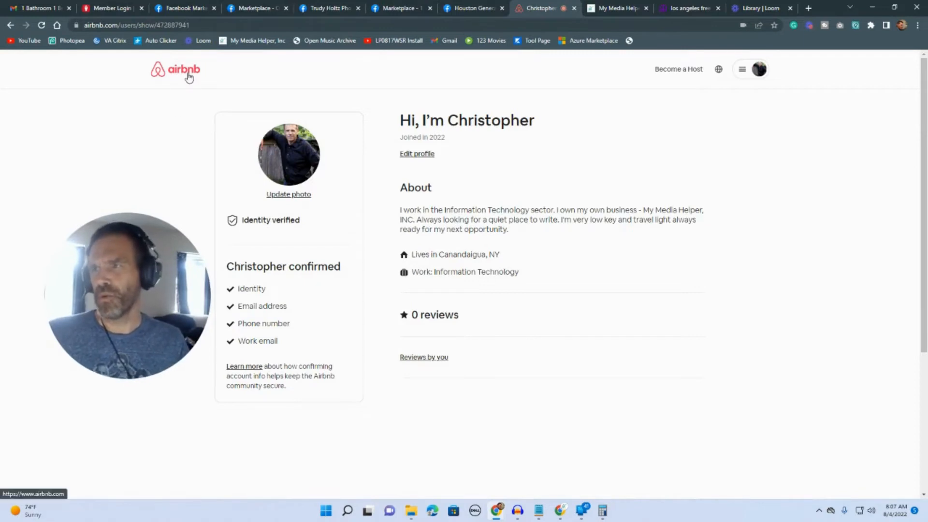
pyautogui.moveTo(176, 79)
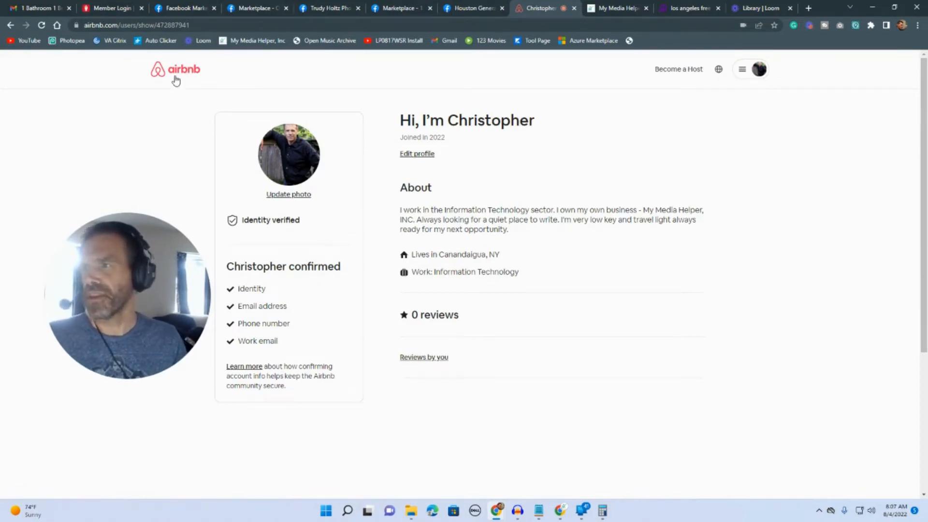
# - Go from the Airbnb profile to the home page of lakefront listings via the logo
pyautogui.click(175, 69)
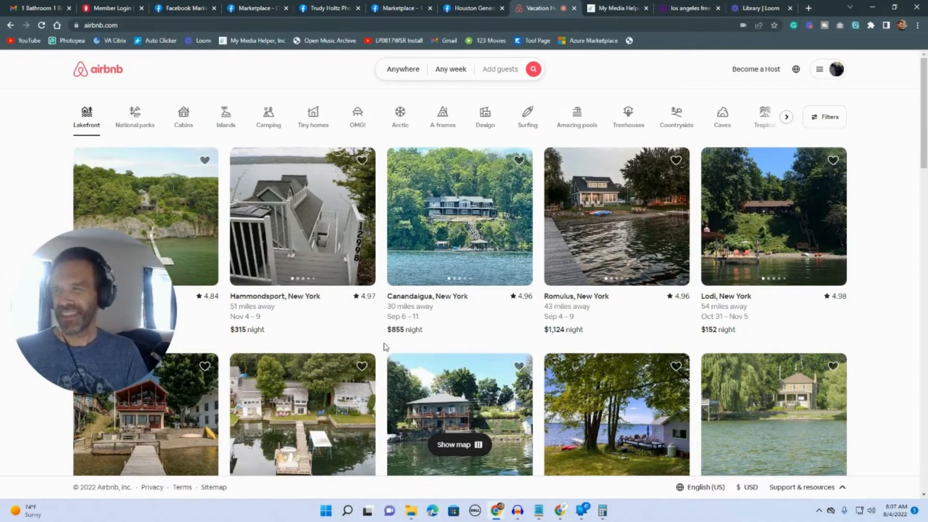
# - Read the applicant's reply and quoted Airbnb payment procedure in the Gmail thread, then show the desktop
pyautogui.click(35, 8)
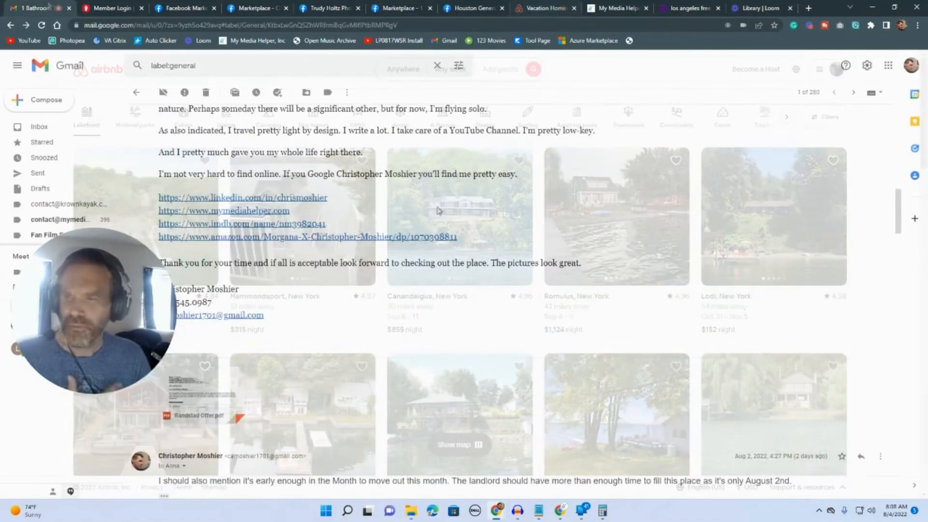
pyautogui.scroll(-3)
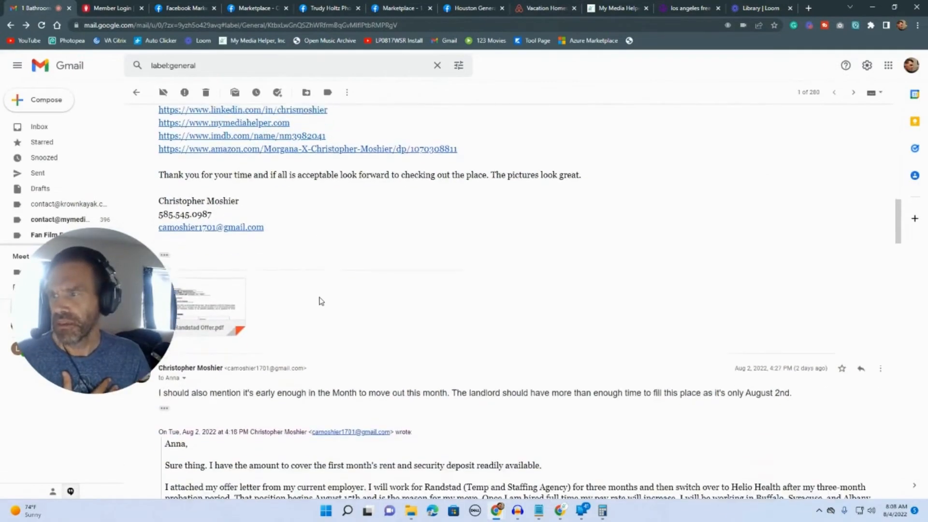
pyautogui.scroll(-3)
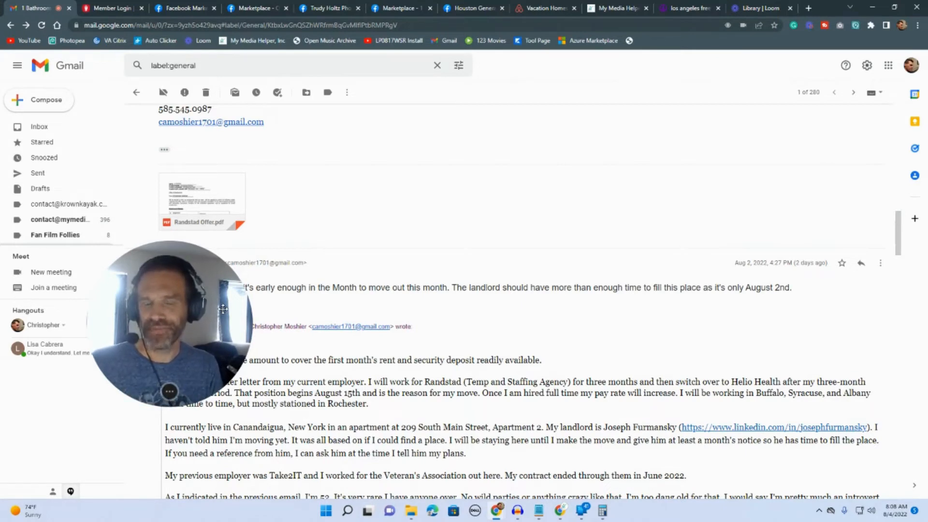
pyautogui.scroll(-3)
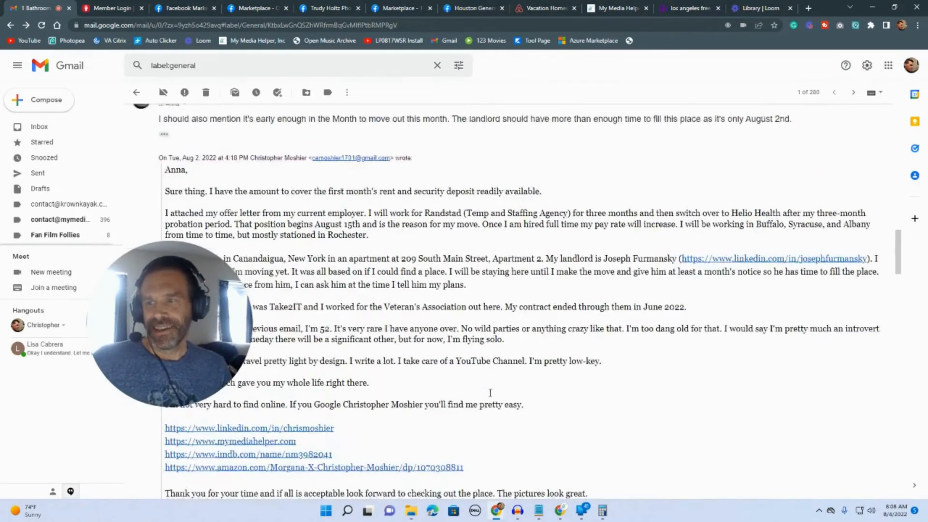
pyautogui.scroll(-3)
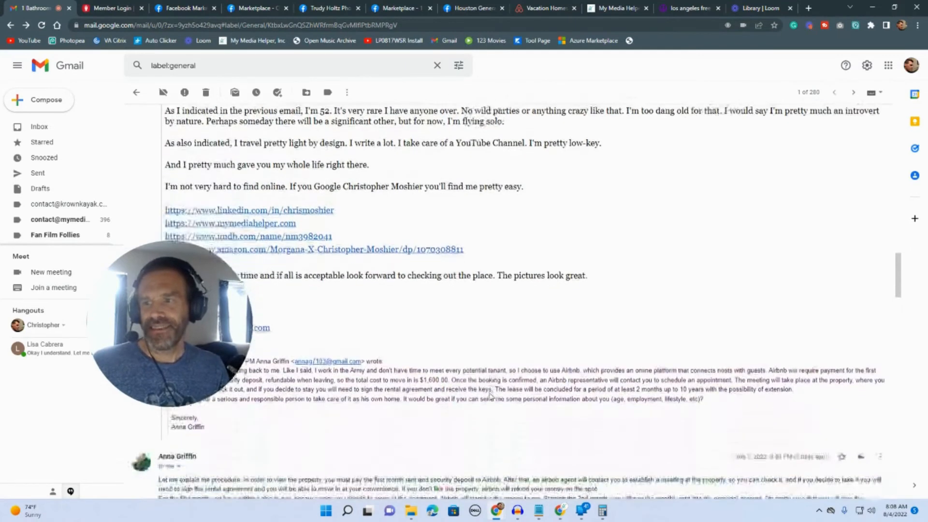
pyautogui.scroll(3)
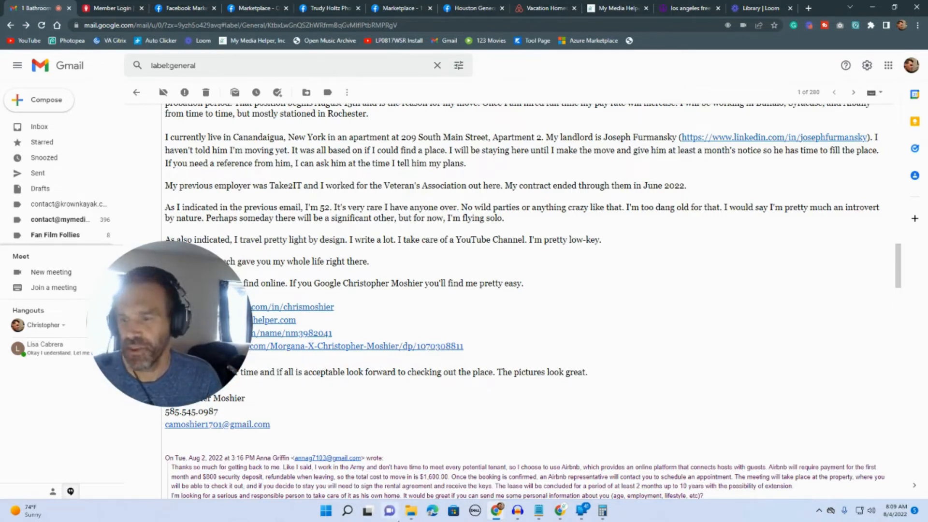
pyautogui.click(409, 510)
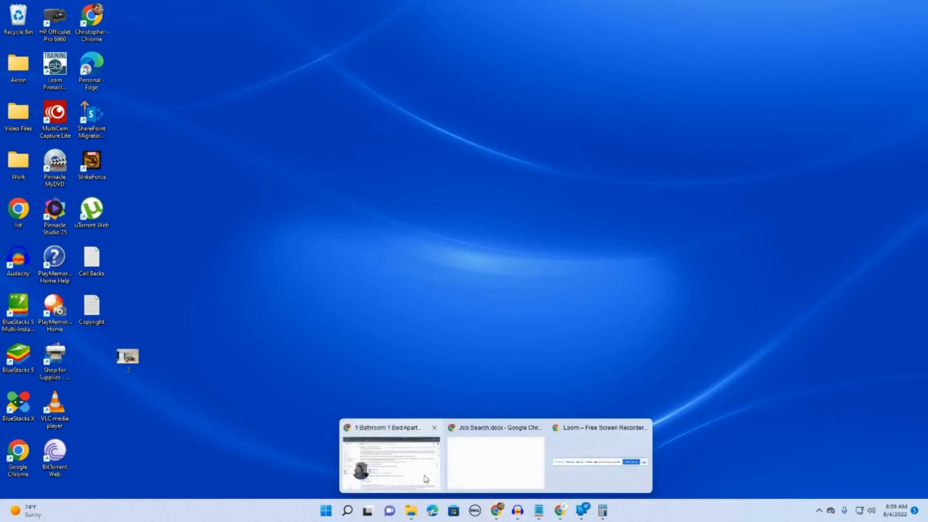
# - In a new tab, run a Google search for 'google reverse image search' from the typed suggestion
pyautogui.click(391, 459)
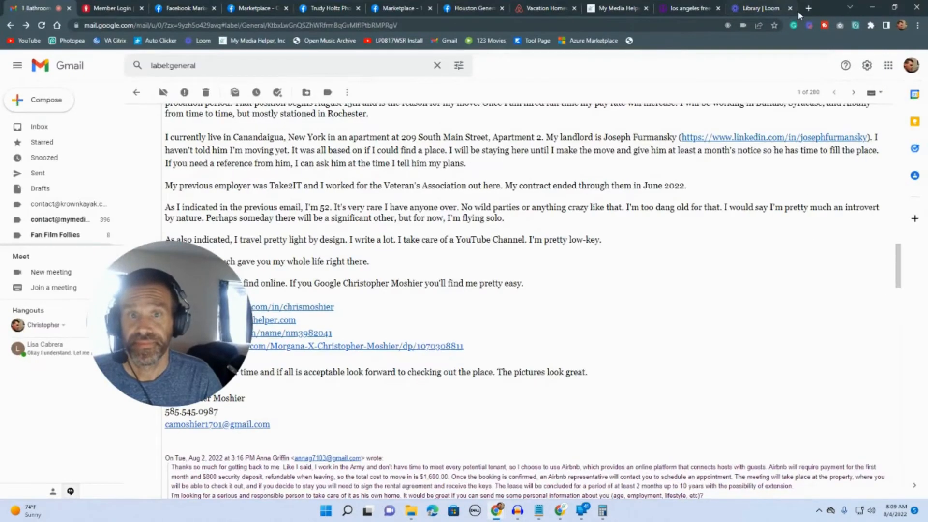
pyautogui.click(806, 8)
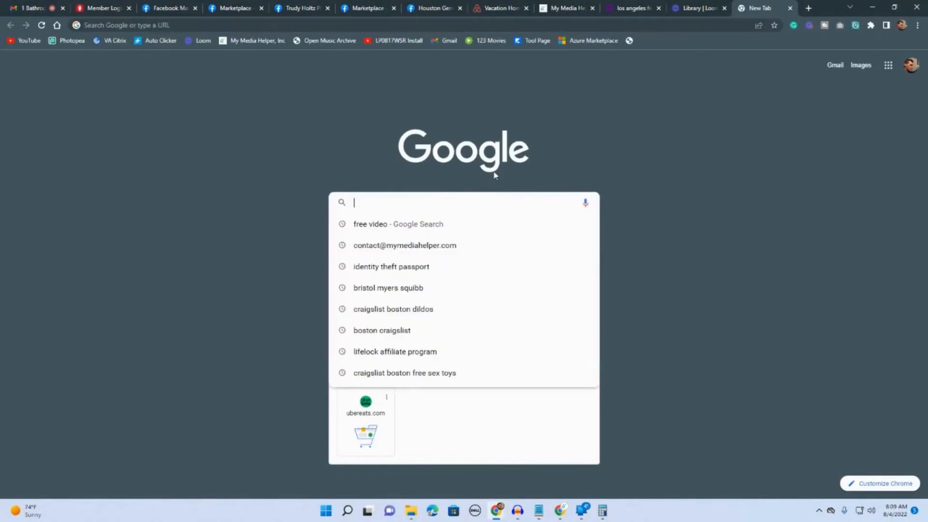
pyautogui.write('google reviews')
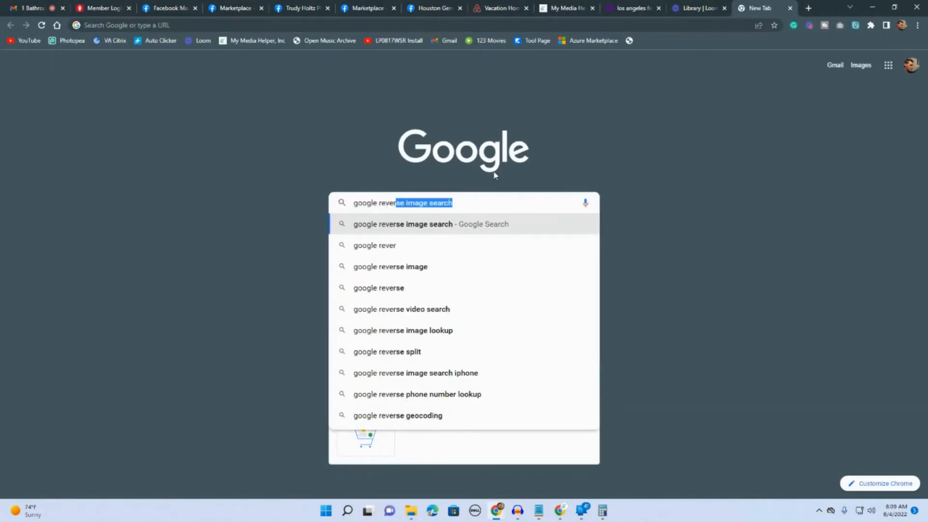
pyautogui.click(475, 202)
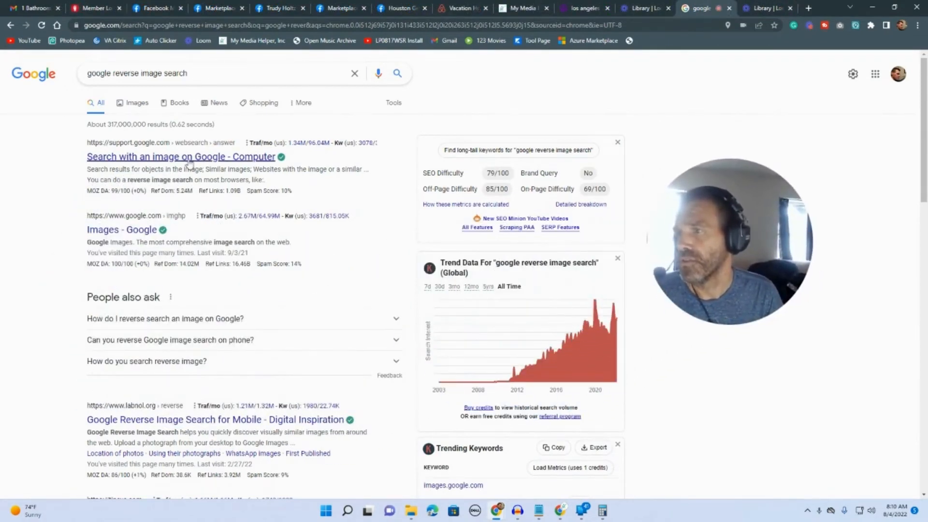
# - Open the Google Help image-search article in a new tab and launch Google Images' camera search
pyautogui.rightClick(182, 156)
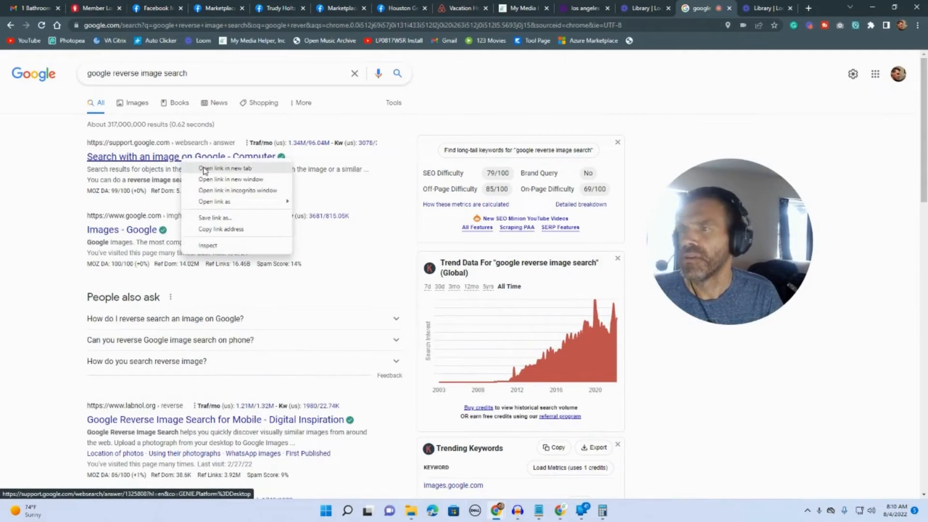
pyautogui.click(225, 168)
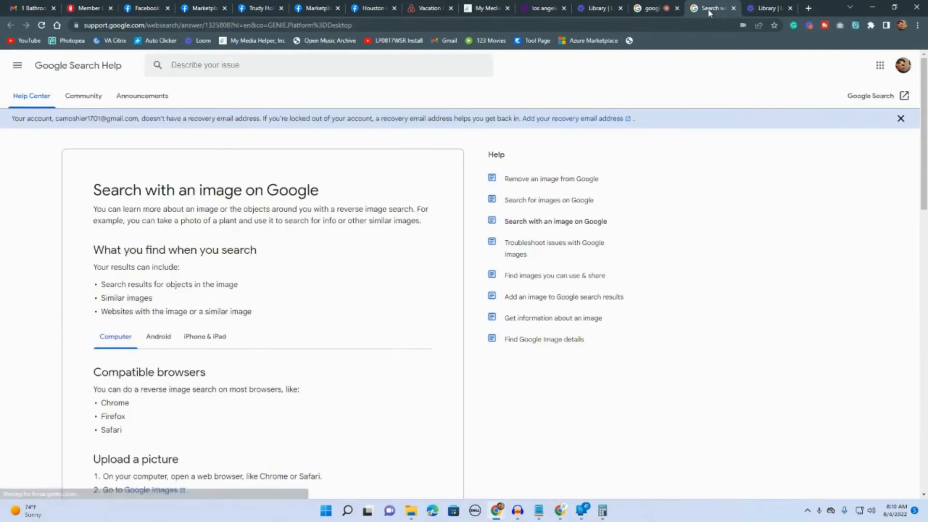
pyautogui.scroll(-3)
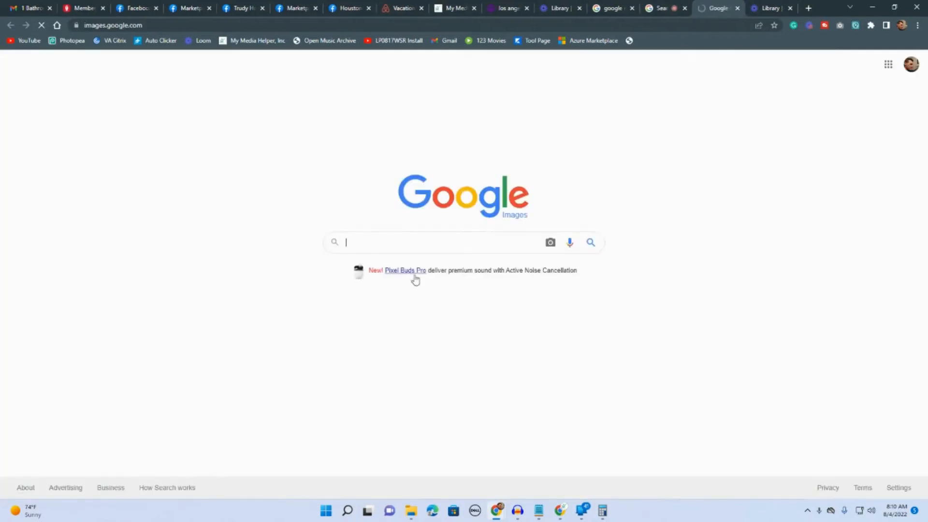
pyautogui.moveTo(550, 242)
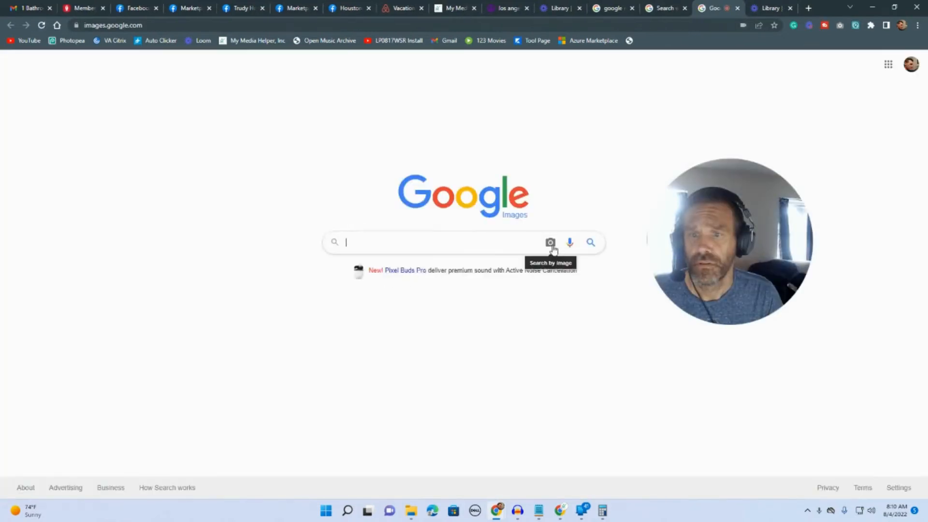
pyautogui.click(549, 242)
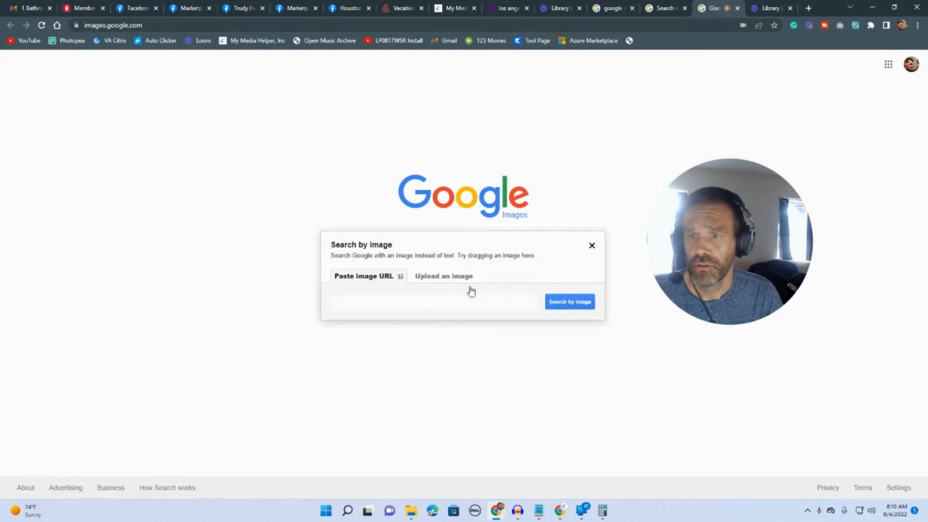
# - Upload the saved living-room photo '2' from the Desktop to get visually similar results
pyautogui.click(443, 276)
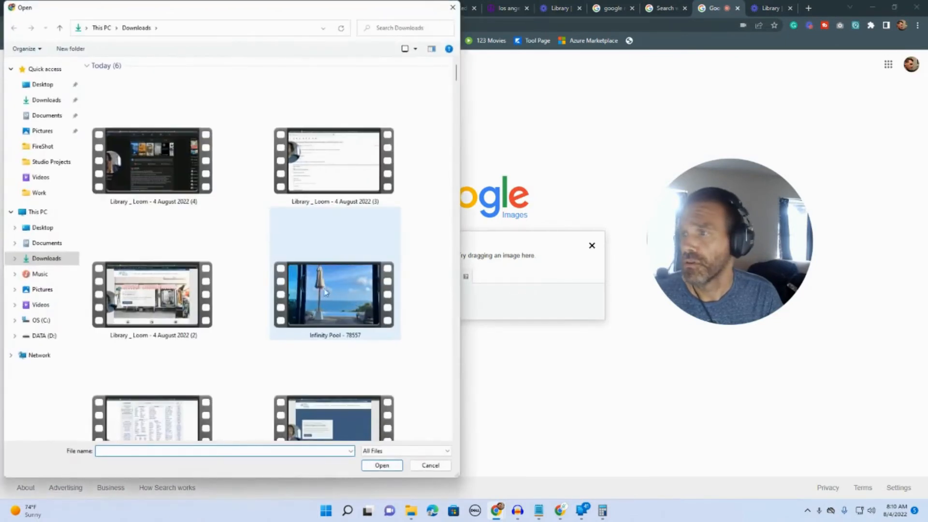
pyautogui.click(42, 227)
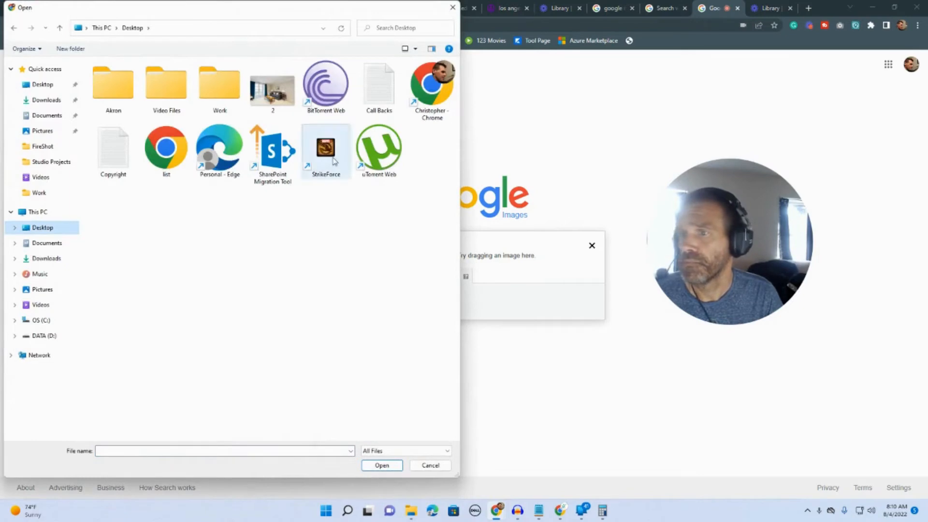
pyautogui.click(382, 465)
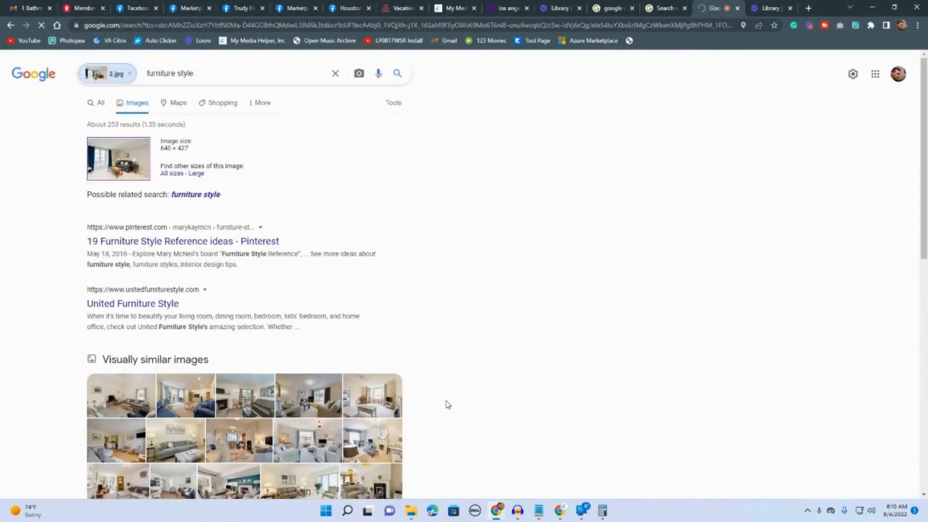
pyautogui.scroll(-3)
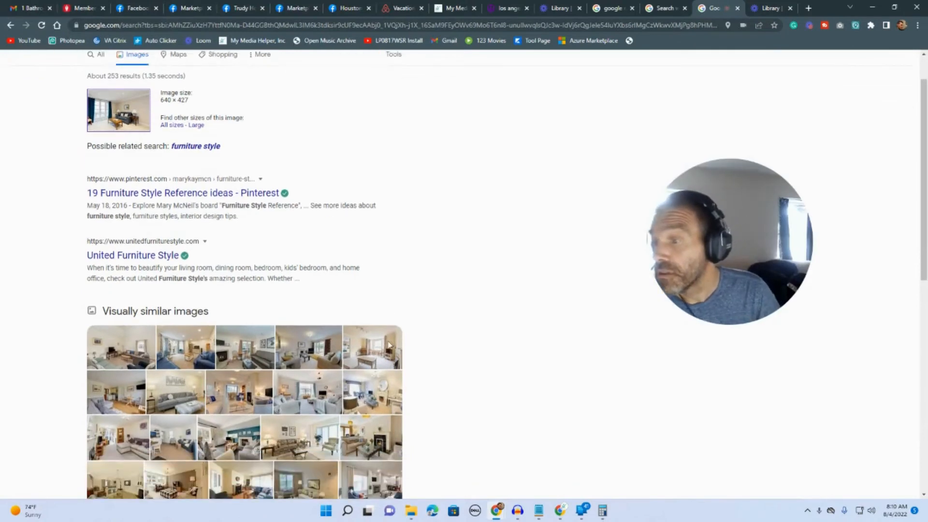
pyautogui.scroll(-3)
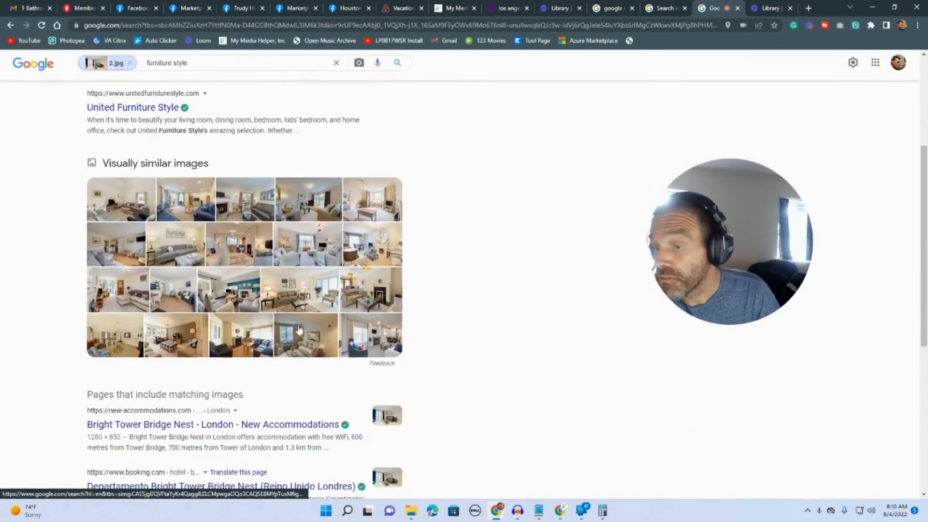
pyautogui.scroll(-3)
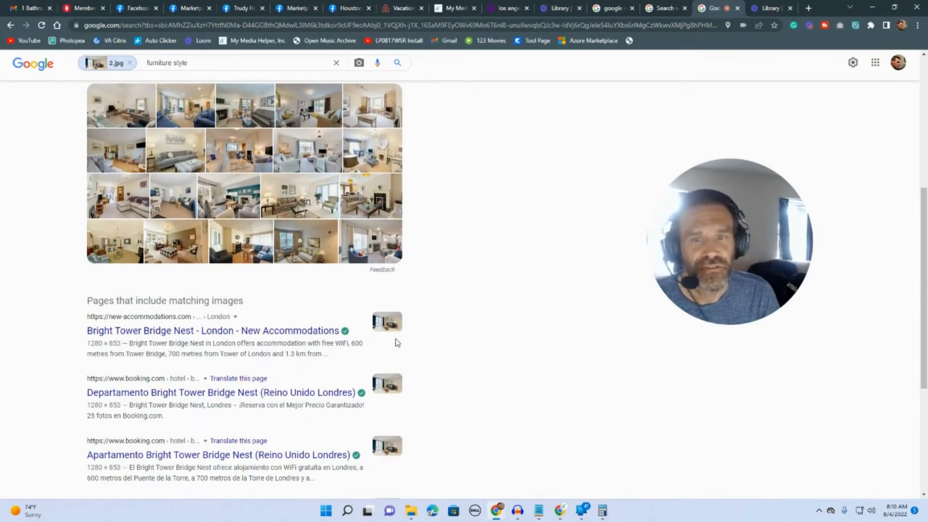
pyautogui.scroll(3)
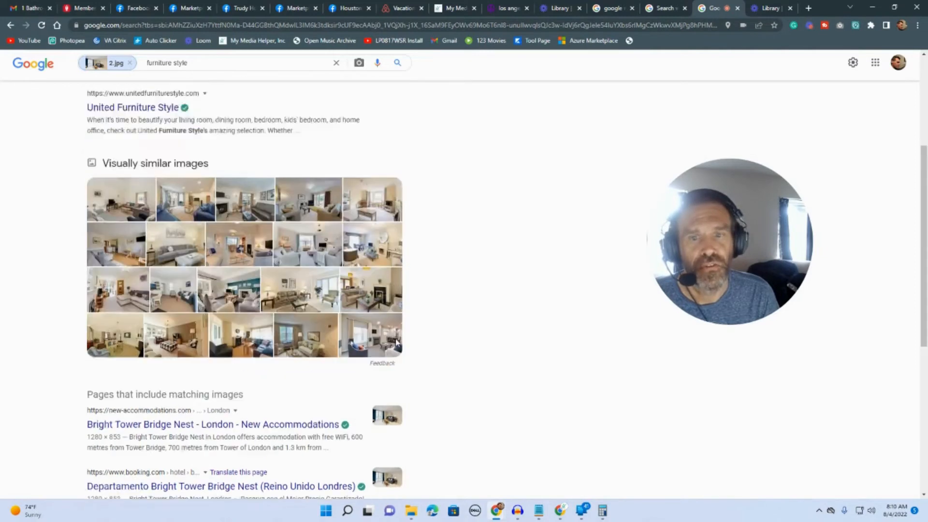
pyautogui.scroll(3)
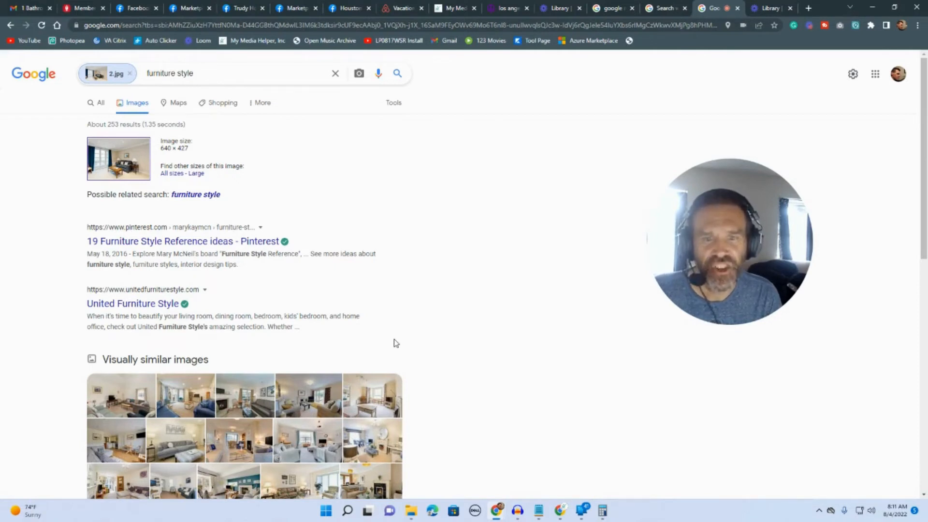
pyautogui.moveTo(118, 172)
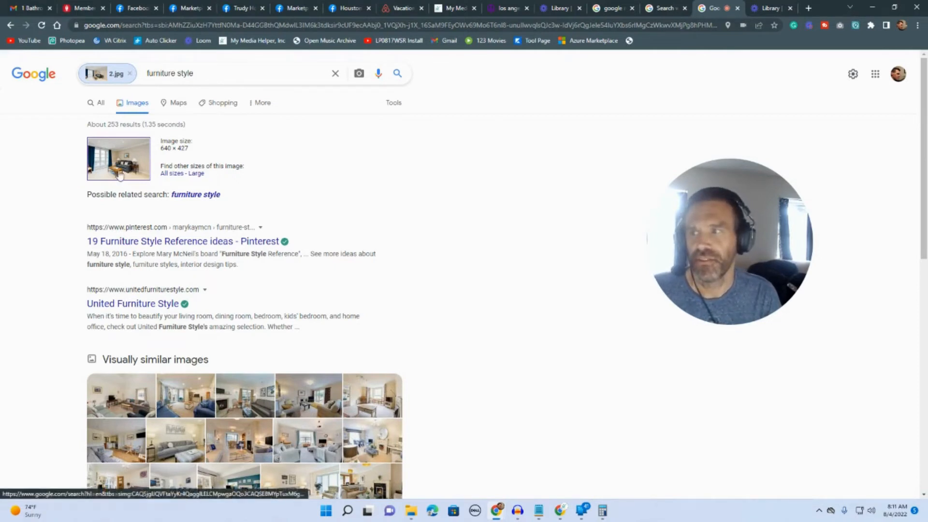
pyautogui.scroll(-3)
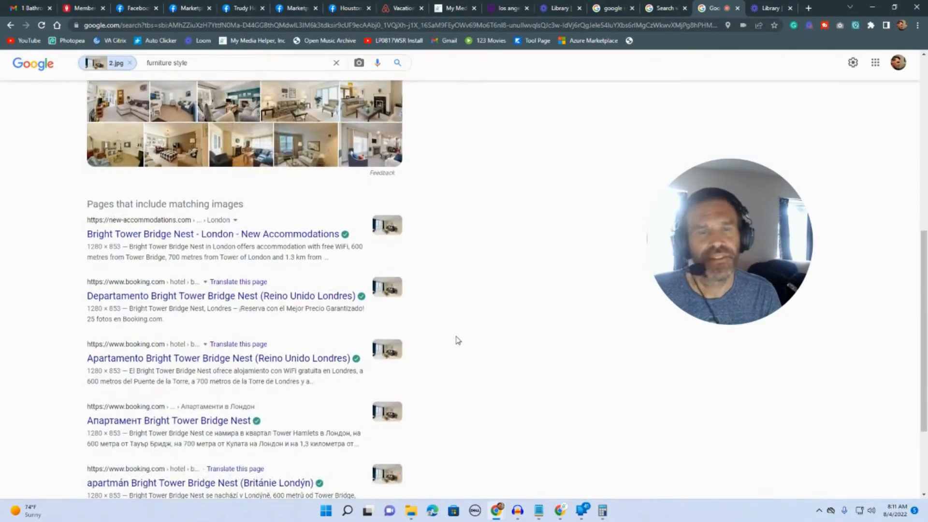
pyautogui.scroll(-3)
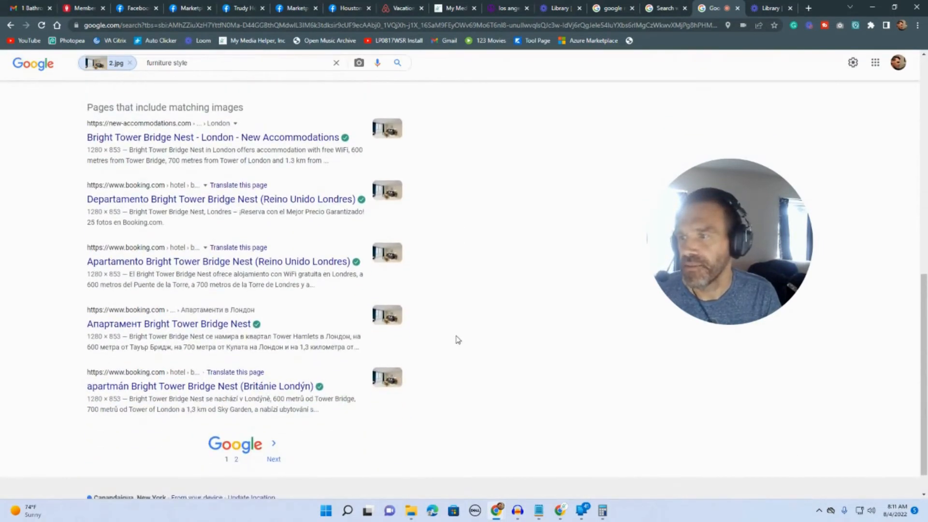
pyautogui.moveTo(478, 393)
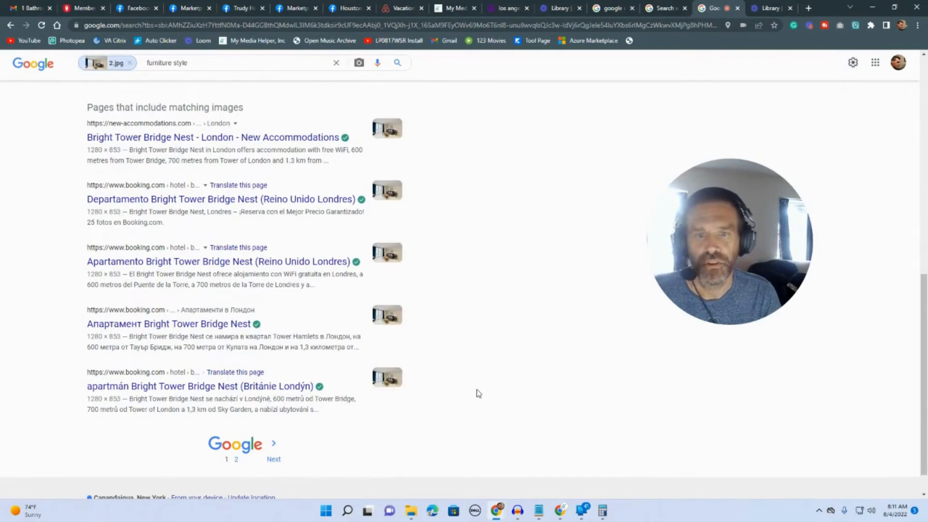
pyautogui.scroll(3)
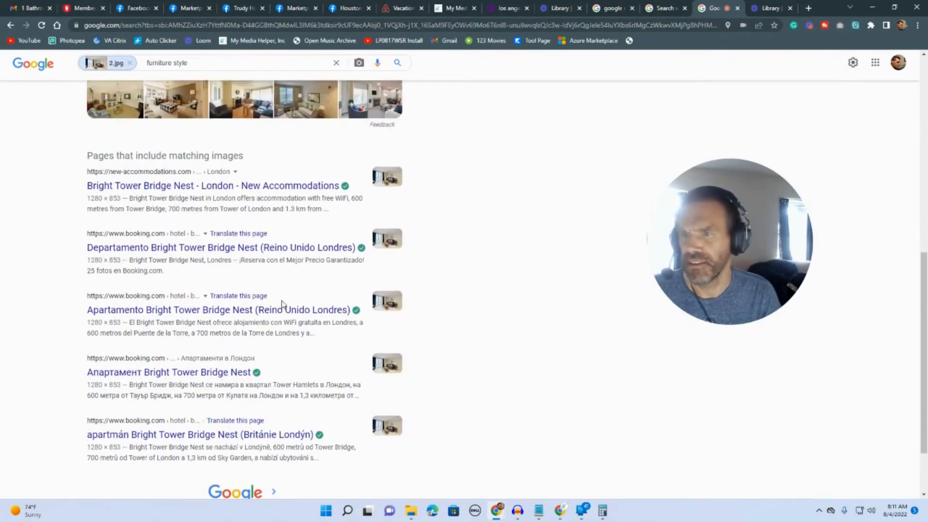
# - Open the Bright Tower Bridge Nest listing on New Accommodations and Booking.com
pyautogui.click(212, 185)
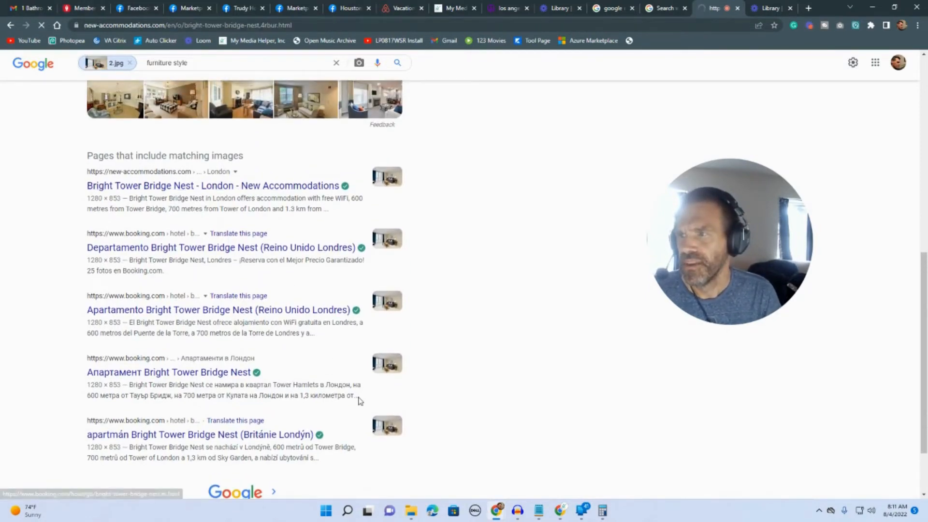
pyautogui.click(213, 185)
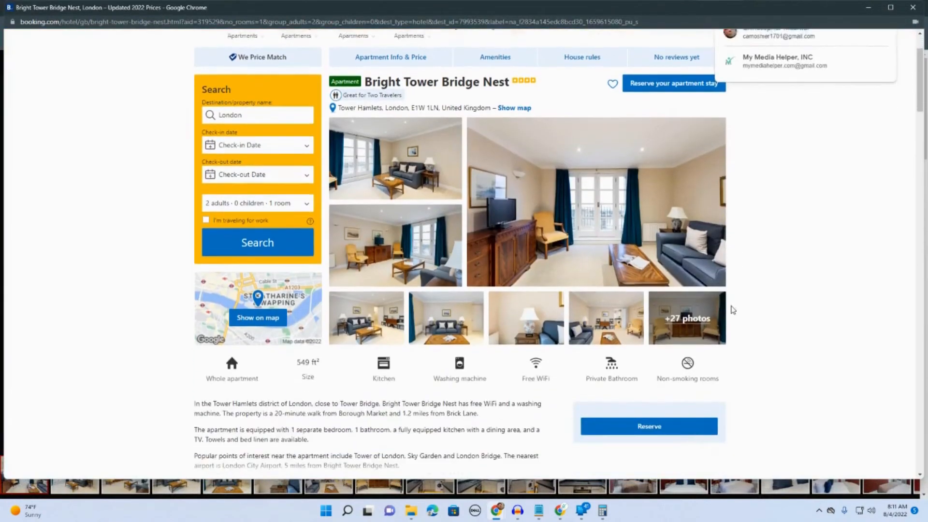
pyautogui.scroll(3)
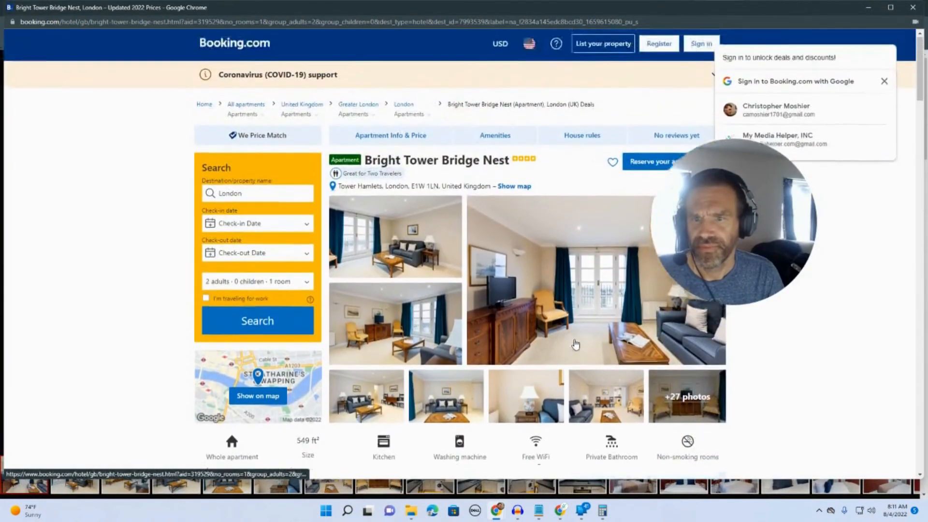
pyautogui.scroll(-3)
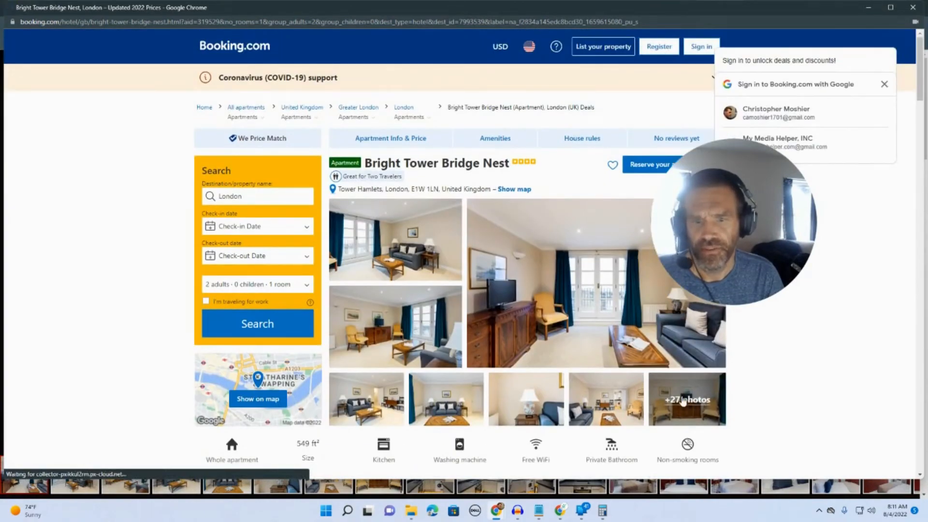
# - Bring up the listing's full '+27 photos' gallery and browse through it
pyautogui.click(687, 399)
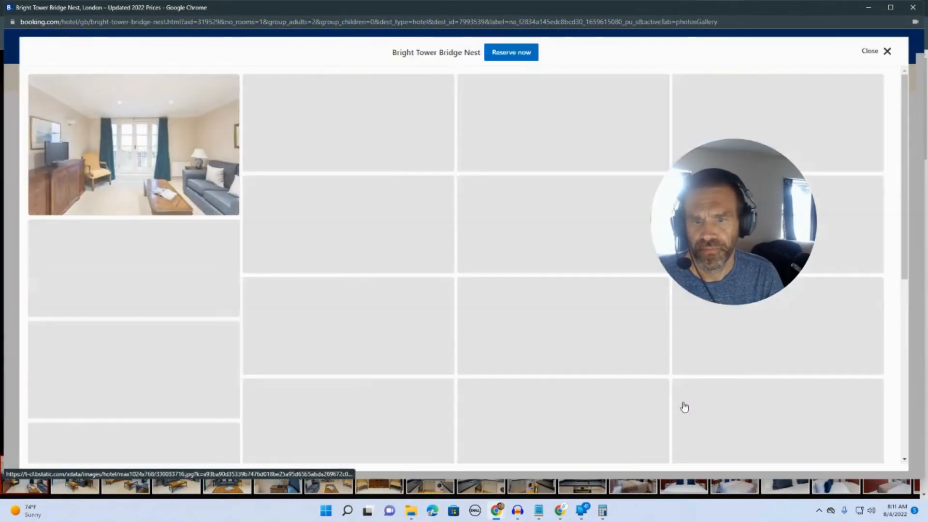
pyautogui.scroll(-3)
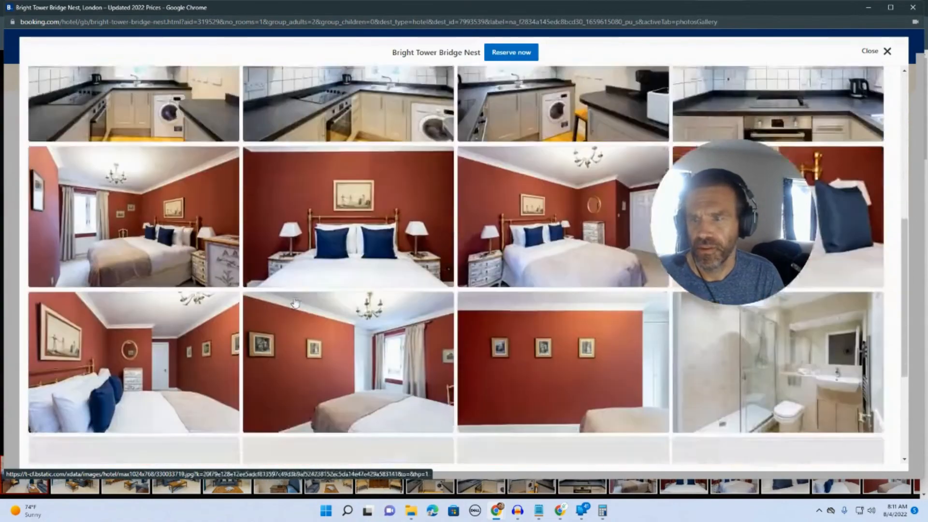
pyautogui.scroll(-3)
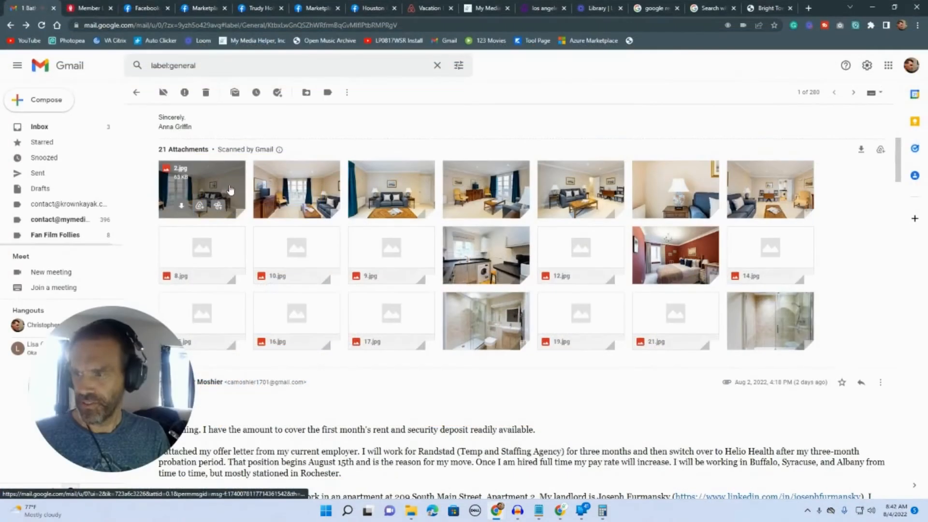
# - Step through the emailed photos starting with 2.jpg, landing on the red bedroom shot
pyautogui.click(201, 190)
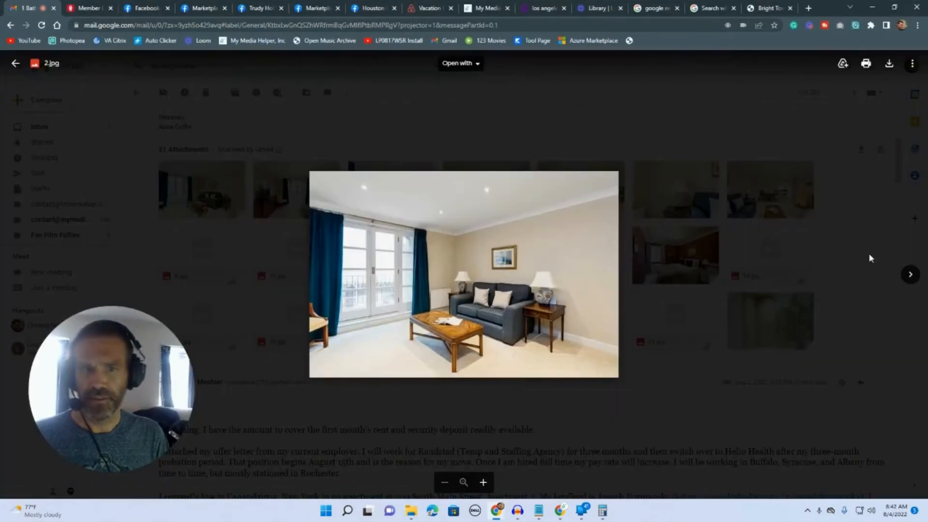
pyautogui.click(910, 274)
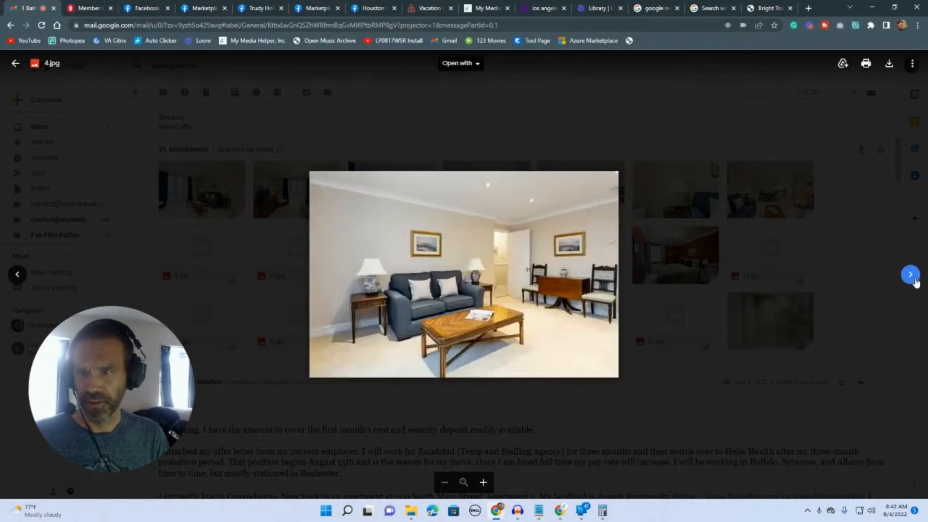
pyautogui.click(910, 274)
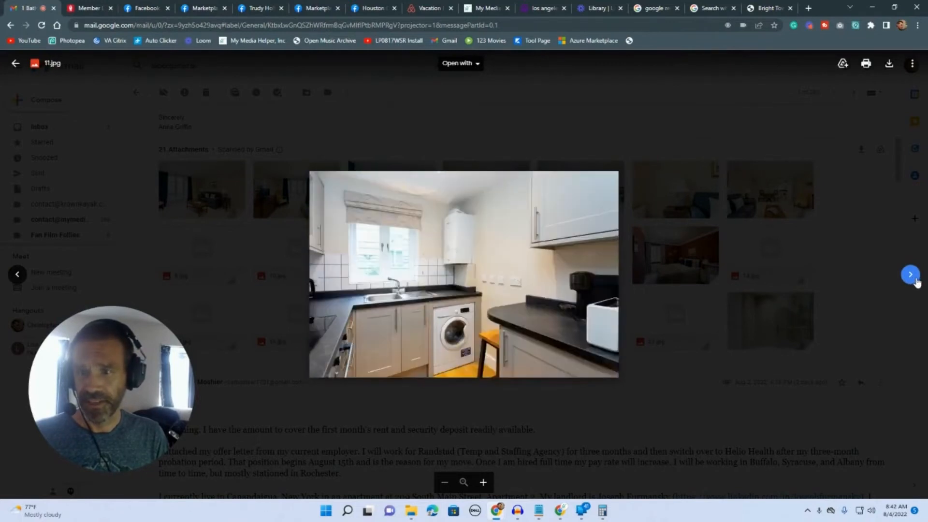
pyautogui.click(910, 273)
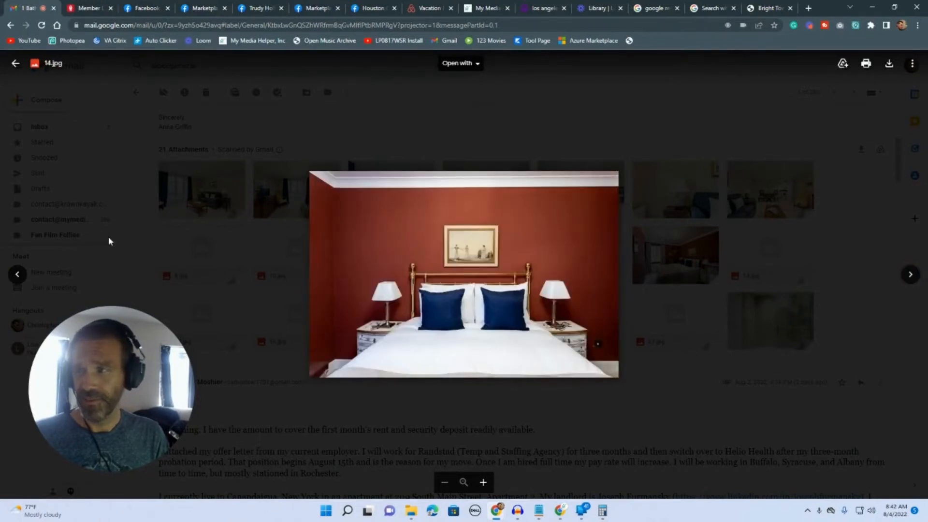
pyautogui.click(18, 273)
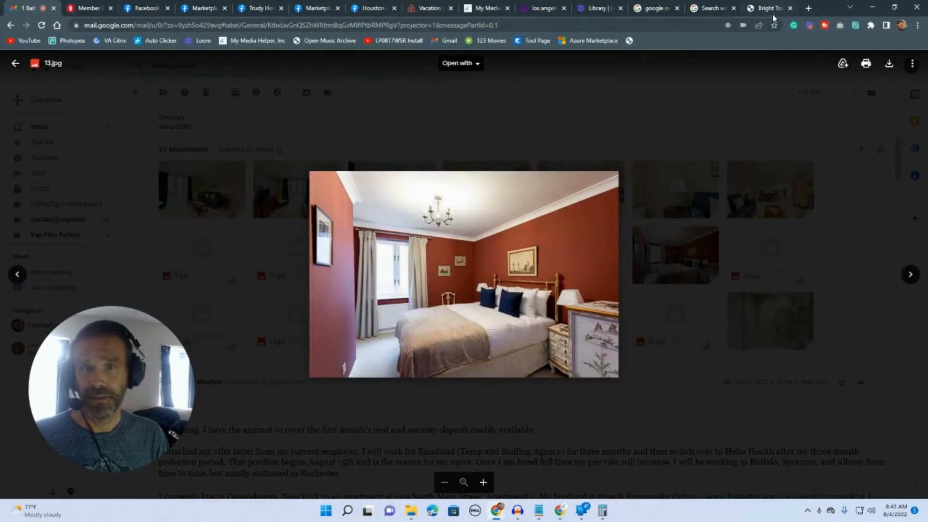
# - Compare it with the same red bedroom photo in the Bright Tower Bridge Nest gallery, then return to Gmail
pyautogui.click(766, 7)
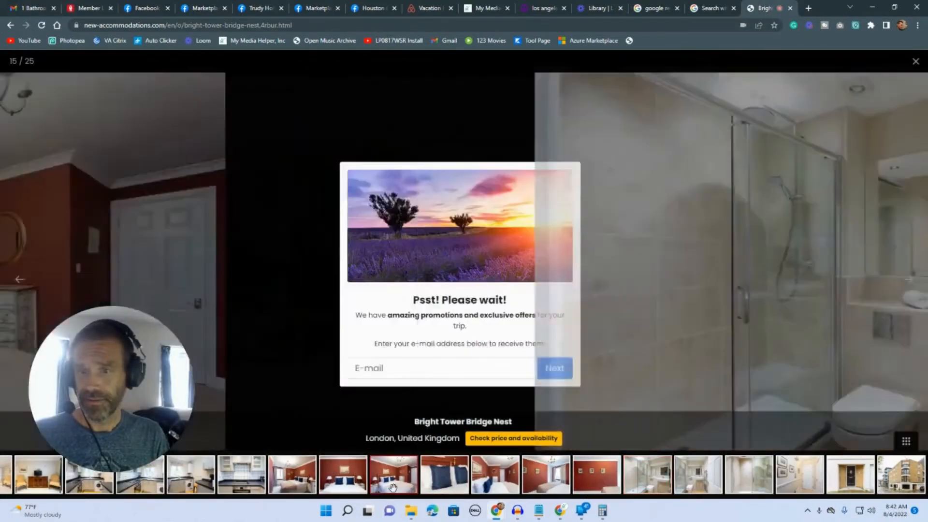
pyautogui.click(33, 8)
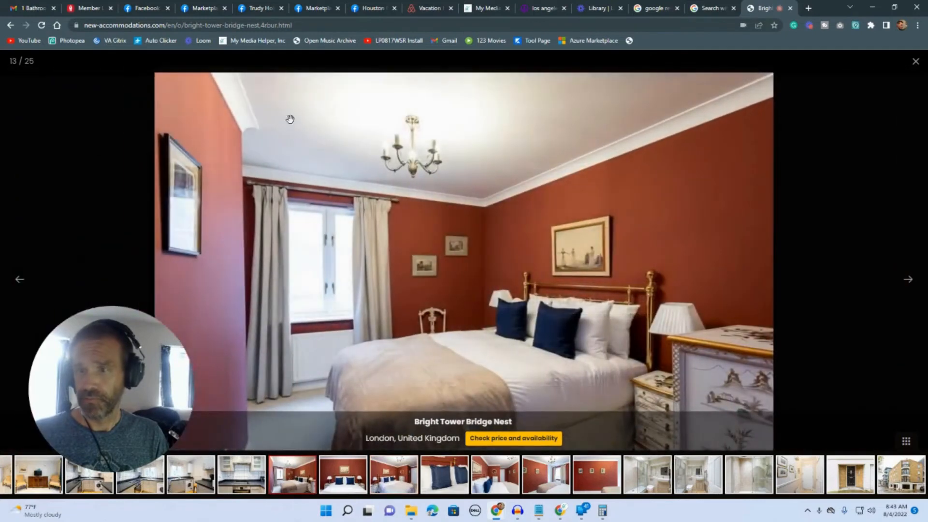
pyautogui.click(29, 8)
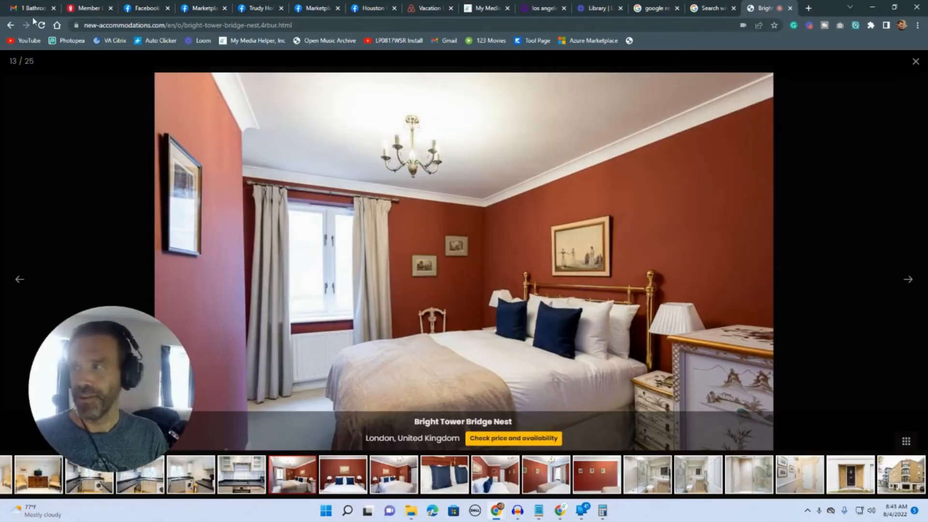
pyautogui.click(29, 7)
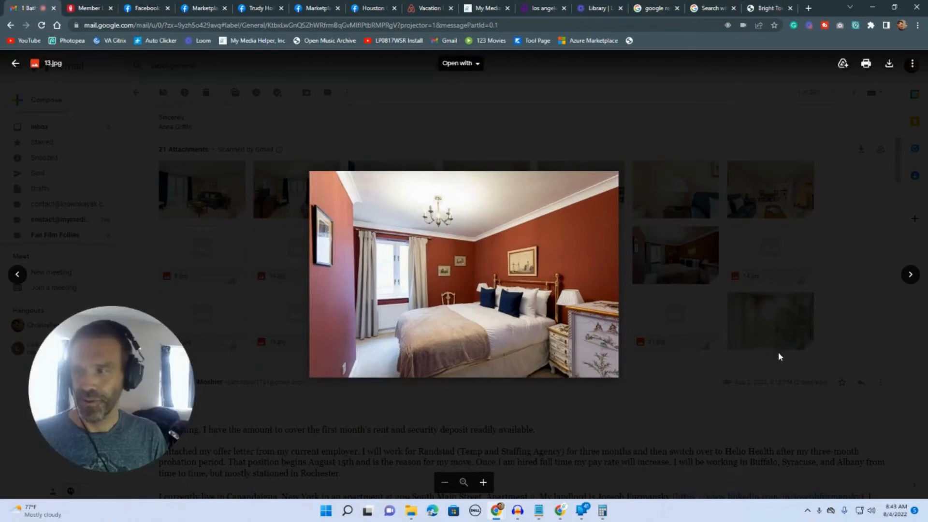
pyautogui.moveTo(744, 518)
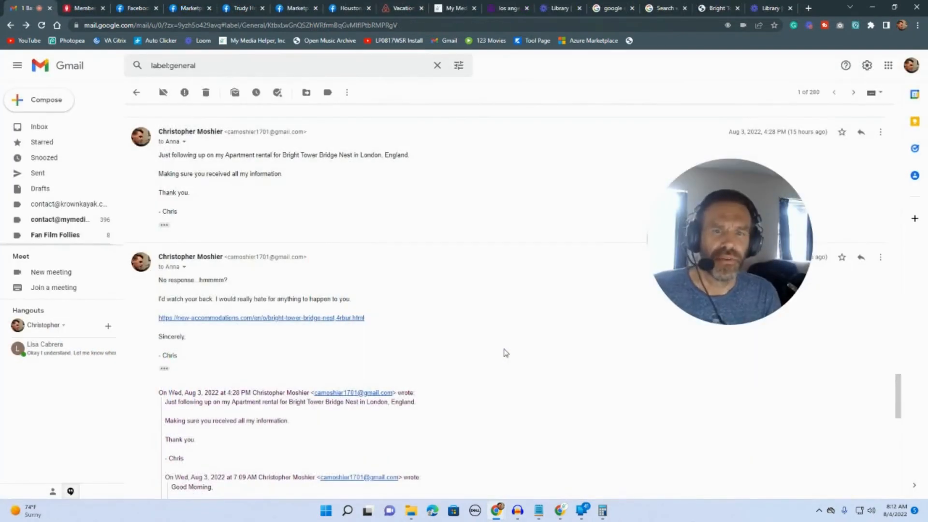
pyautogui.moveTo(346, 329)
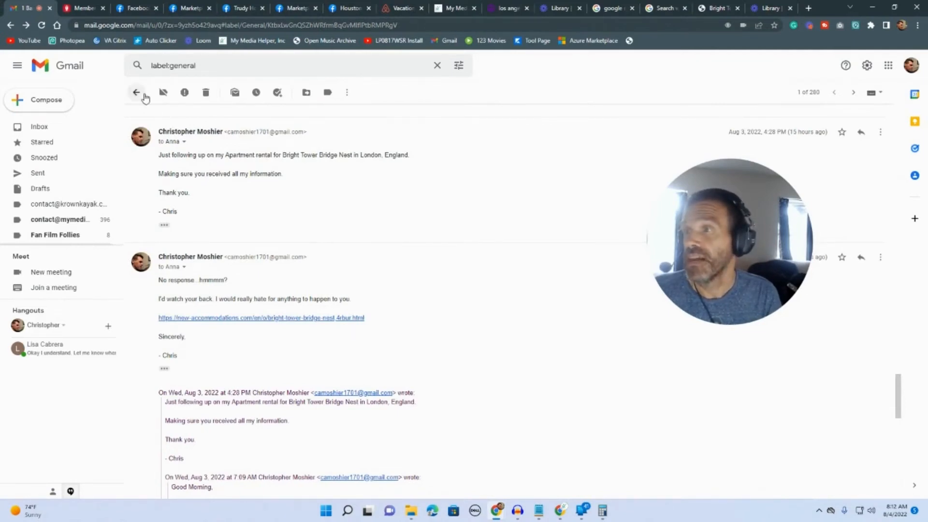
pyautogui.moveTo(137, 92)
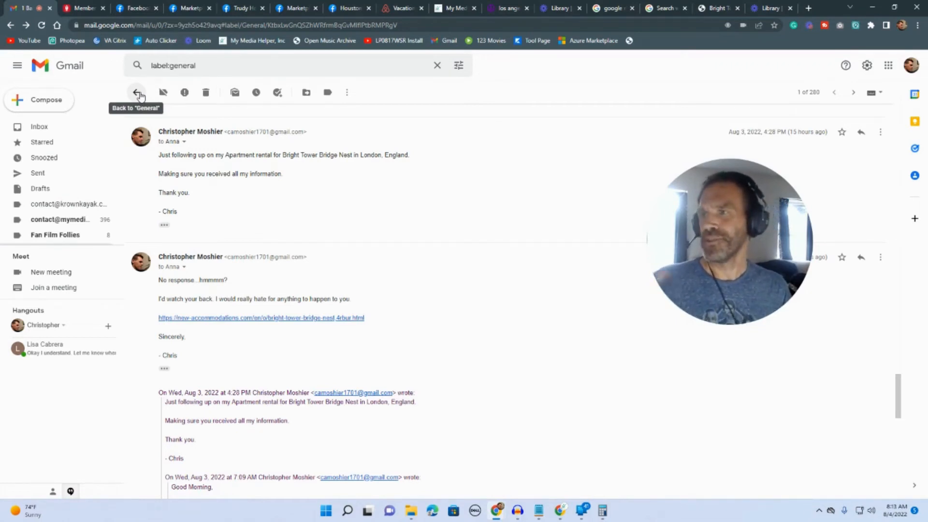
pyautogui.moveTo(137, 52)
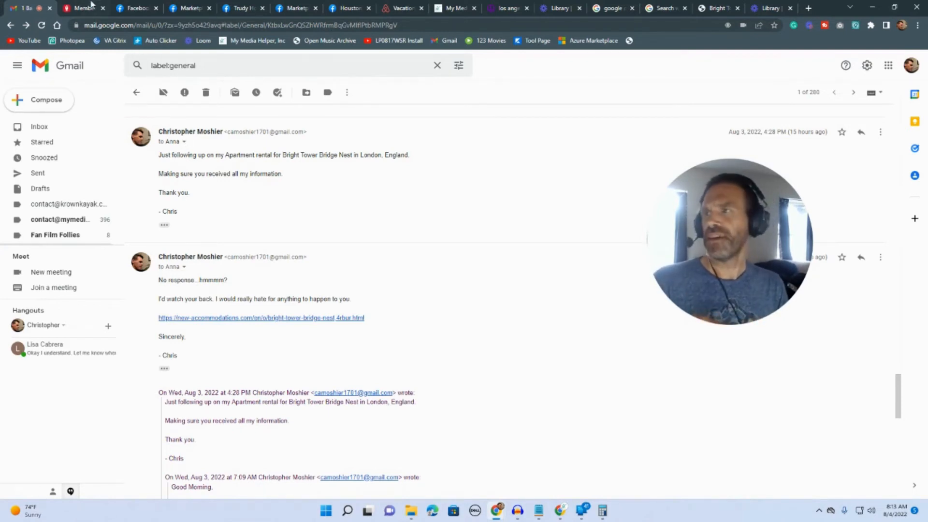
# - Sign back in to the LifeLock account via the Norton login to reach the dashboard
pyautogui.click(76, 7)
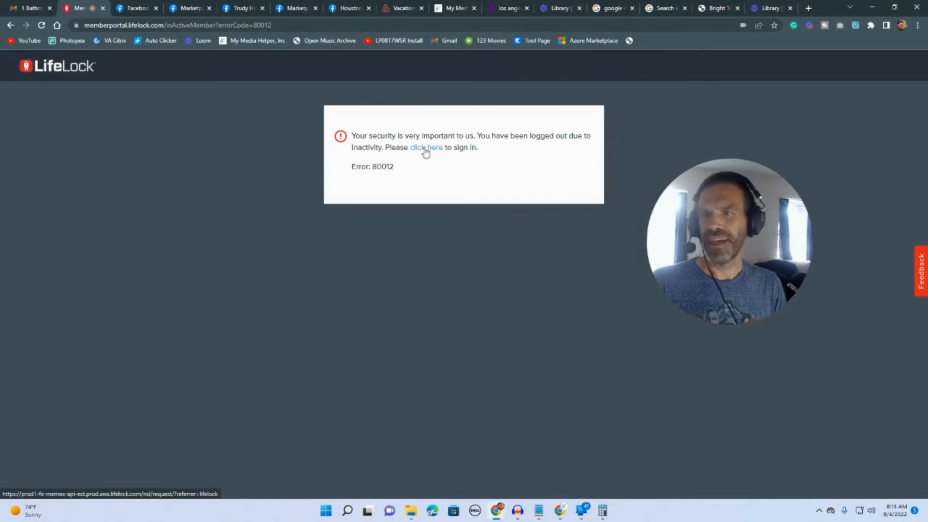
pyautogui.click(425, 147)
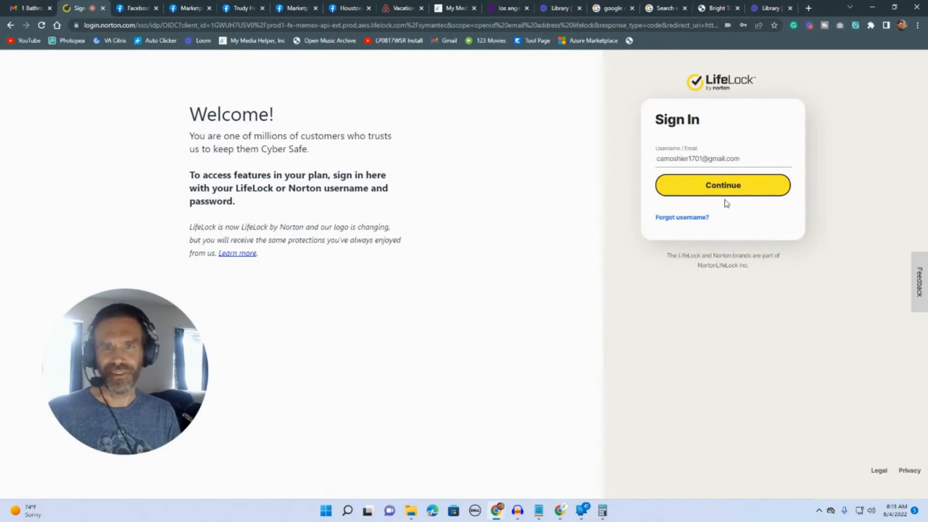
pyautogui.click(723, 185)
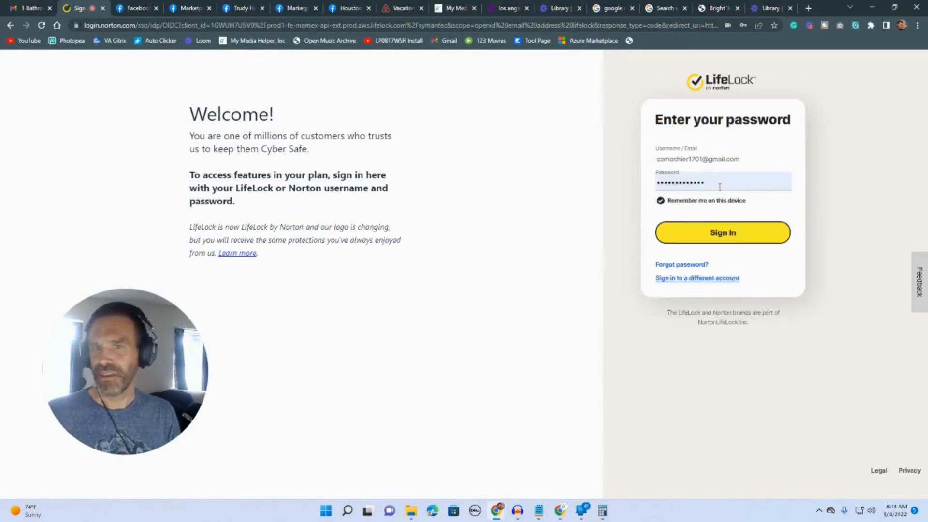
pyautogui.click(723, 232)
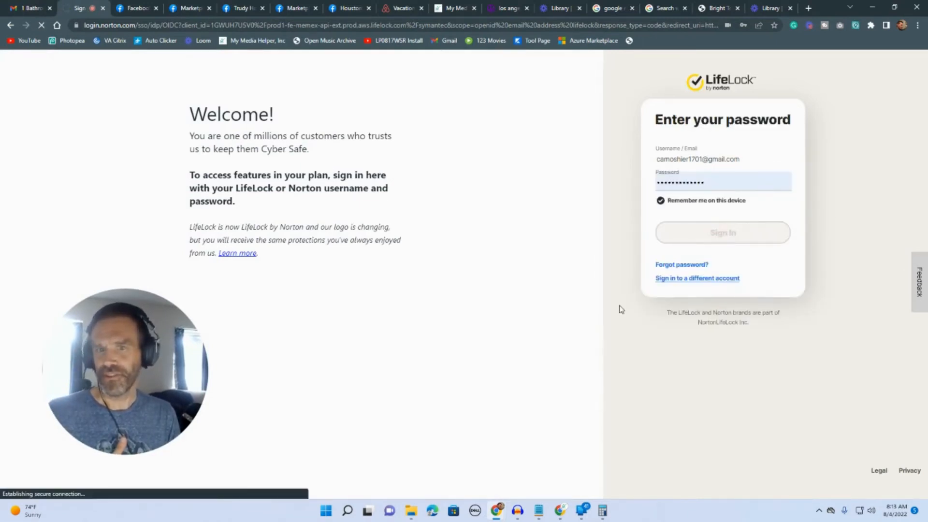
pyautogui.click(722, 232)
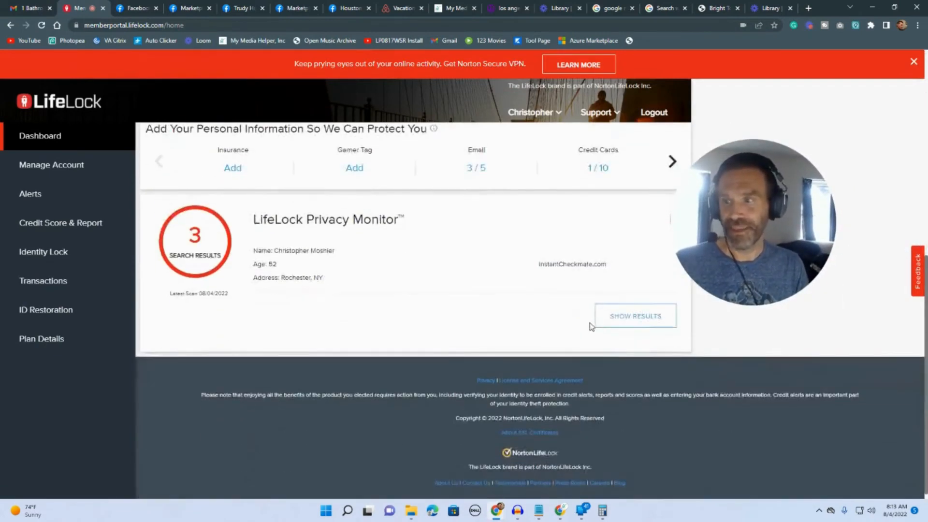
# - Show the Privacy Monitor results listing InstantCheckmate, Intelius and TruthFinder
pyautogui.scroll(3)
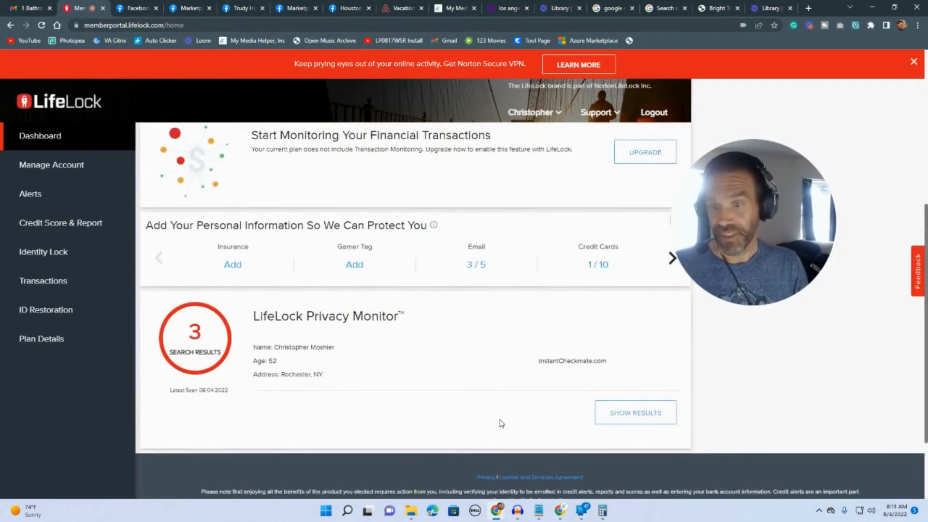
pyautogui.moveTo(226, 401)
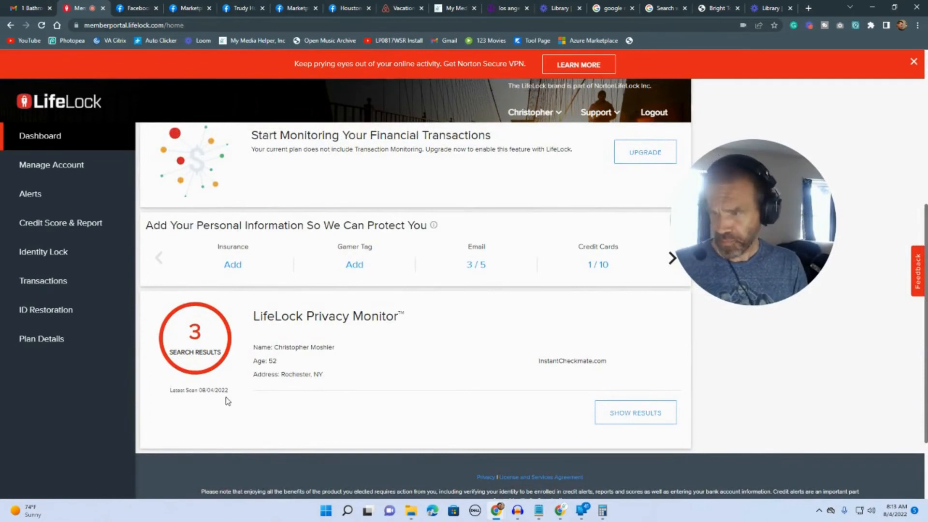
pyautogui.moveTo(384, 396)
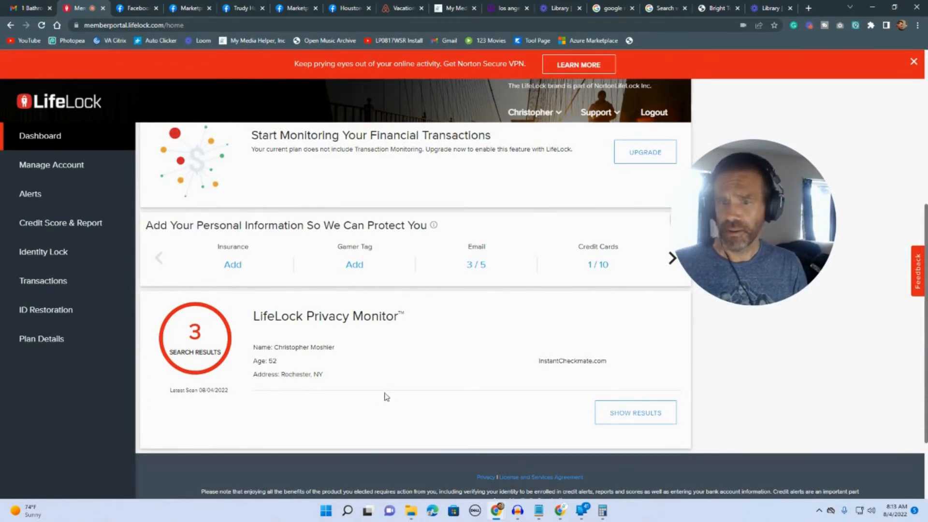
pyautogui.click(634, 412)
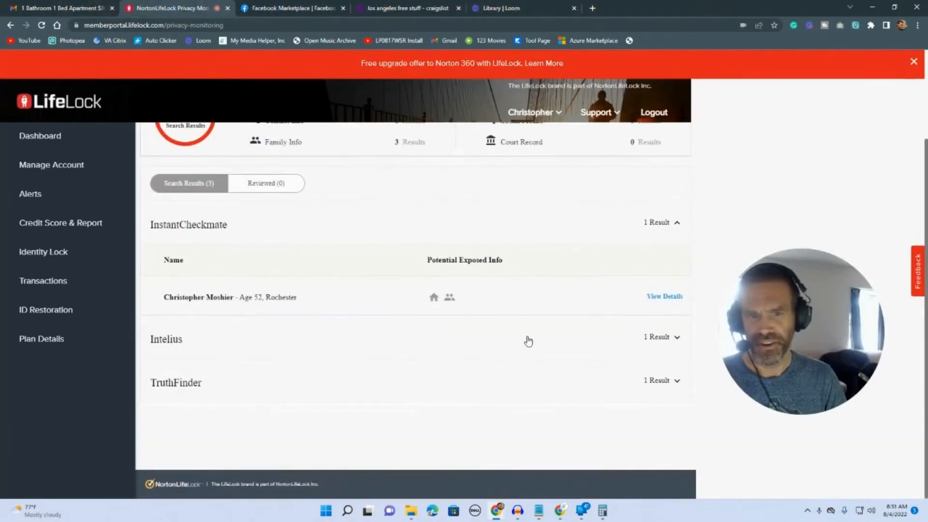
# - View the InstantCheckmate record details with address history and relatives
pyautogui.click(664, 295)
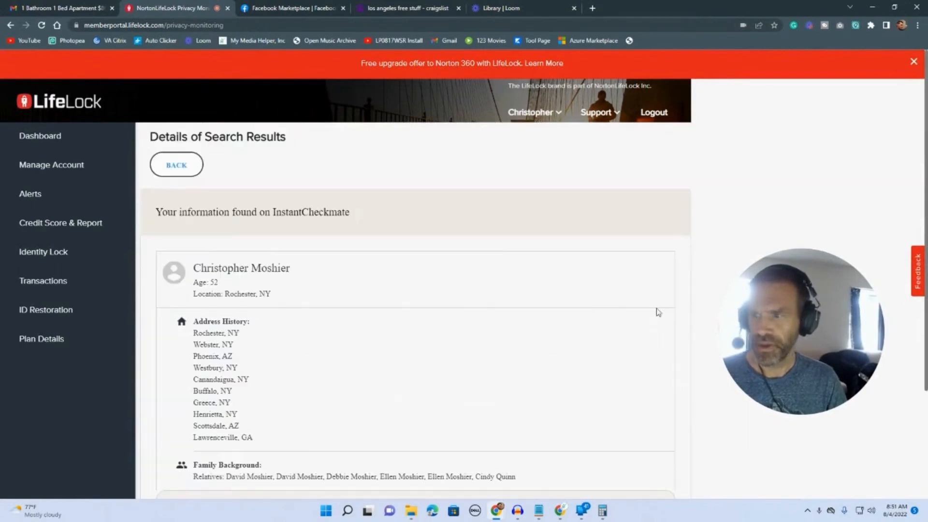
pyautogui.moveTo(352, 358)
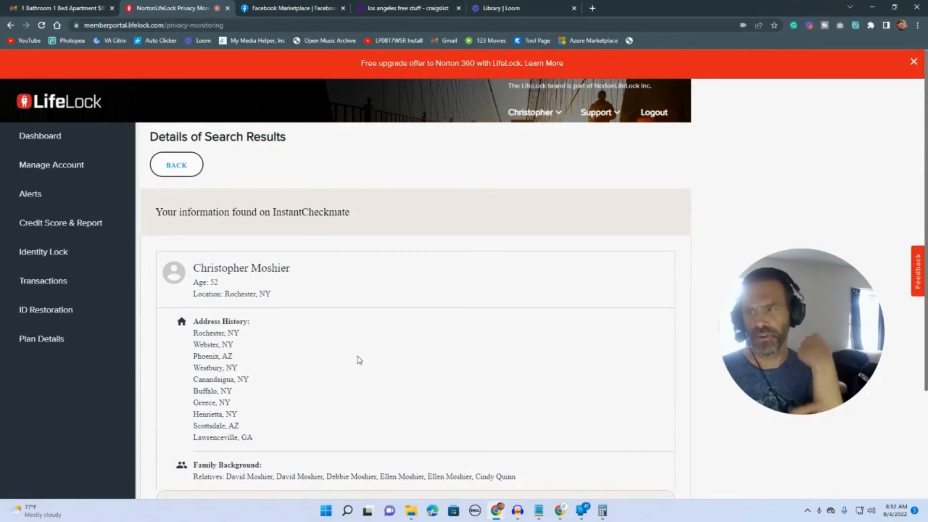
pyautogui.moveTo(290, 436)
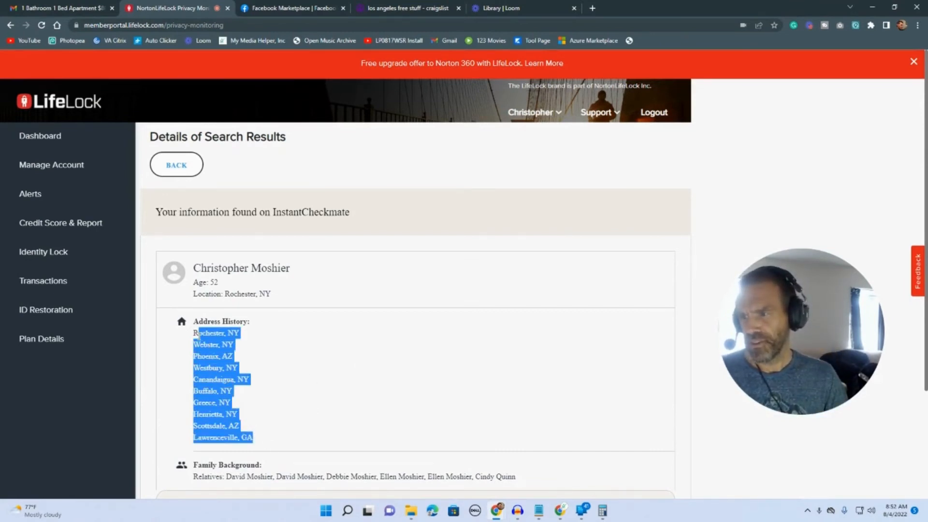
pyautogui.click(247, 377)
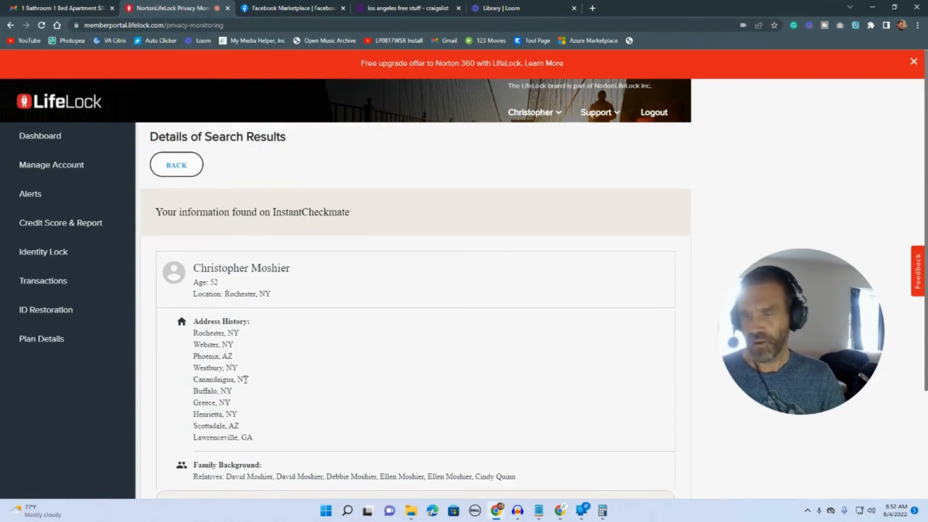
pyautogui.moveTo(285, 377)
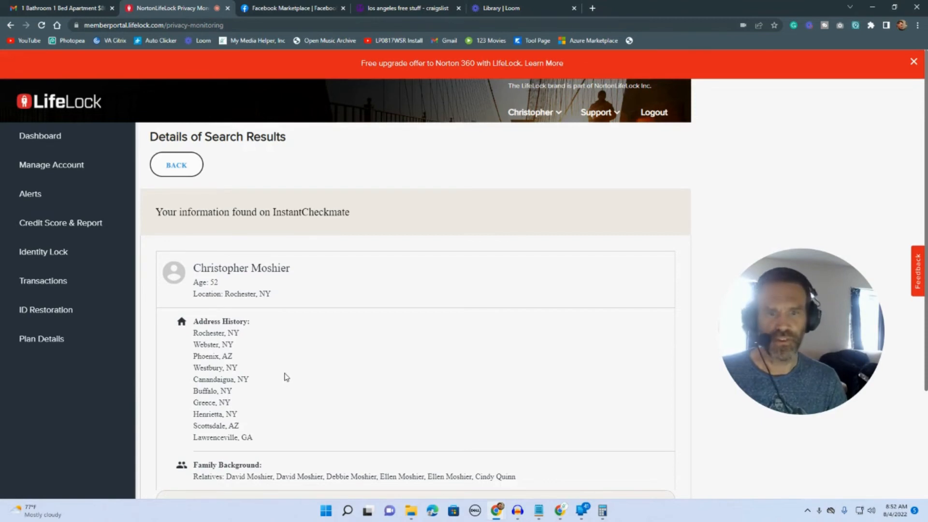
pyautogui.scroll(-3)
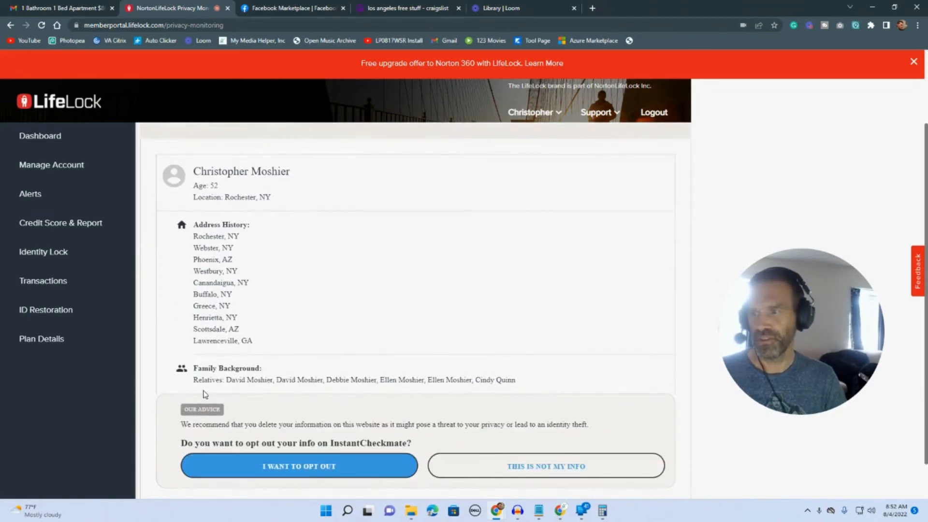
pyautogui.scroll(-3)
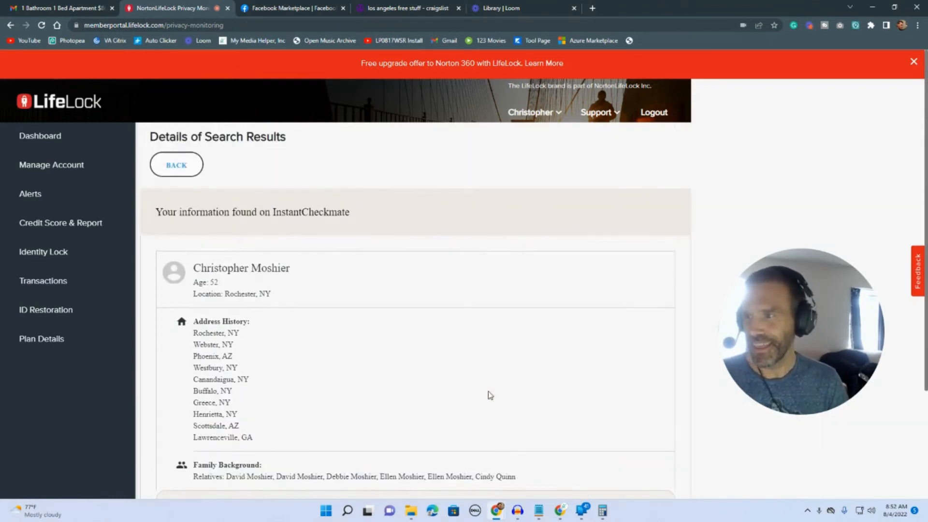
# - Back on the results list, expand Intelius and InstantCheckmate, then reopen the InstantCheckmate details
pyautogui.click(176, 164)
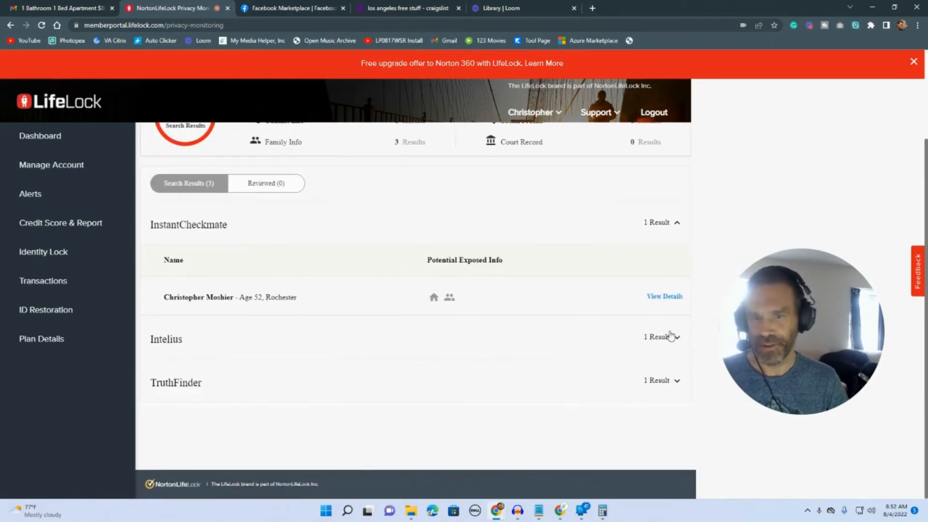
pyautogui.click(661, 336)
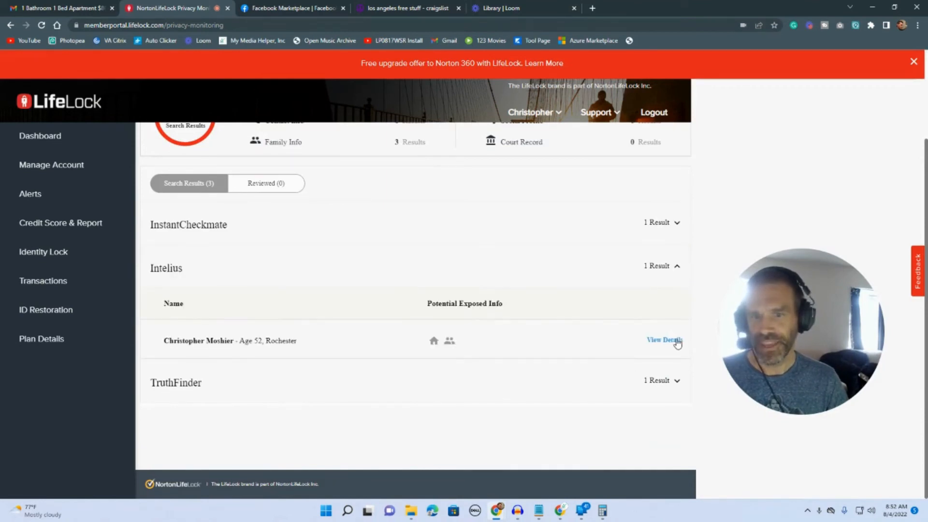
pyautogui.moveTo(180, 285)
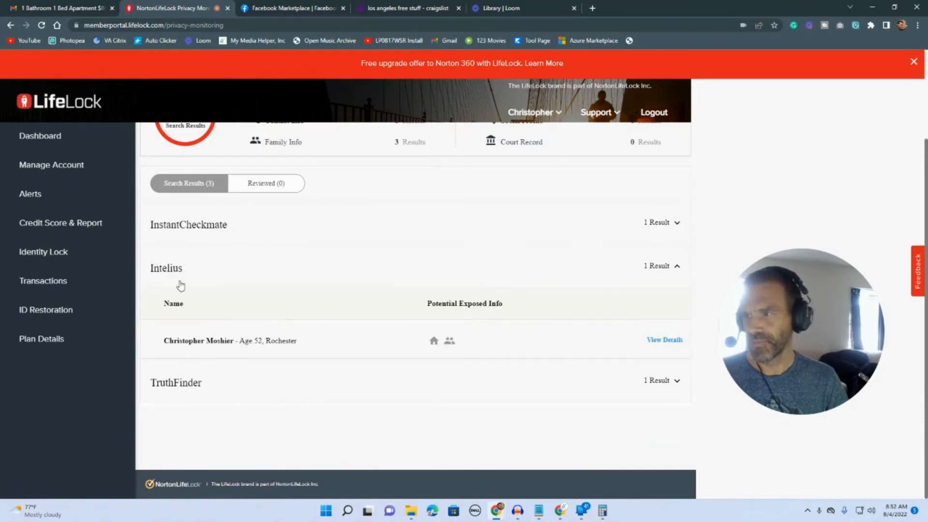
pyautogui.click(661, 222)
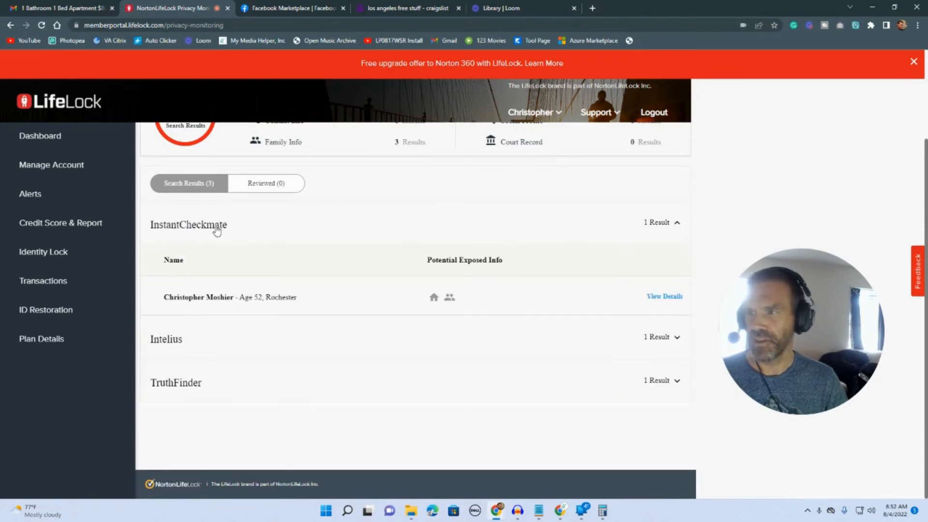
pyautogui.click(664, 296)
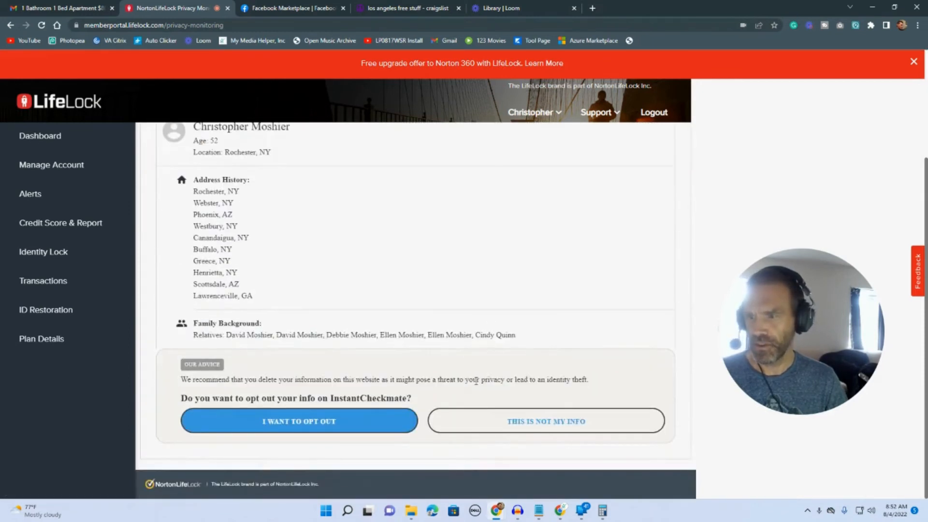
# - Choose I Want To Opt Out and read through Instant Checkmate's opt-out page and FAQ
pyautogui.click(299, 421)
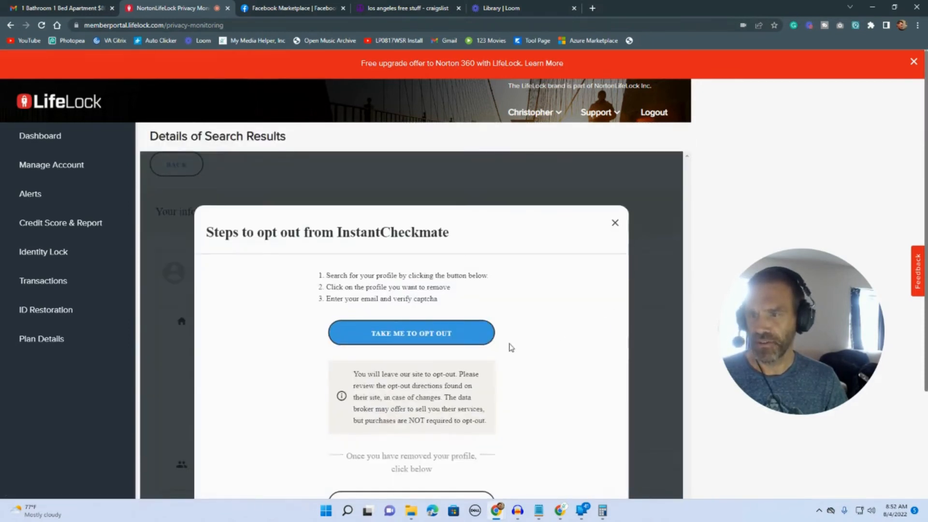
pyautogui.click(410, 333)
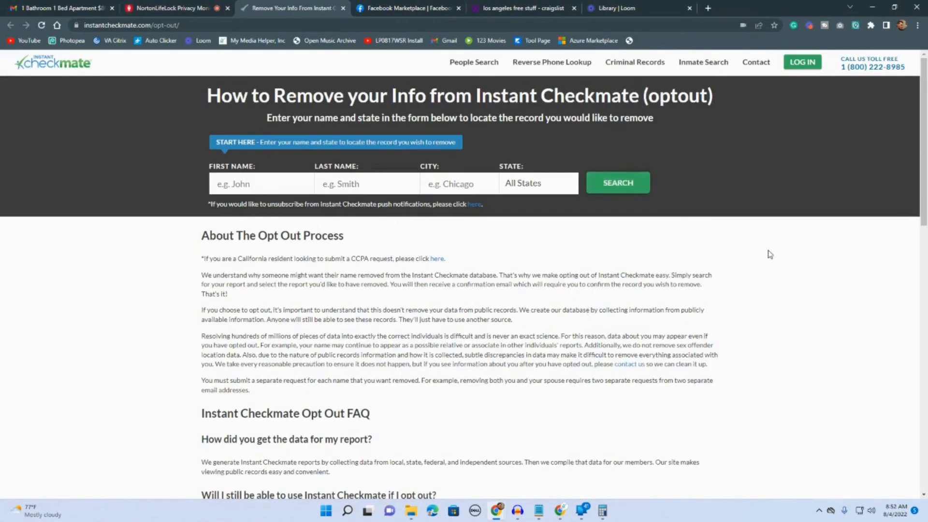
pyautogui.scroll(-3)
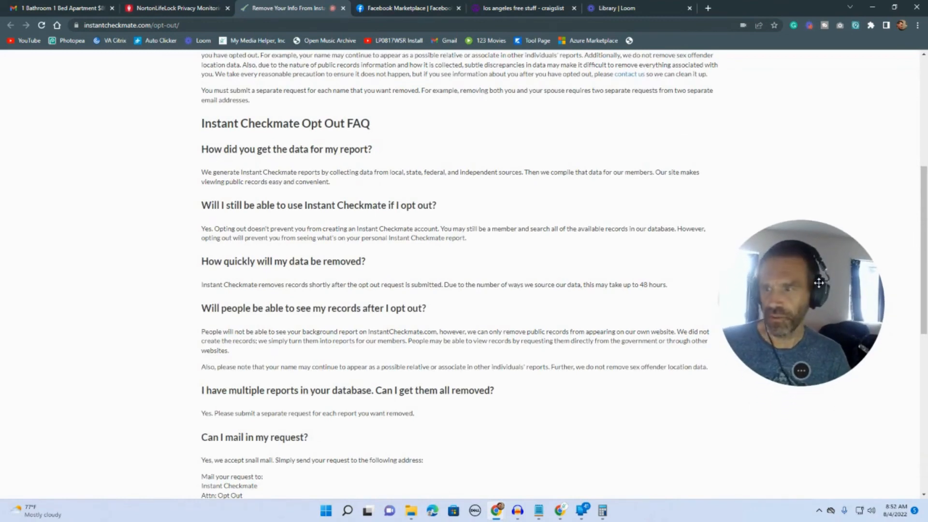
pyautogui.scroll(-3)
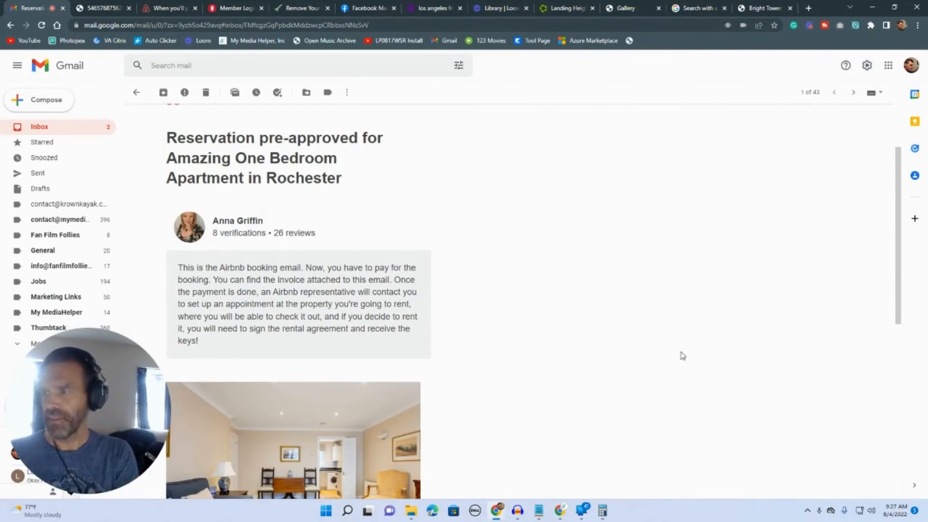
pyautogui.moveTo(316, 223)
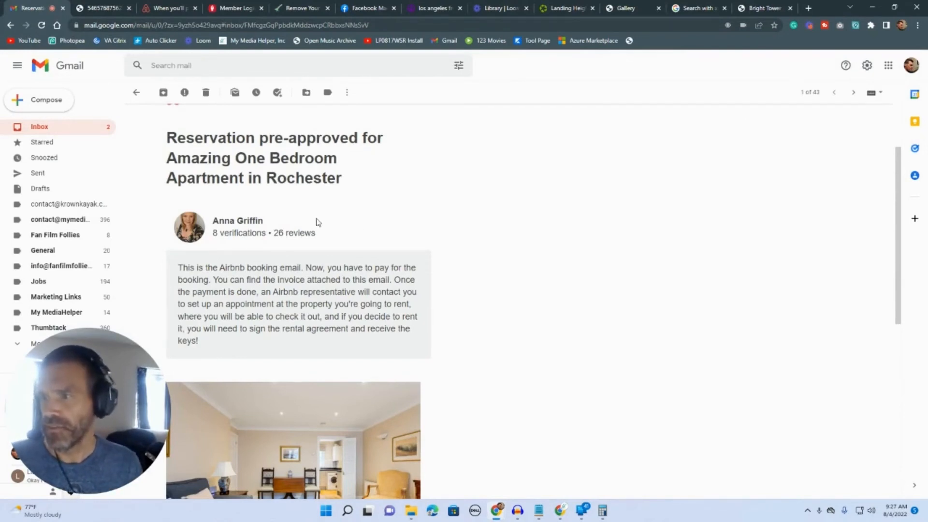
# - Scroll the Airbnb reservation pre-approval email to its attached invoice PDF
pyautogui.scroll(-3)
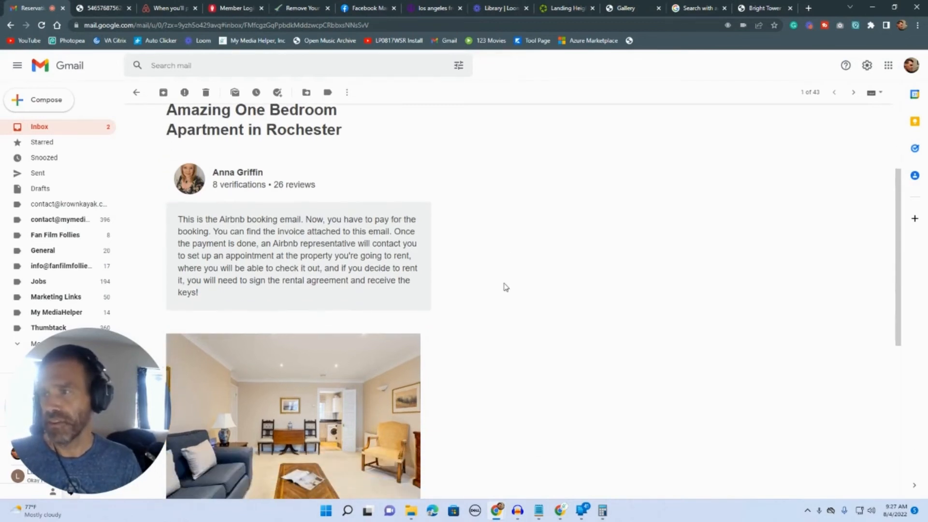
pyautogui.scroll(3)
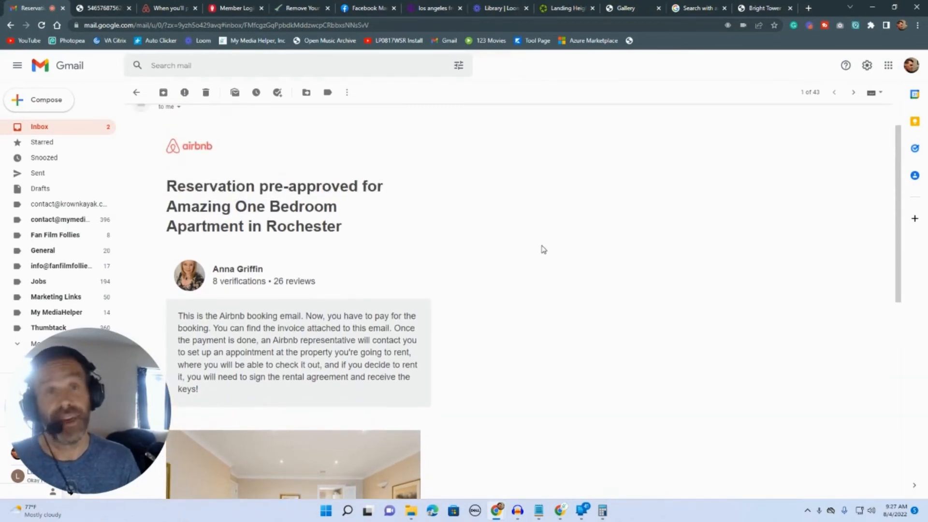
pyautogui.scroll(-3)
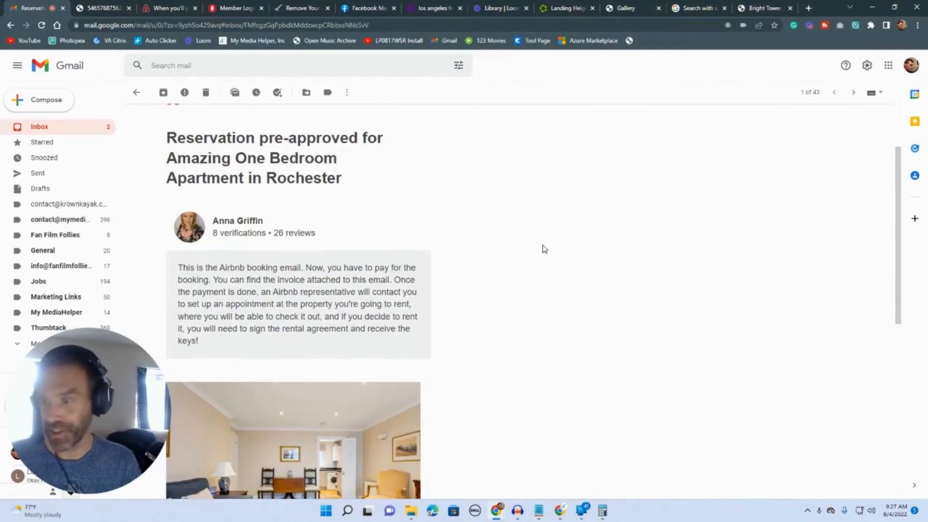
pyautogui.scroll(-3)
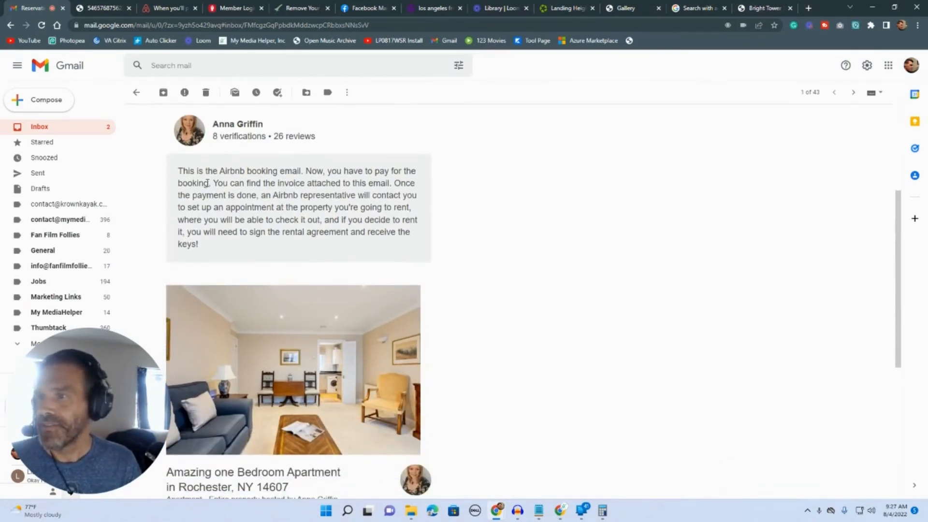
pyautogui.moveTo(402, 187)
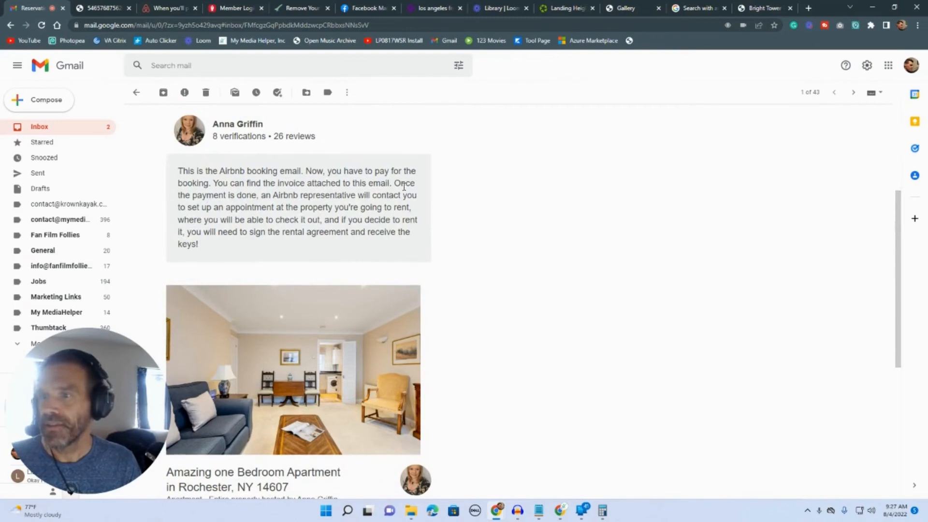
pyautogui.scroll(-3)
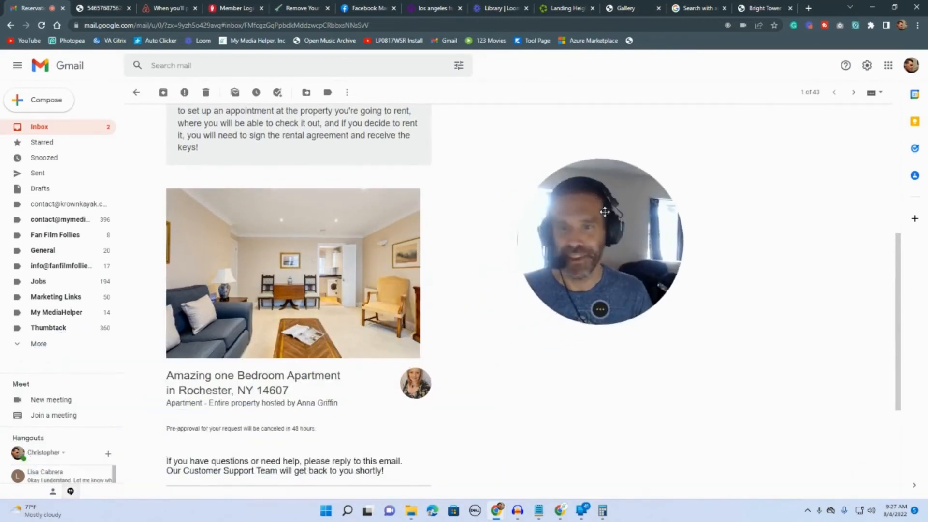
pyautogui.scroll(-3)
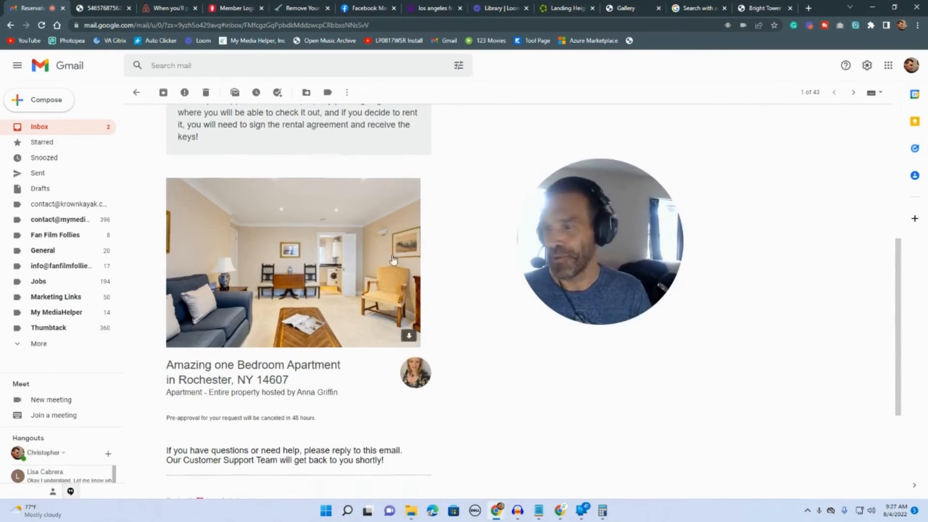
pyautogui.scroll(-3)
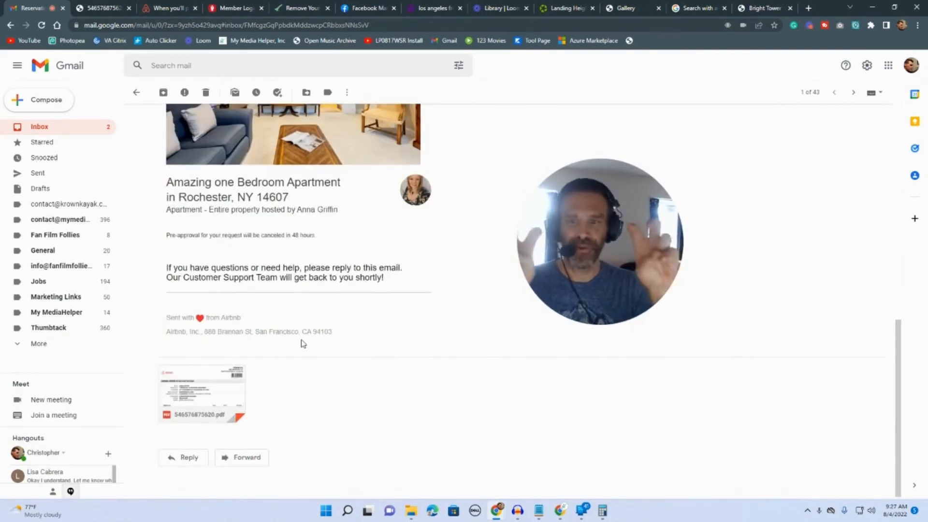
# - Review the 546576875620.pdf invoice's $1,600 charges down to the Bitcoin wallet address and QR code
pyautogui.click(201, 394)
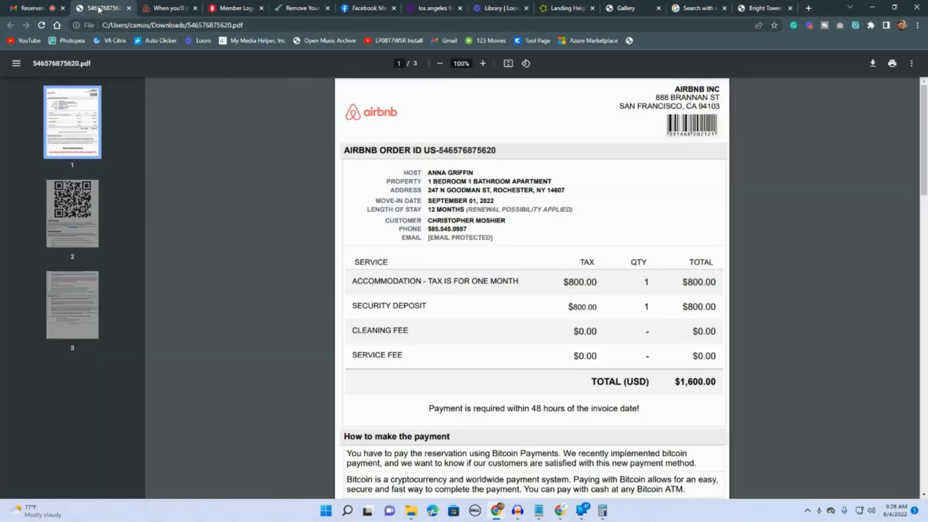
pyautogui.scroll(-3)
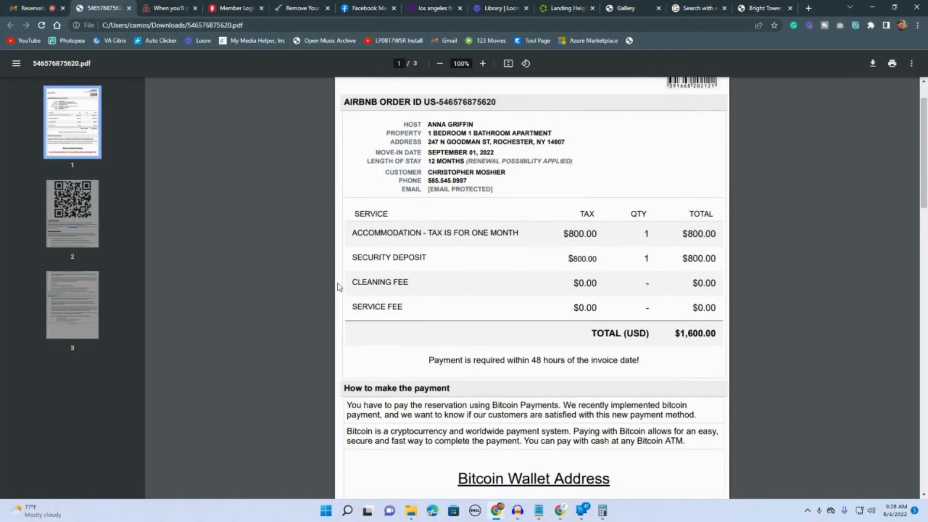
pyautogui.scroll(-3)
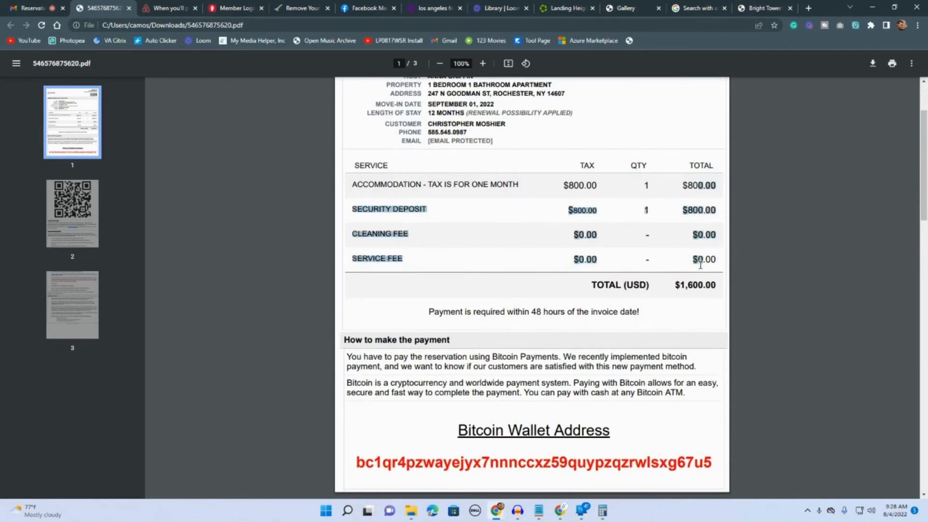
pyautogui.scroll(-3)
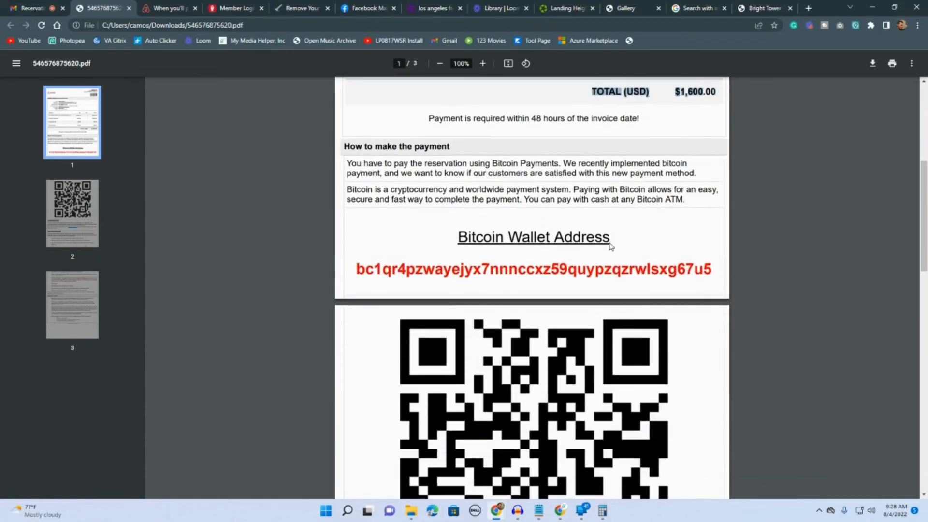
pyautogui.moveTo(555, 219)
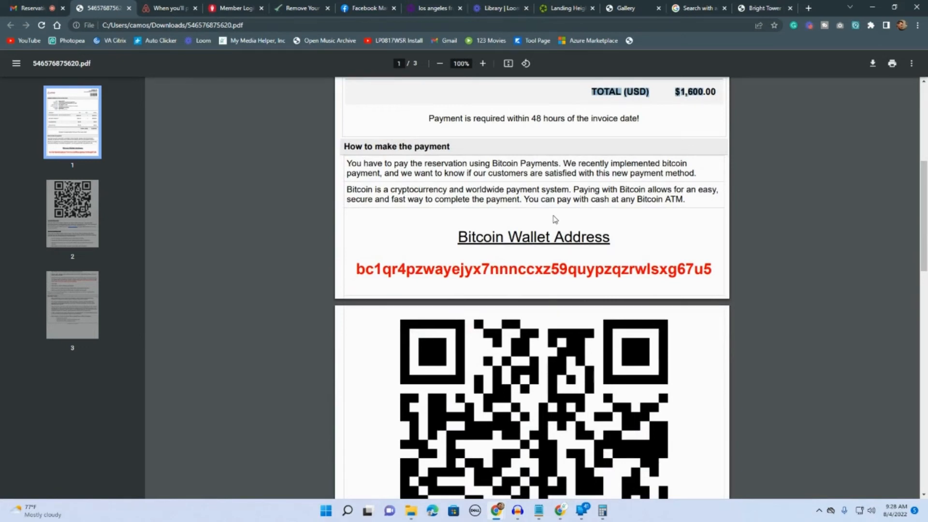
pyautogui.moveTo(551, 248)
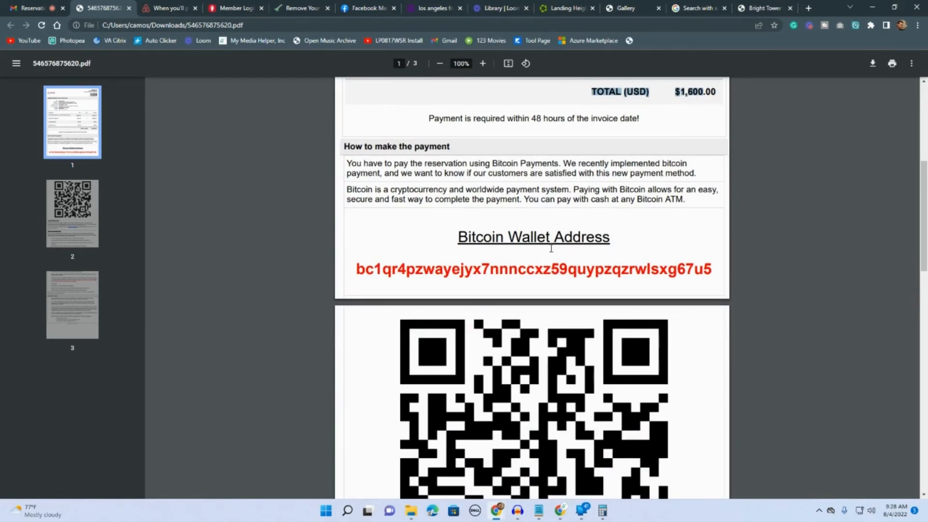
pyautogui.moveTo(629, 240)
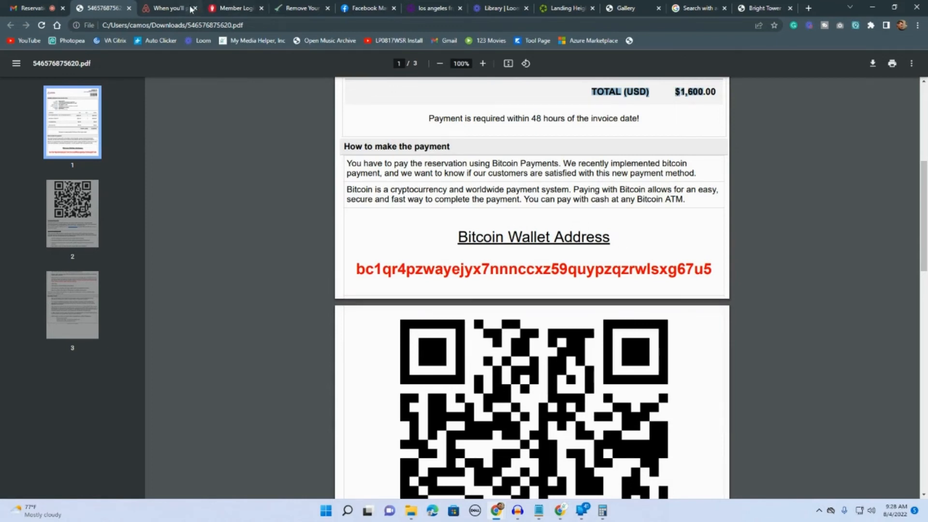
# - Show Airbnb's 'When you'll pay' help article at its Scheduled payments section
pyautogui.click(169, 8)
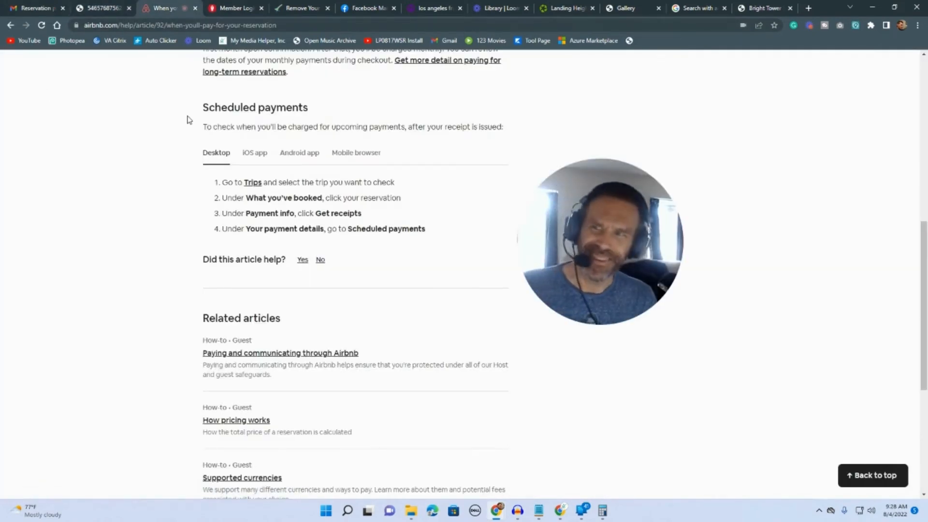
pyautogui.moveTo(206, 141)
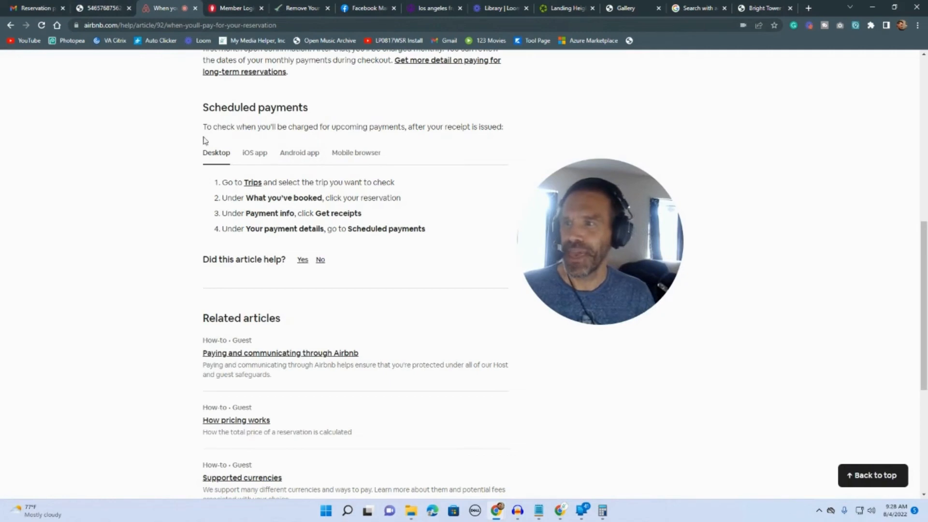
pyautogui.moveTo(424, 239)
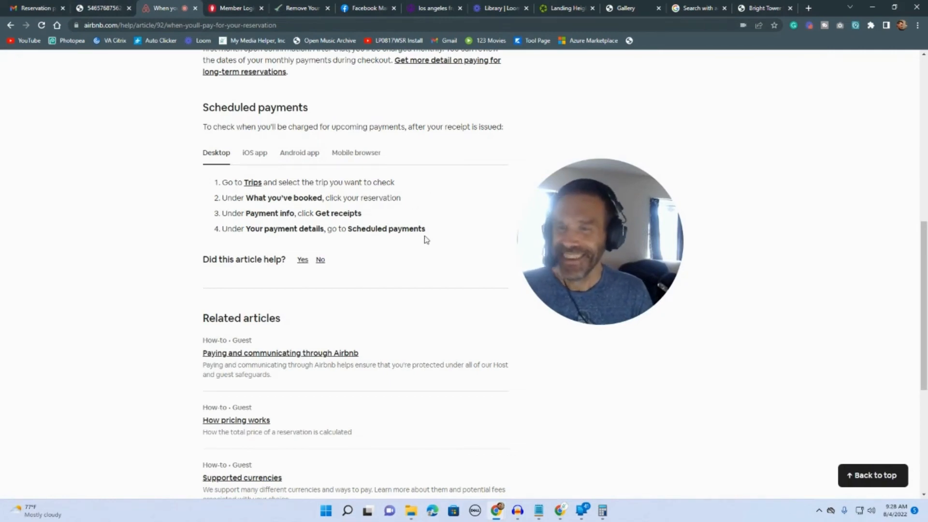
pyautogui.moveTo(412, 242)
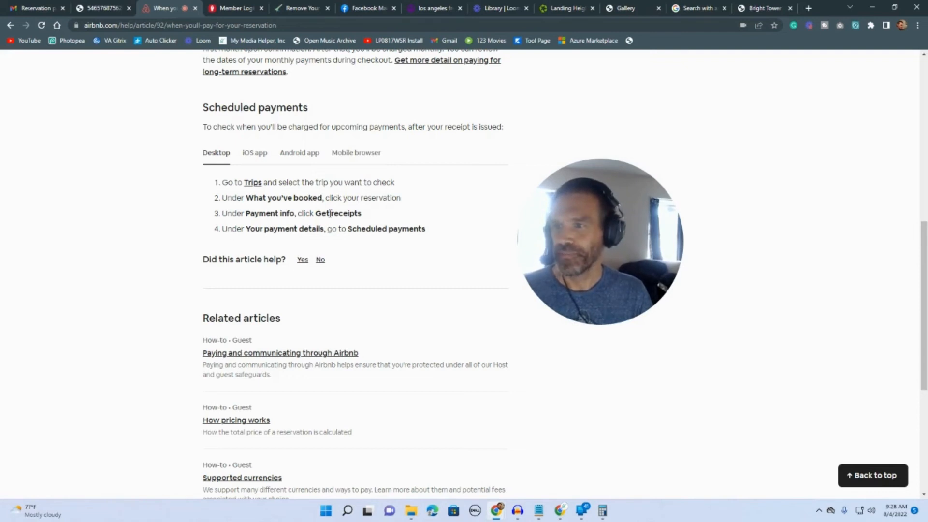
pyautogui.moveTo(241, 228)
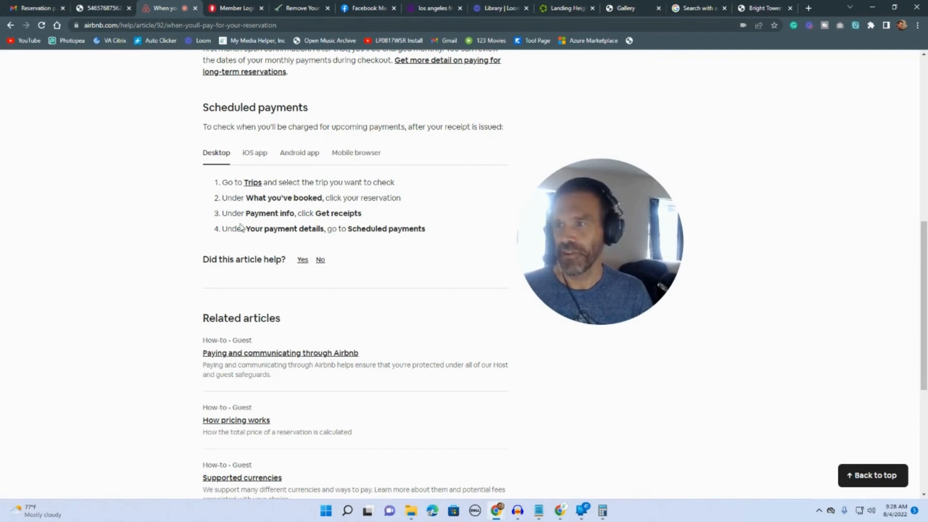
pyautogui.moveTo(342, 250)
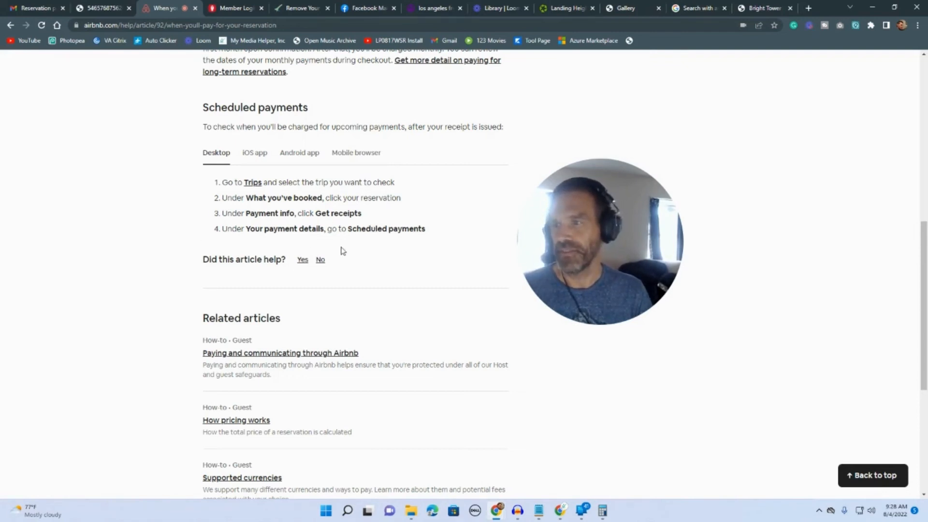
pyautogui.moveTo(399, 252)
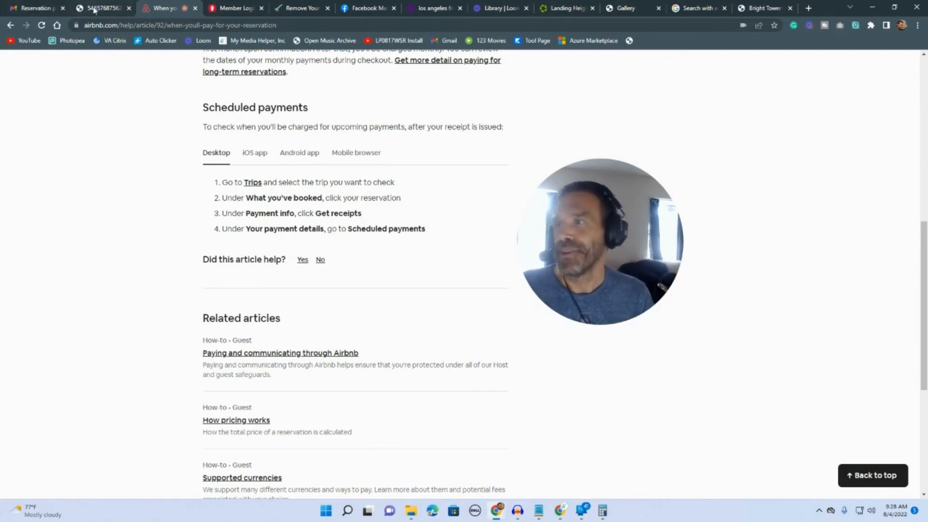
# - Read through the invoice PDF's Bitcoin ATM payment instructions on pages 2–3
pyautogui.click(100, 8)
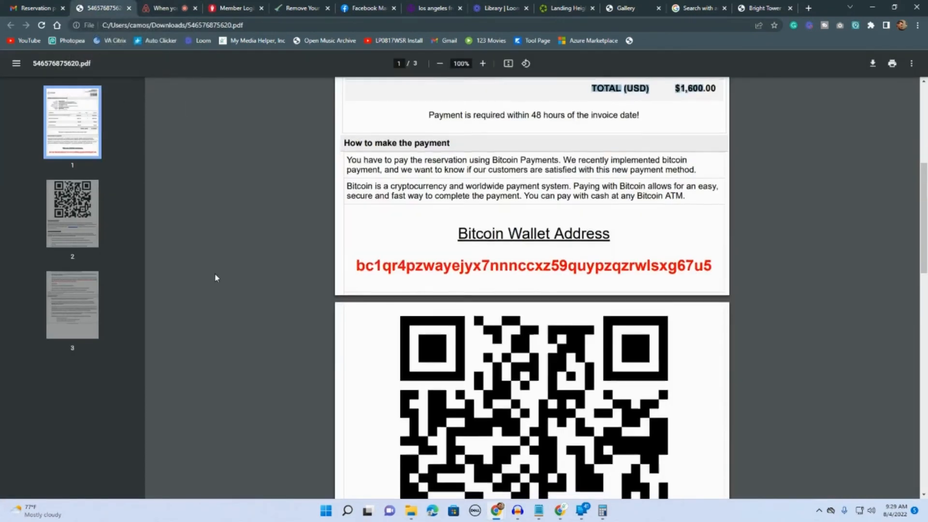
pyautogui.scroll(3)
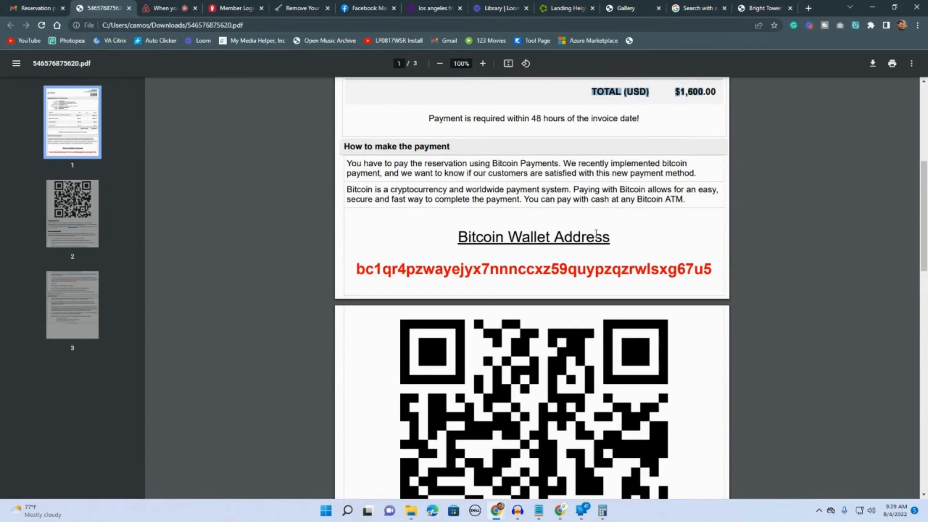
pyautogui.scroll(-3)
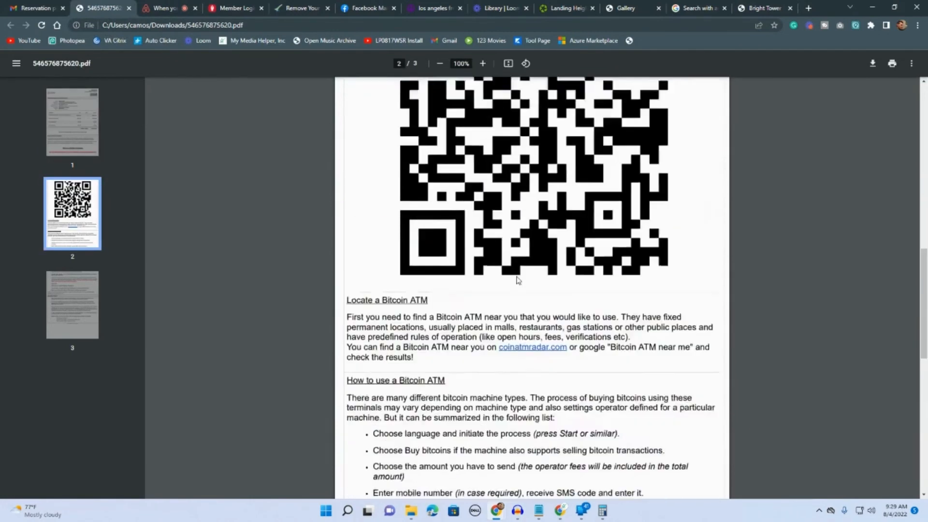
pyautogui.scroll(-3)
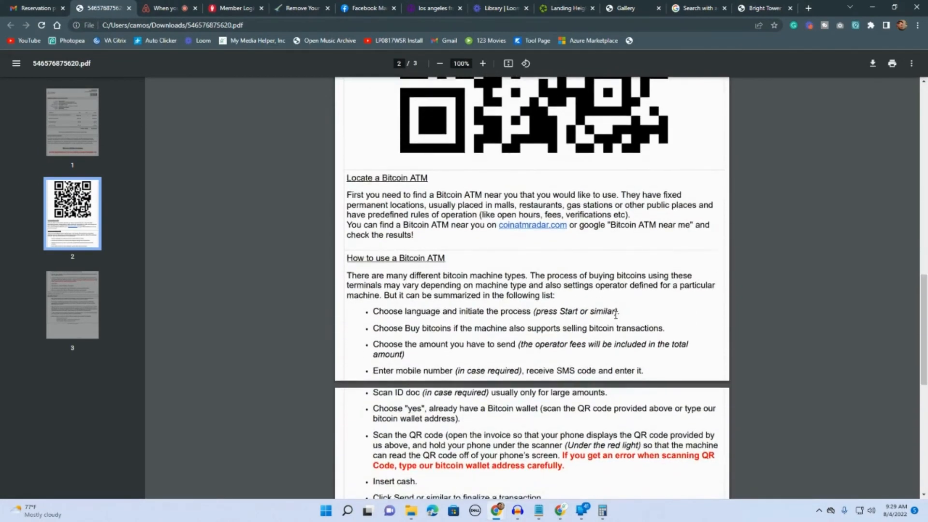
pyautogui.moveTo(532, 225)
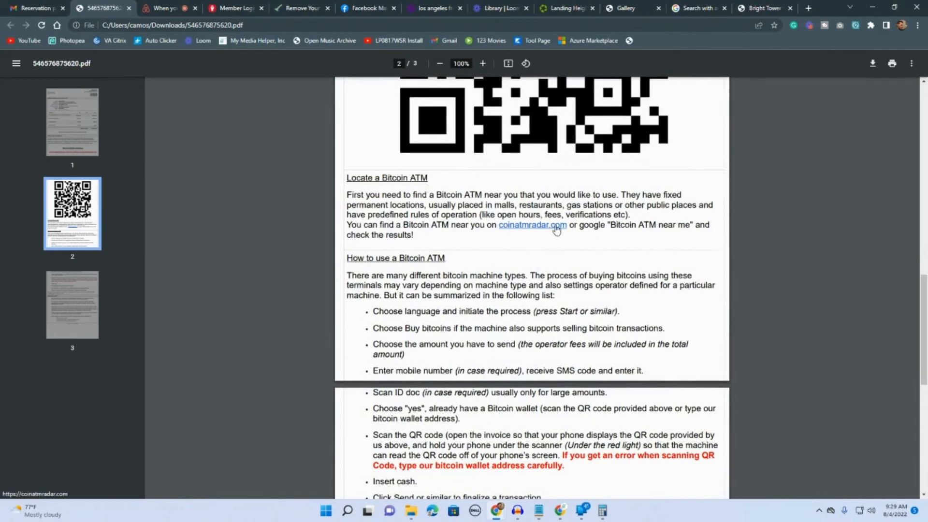
pyautogui.scroll(-3)
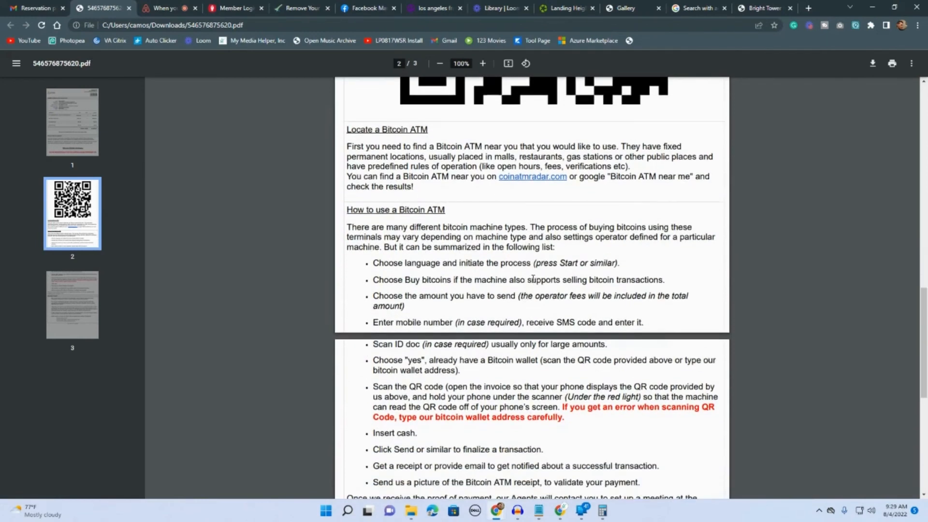
pyautogui.scroll(-3)
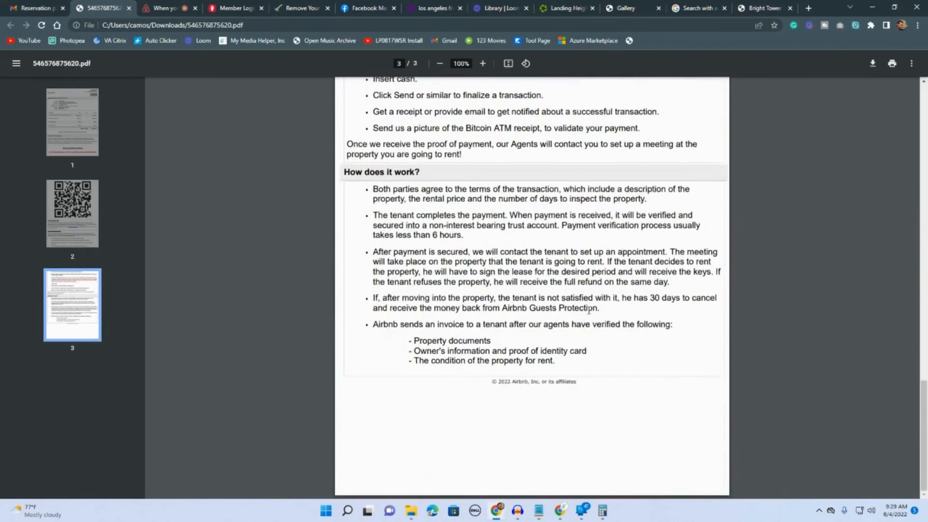
# - Jump back to the invoice's first page, then return to the fake Airbnb pre-approval email in Gmail
pyautogui.click(71, 121)
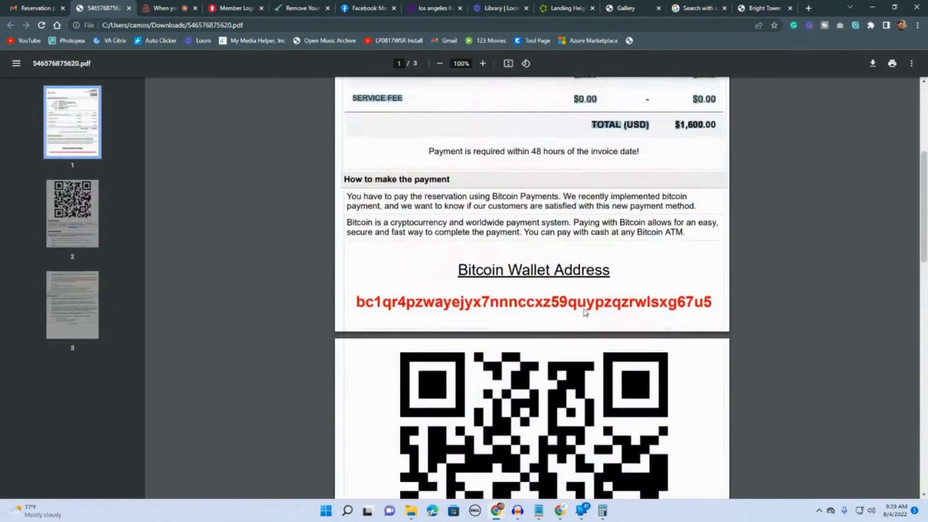
pyautogui.scroll(3)
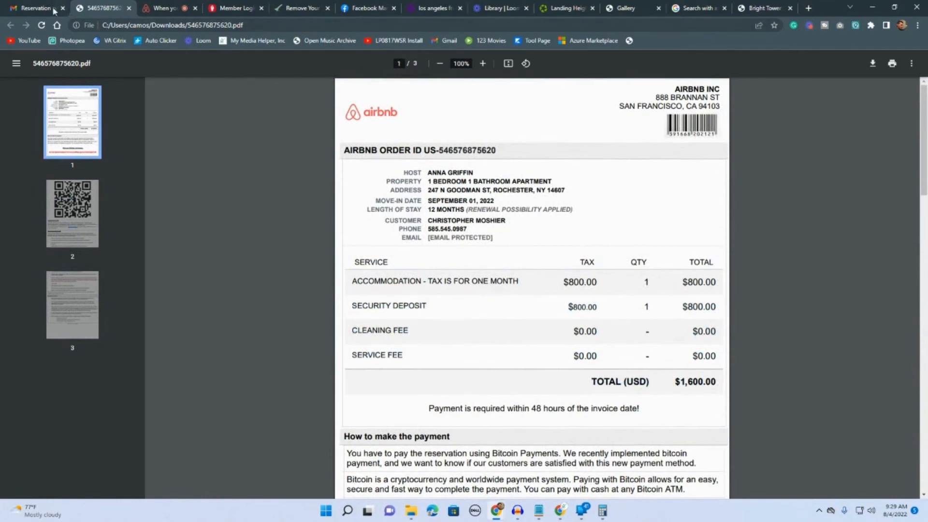
pyautogui.click(32, 8)
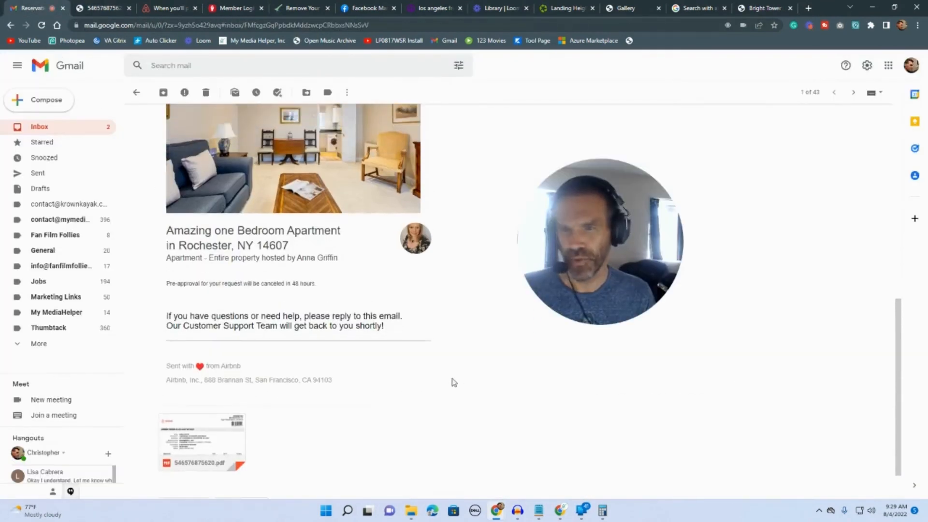
pyautogui.scroll(3)
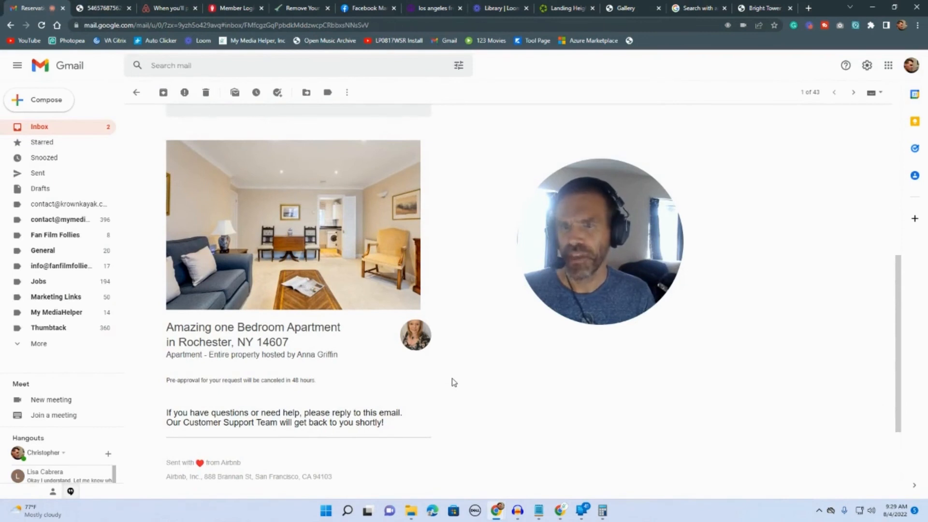